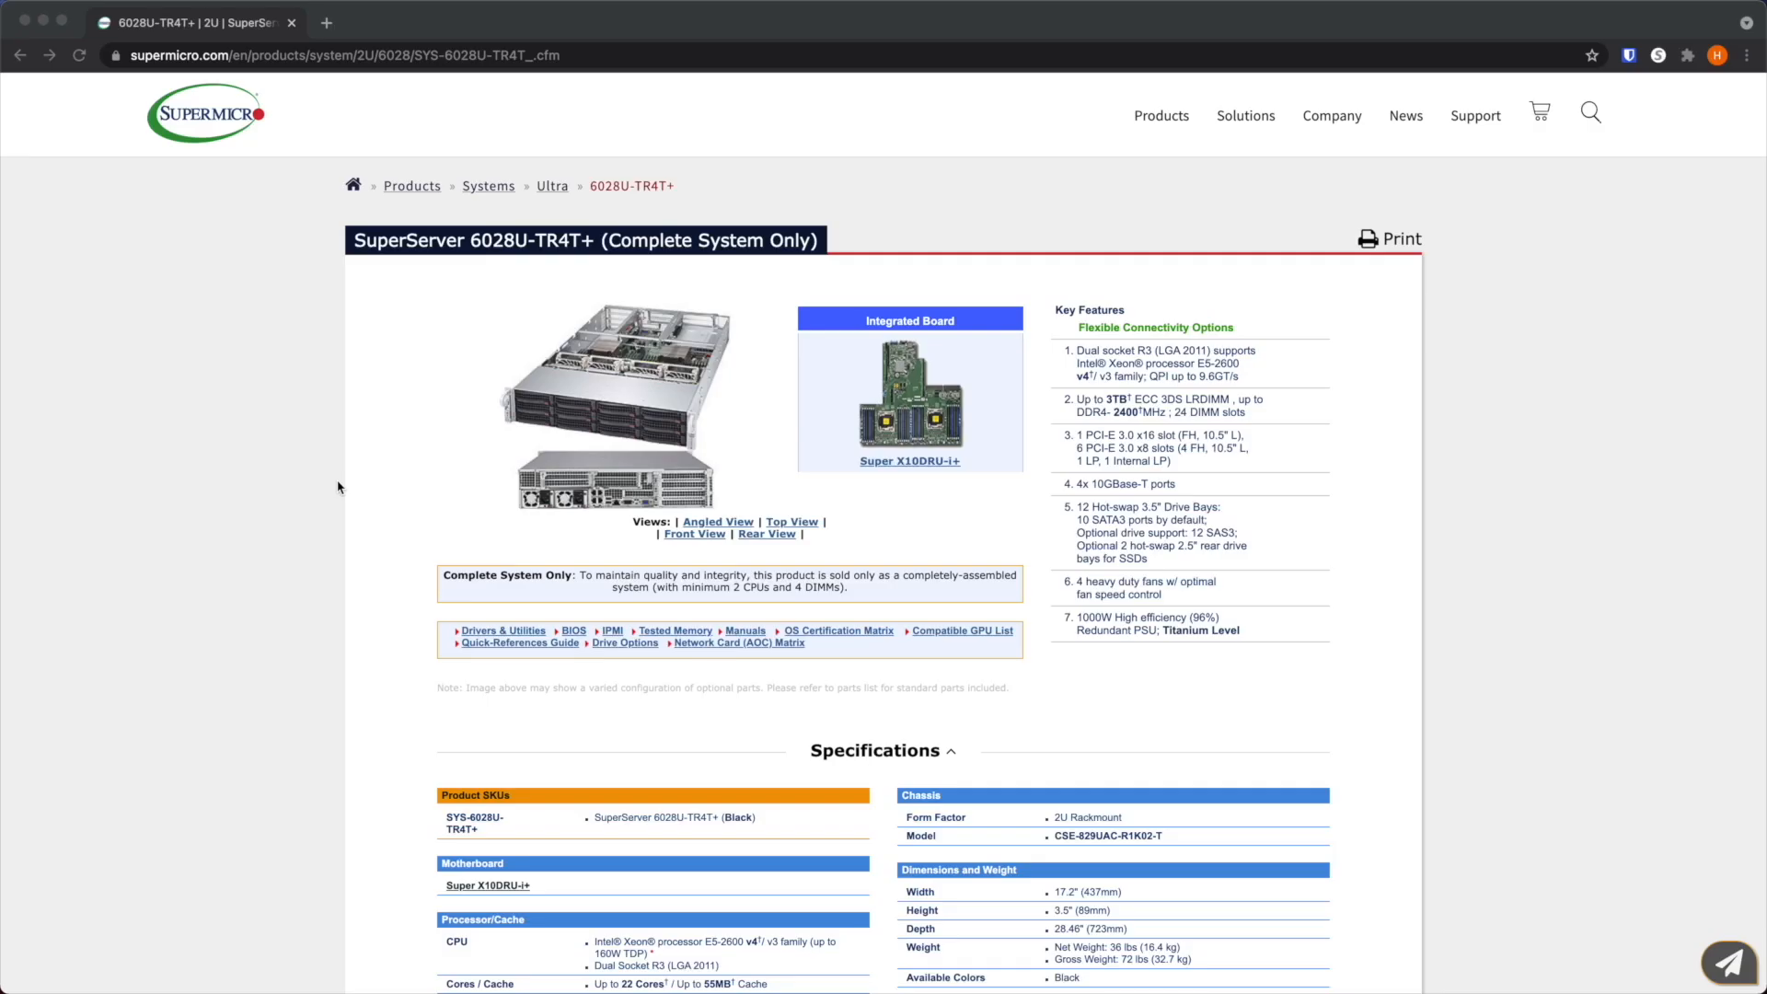
pyautogui.moveTo(379, 366)
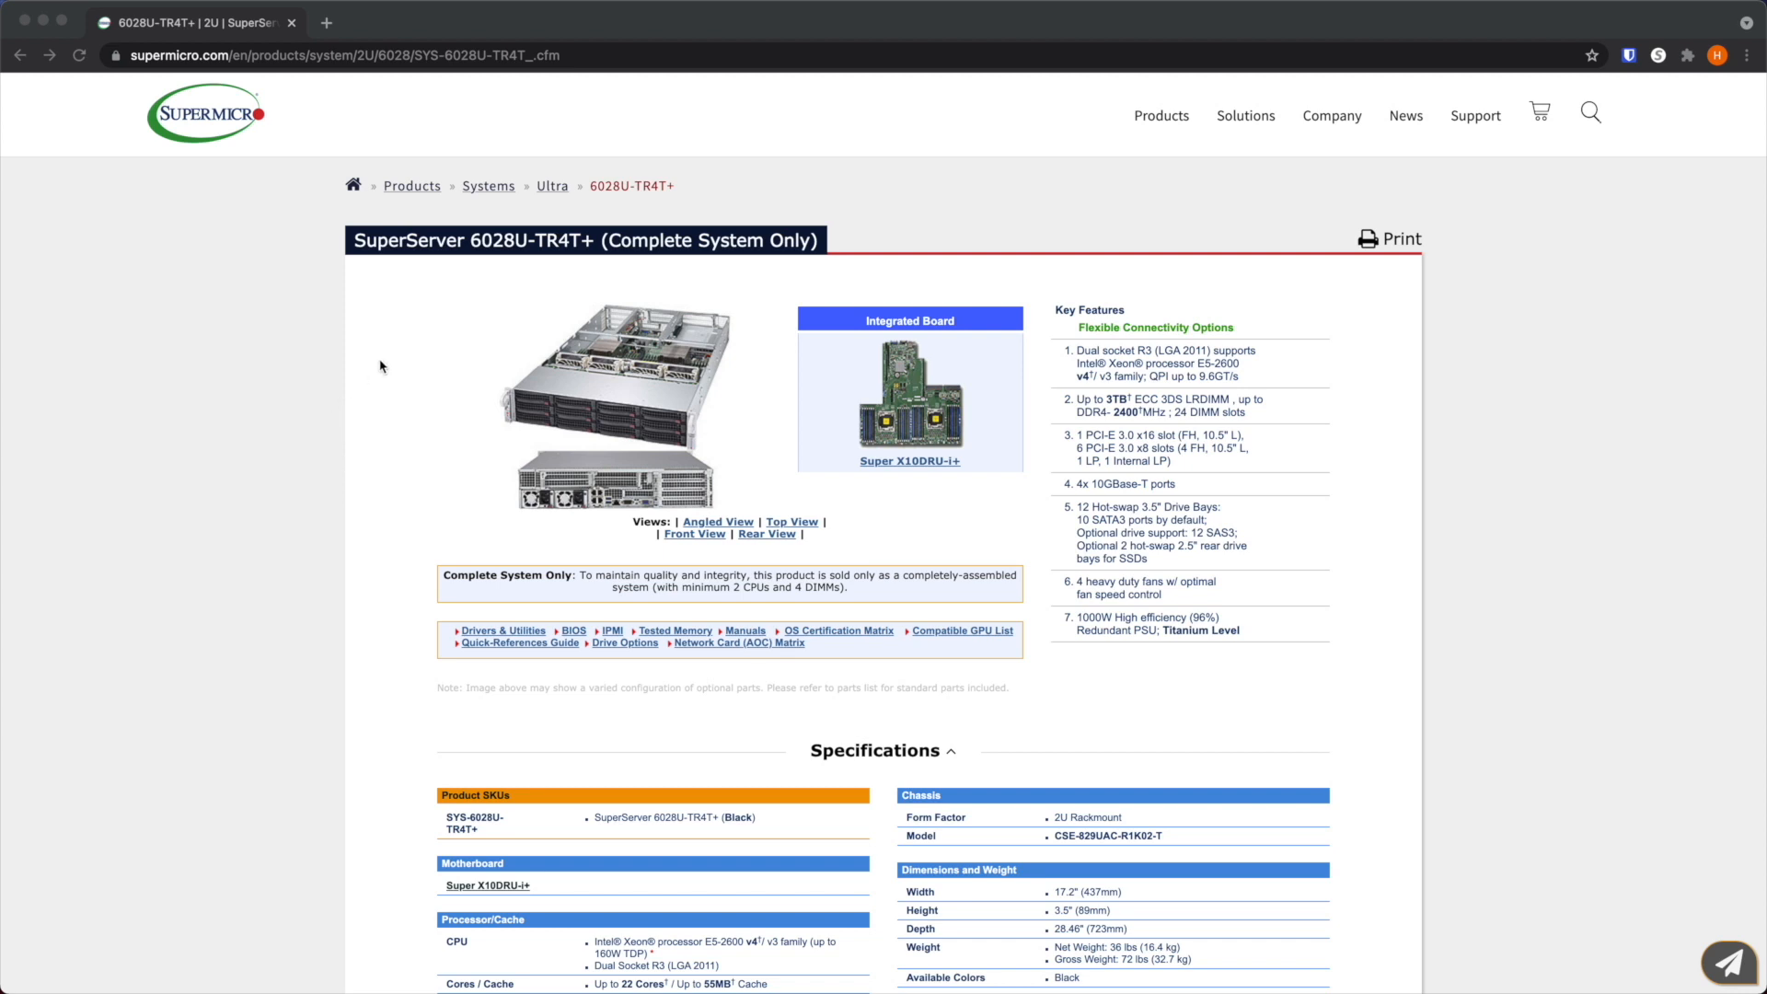
pyautogui.moveTo(451, 272)
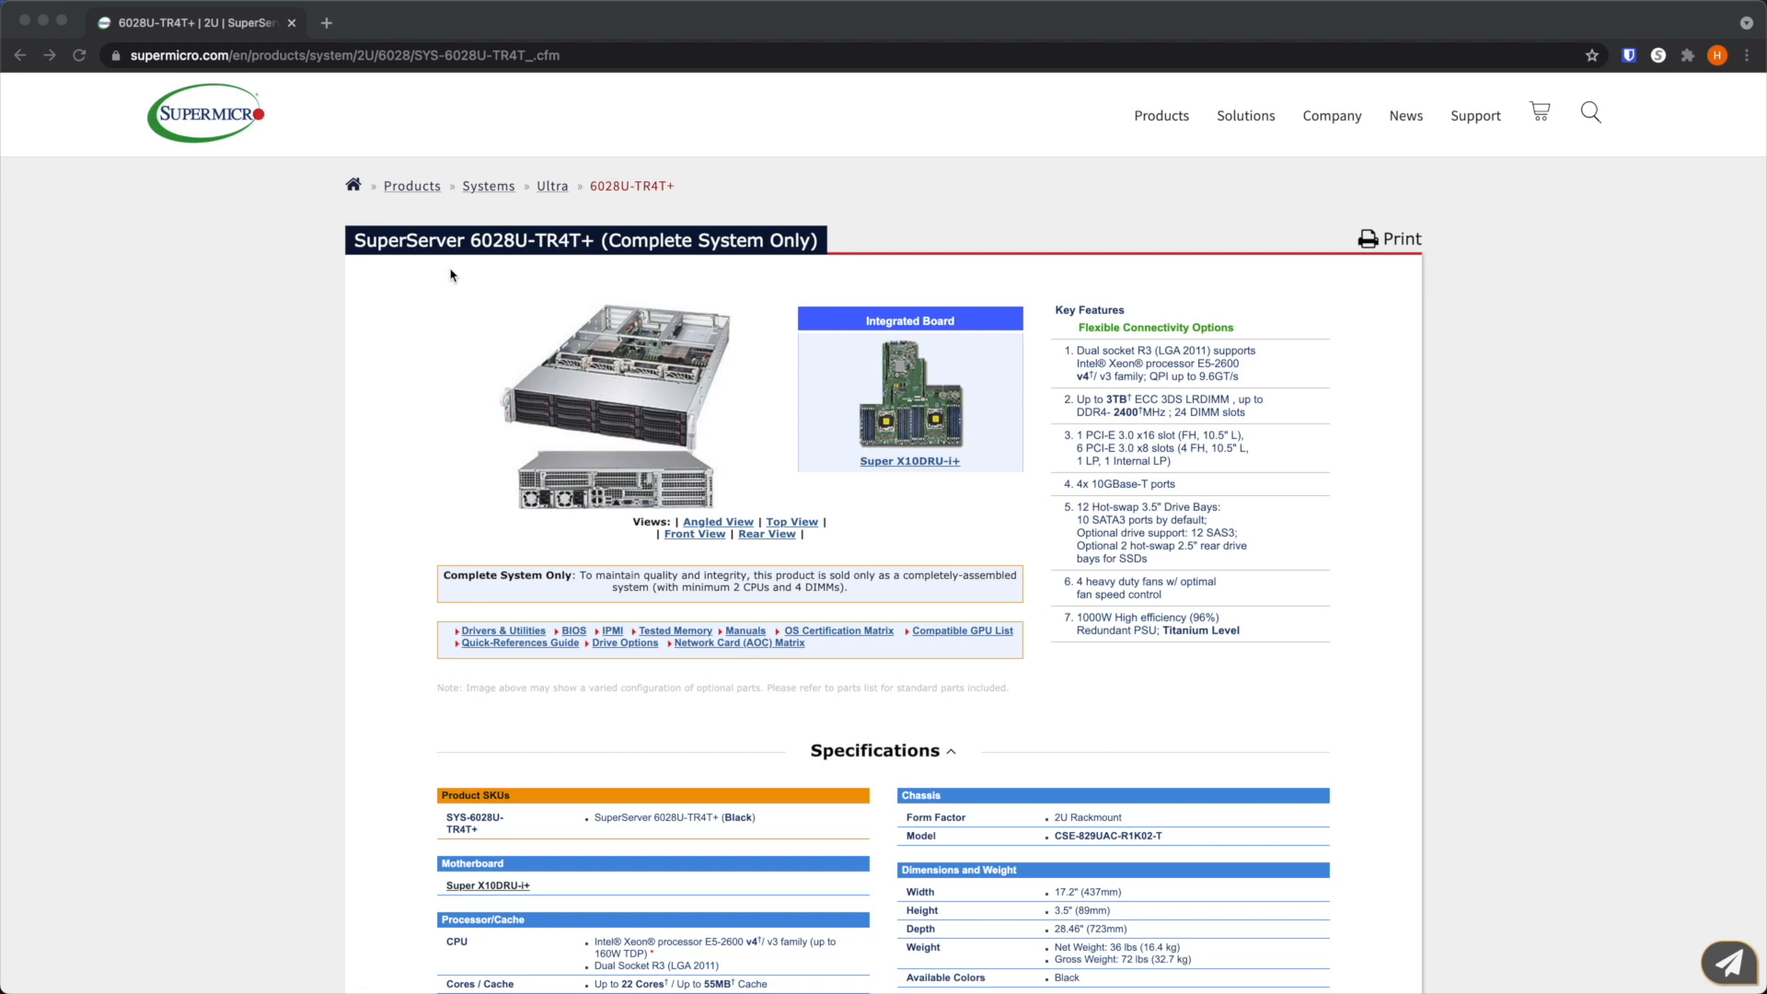
pyautogui.moveTo(490, 419)
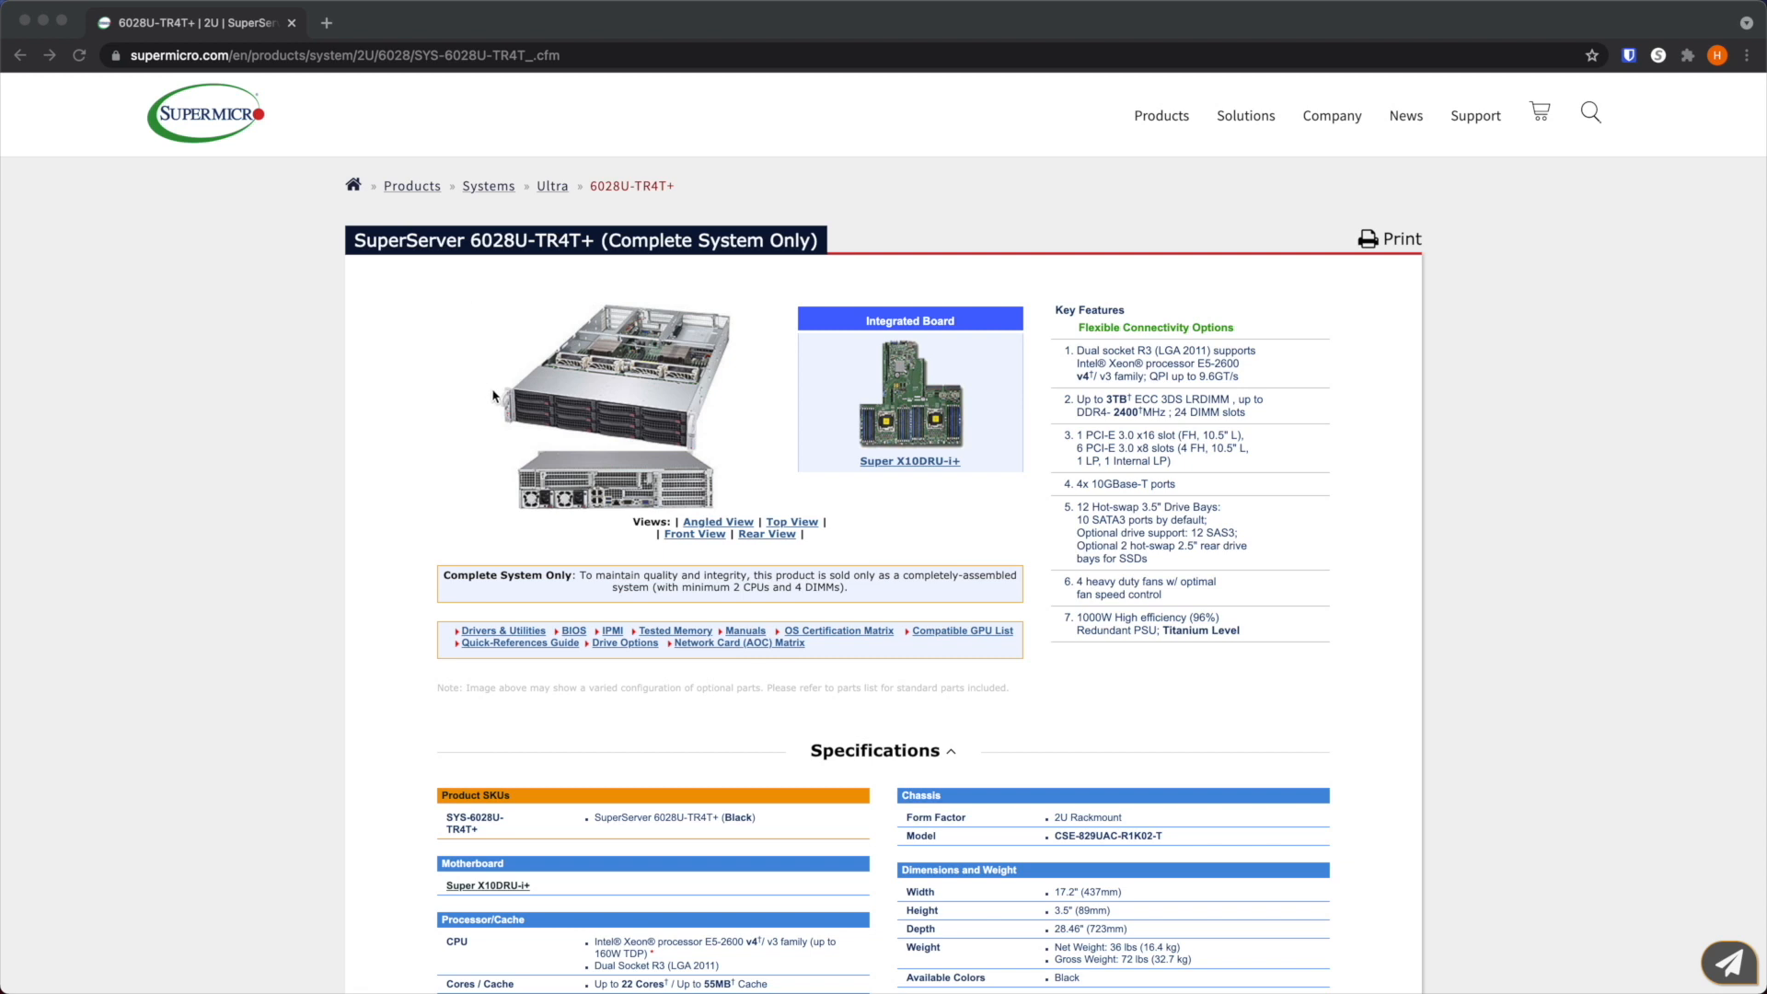
pyautogui.moveTo(567, 423)
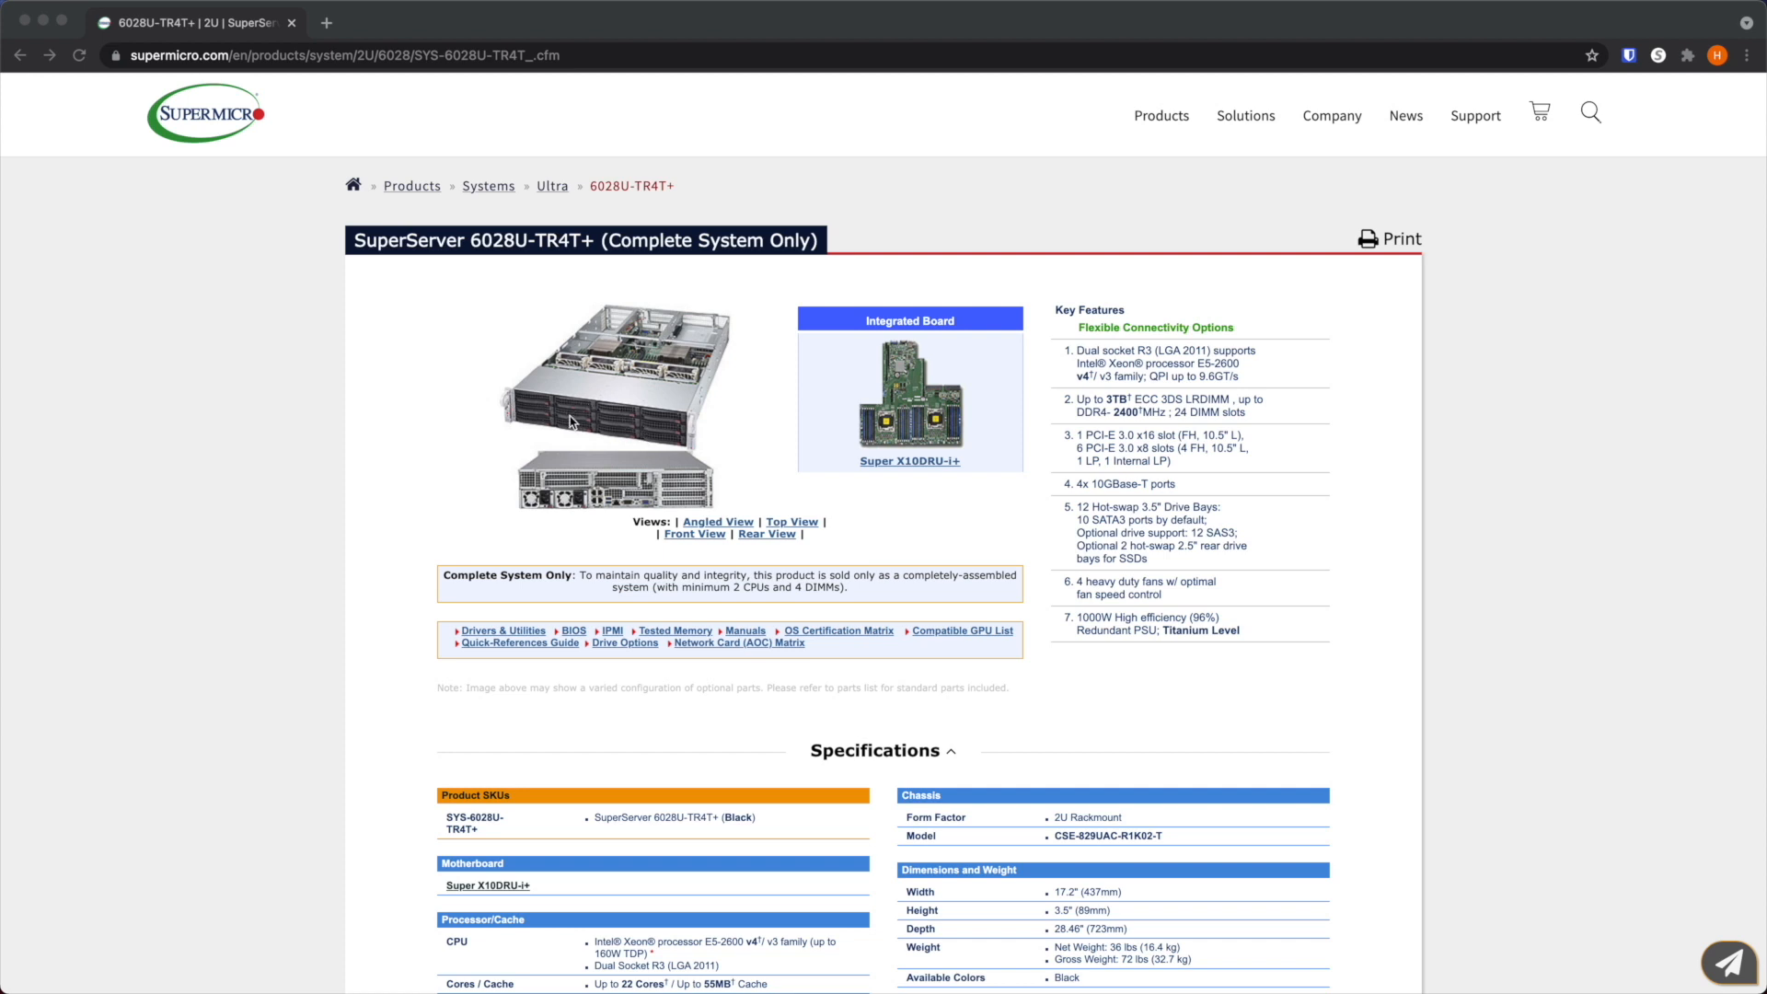
pyautogui.moveTo(644, 446)
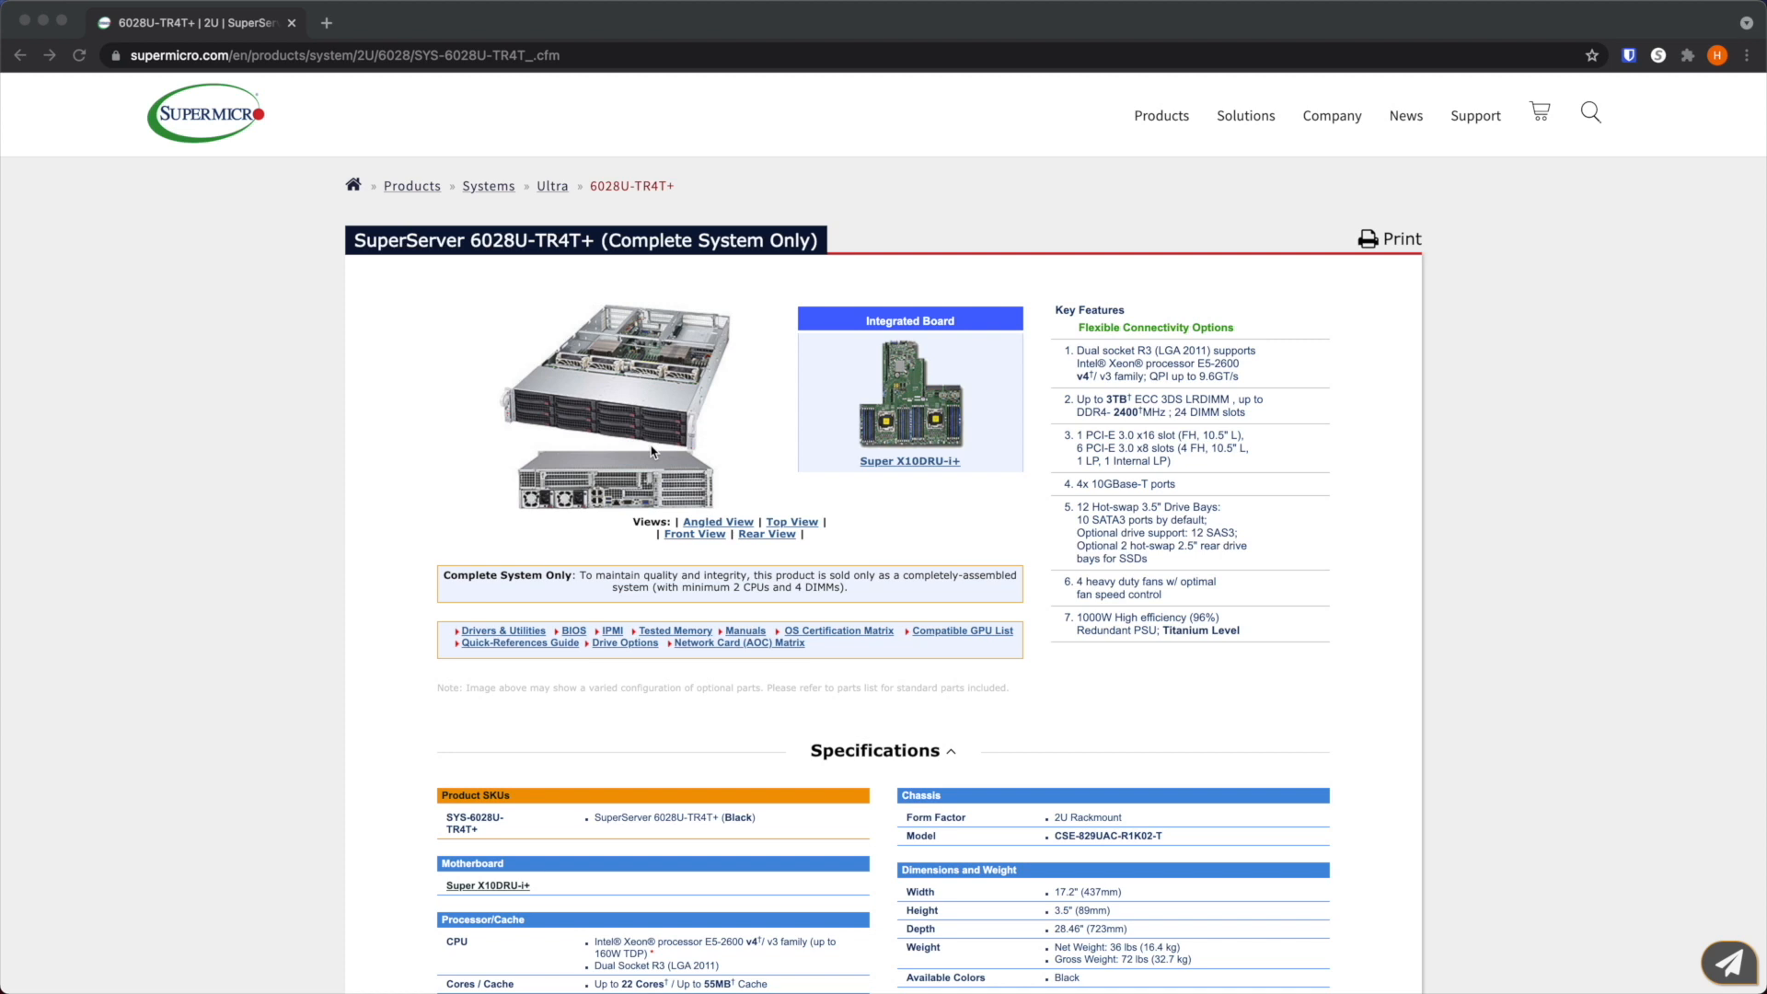
pyautogui.moveTo(626, 423)
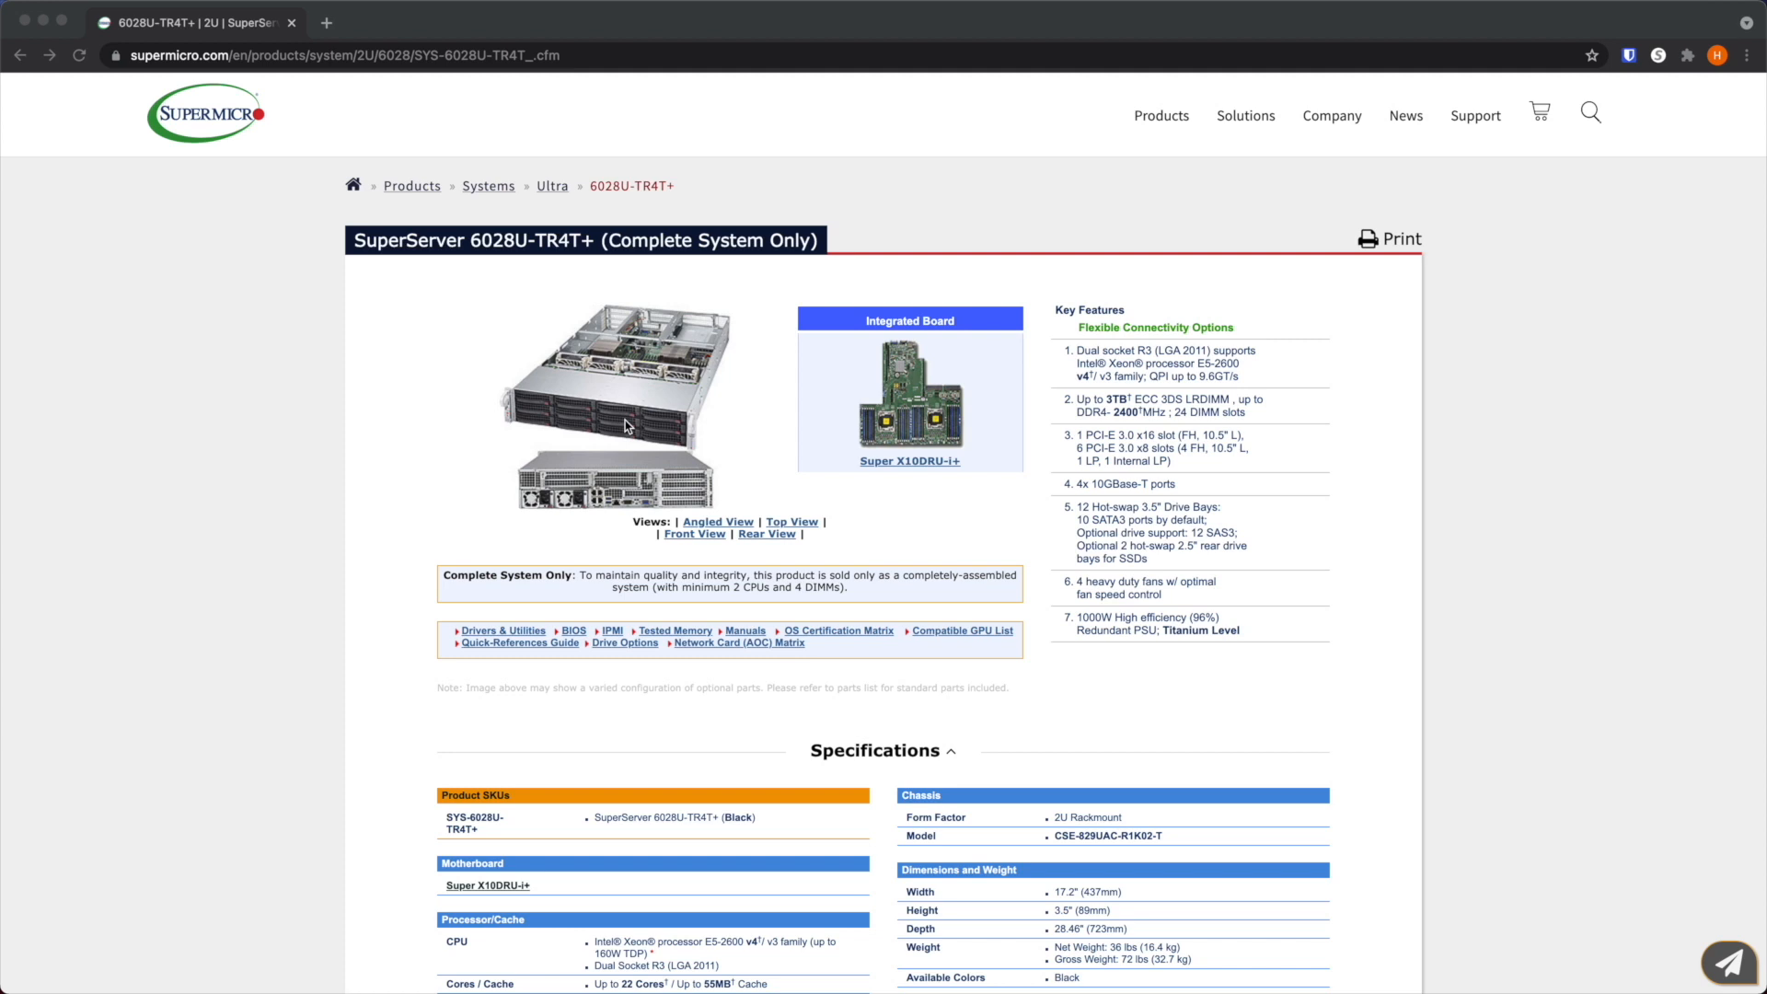
pyautogui.moveTo(554, 409)
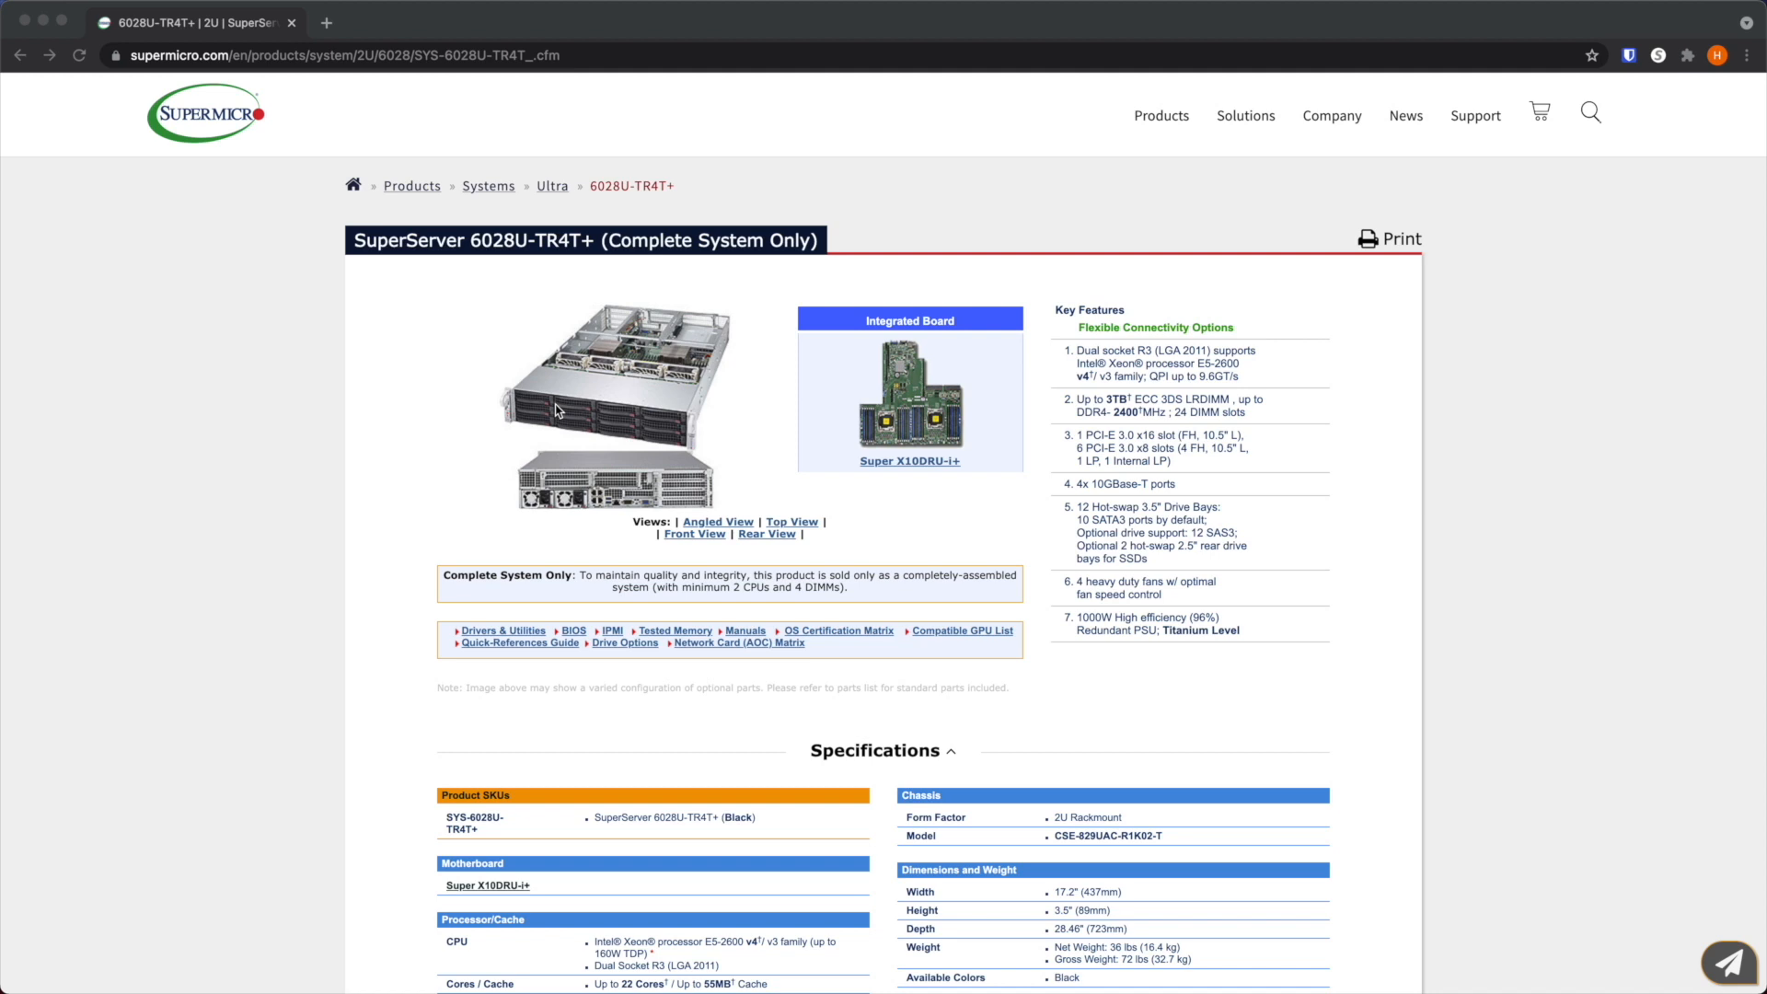
pyautogui.moveTo(545, 328)
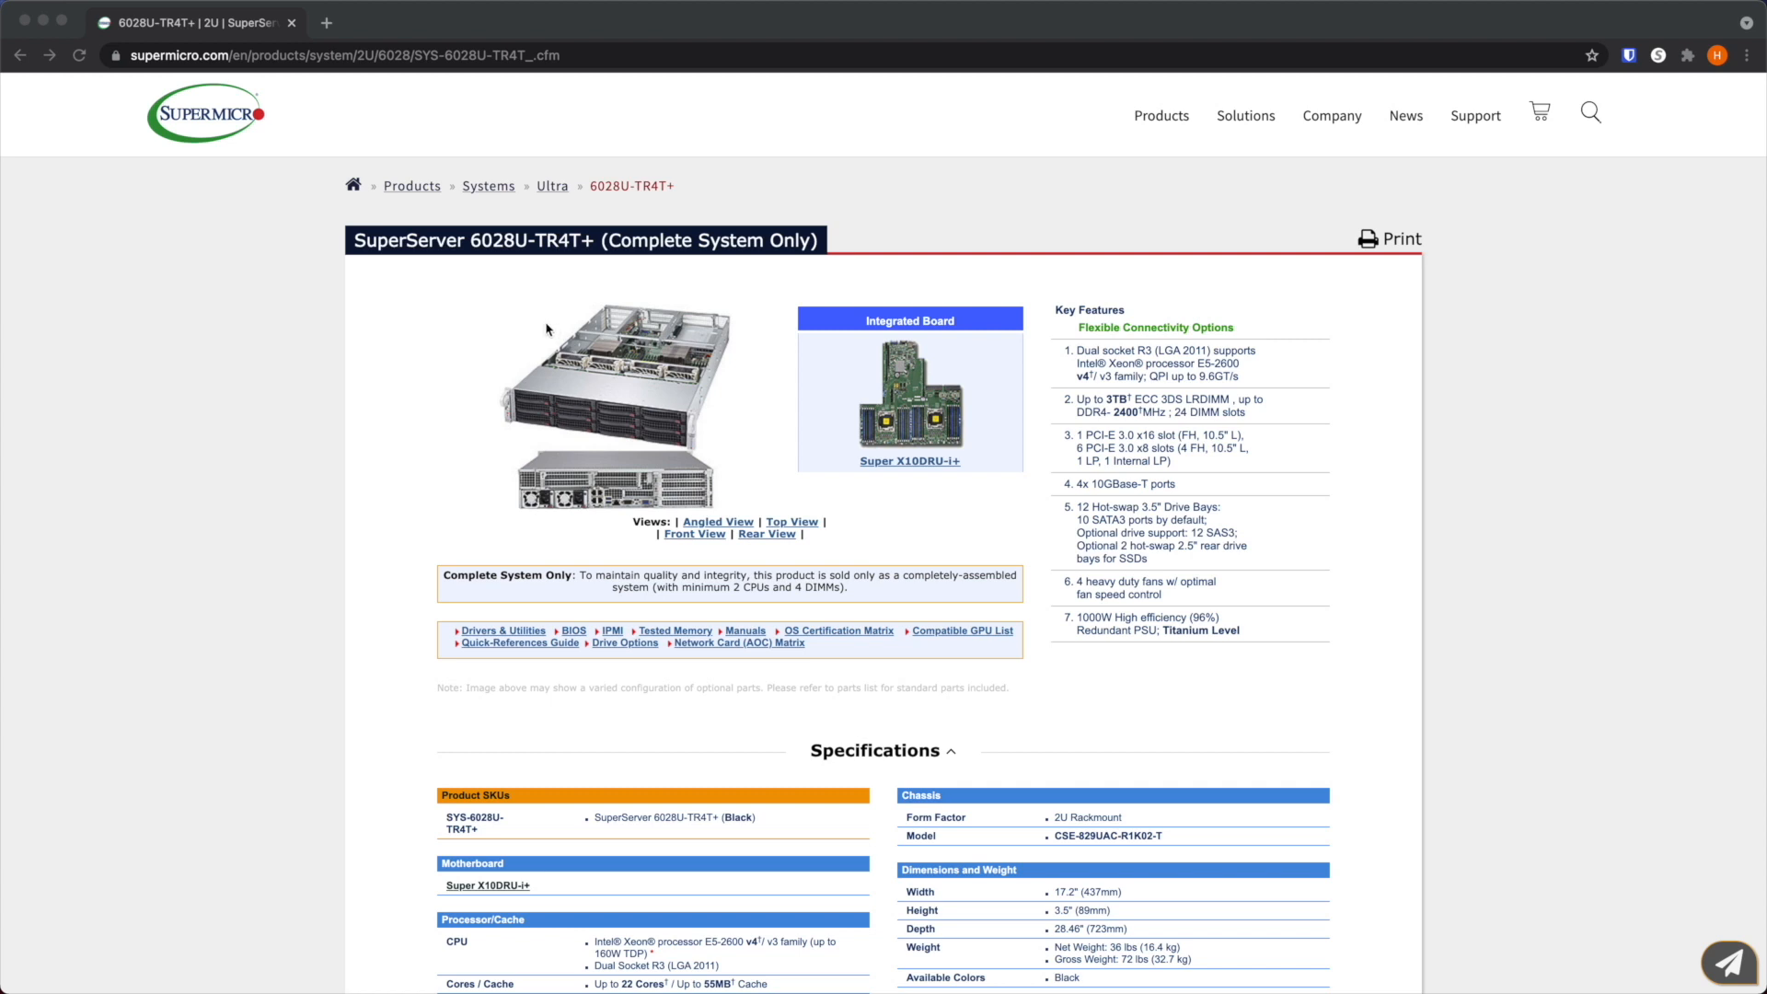
pyautogui.moveTo(630, 438)
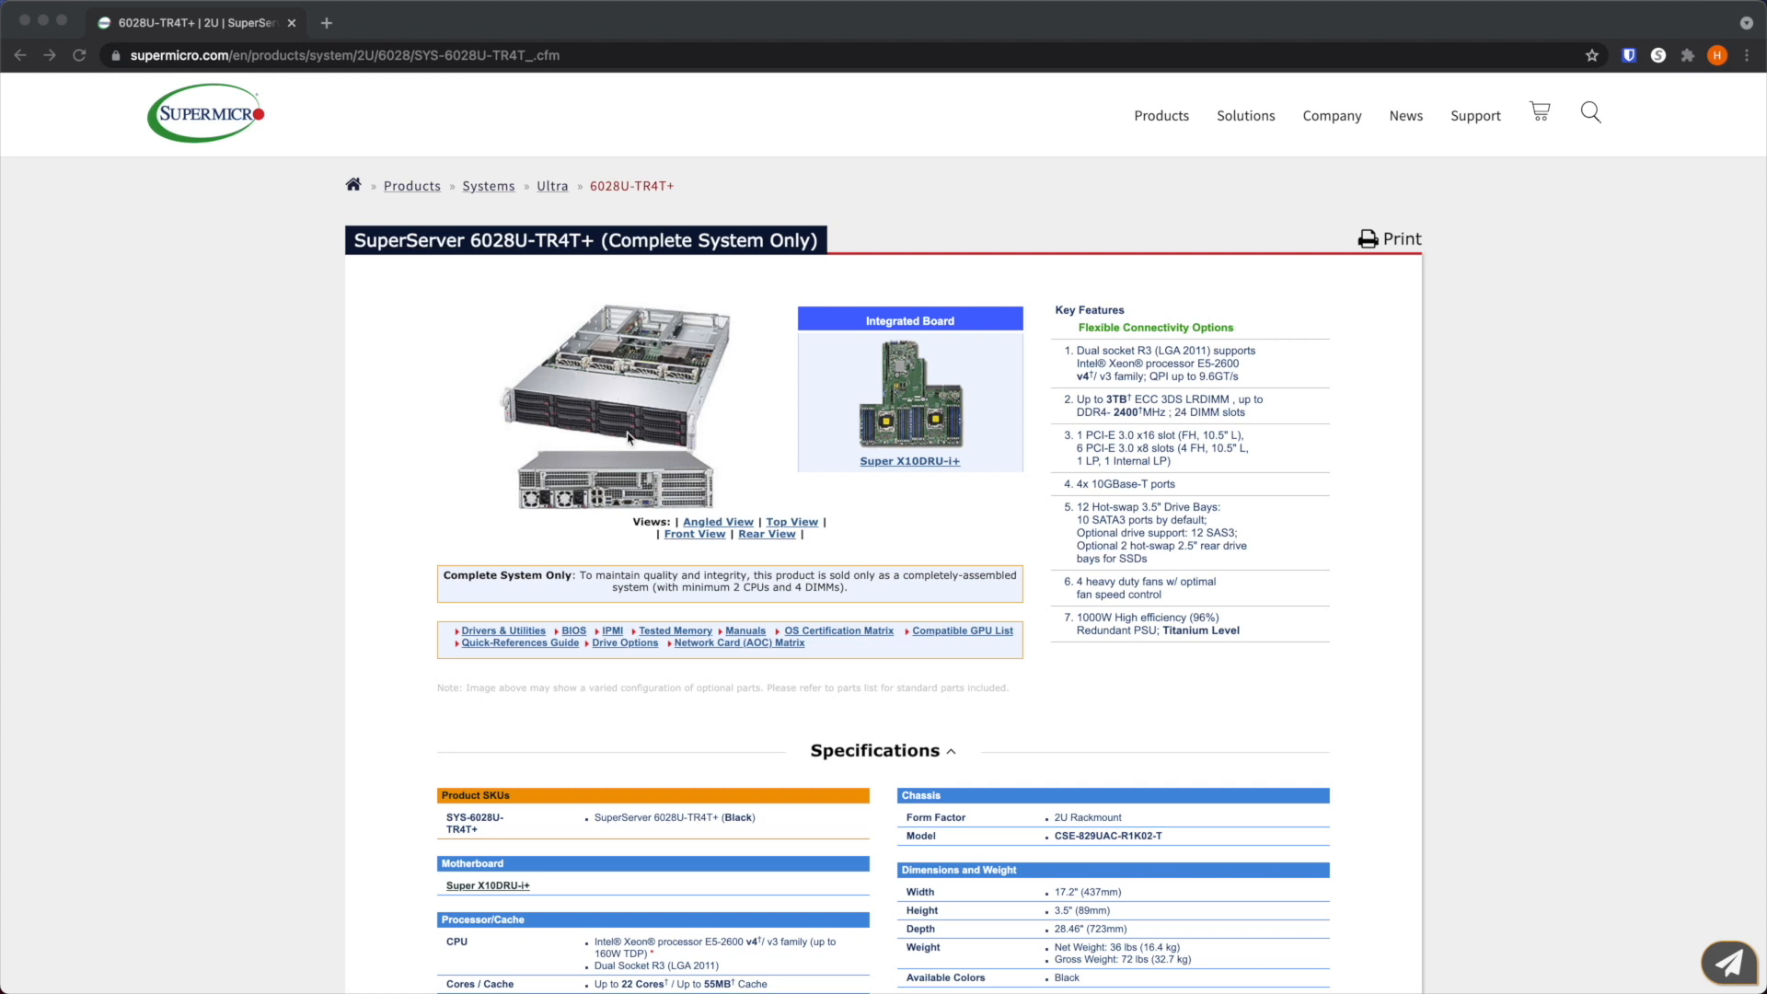
pyautogui.moveTo(604, 398)
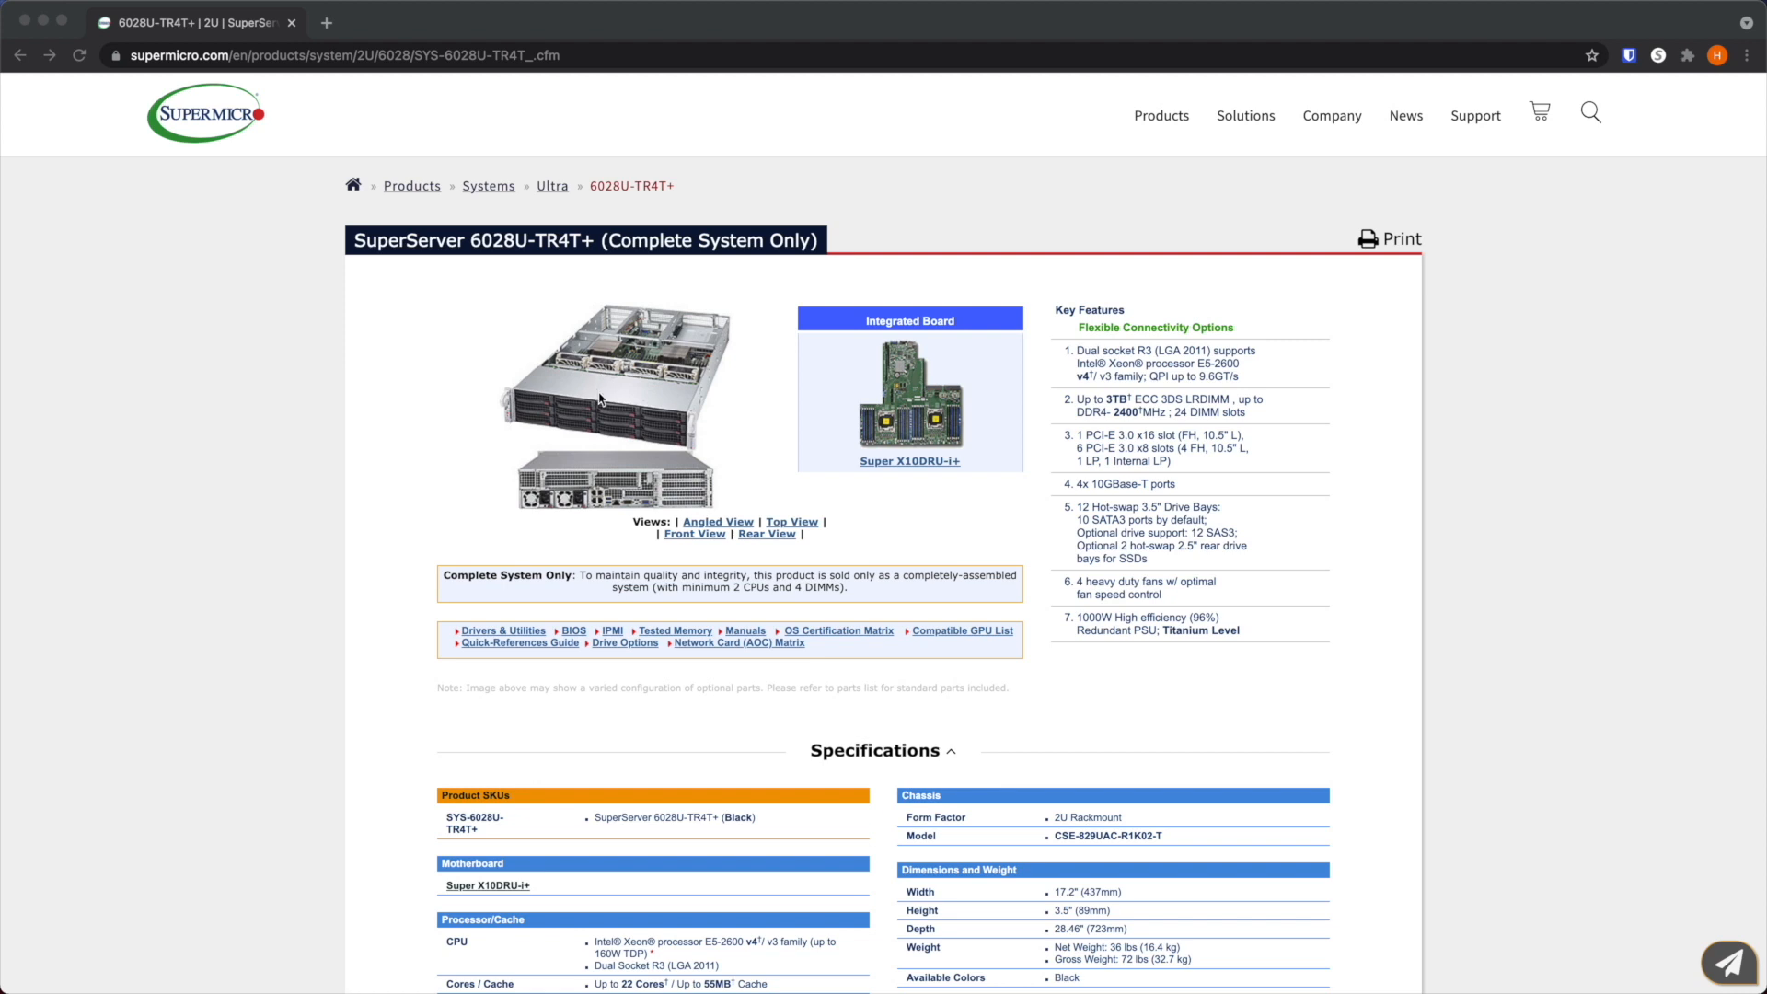
pyautogui.moveTo(609, 359)
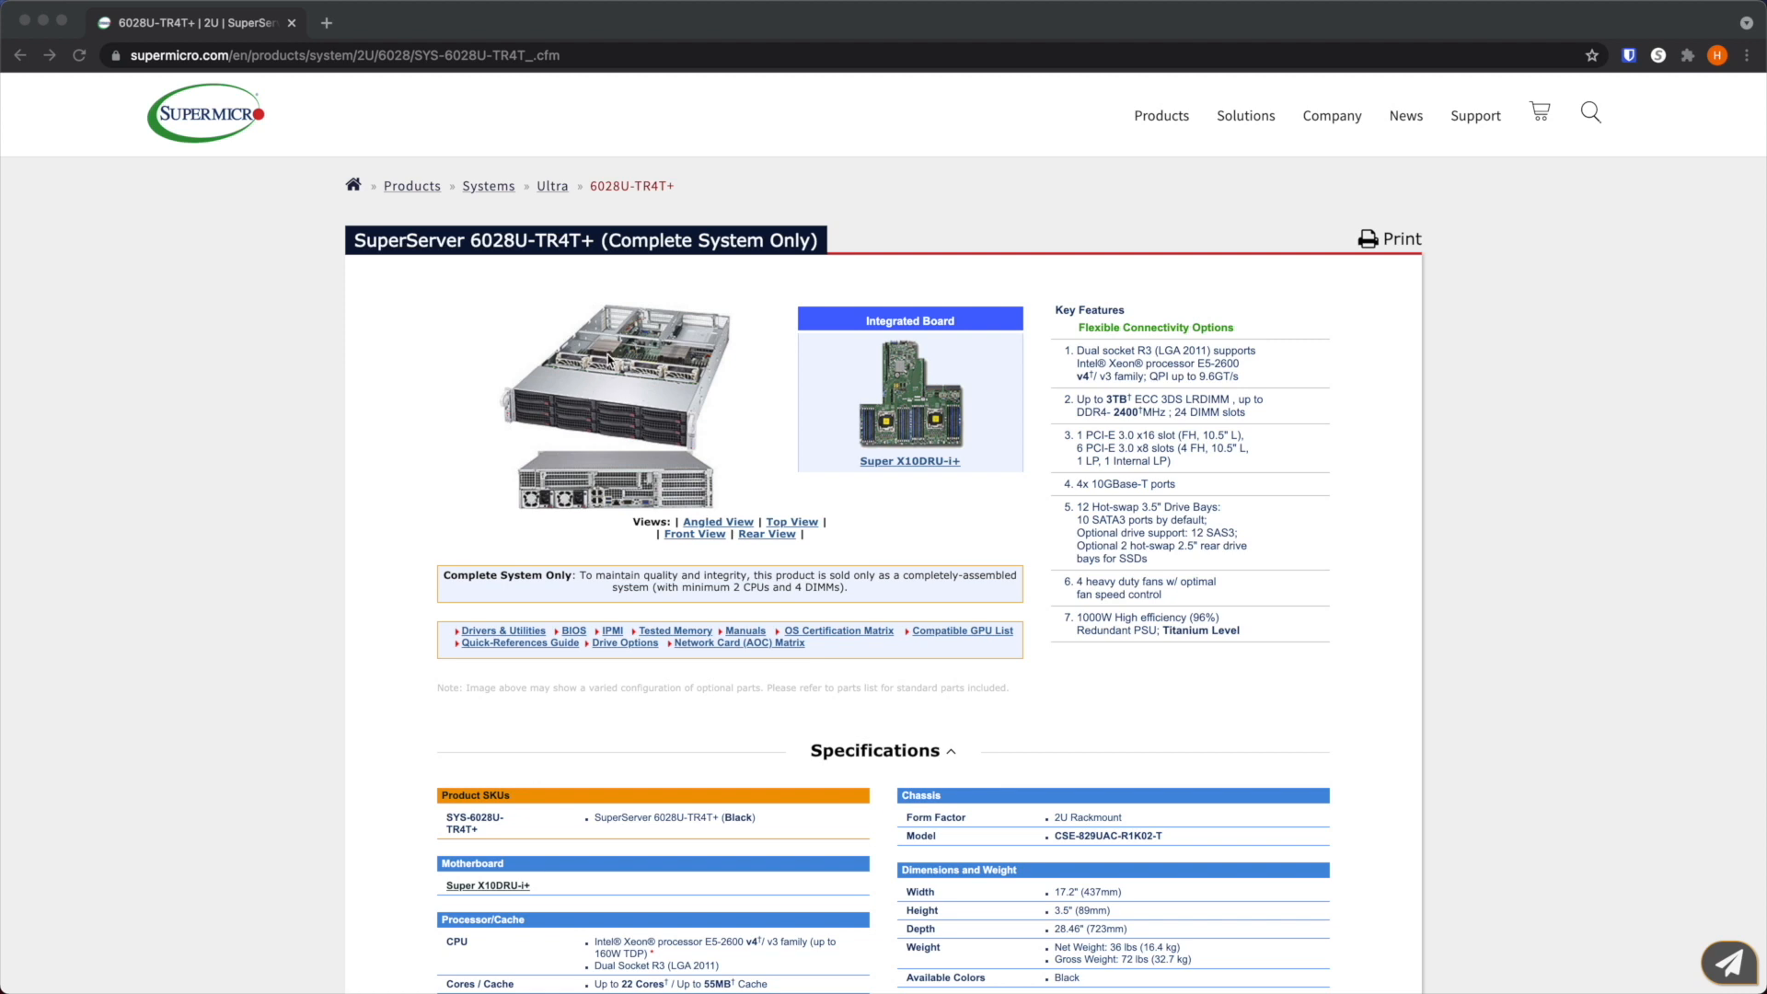
pyautogui.moveTo(633, 407)
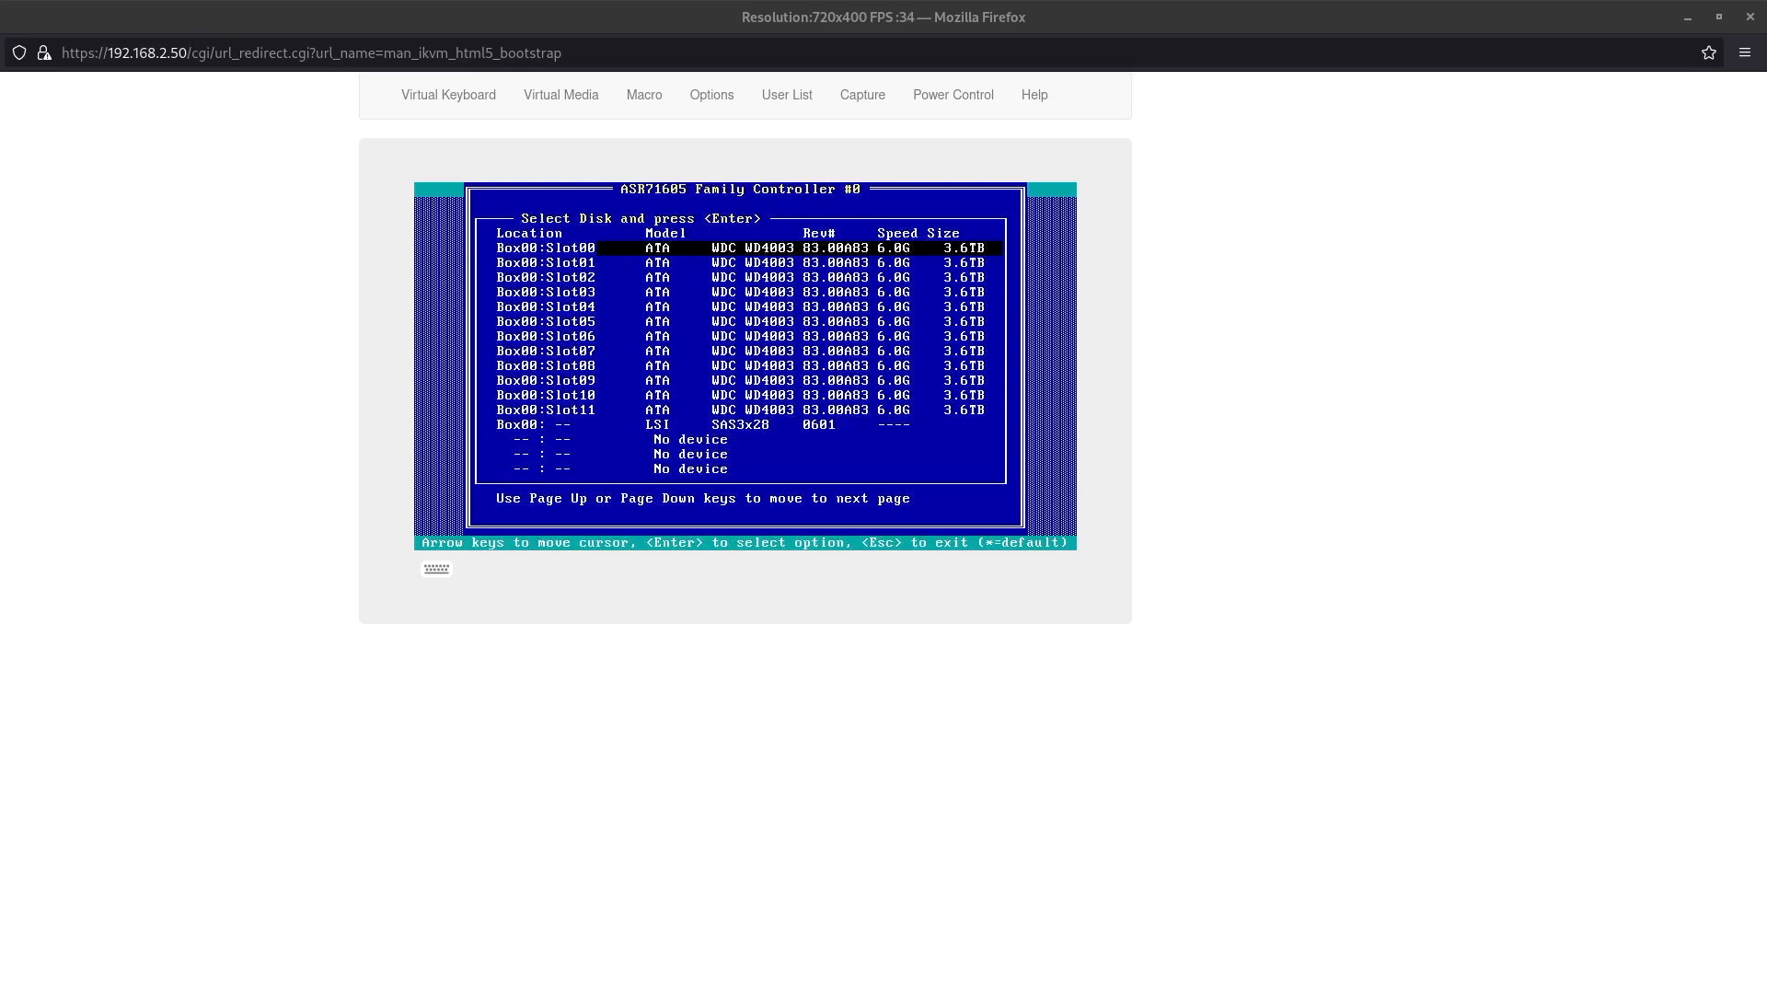
# Step: Leave the disk list and review Controller Settings > Controller Mode, confirming HBA mode
pyautogui.press('Escape')
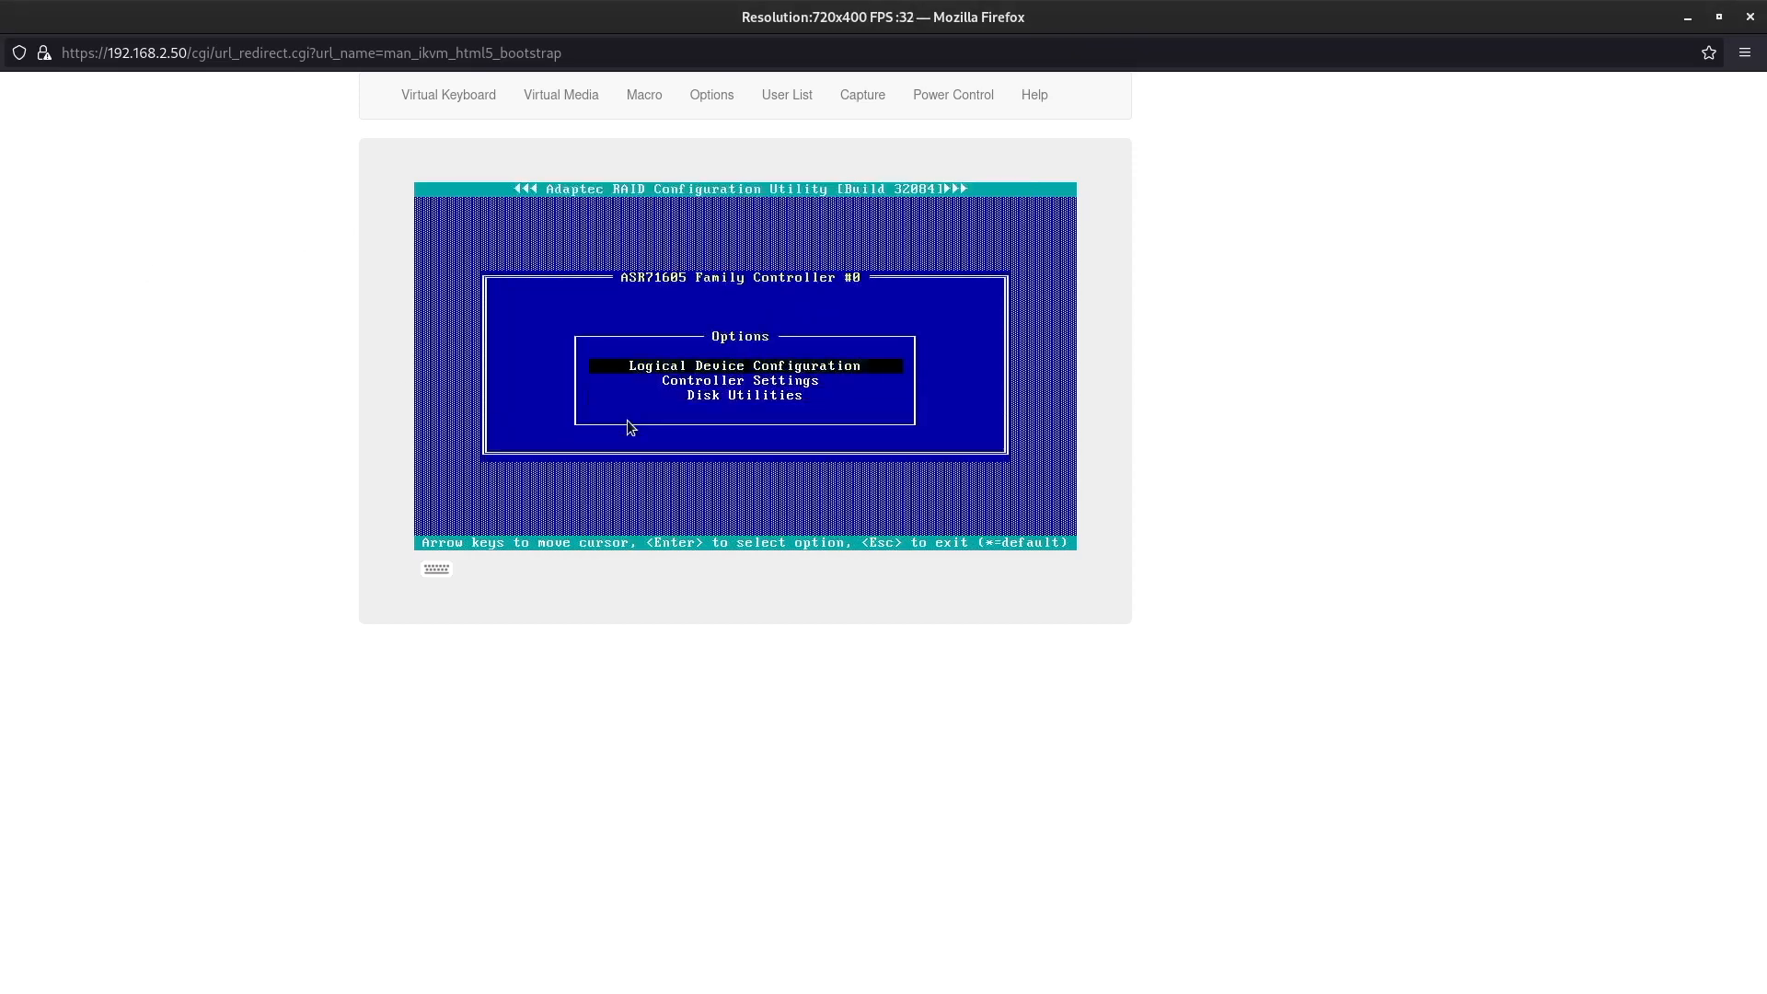
pyautogui.press('Down')
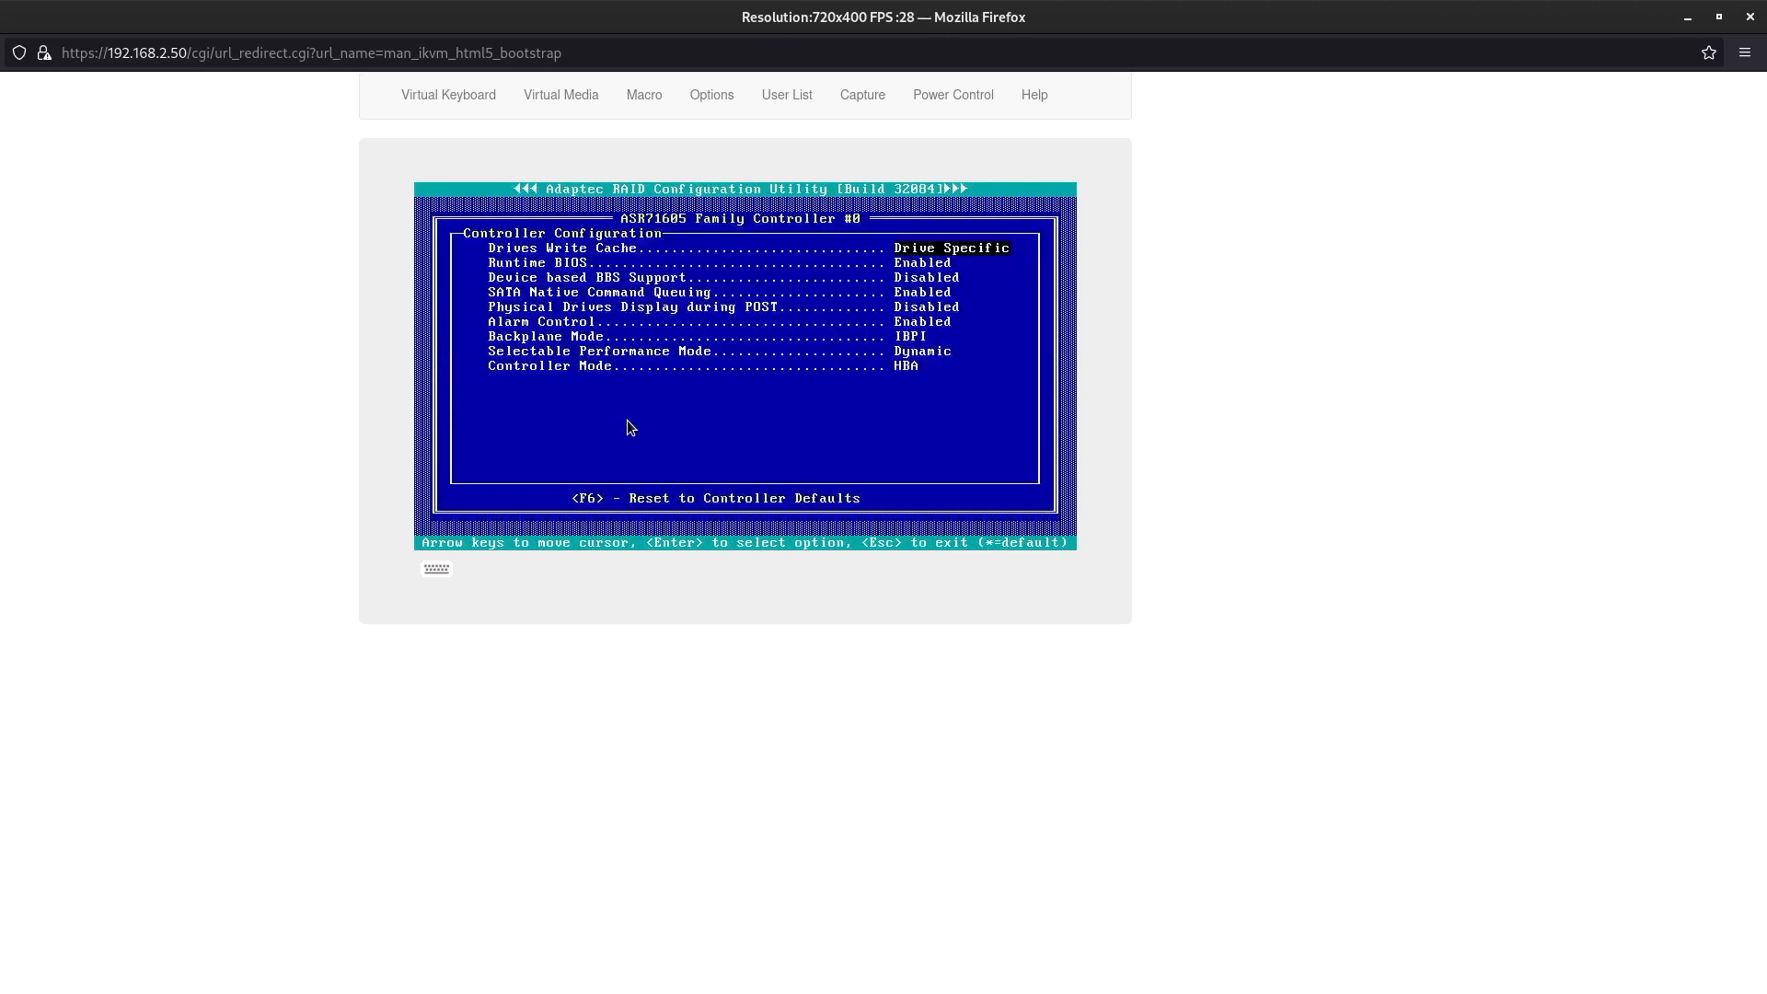
pyautogui.press('Down')
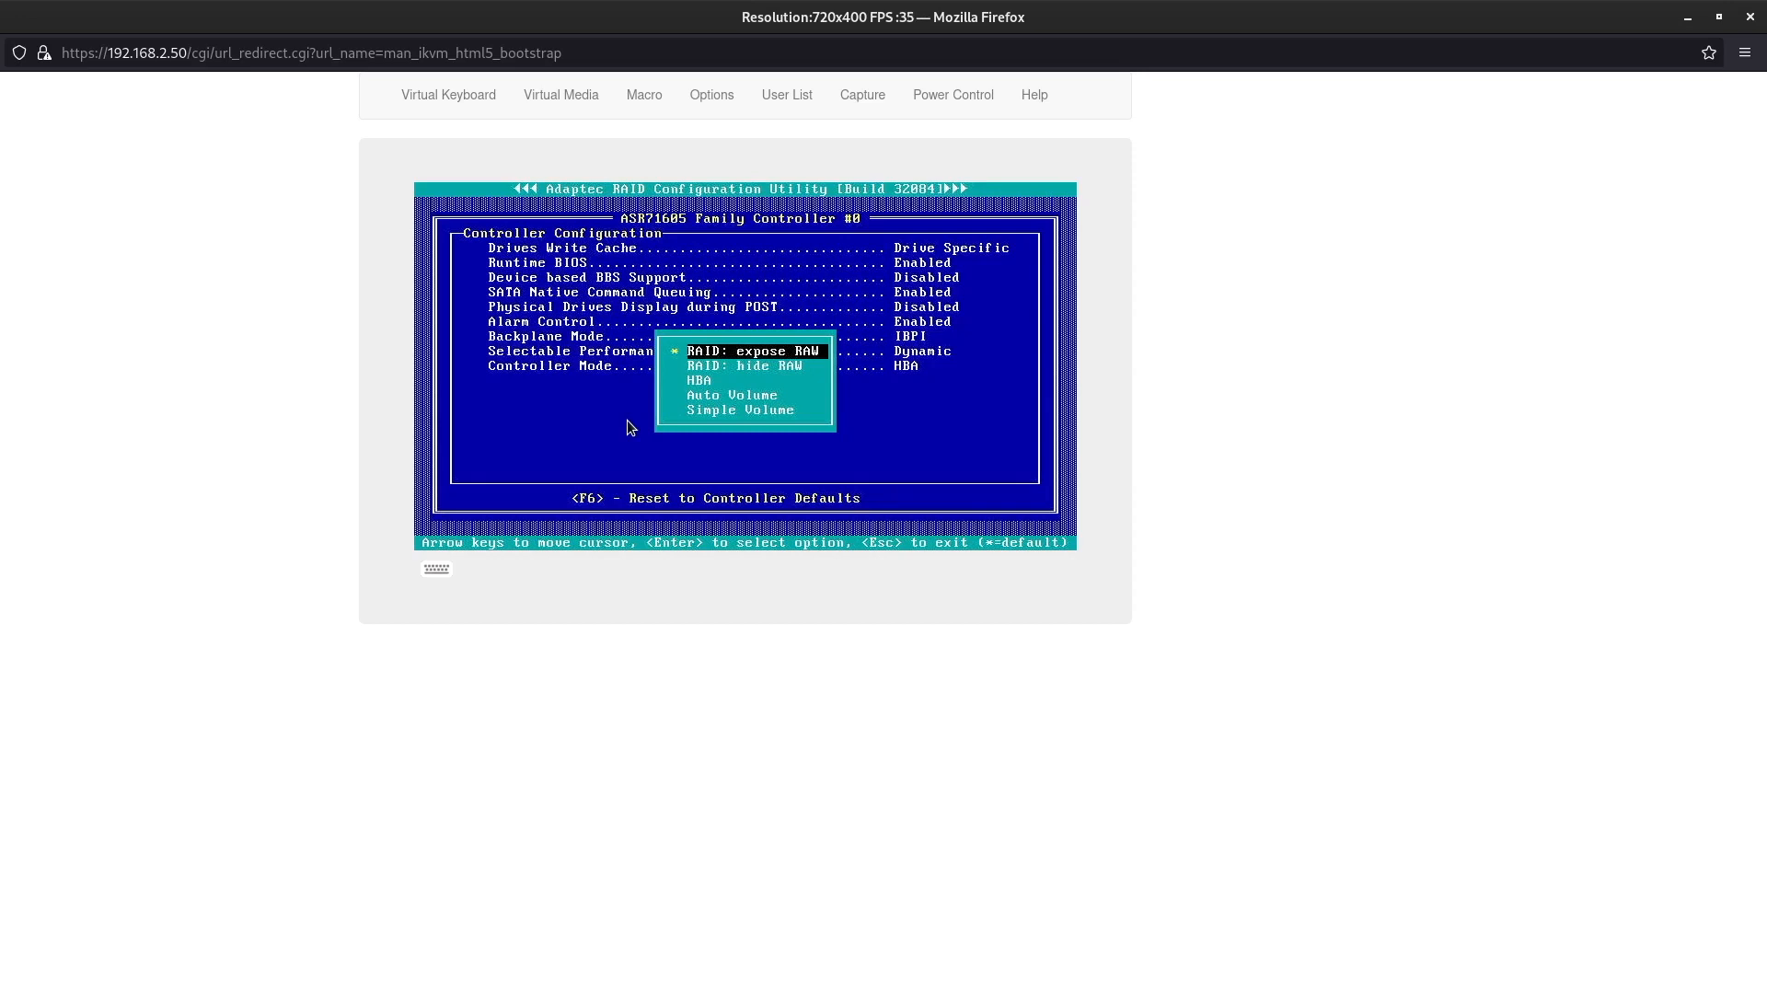
pyautogui.press('Down')
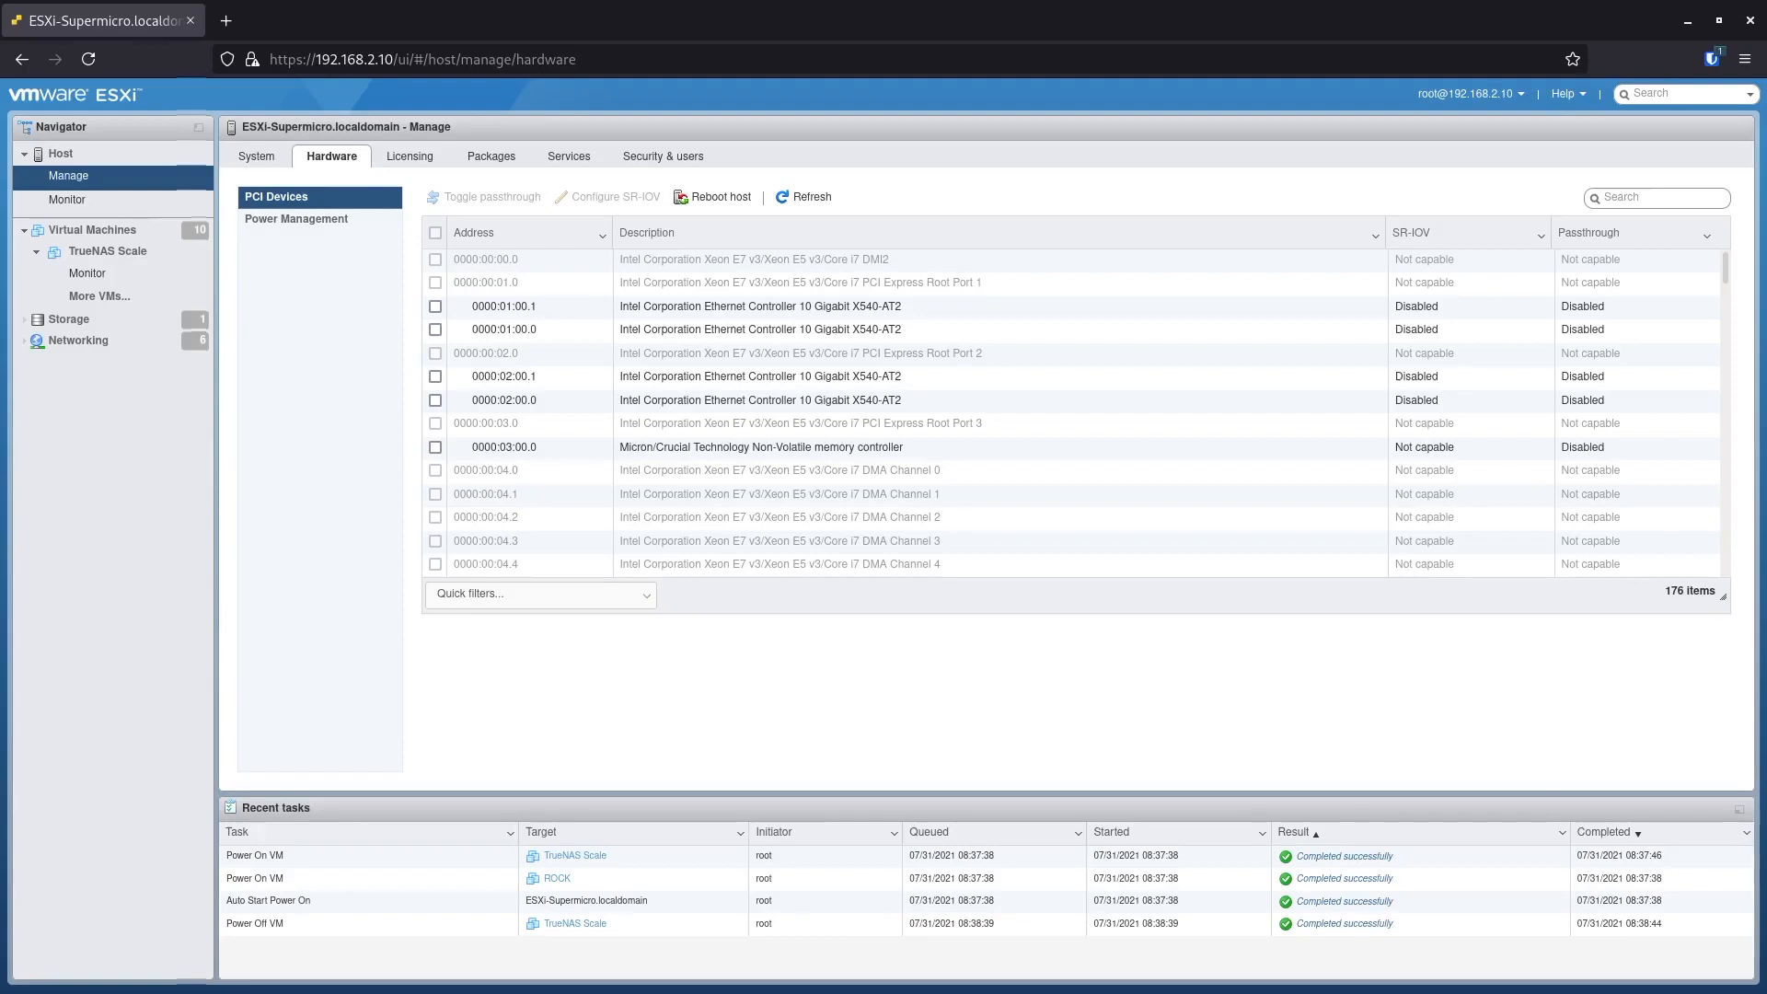
pyautogui.moveTo(392, 339)
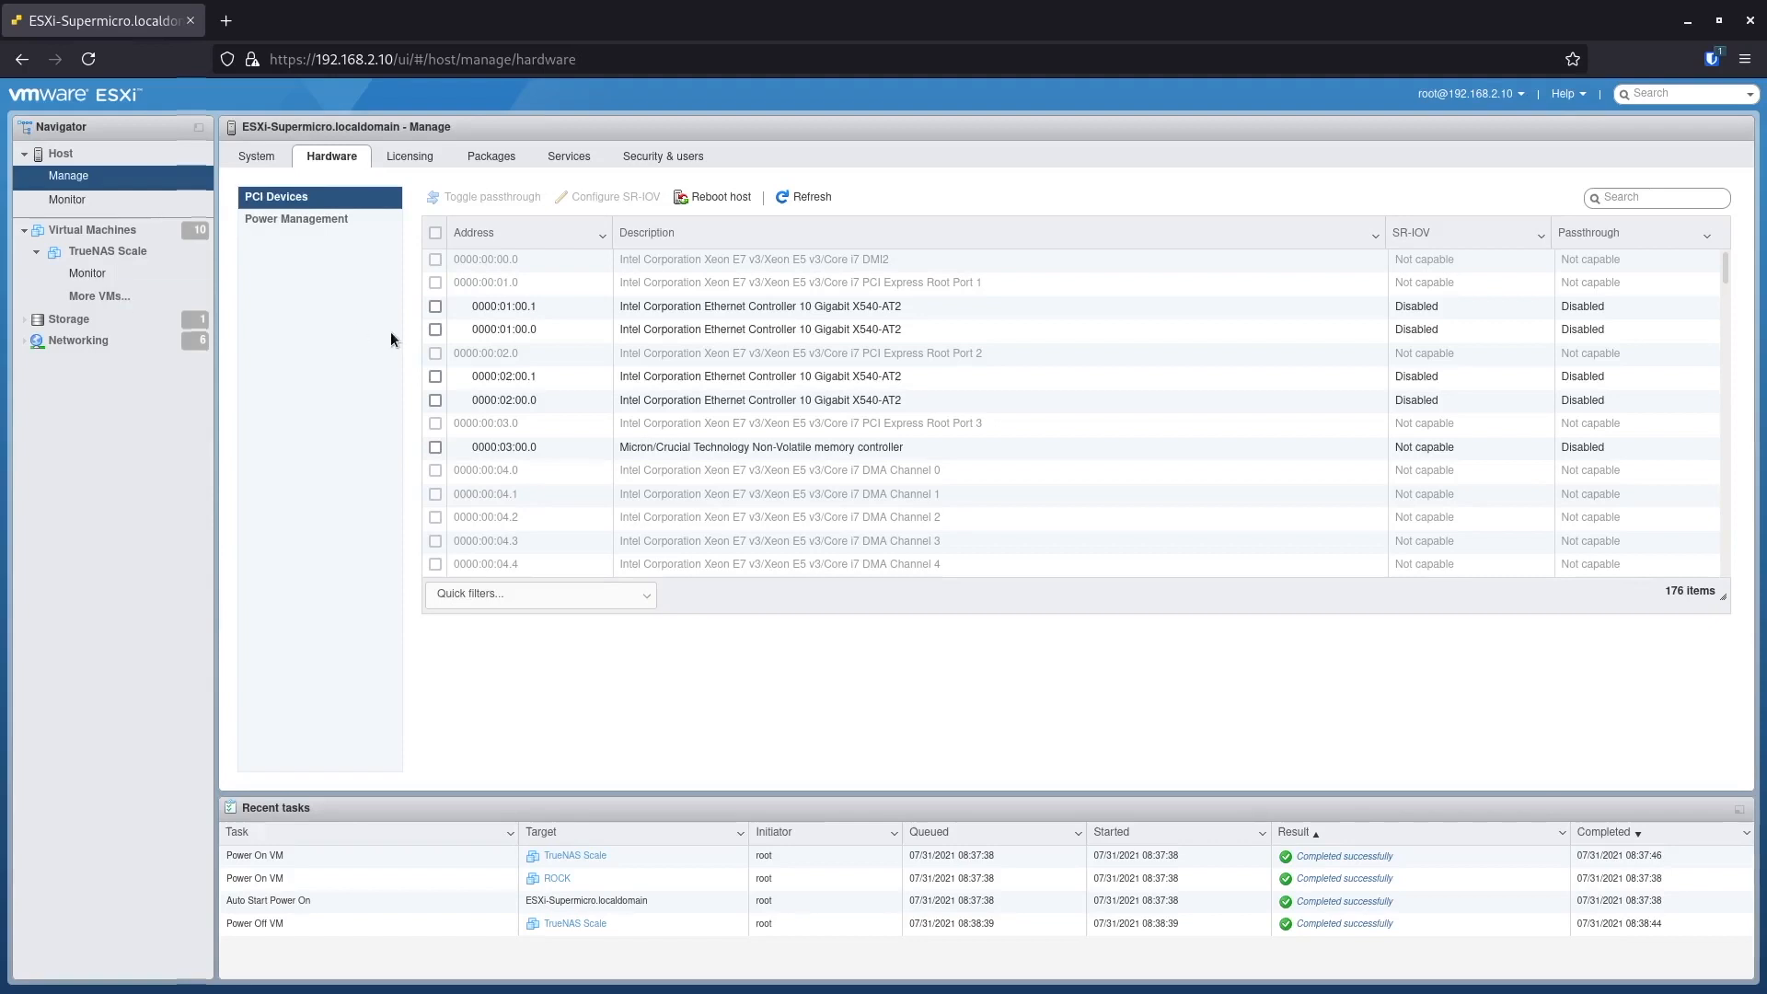
pyautogui.moveTo(390, 315)
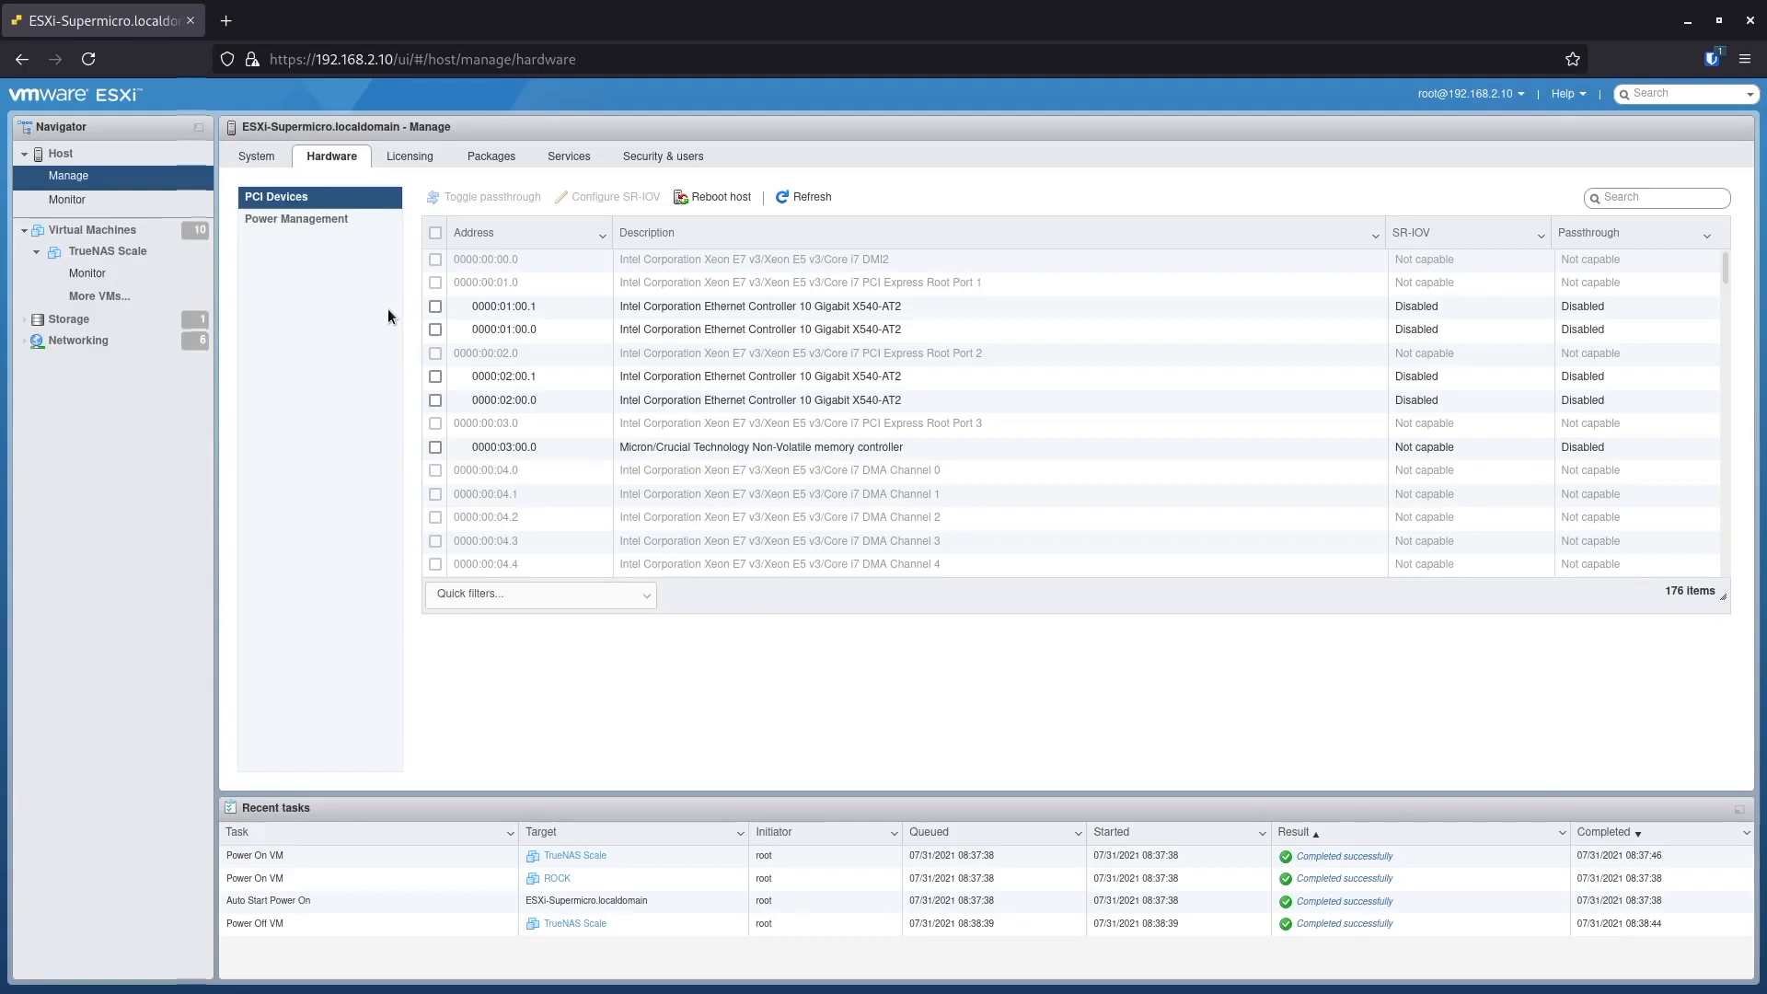
pyautogui.moveTo(376, 294)
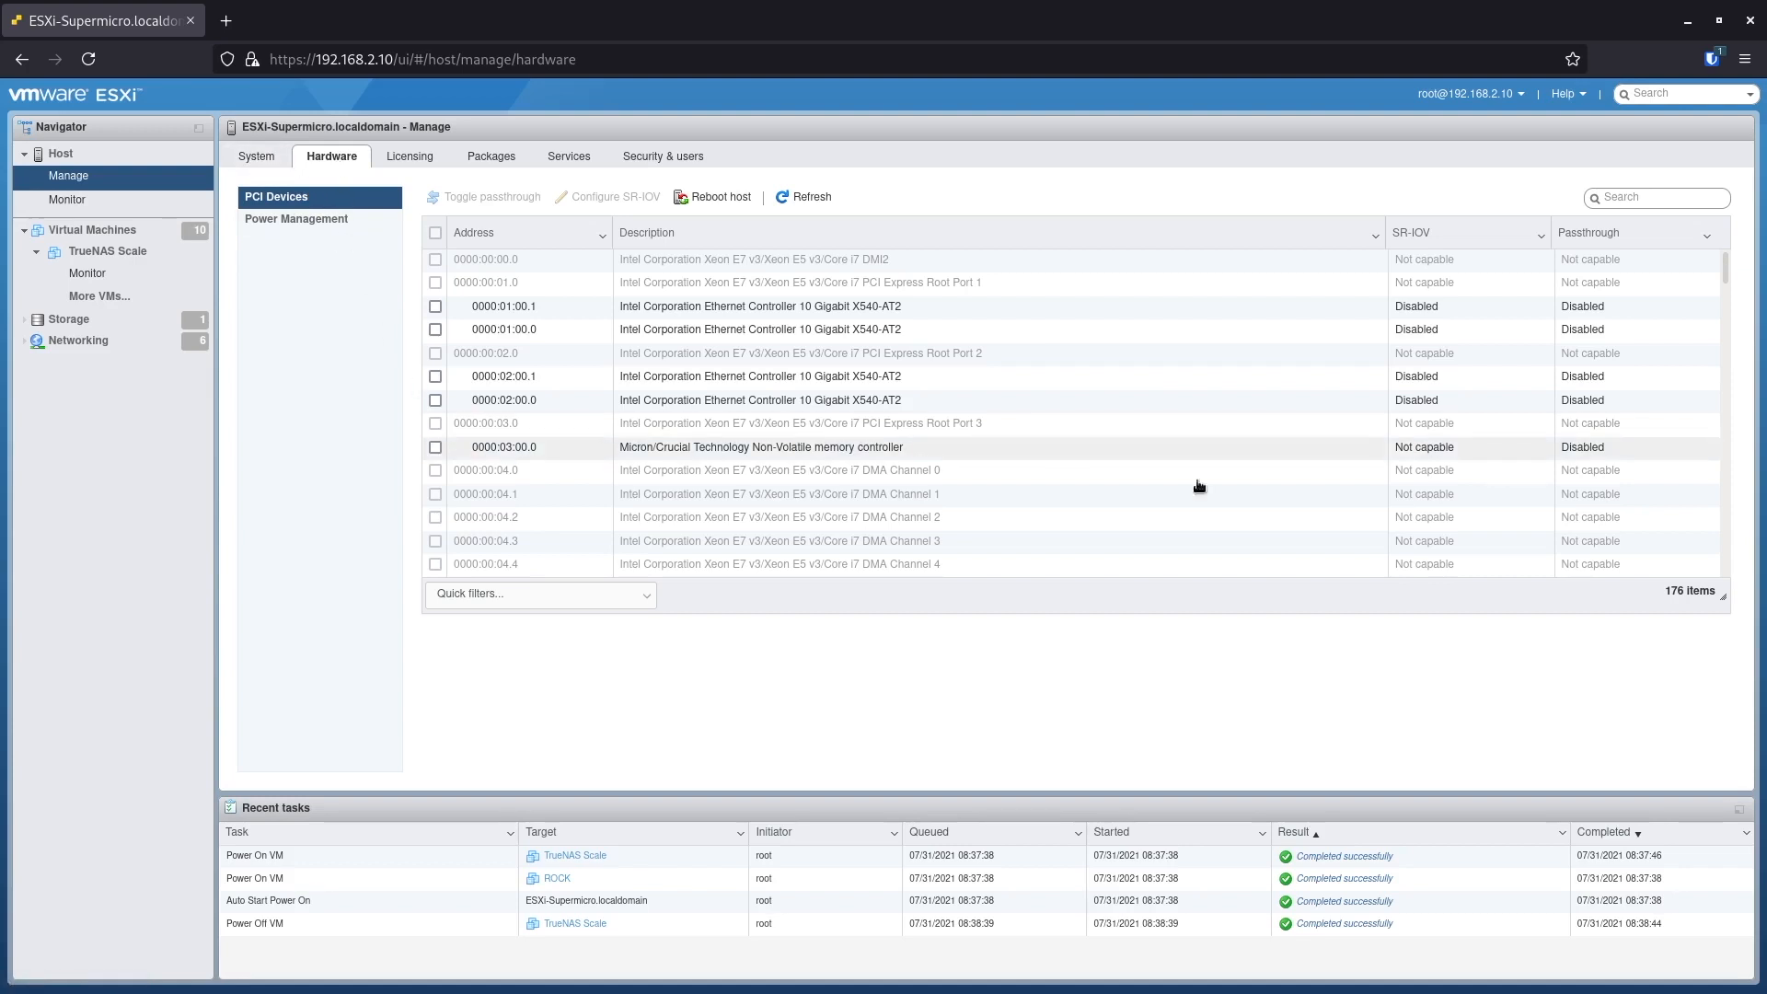
pyautogui.moveTo(1722, 295)
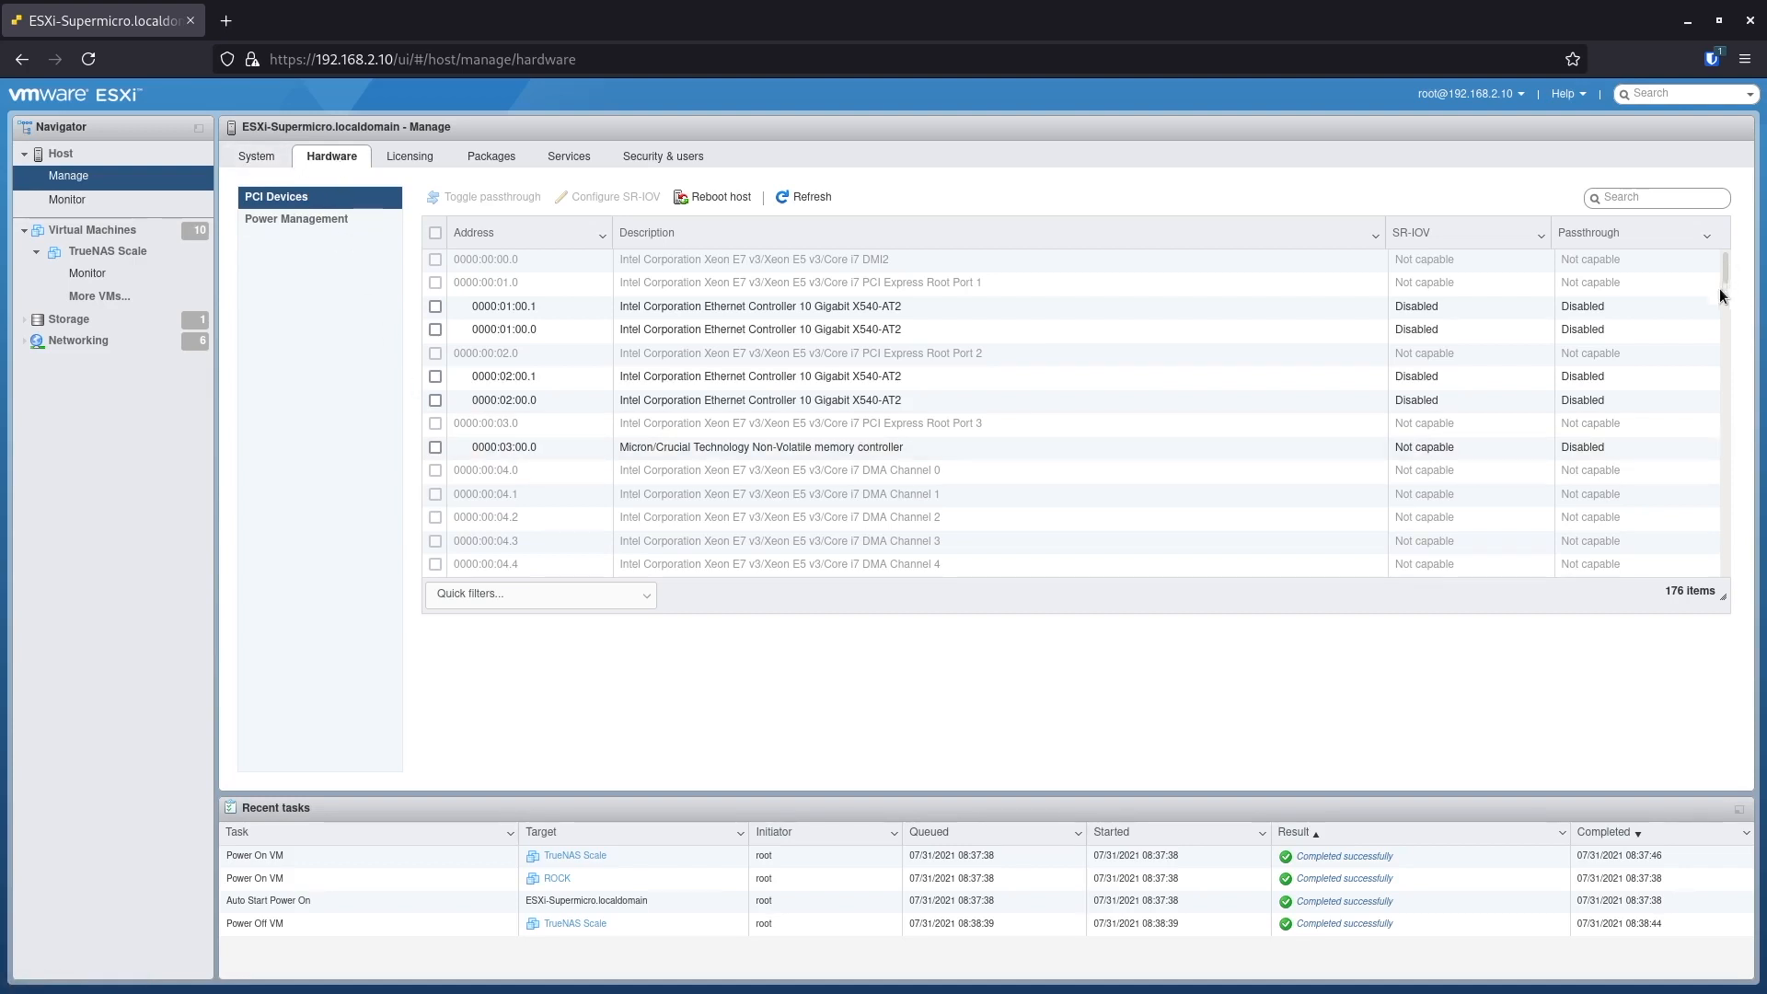
# Step: Scroll the host's PCI device list down to the Adaptec AACRAID entry showing passthrough Active
pyautogui.scroll(-3)
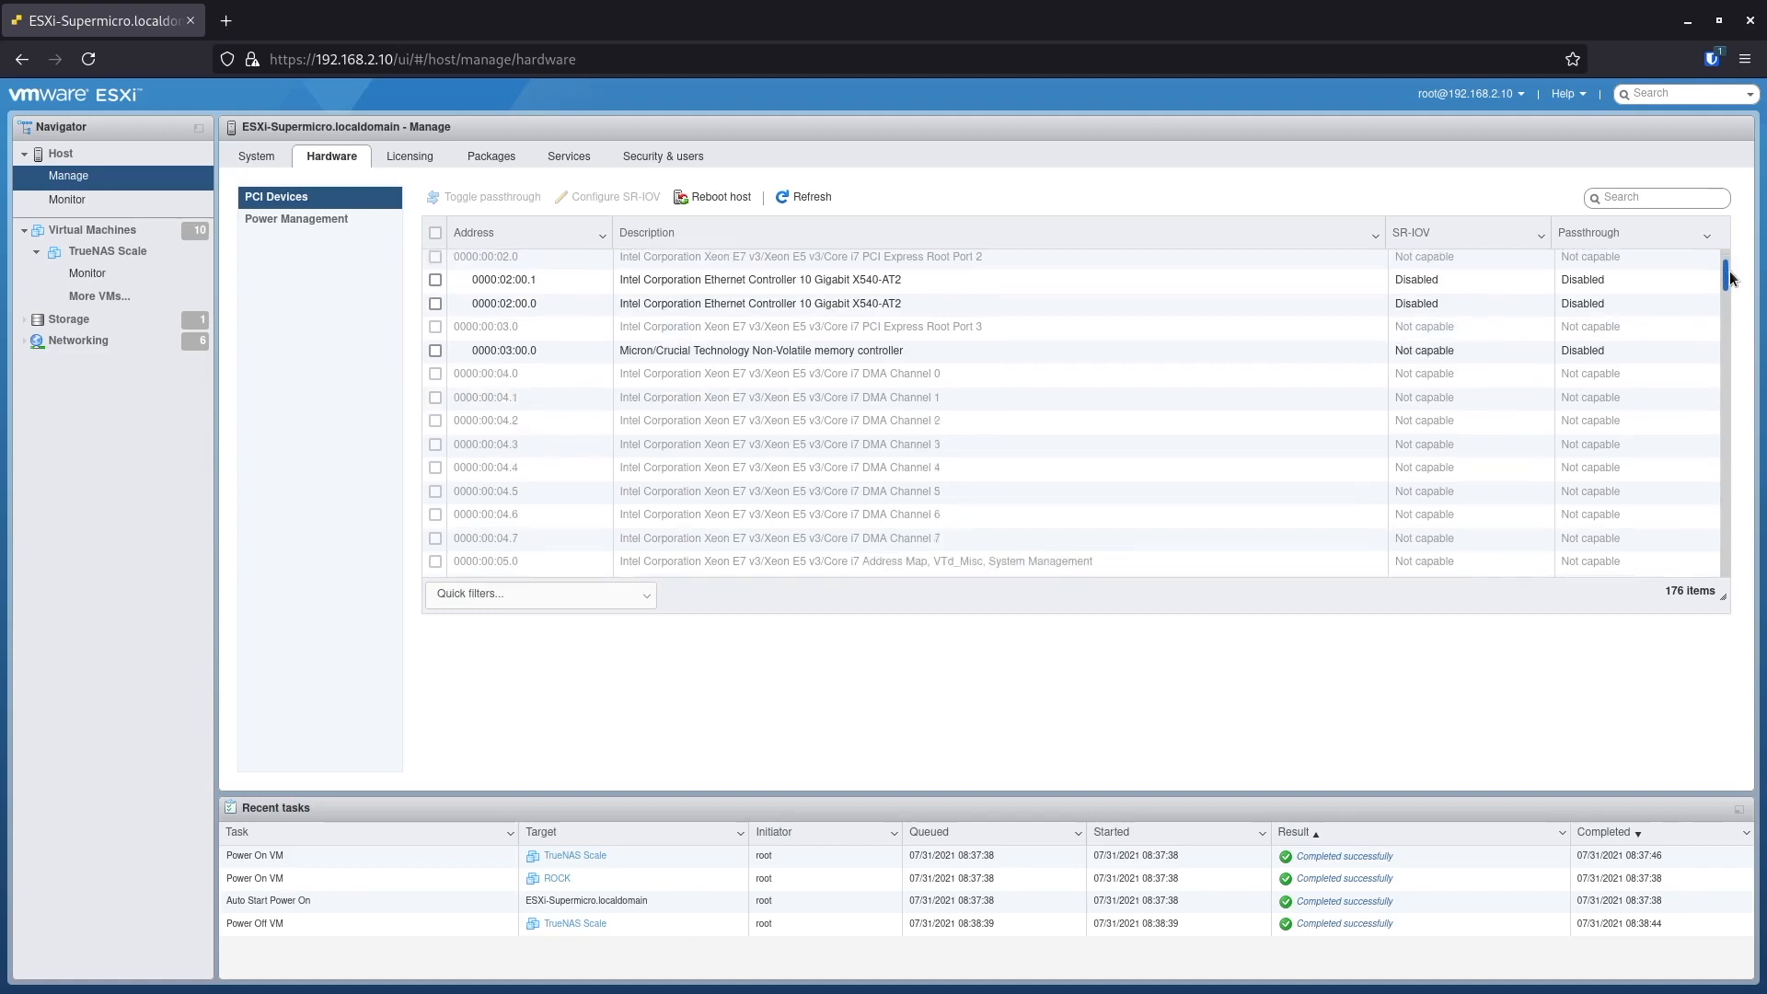
pyautogui.scroll(-3)
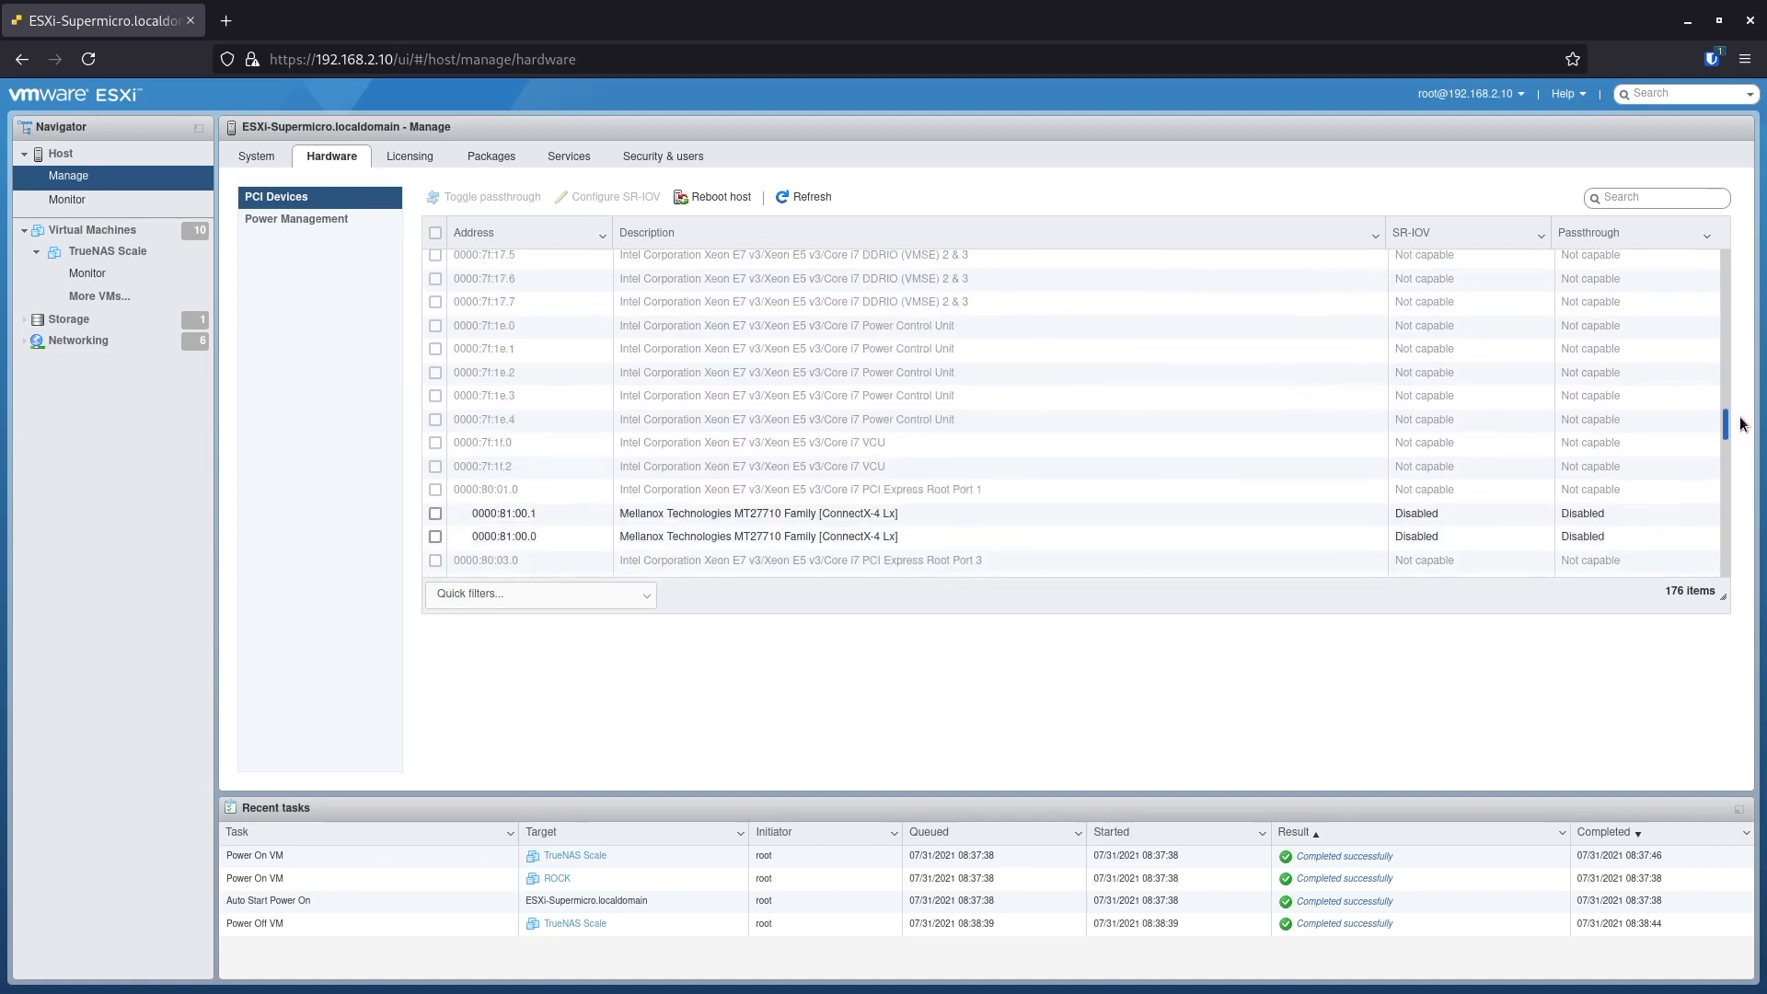
pyautogui.scroll(-3)
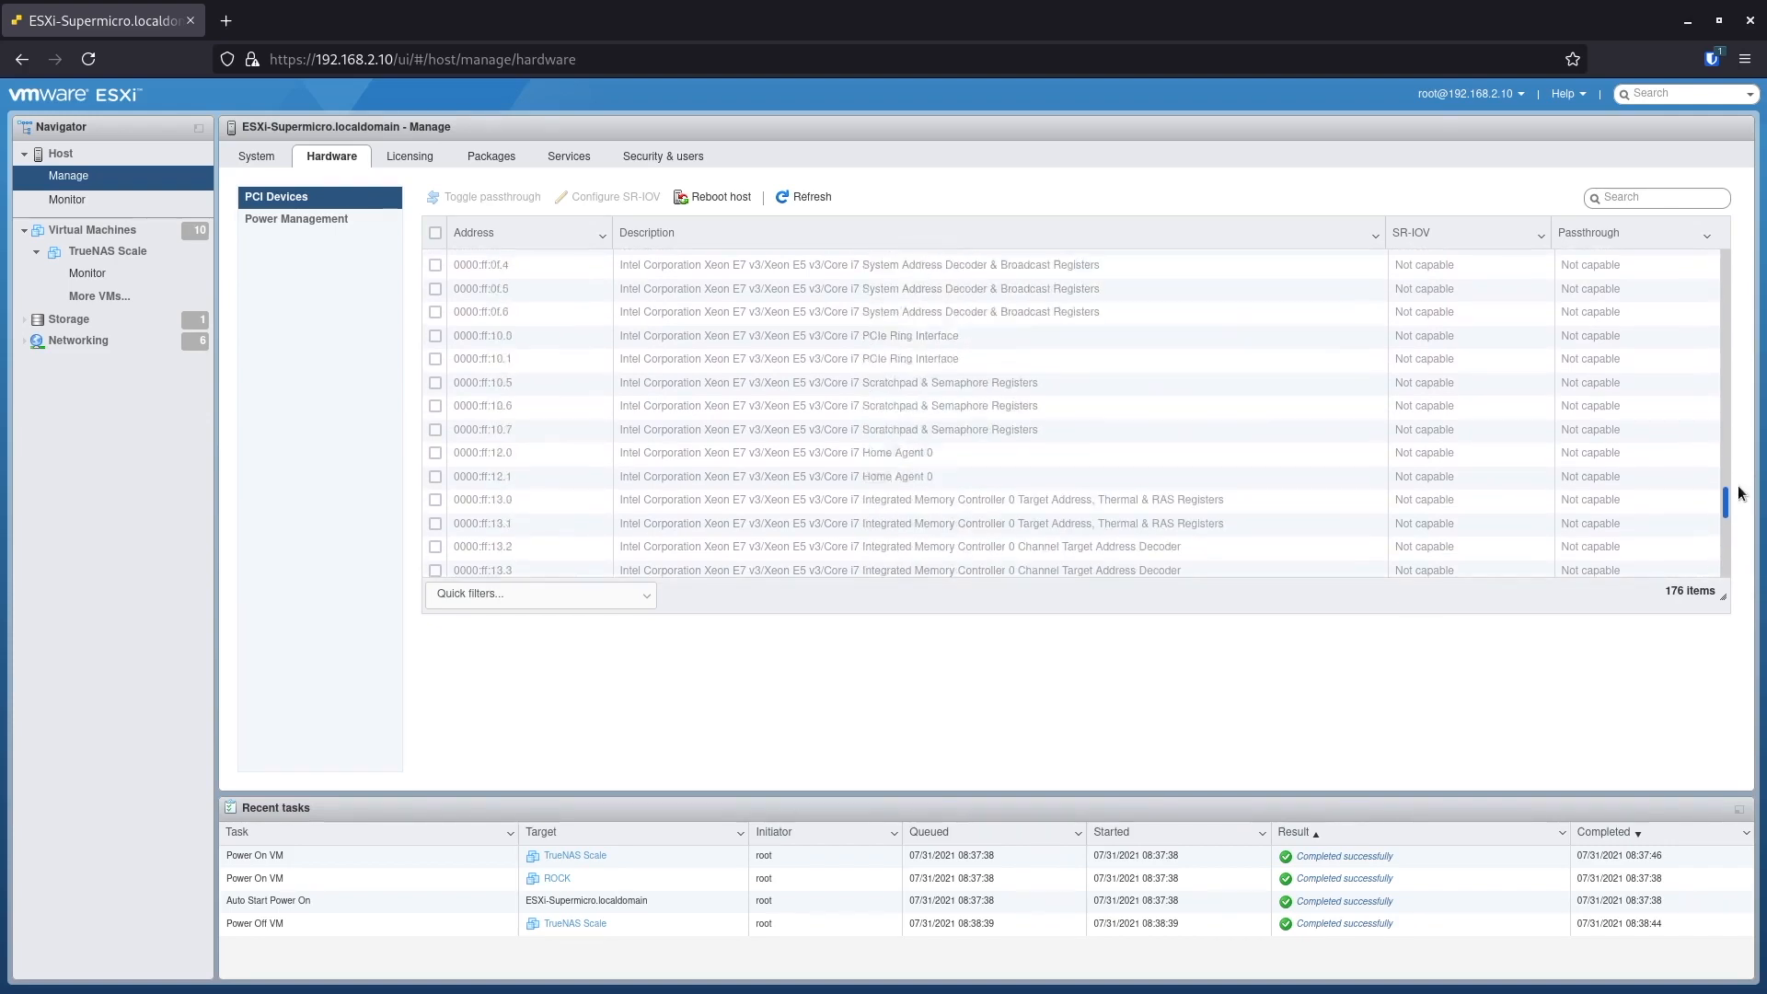
pyautogui.scroll(-3)
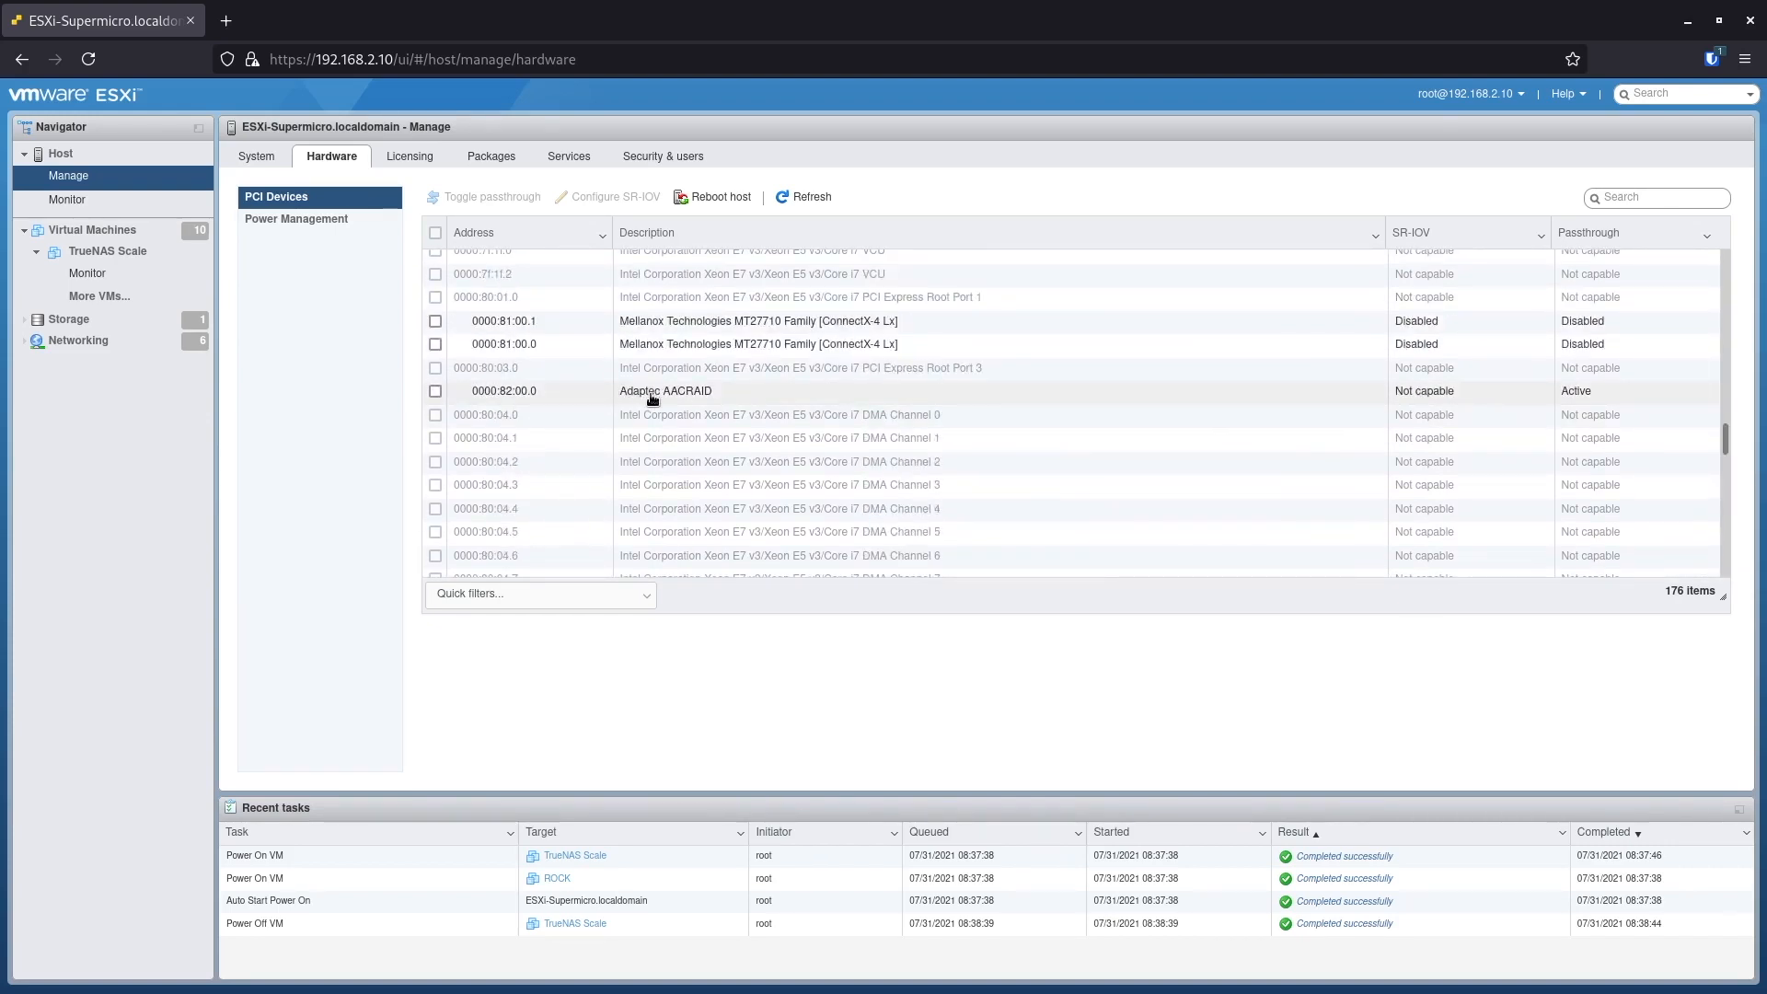
pyautogui.moveTo(499, 397)
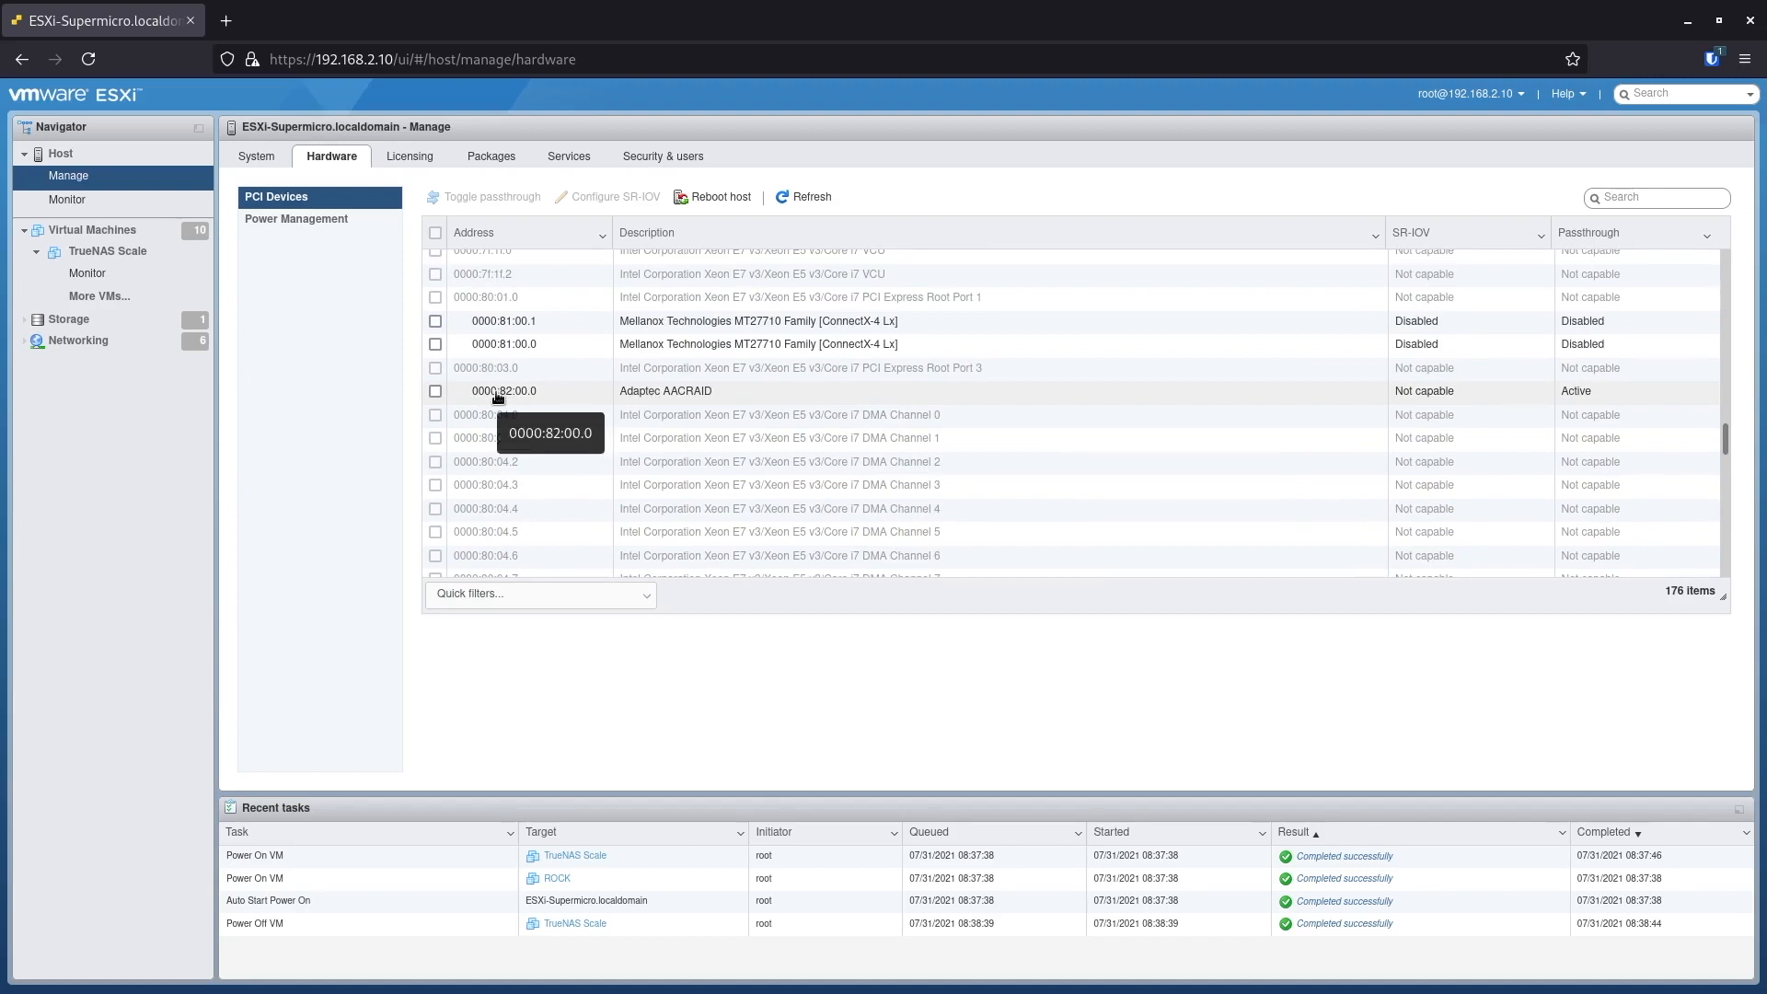
# Step: Select the Adaptec AACRAID controller, then go to Virtual Machines and choose TrueNAS Core
pyautogui.click(434, 390)
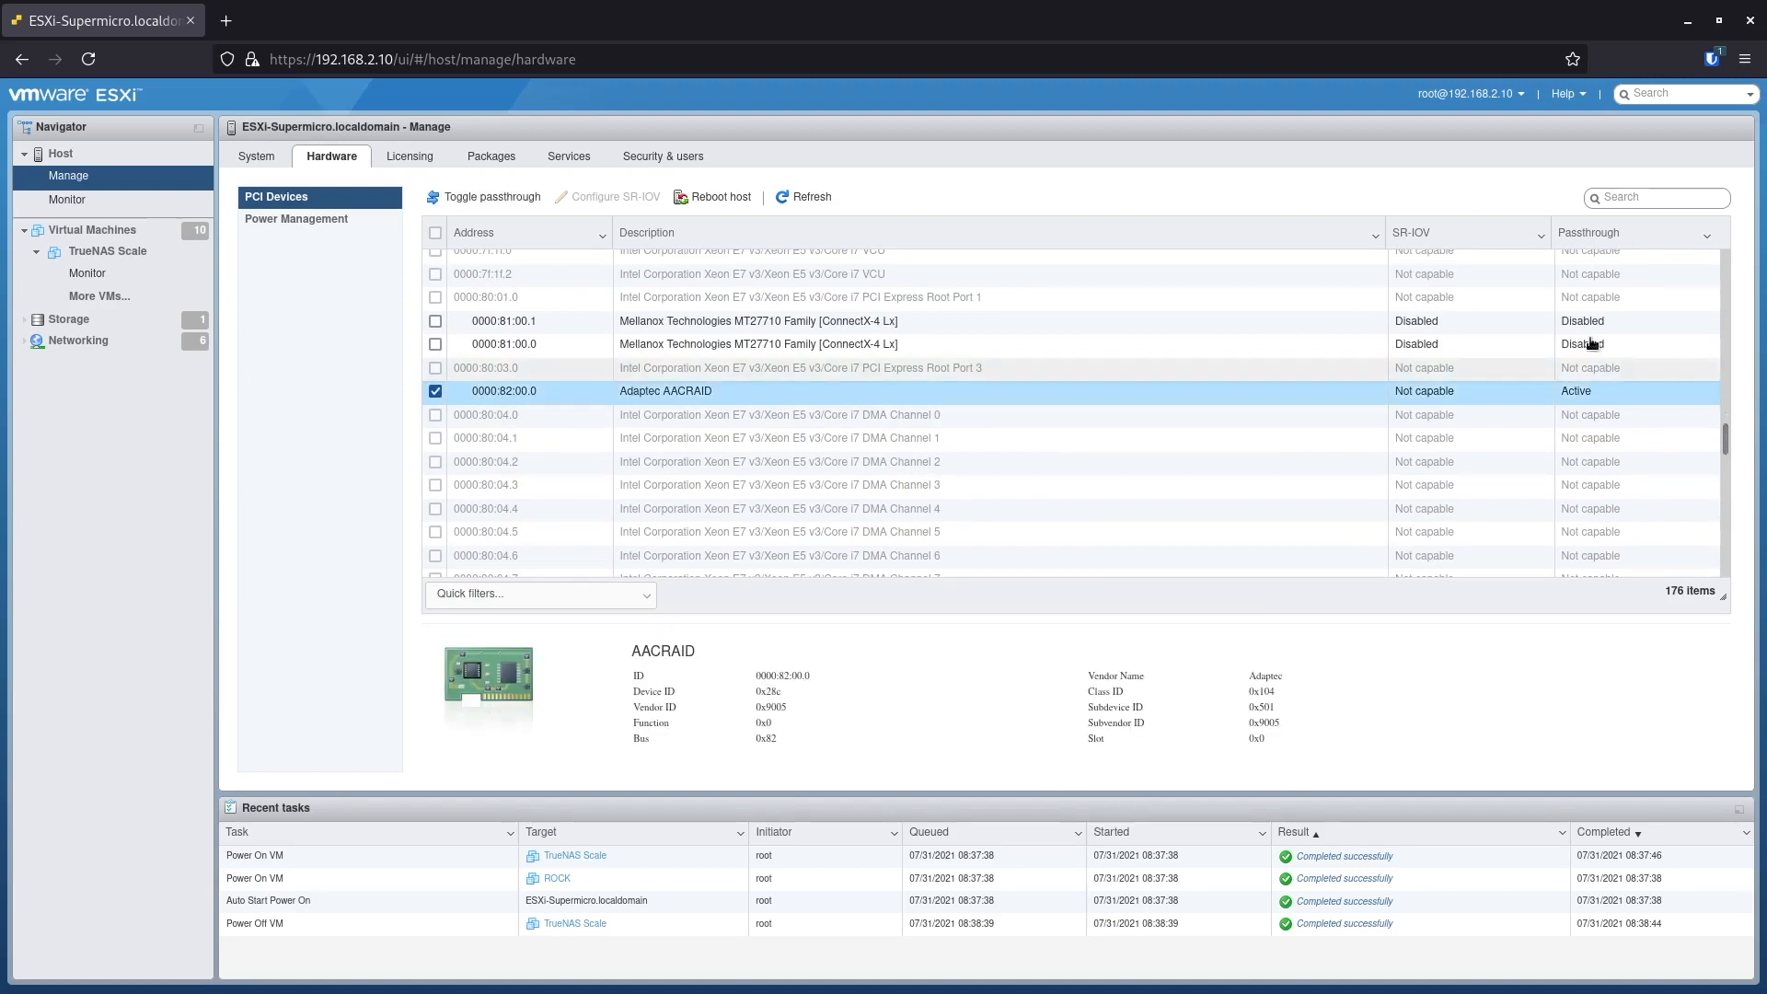
pyautogui.moveTo(1592, 416)
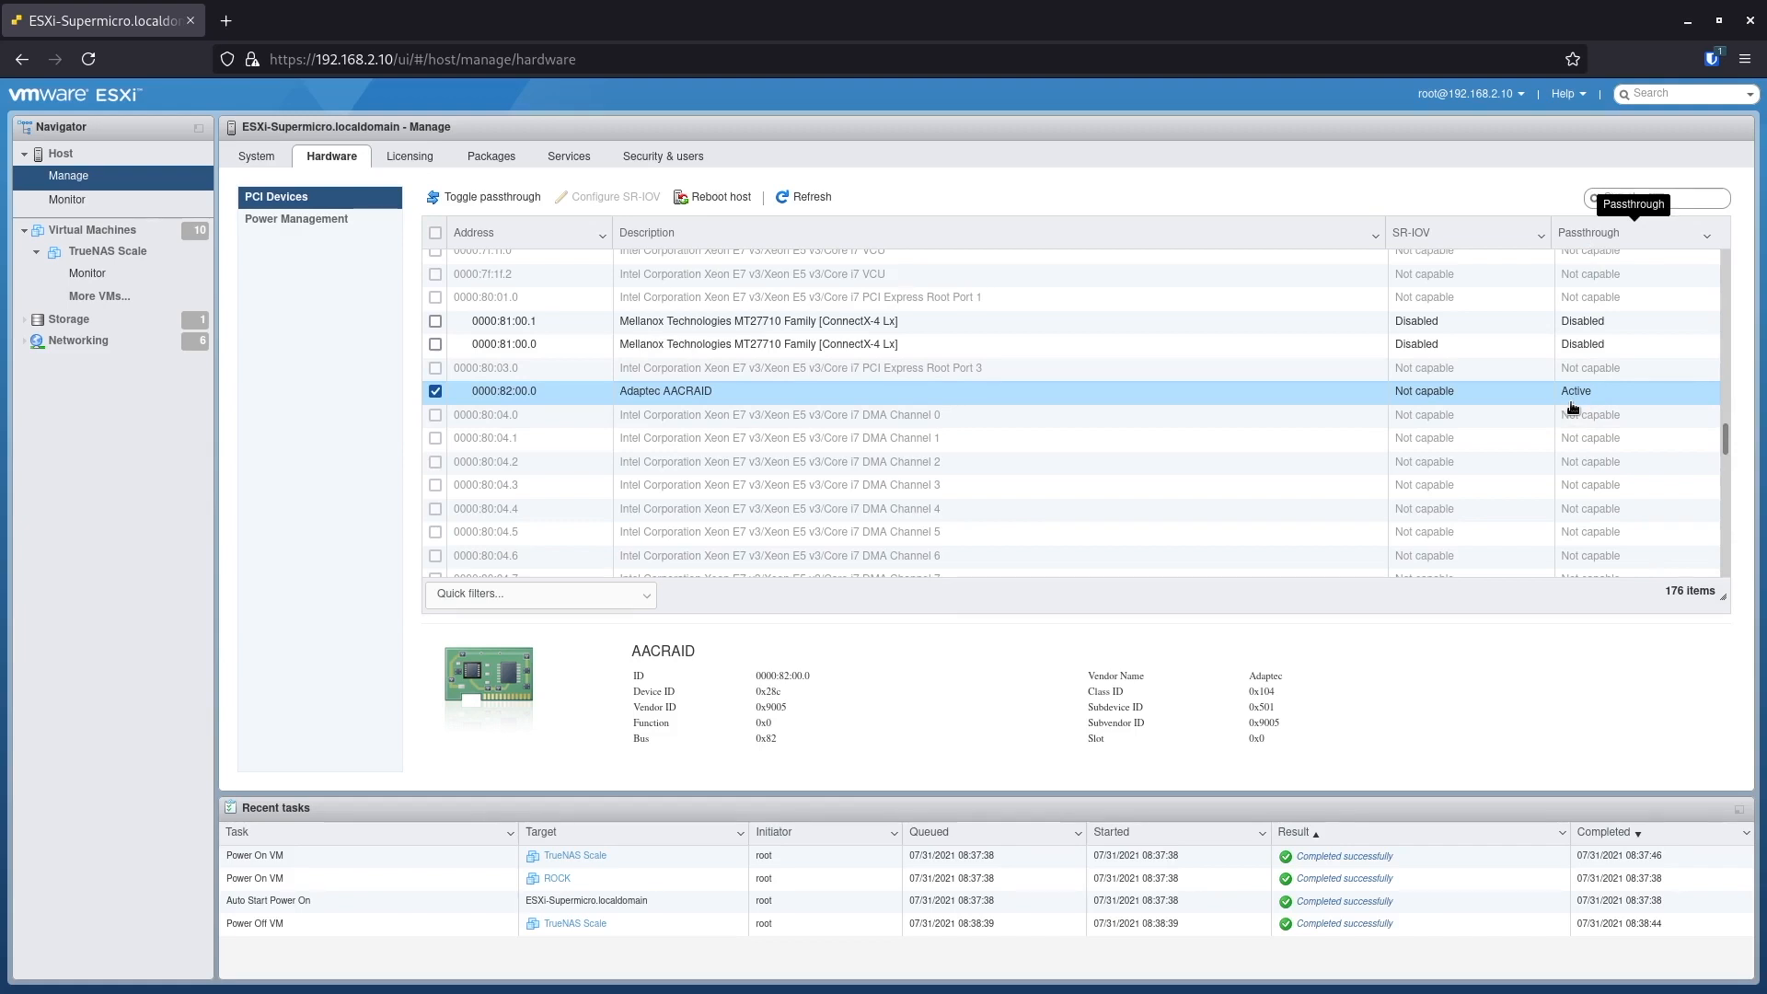
pyautogui.moveTo(1047, 379)
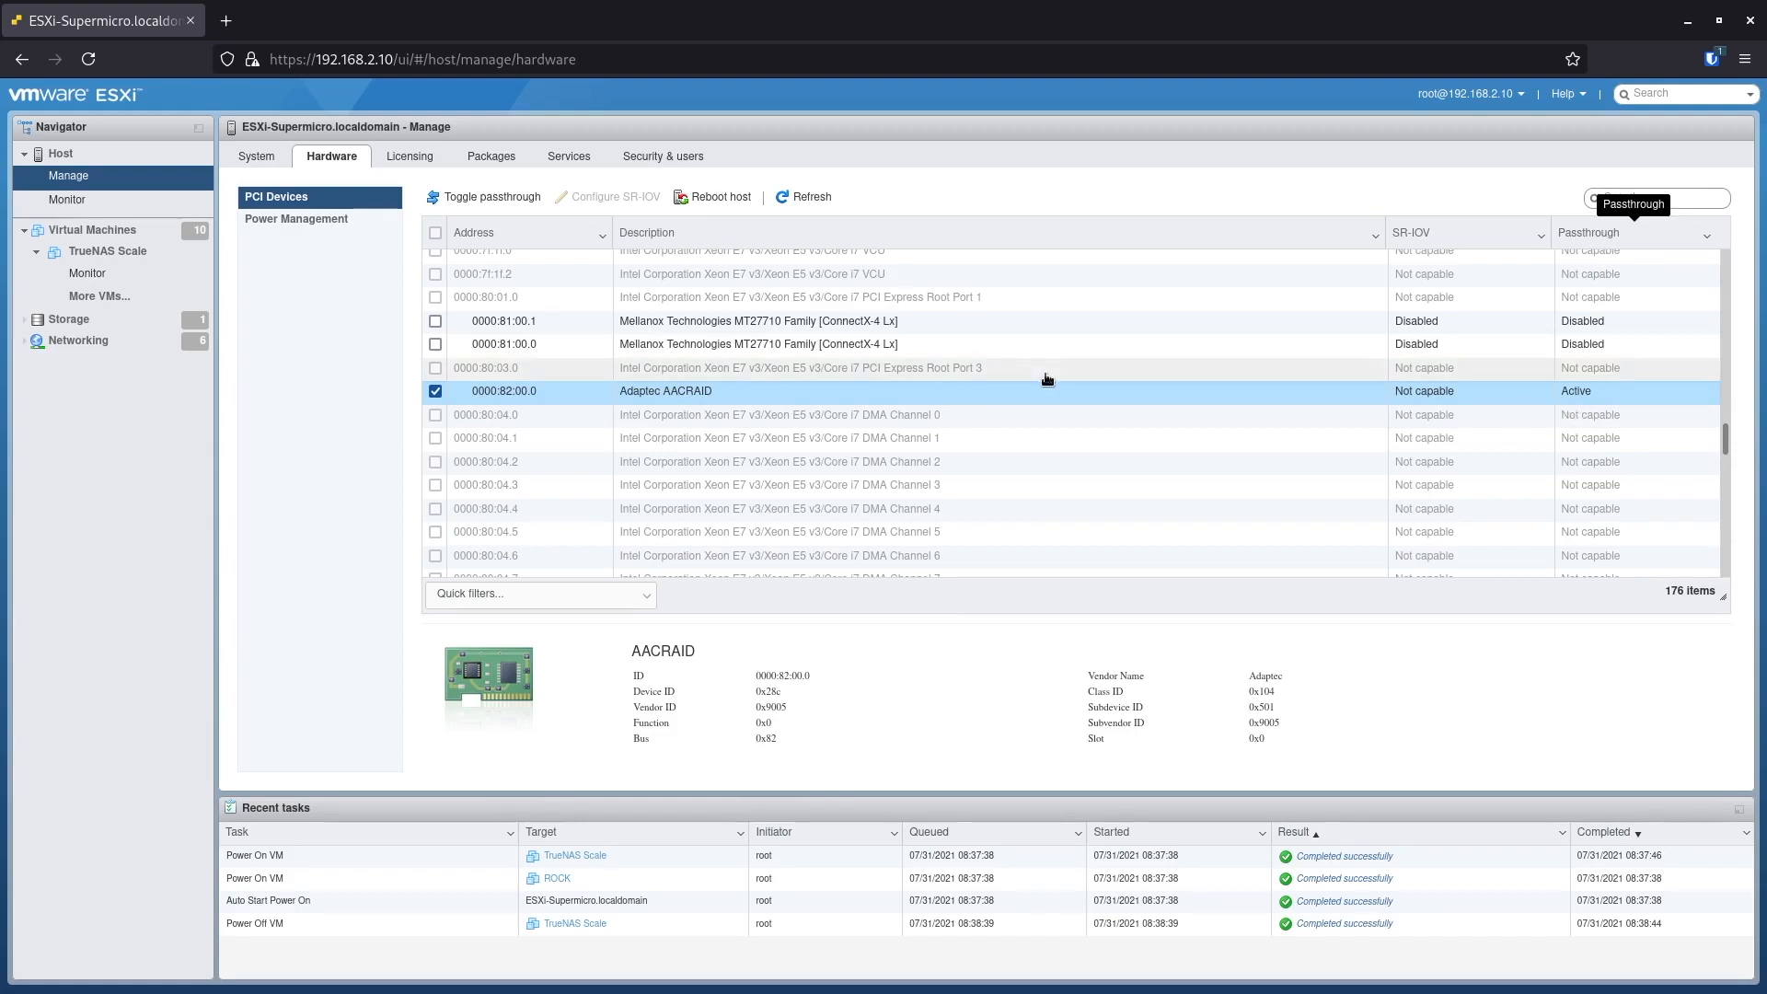
pyautogui.moveTo(1564, 380)
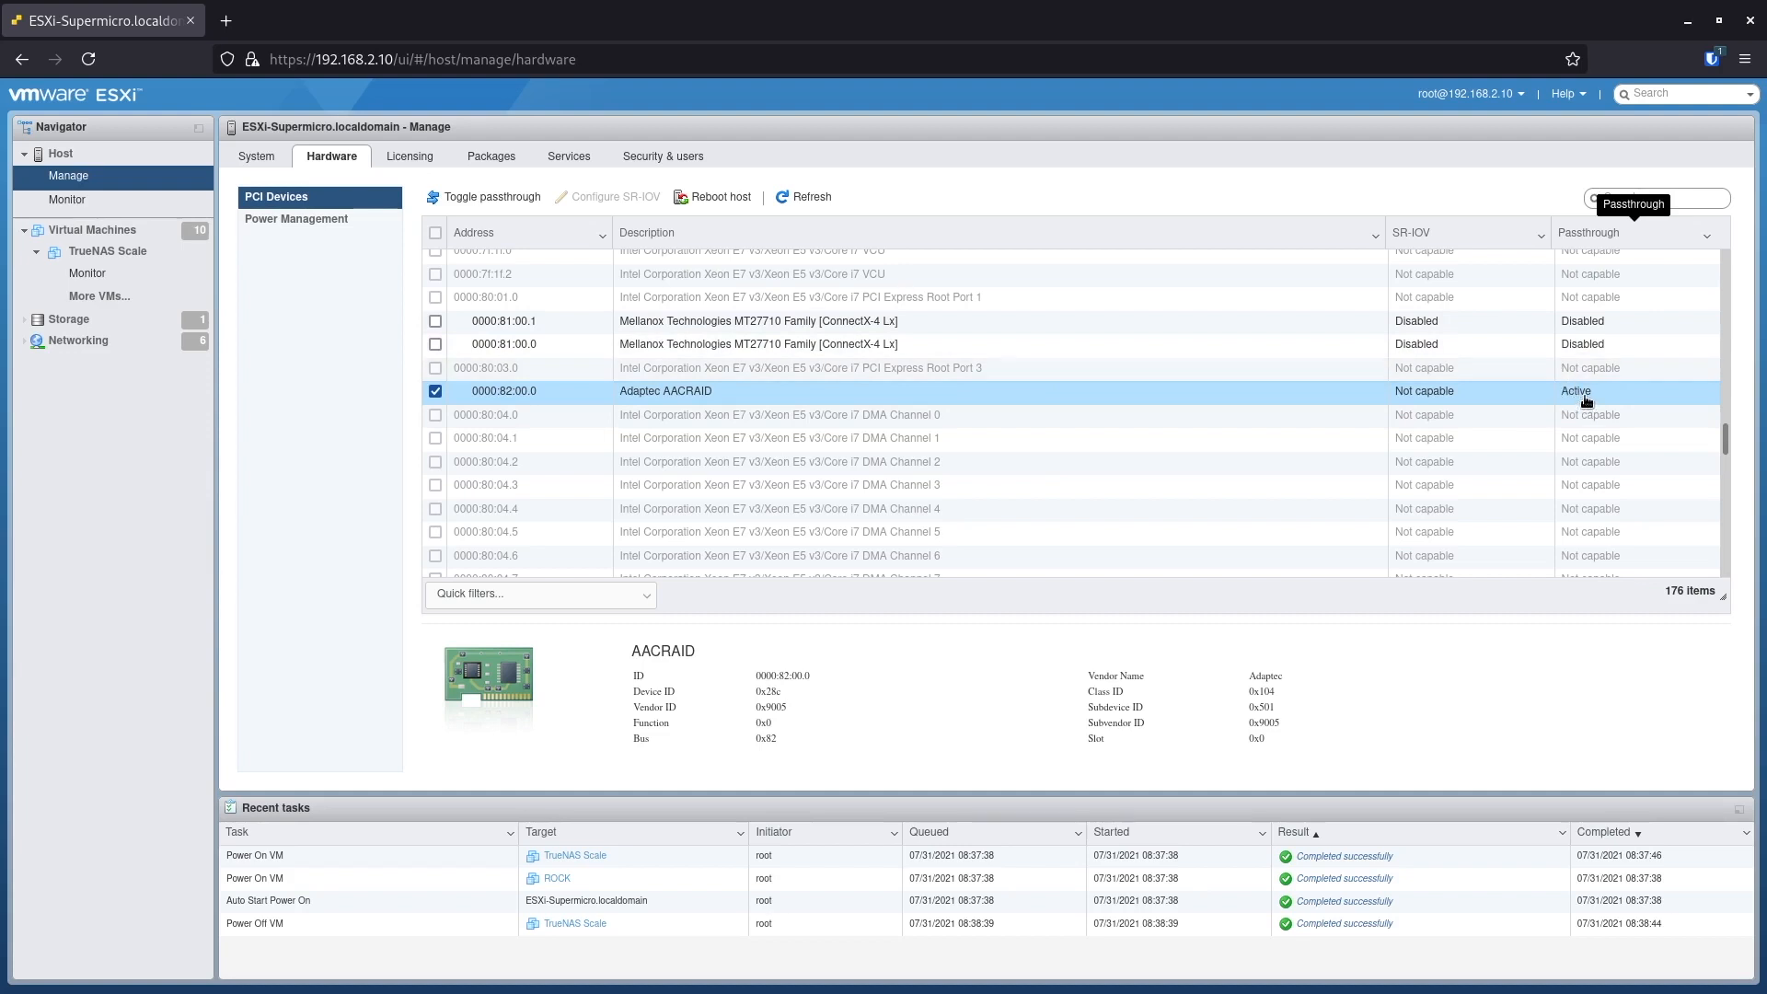
pyautogui.moveTo(526, 238)
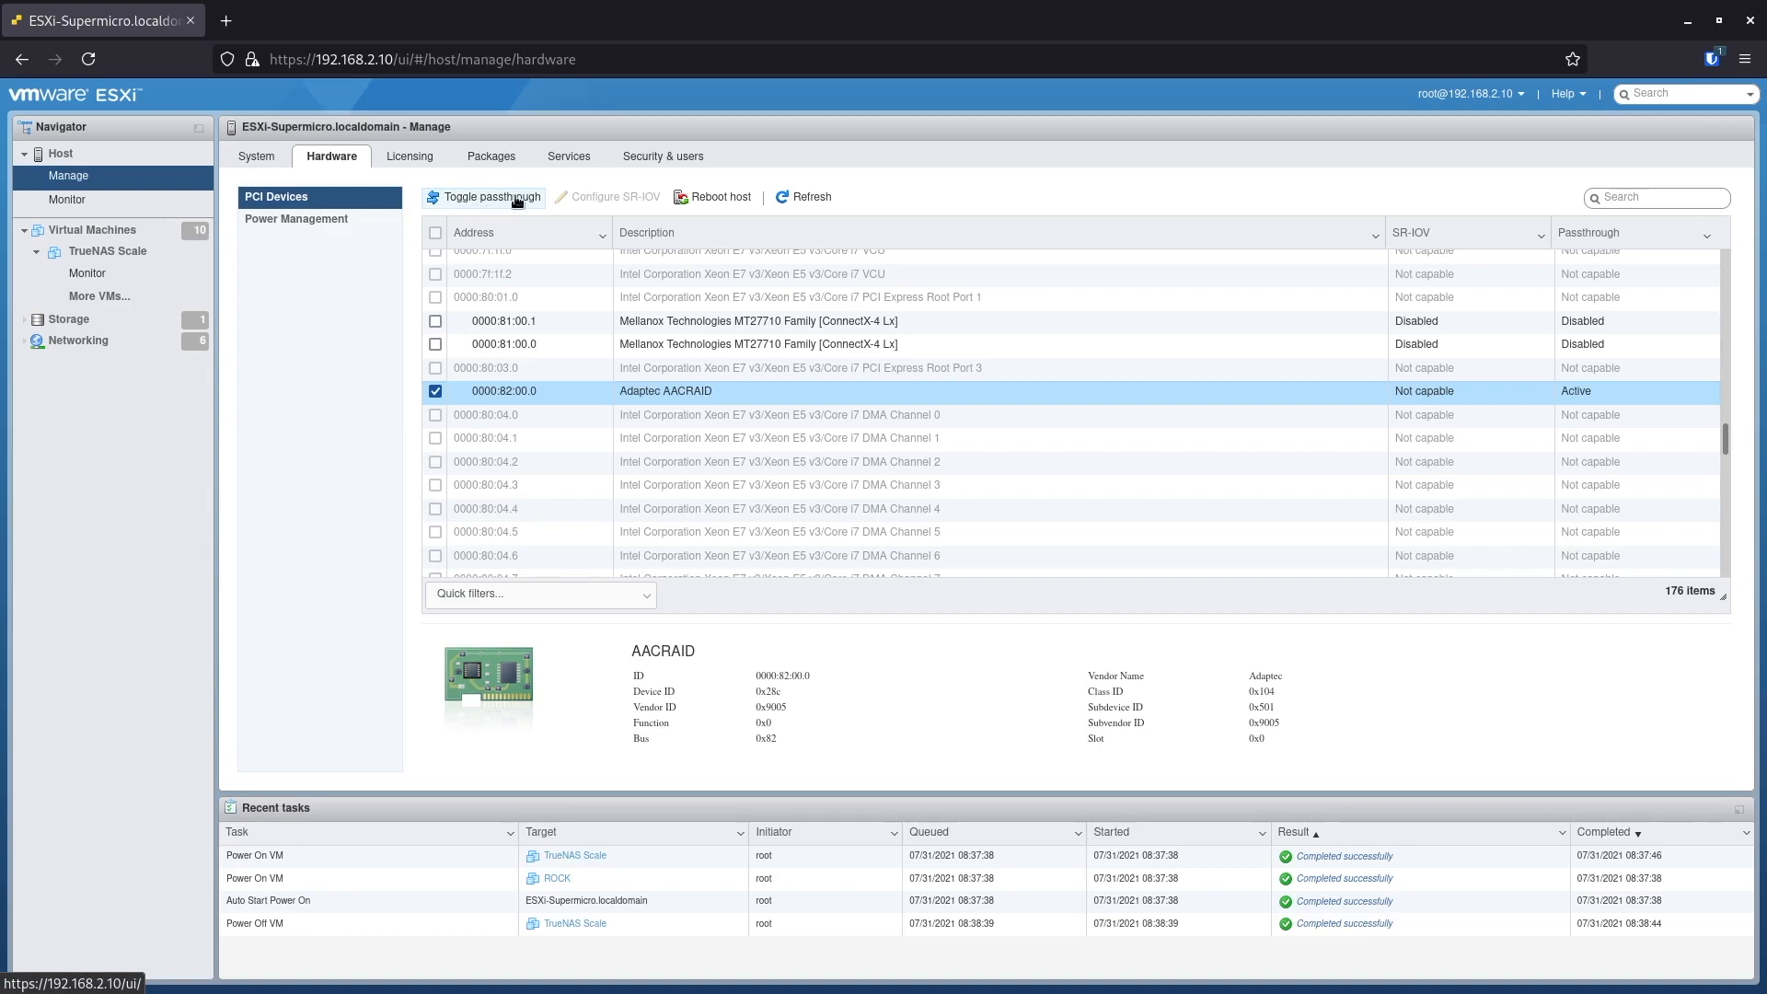
pyautogui.moveTo(629, 486)
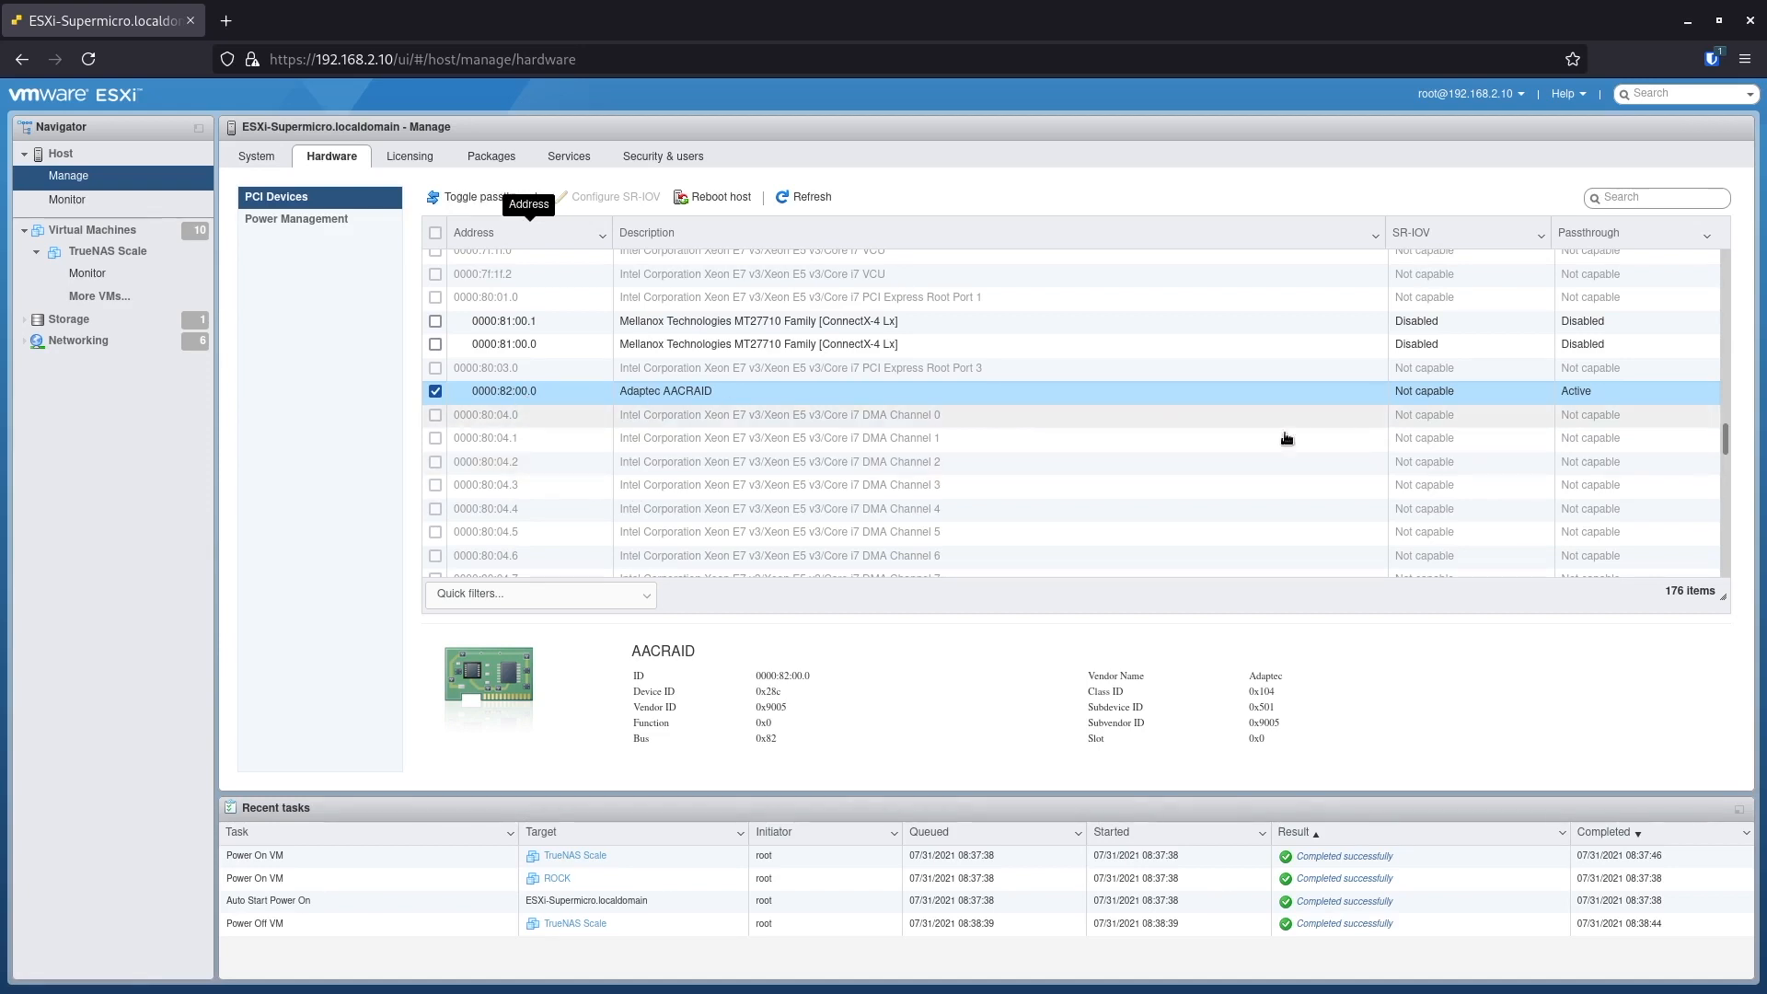
pyautogui.moveTo(1513, 427)
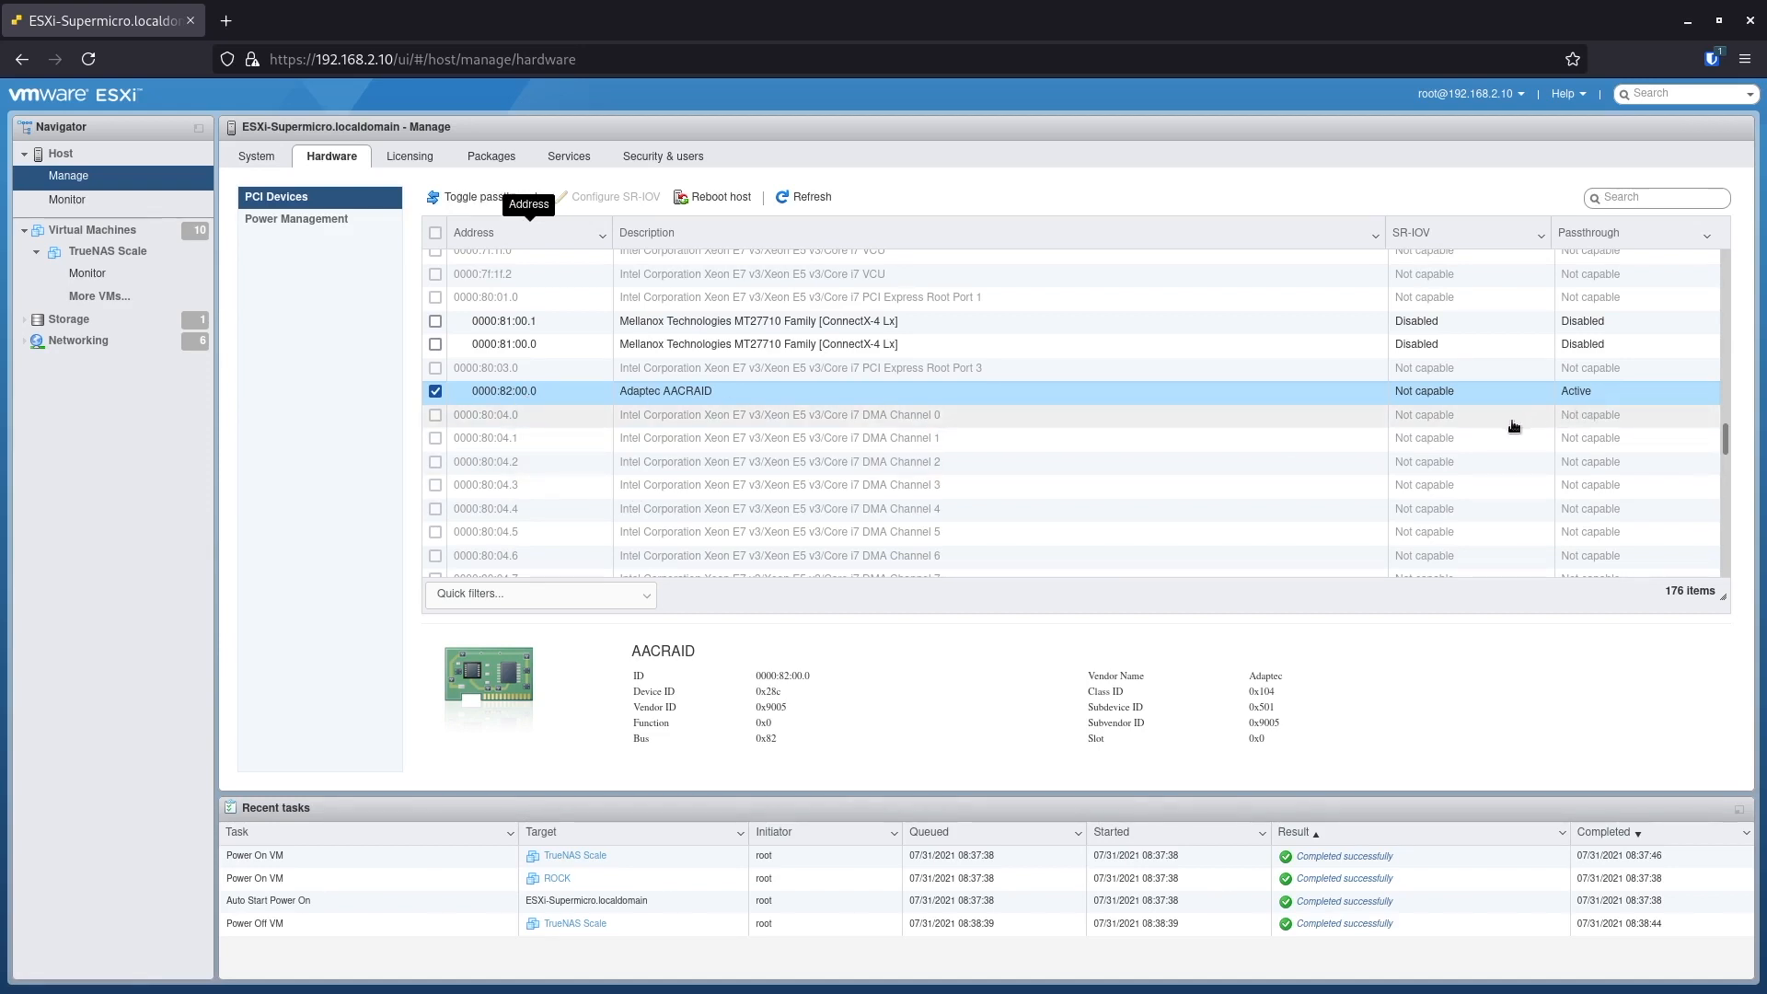
pyautogui.moveTo(324, 519)
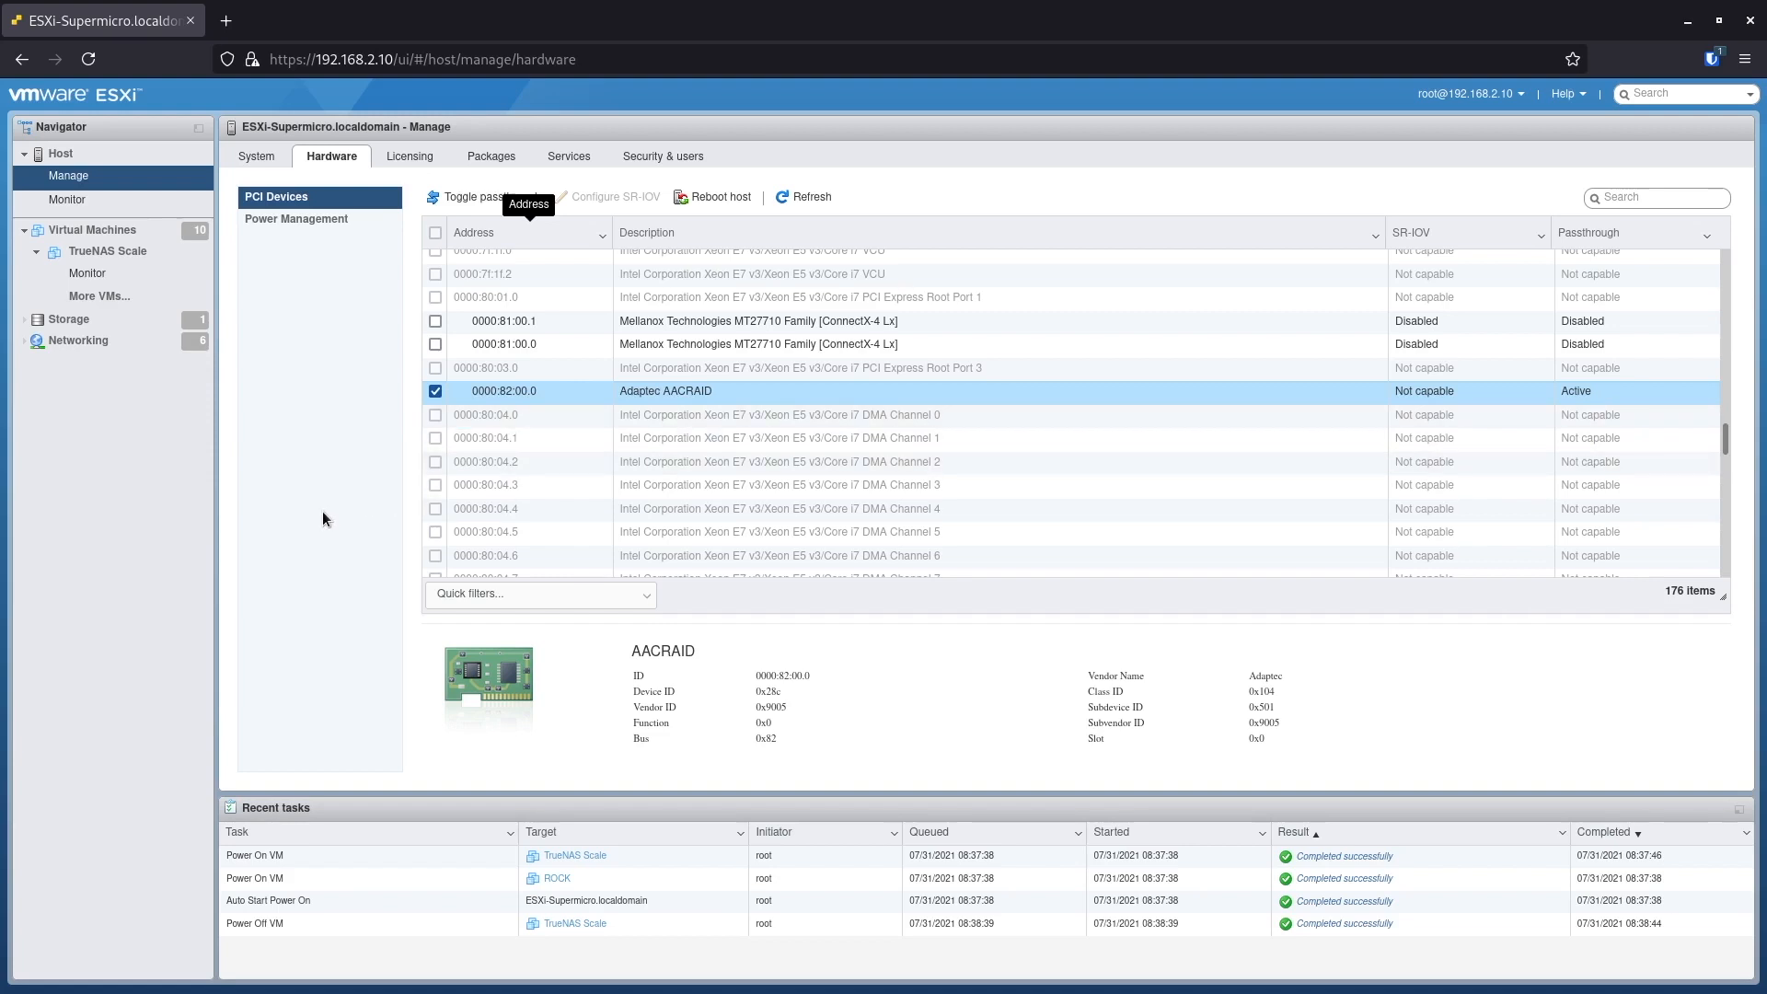
pyautogui.moveTo(492, 456)
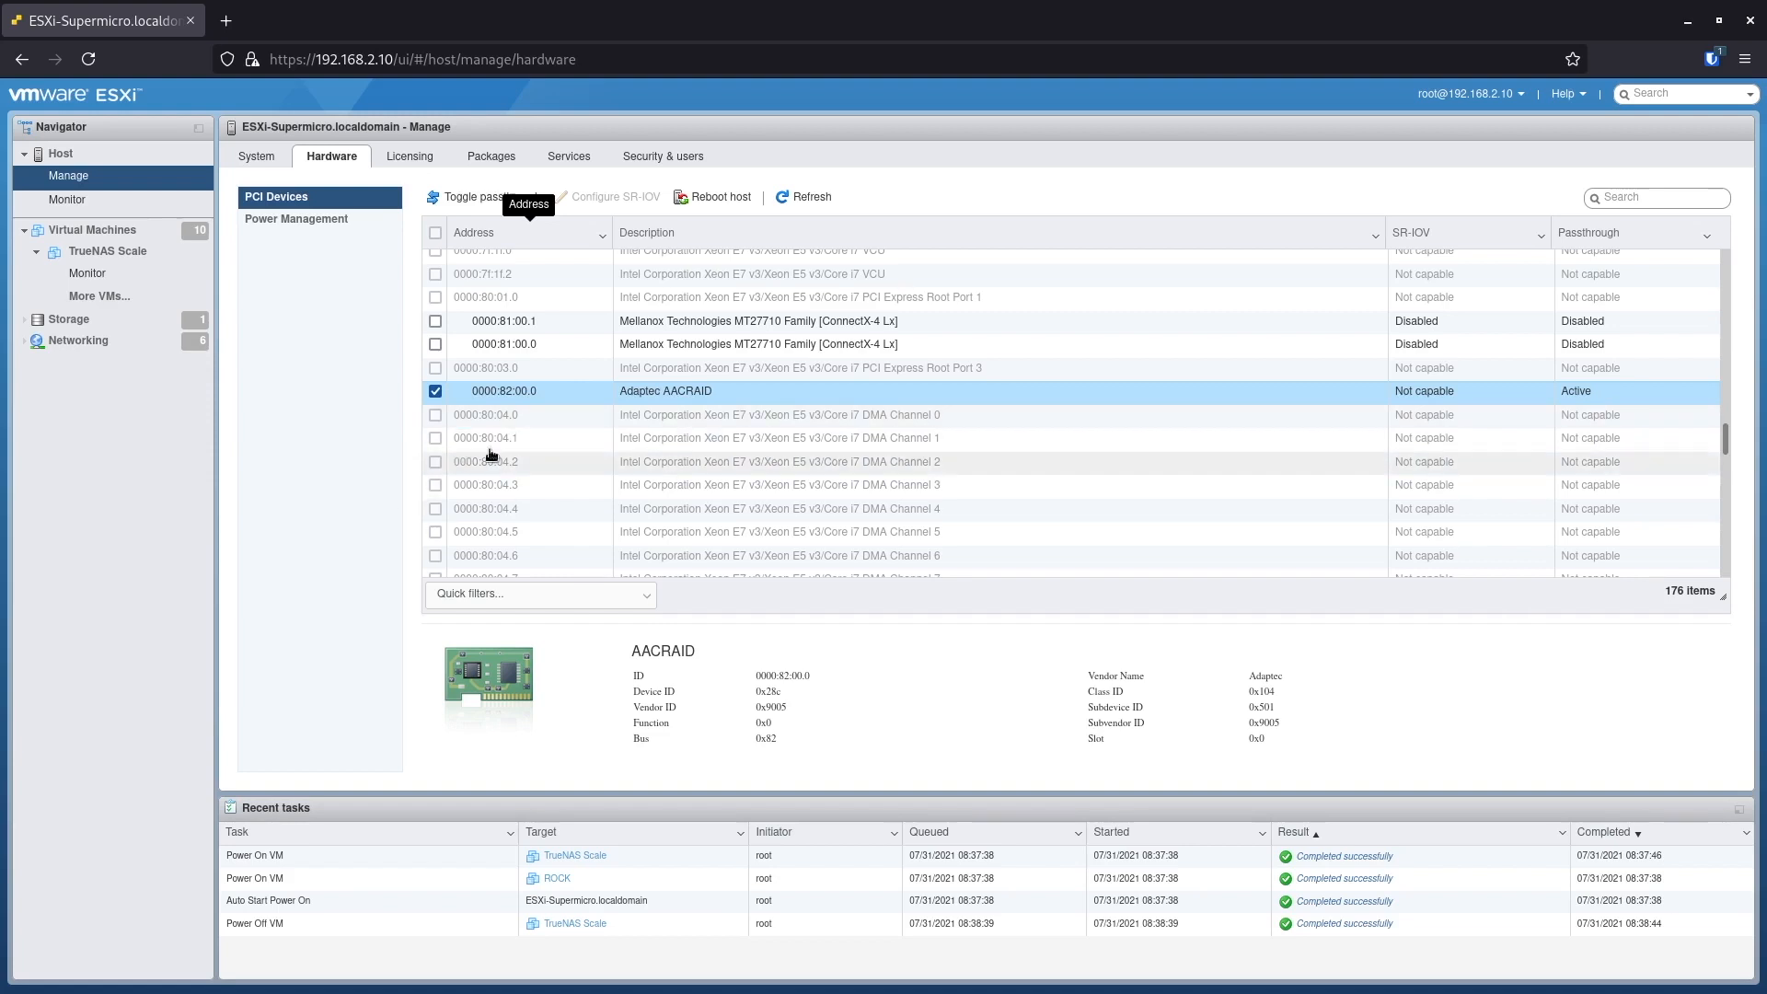
pyautogui.moveTo(1244, 425)
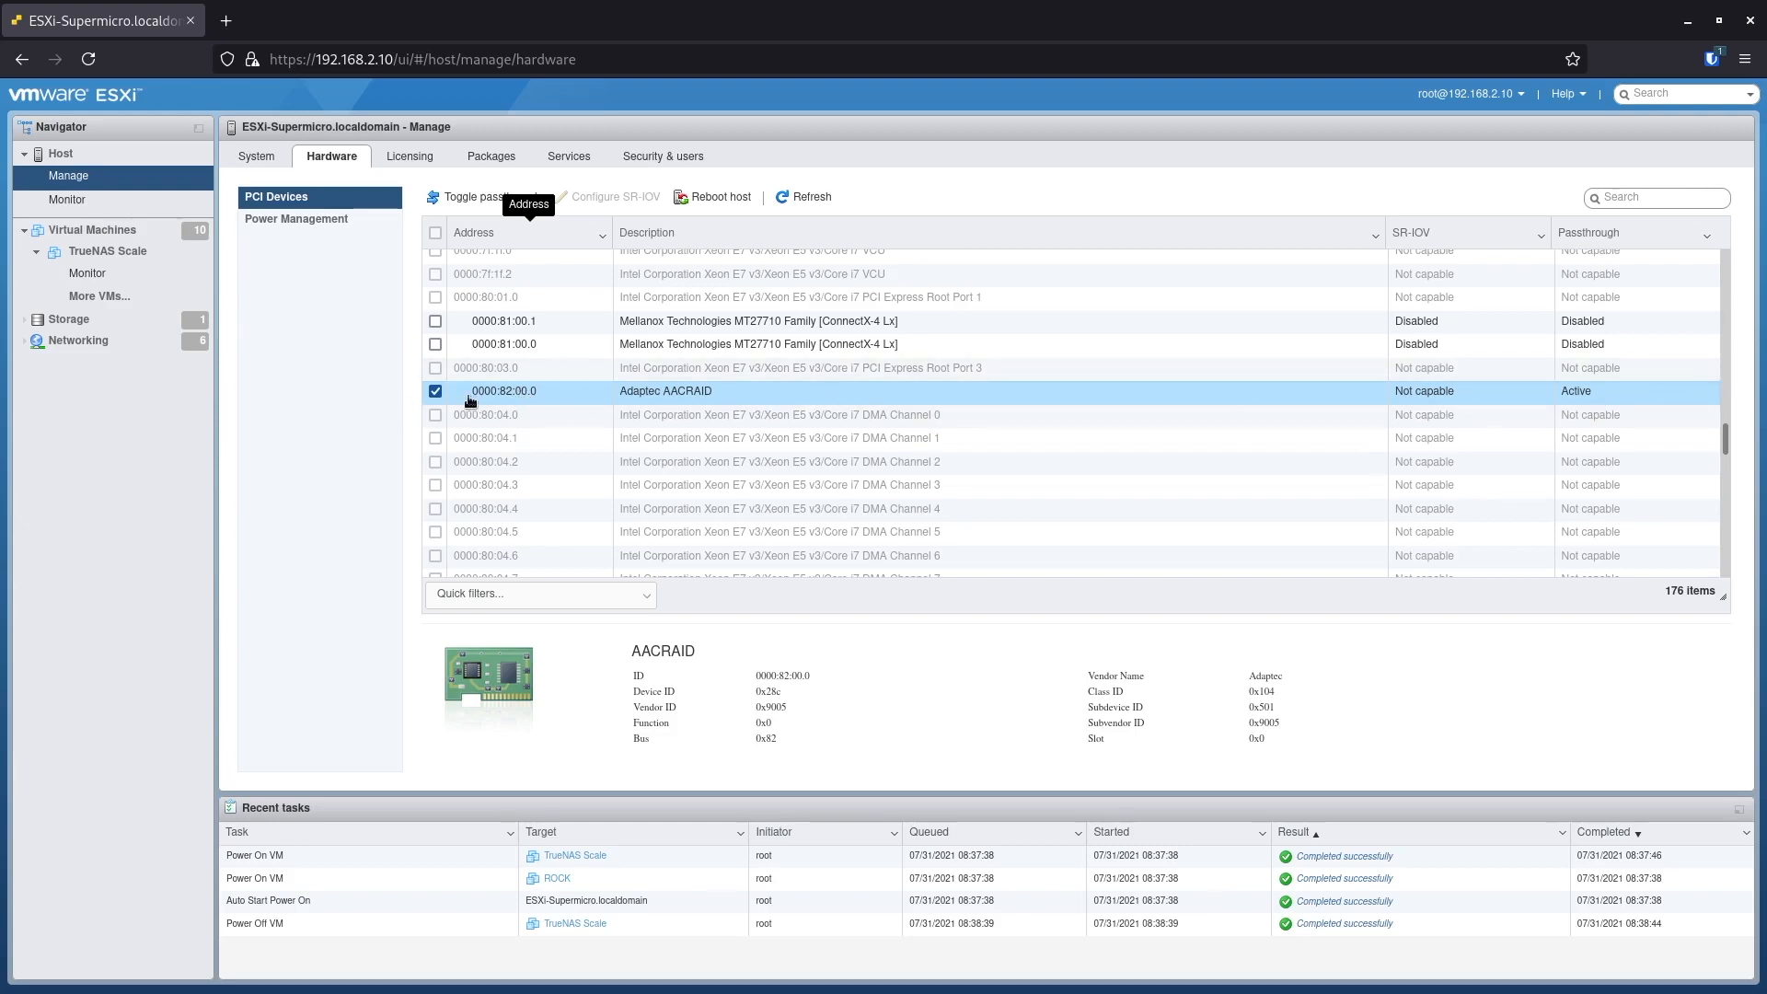
pyautogui.moveTo(92, 230)
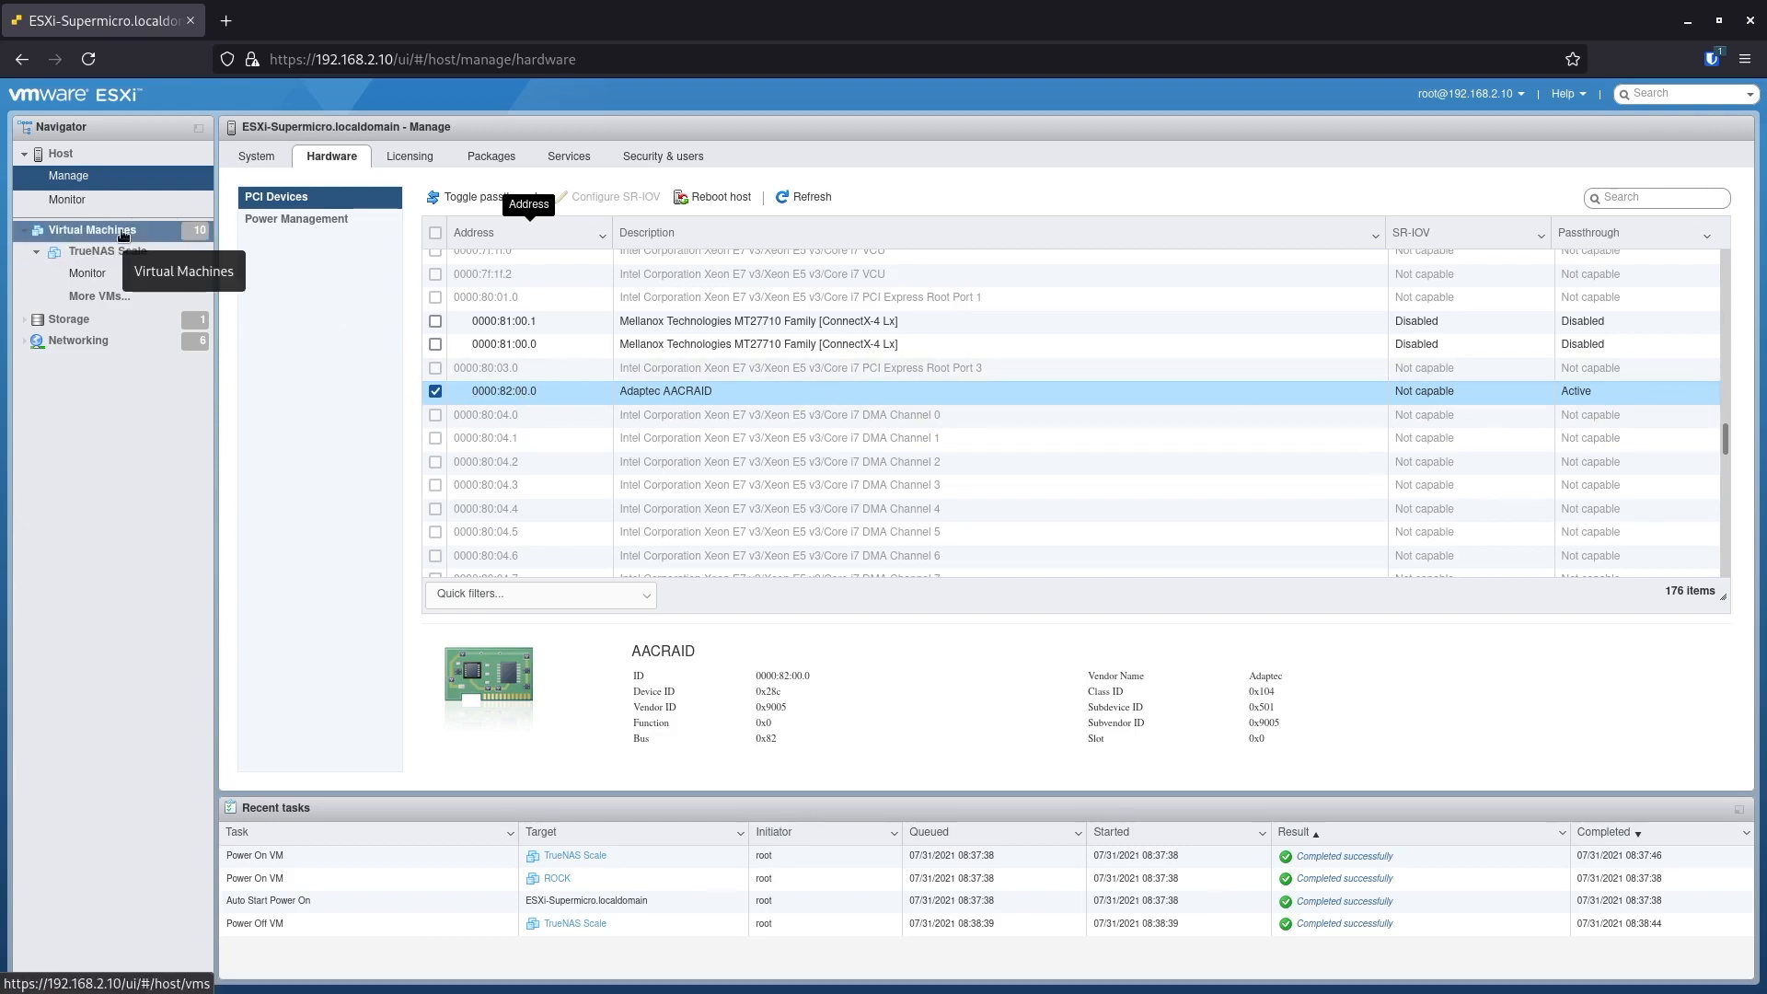
pyautogui.click(92, 230)
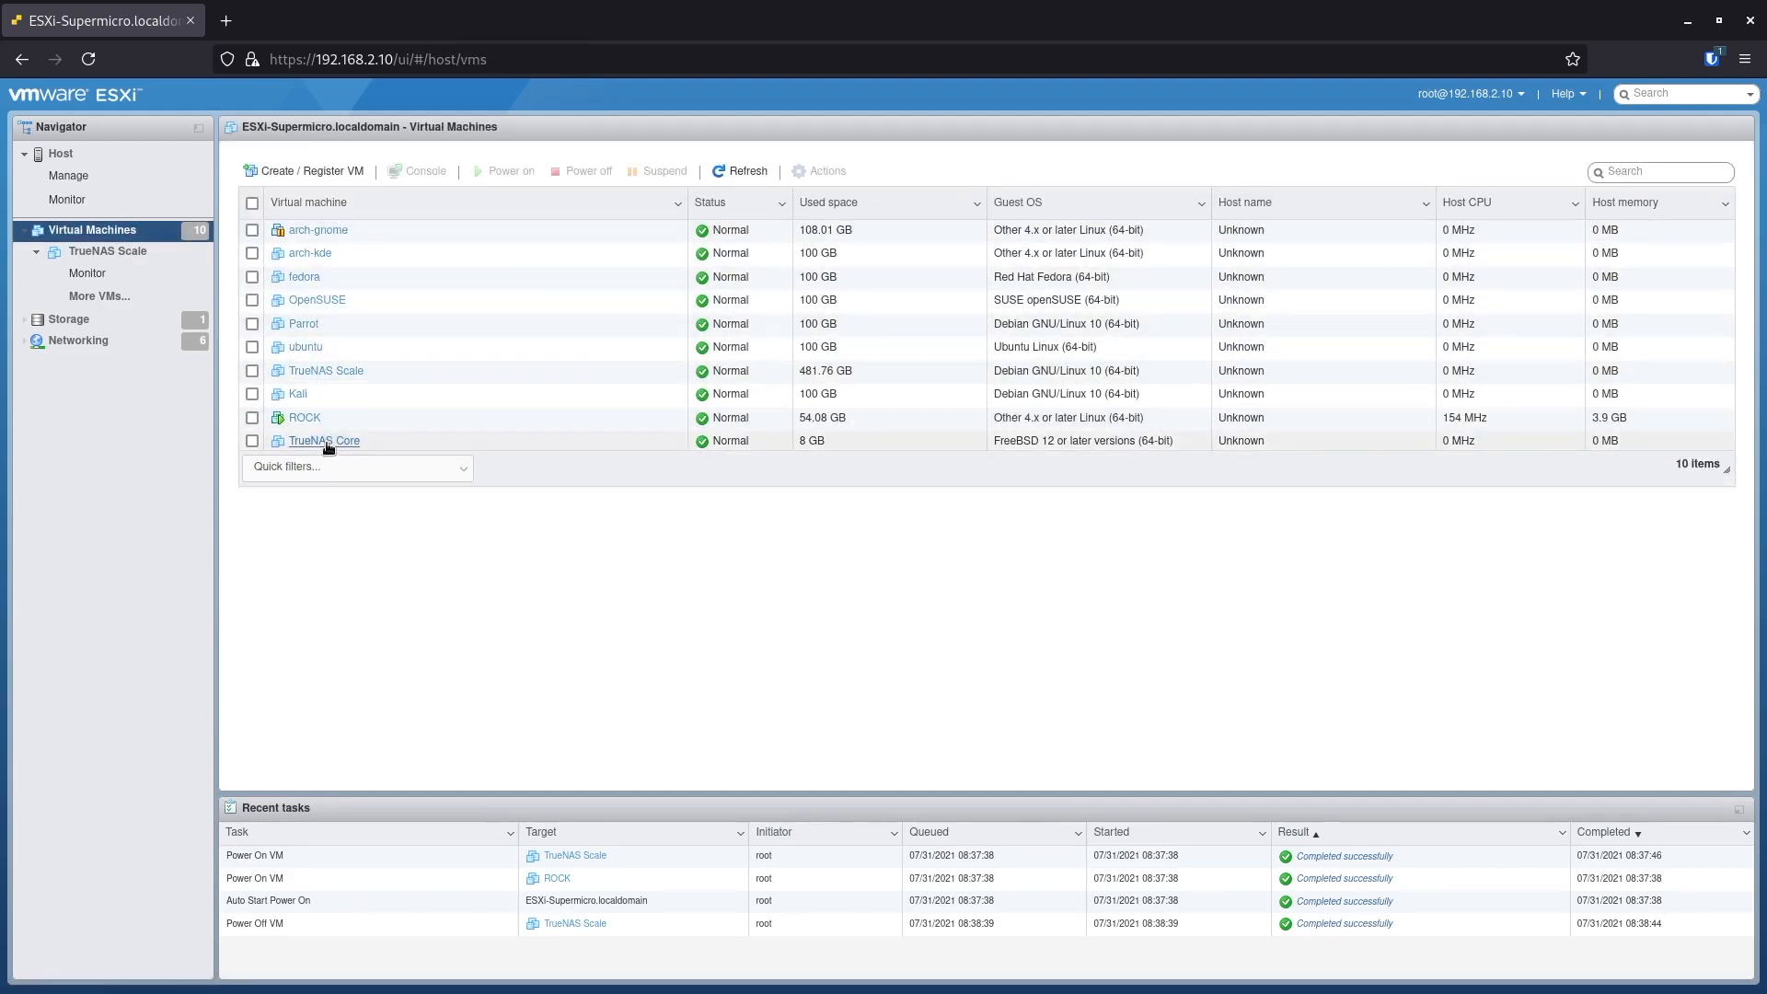
pyautogui.click(324, 442)
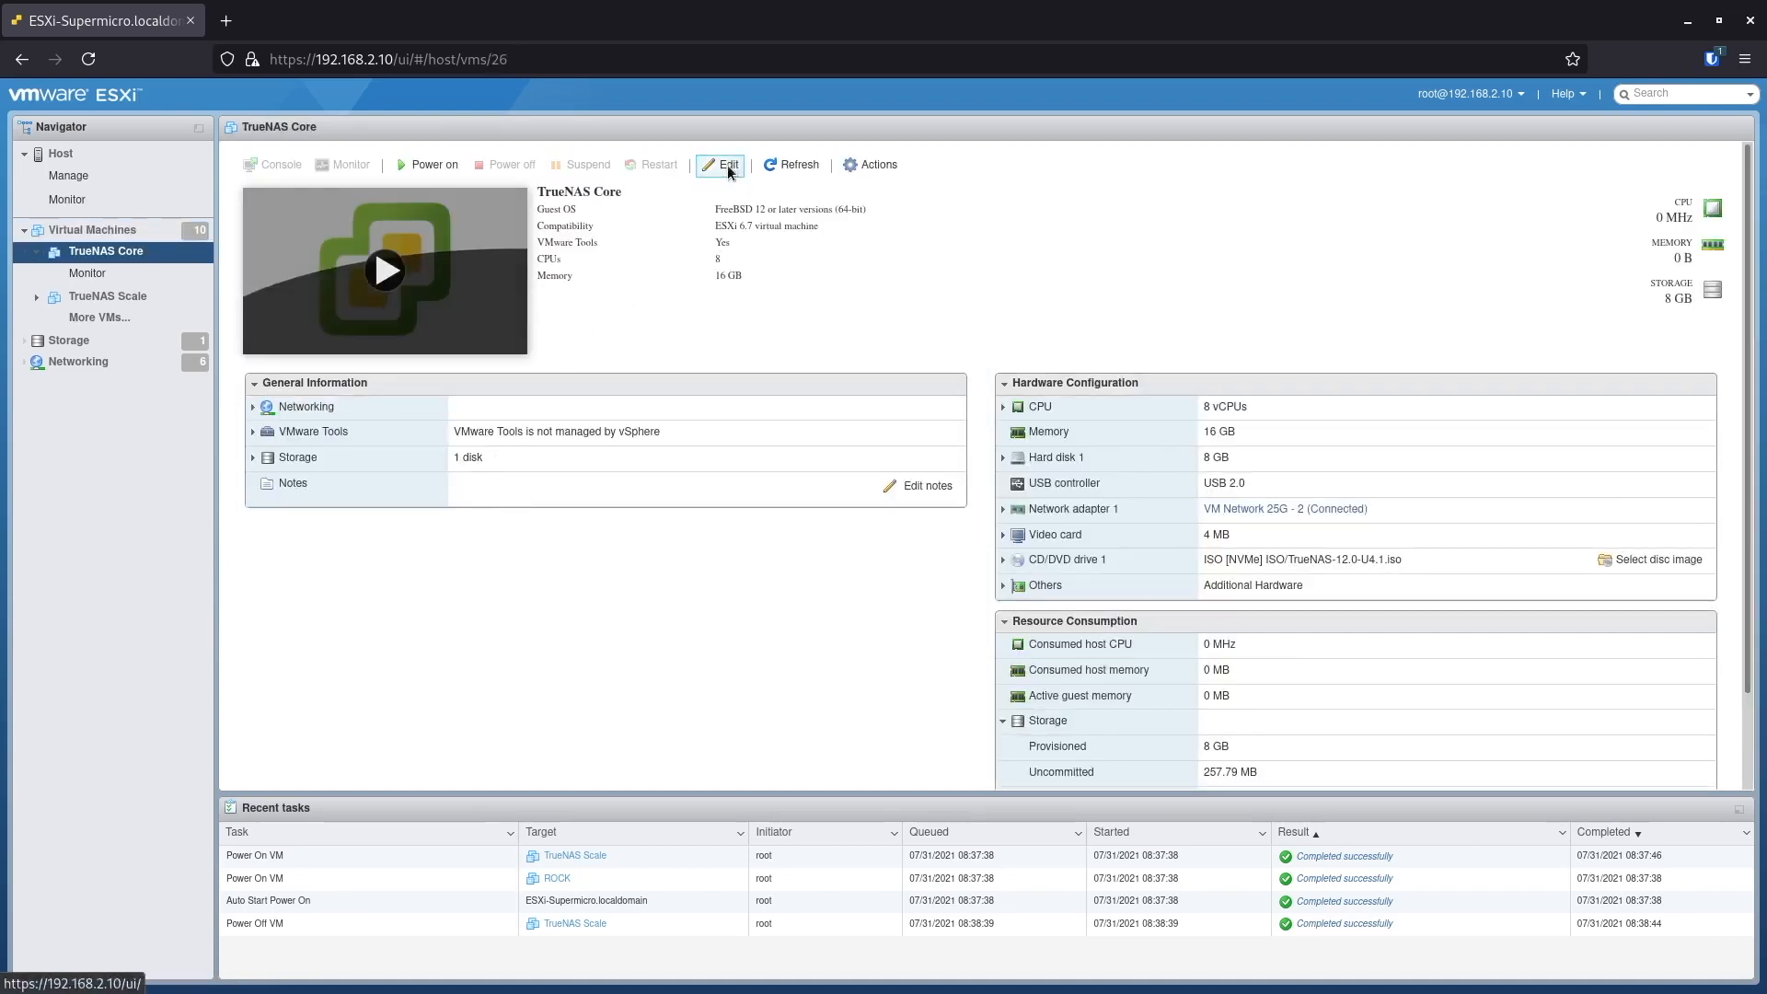
# Step: Edit the TrueNAS Core VM and add PCI device AACRAID 0000:82:00.0 to its hardware
pyautogui.click(719, 165)
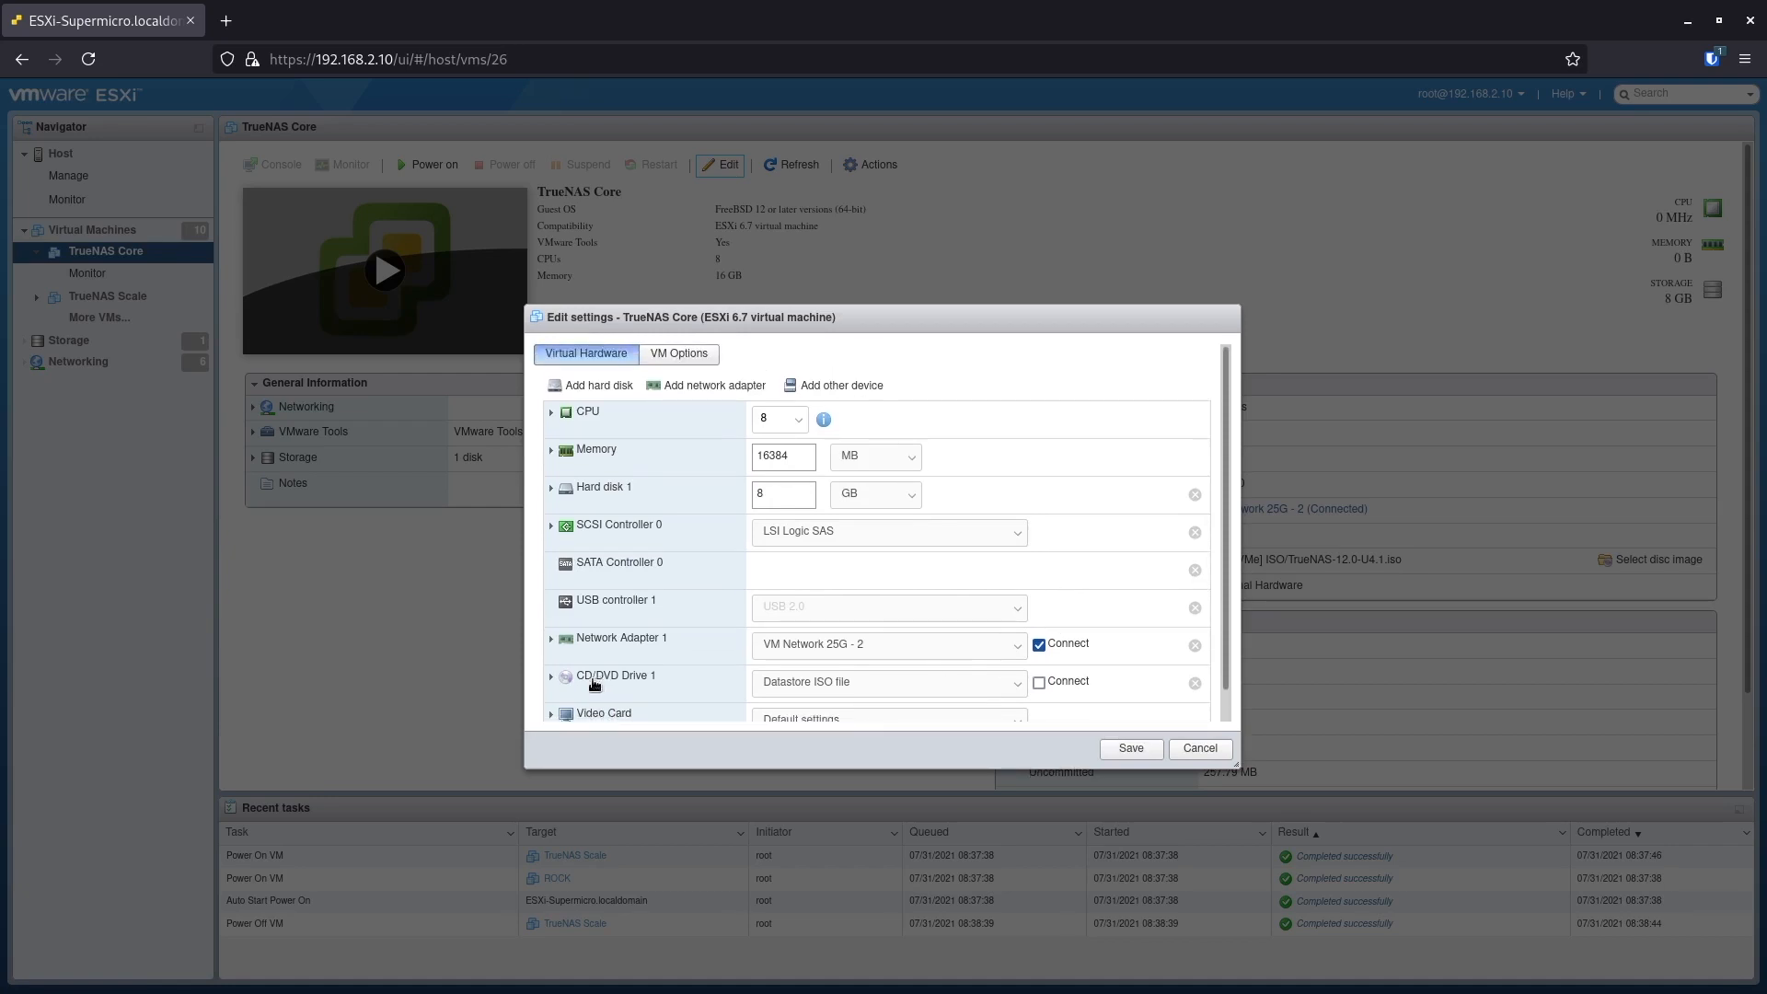
pyautogui.moveTo(707, 600)
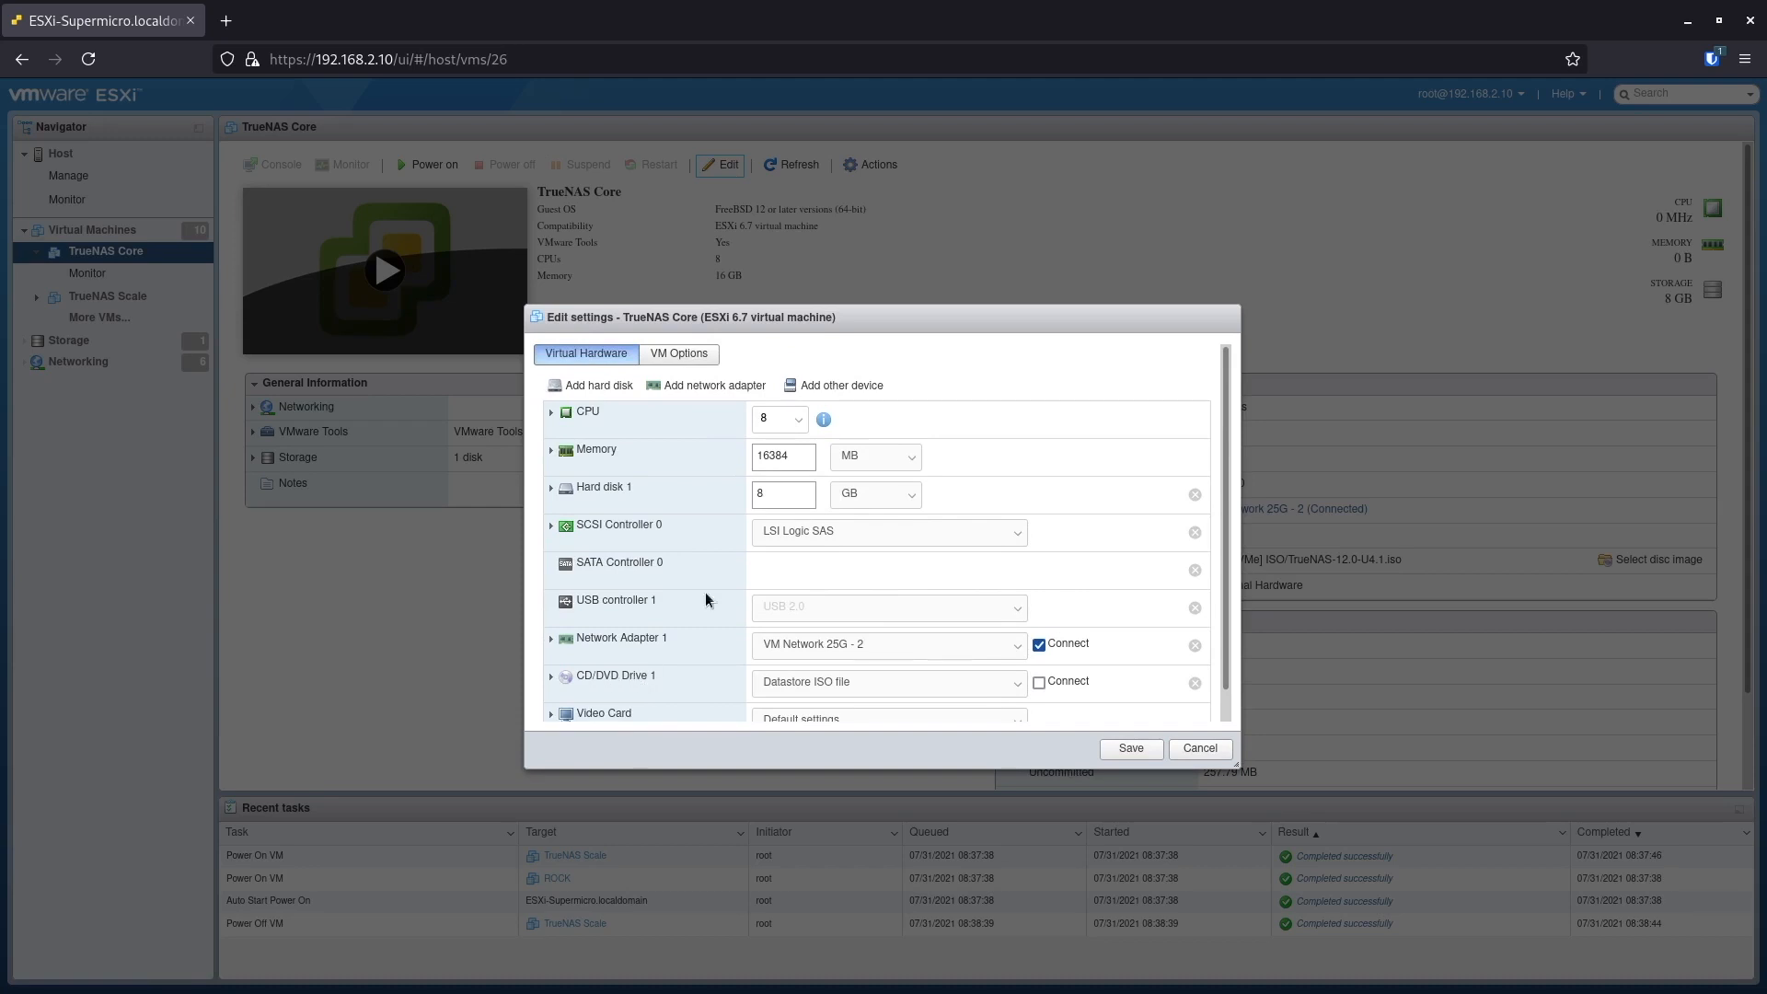
pyautogui.moveTo(828, 390)
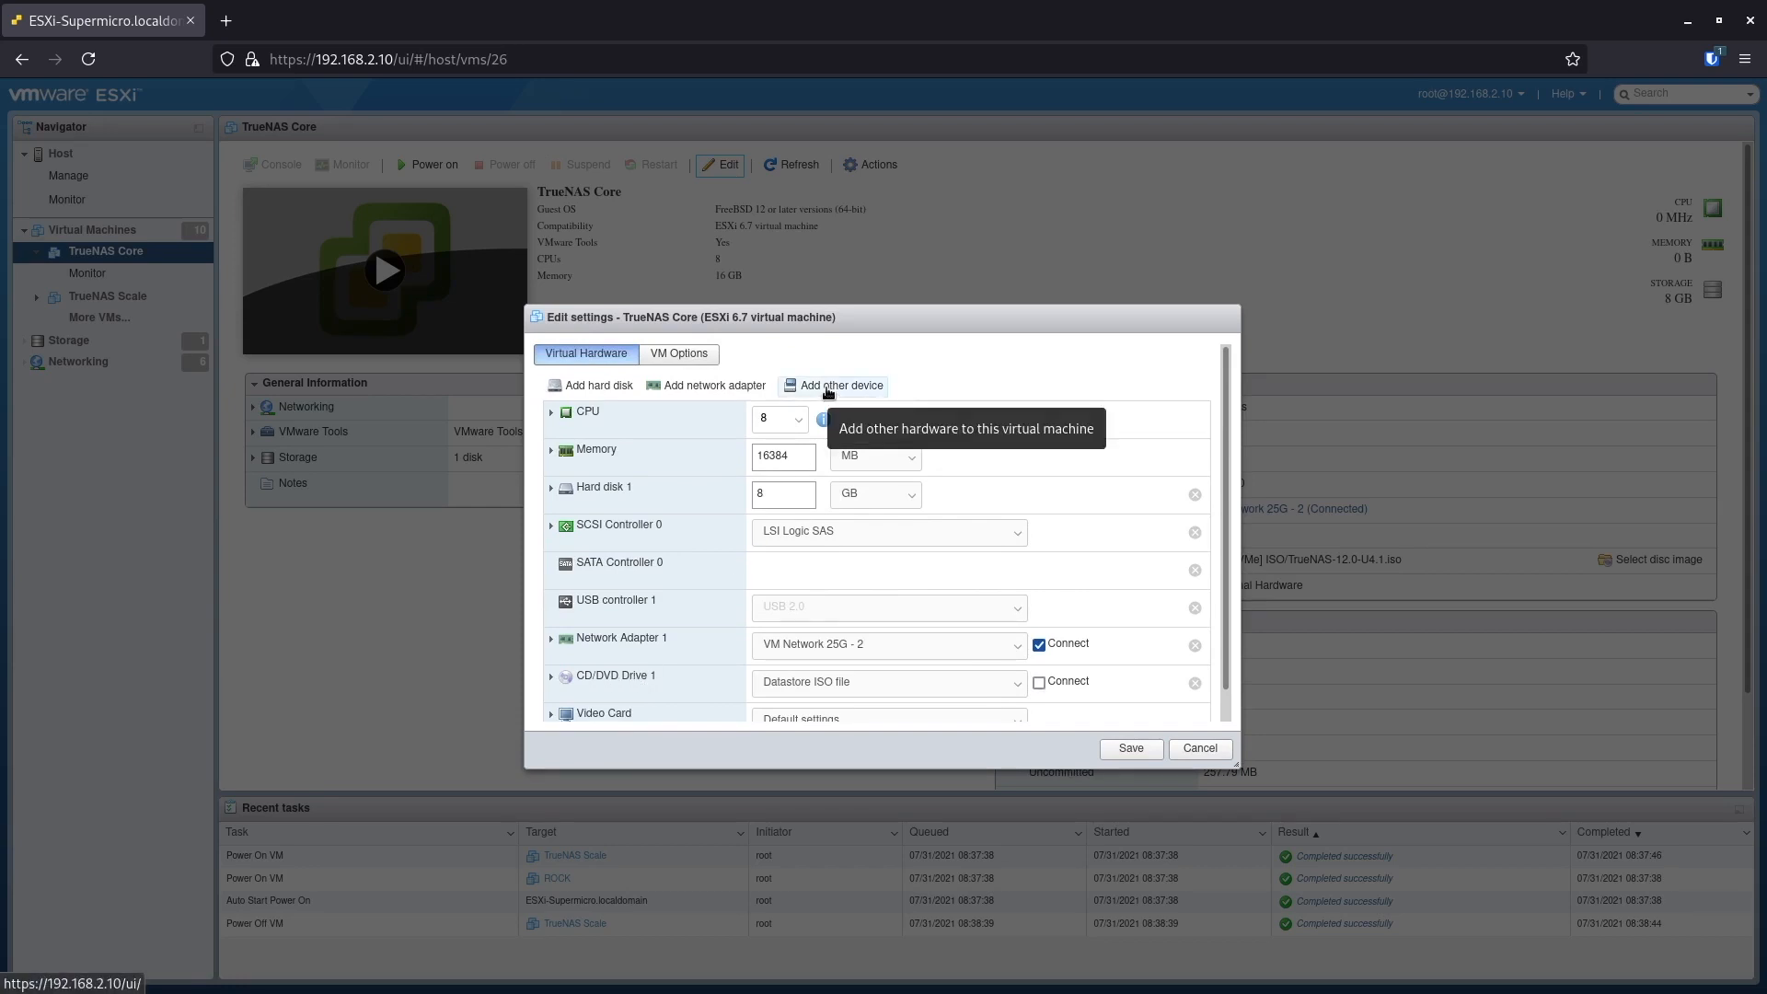
pyautogui.click(834, 384)
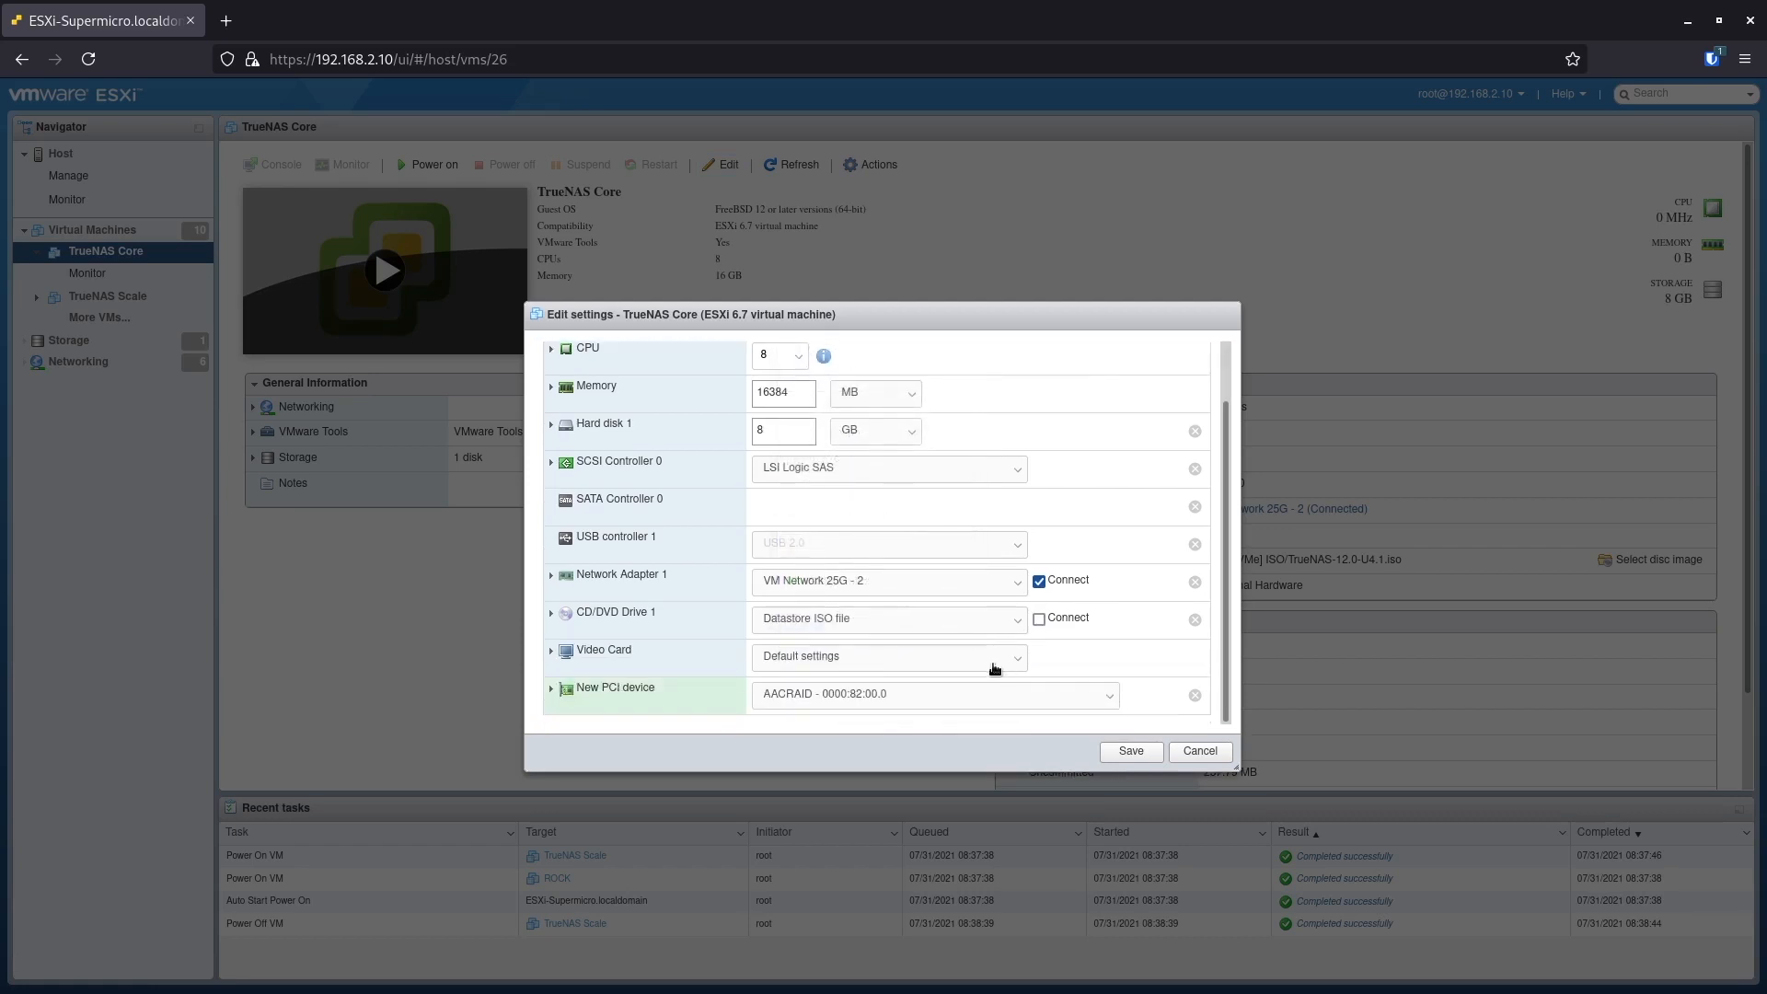
pyautogui.moveTo(781, 709)
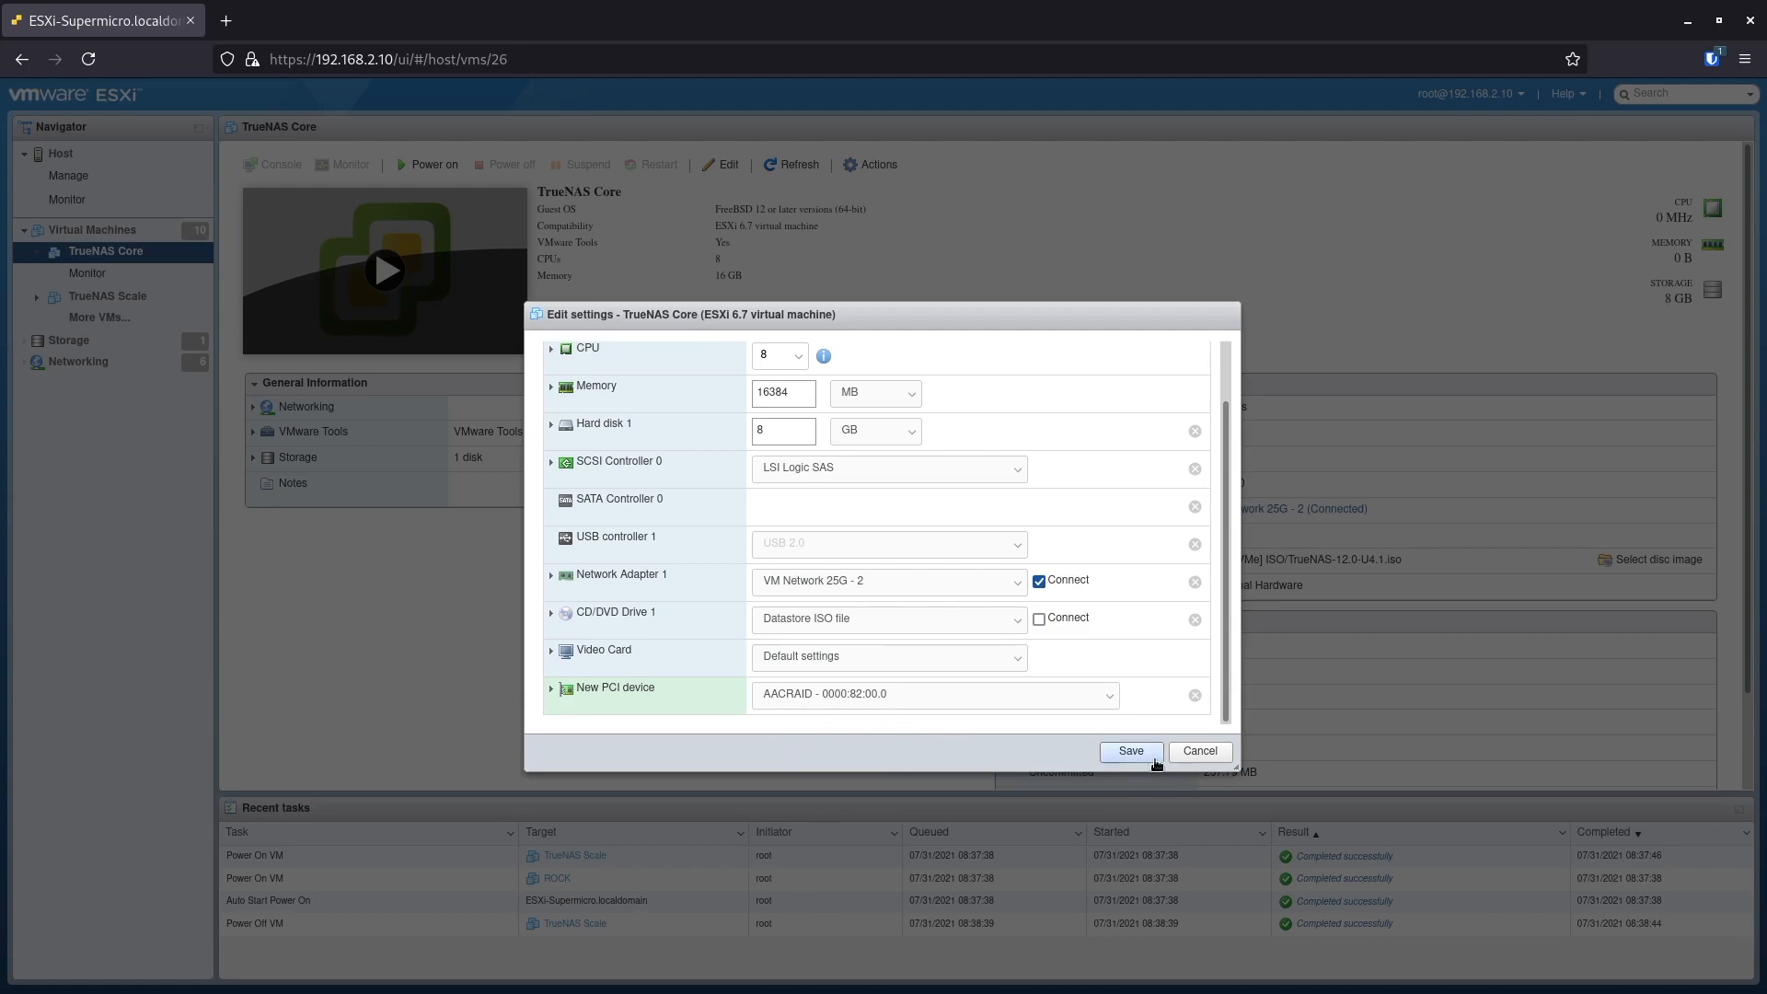
# Step: Save the TrueNAS Core VM settings so PCI device 0 is AACRAID
pyautogui.click(1130, 751)
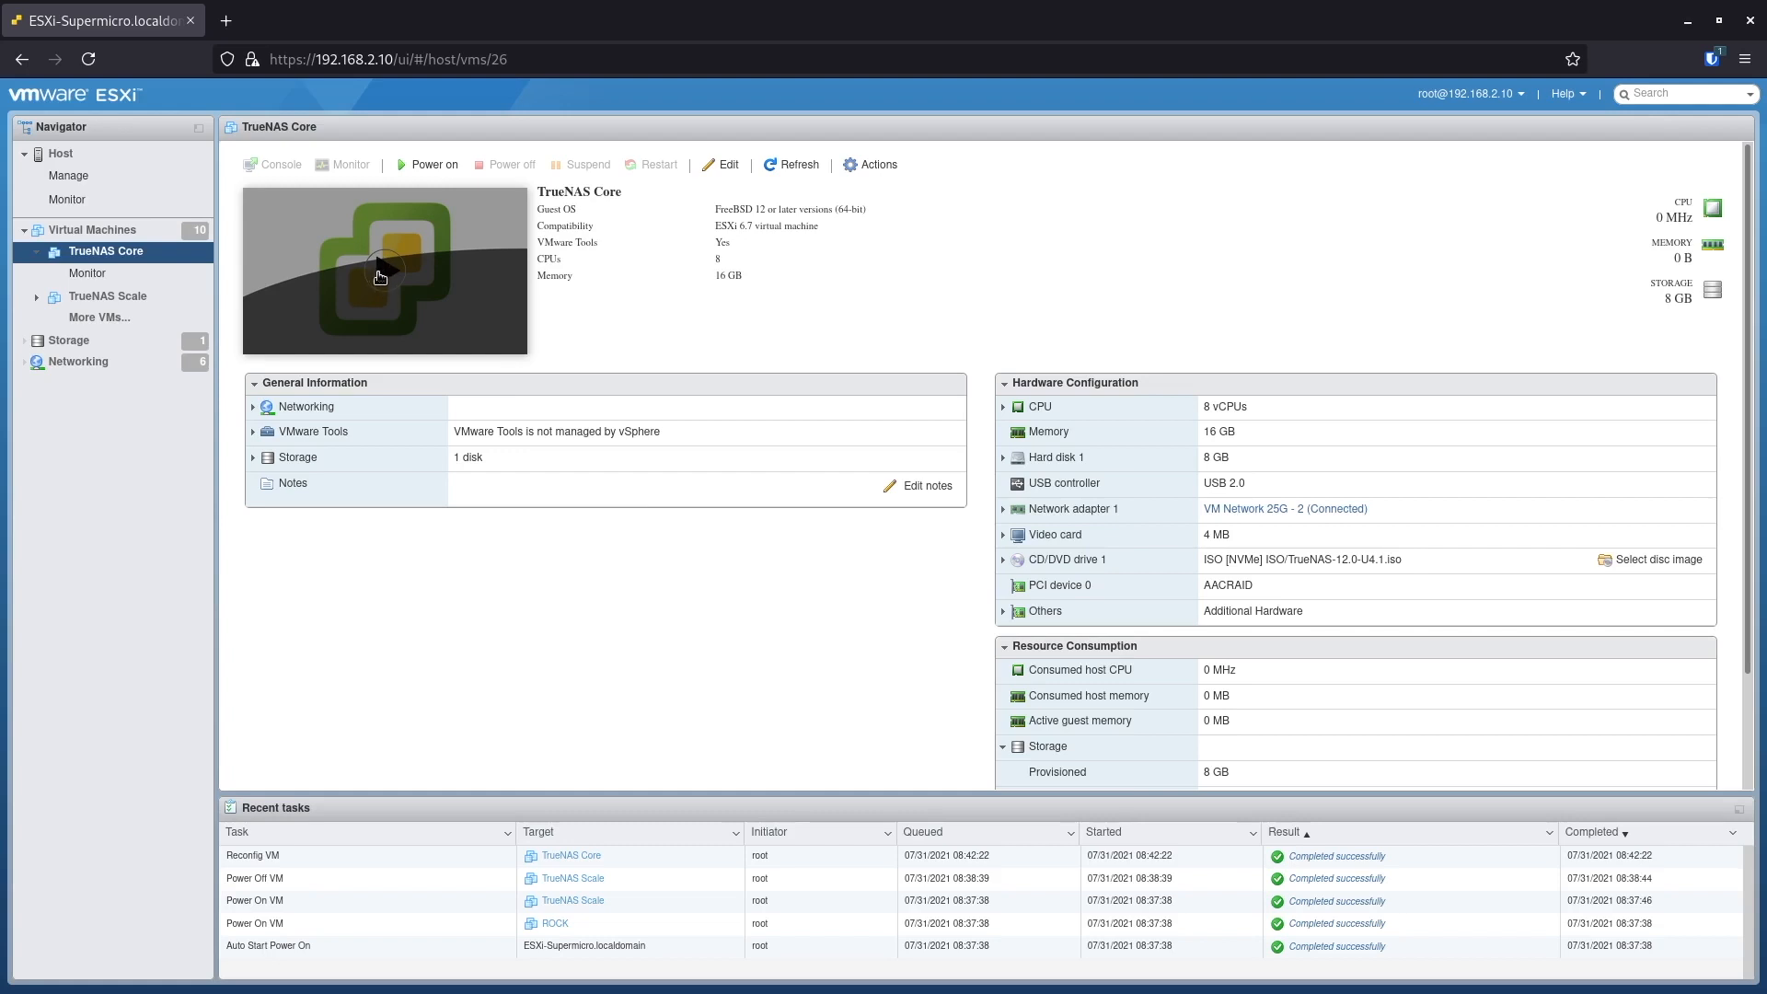
# Step: Power on the TrueNAS Core virtual machine and watch the Power On VM task
pyautogui.click(427, 164)
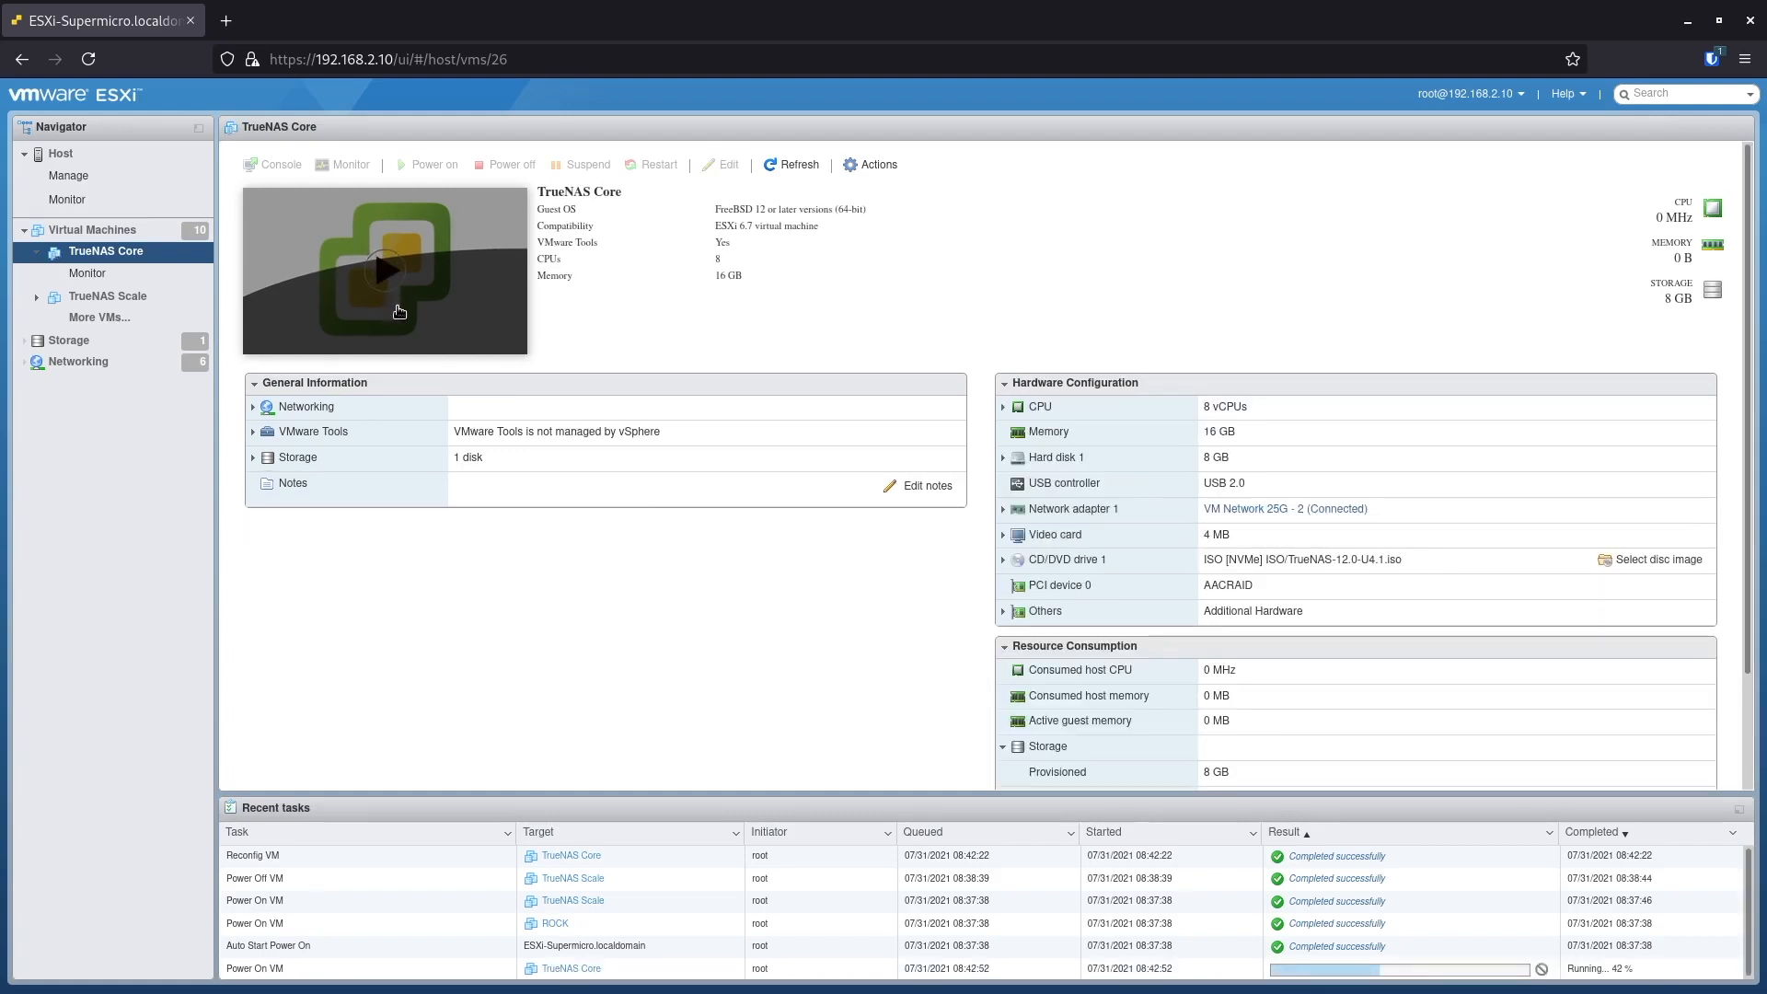
pyautogui.click(384, 269)
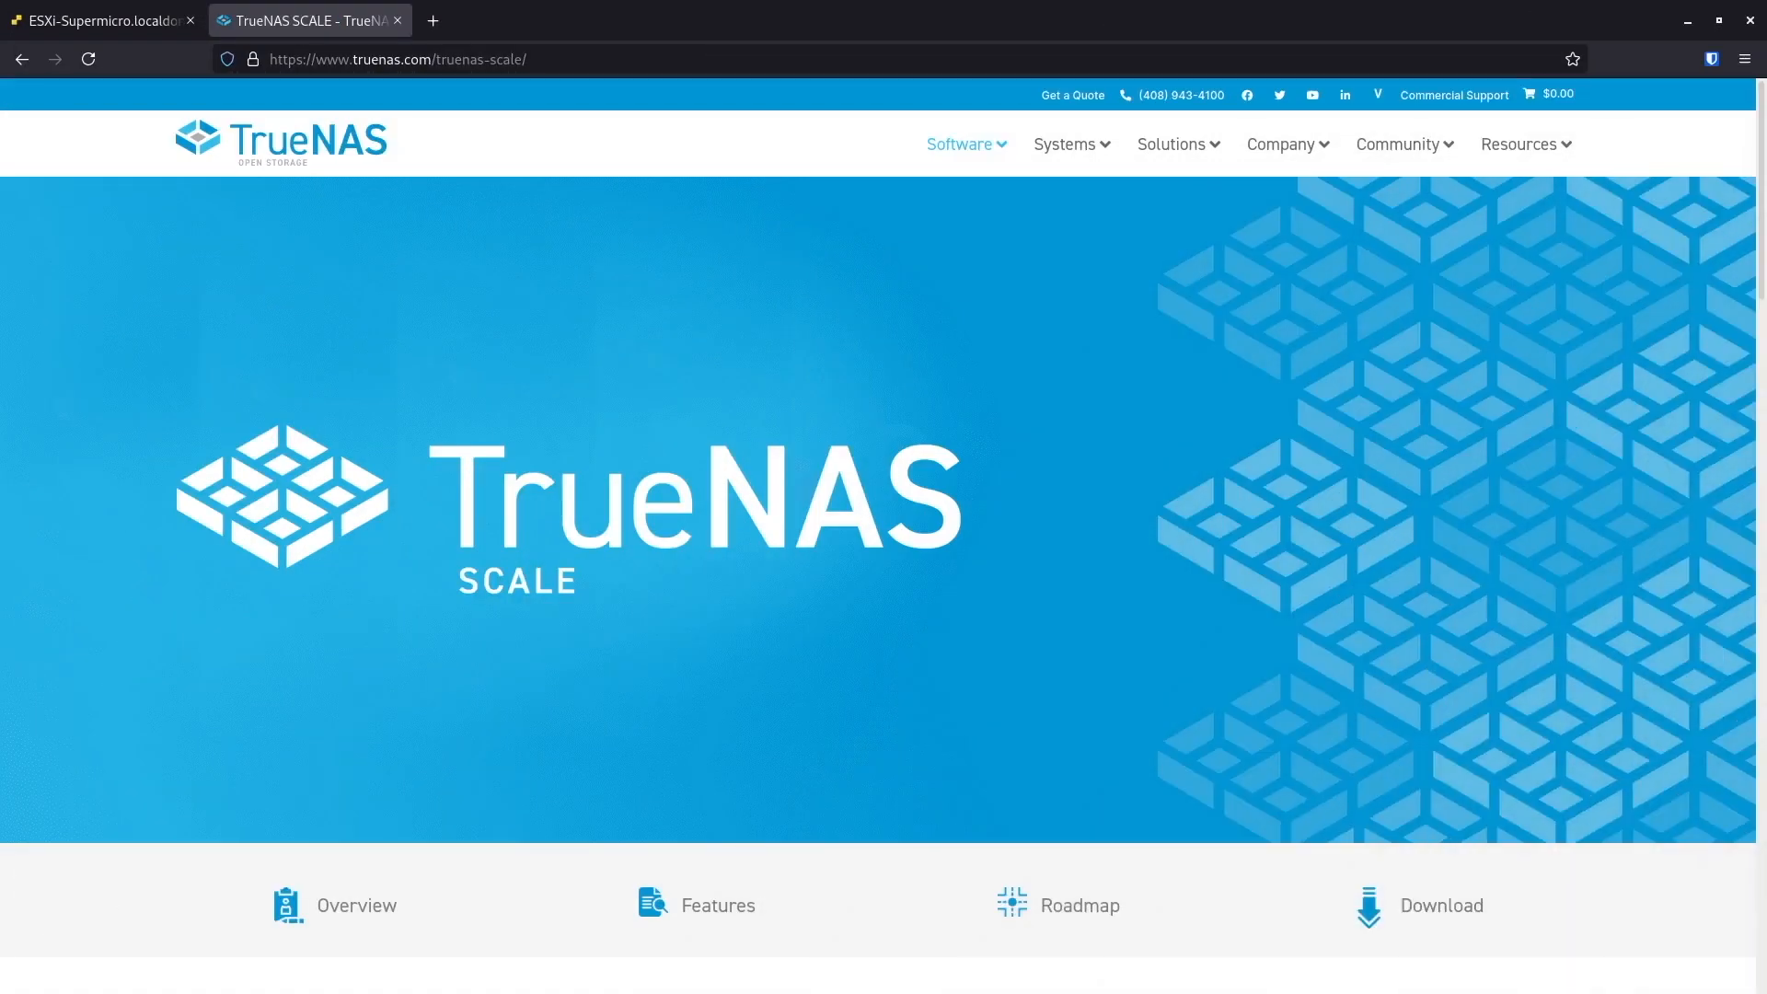
pyautogui.moveTo(727, 162)
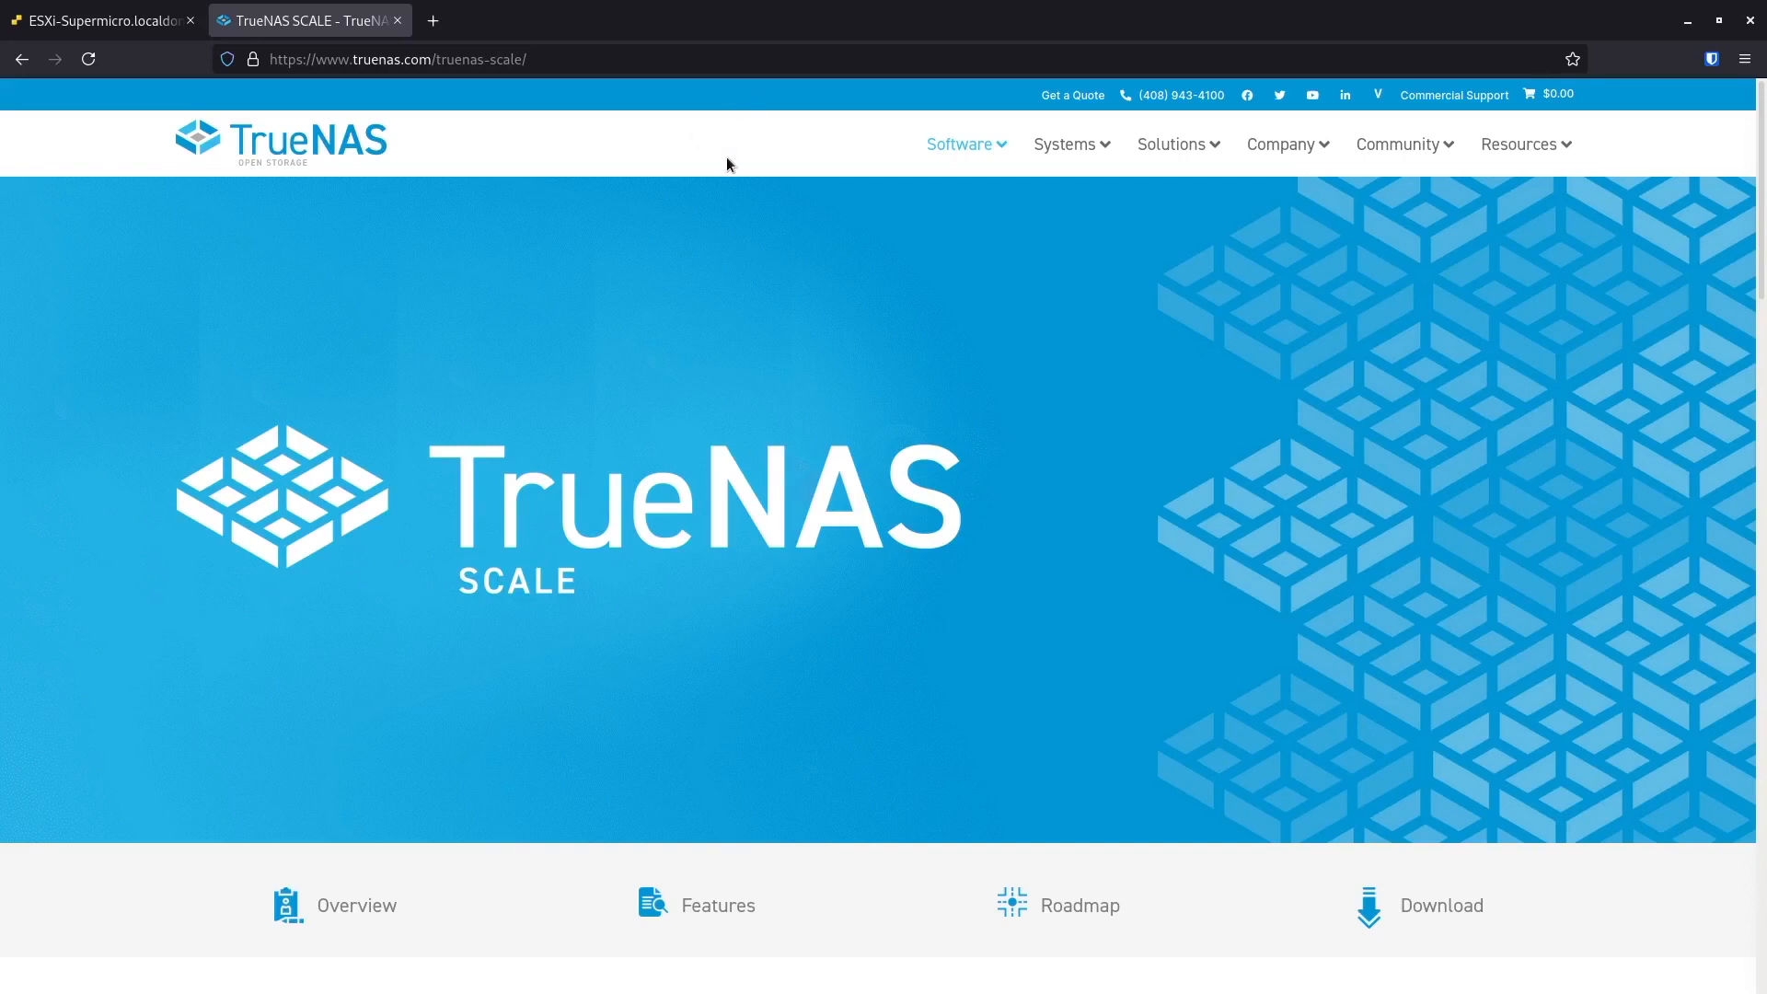
pyautogui.moveTo(732, 182)
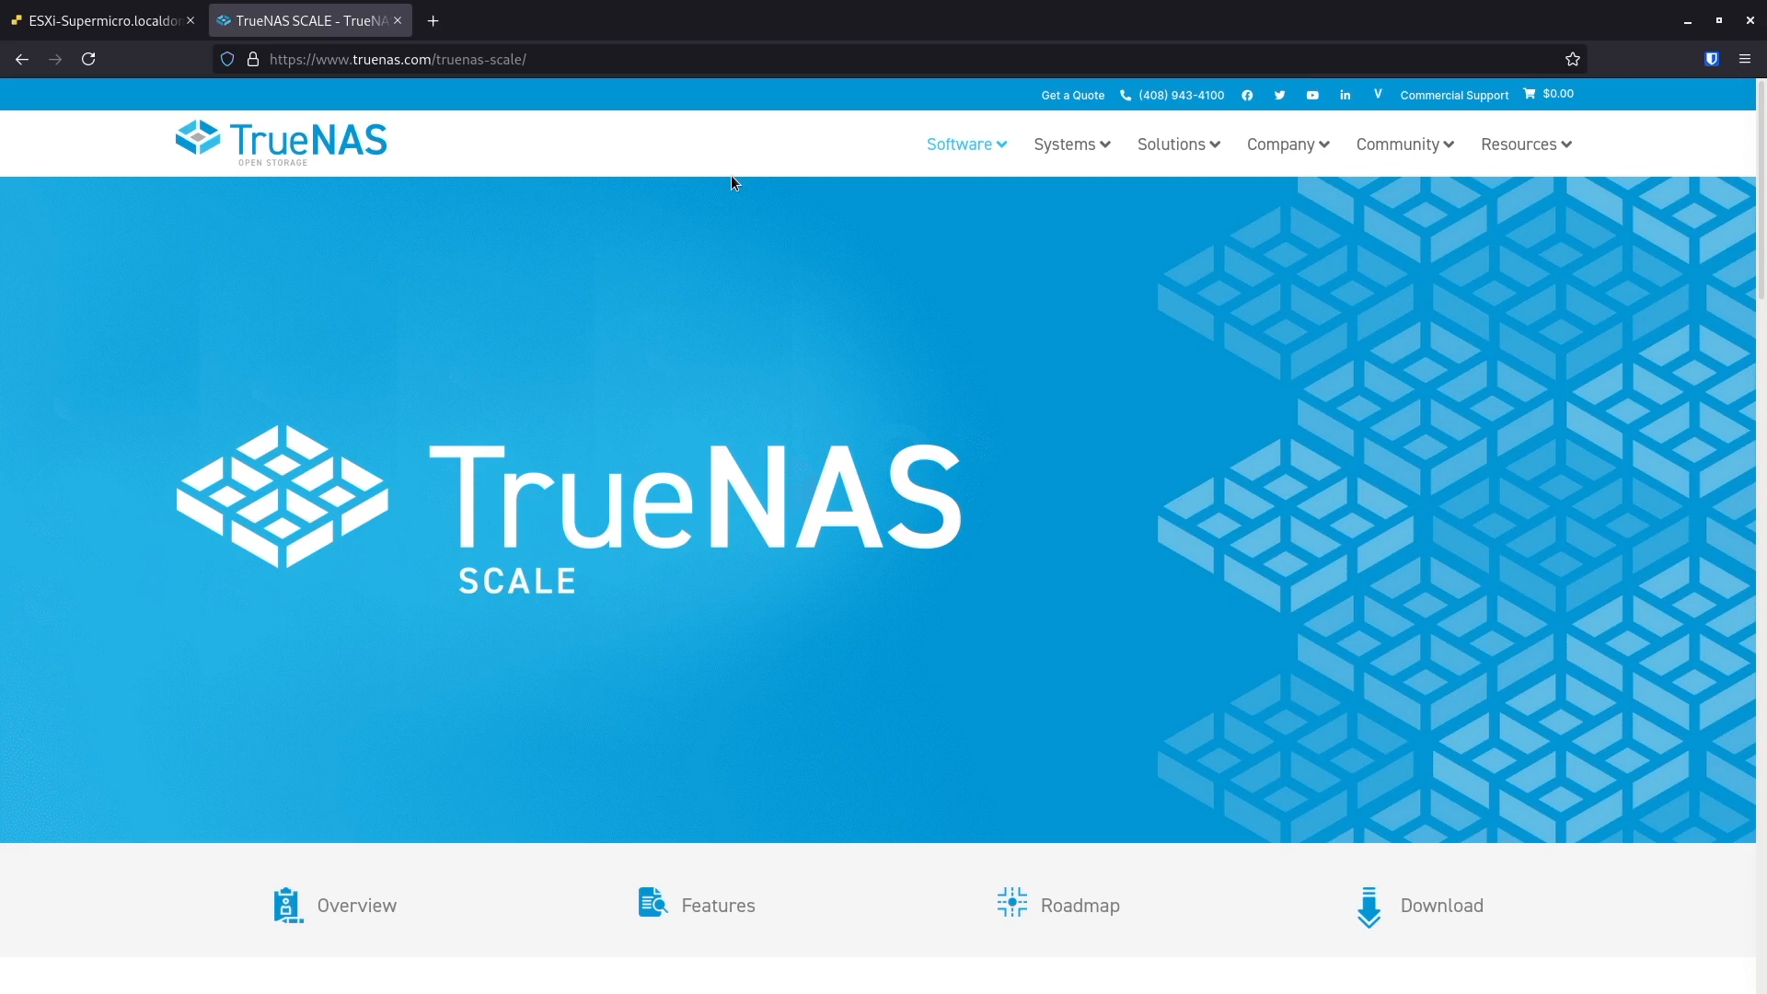
pyautogui.moveTo(1104, 274)
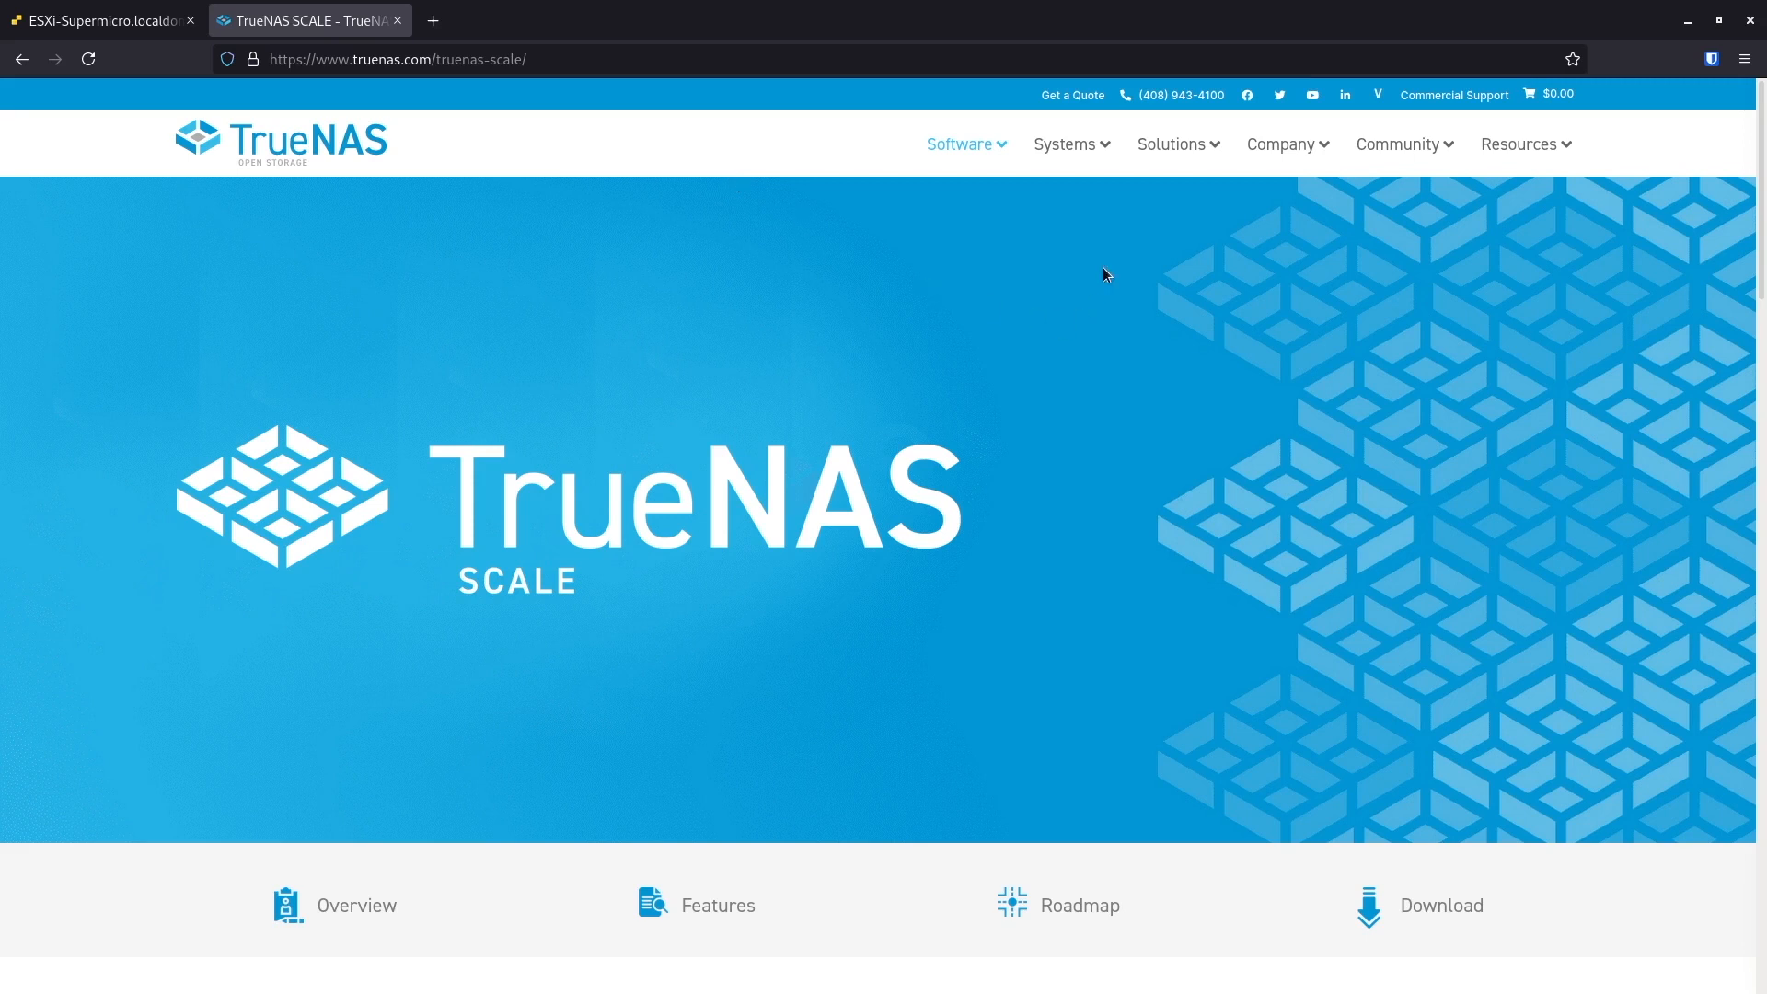
pyautogui.moveTo(446, 408)
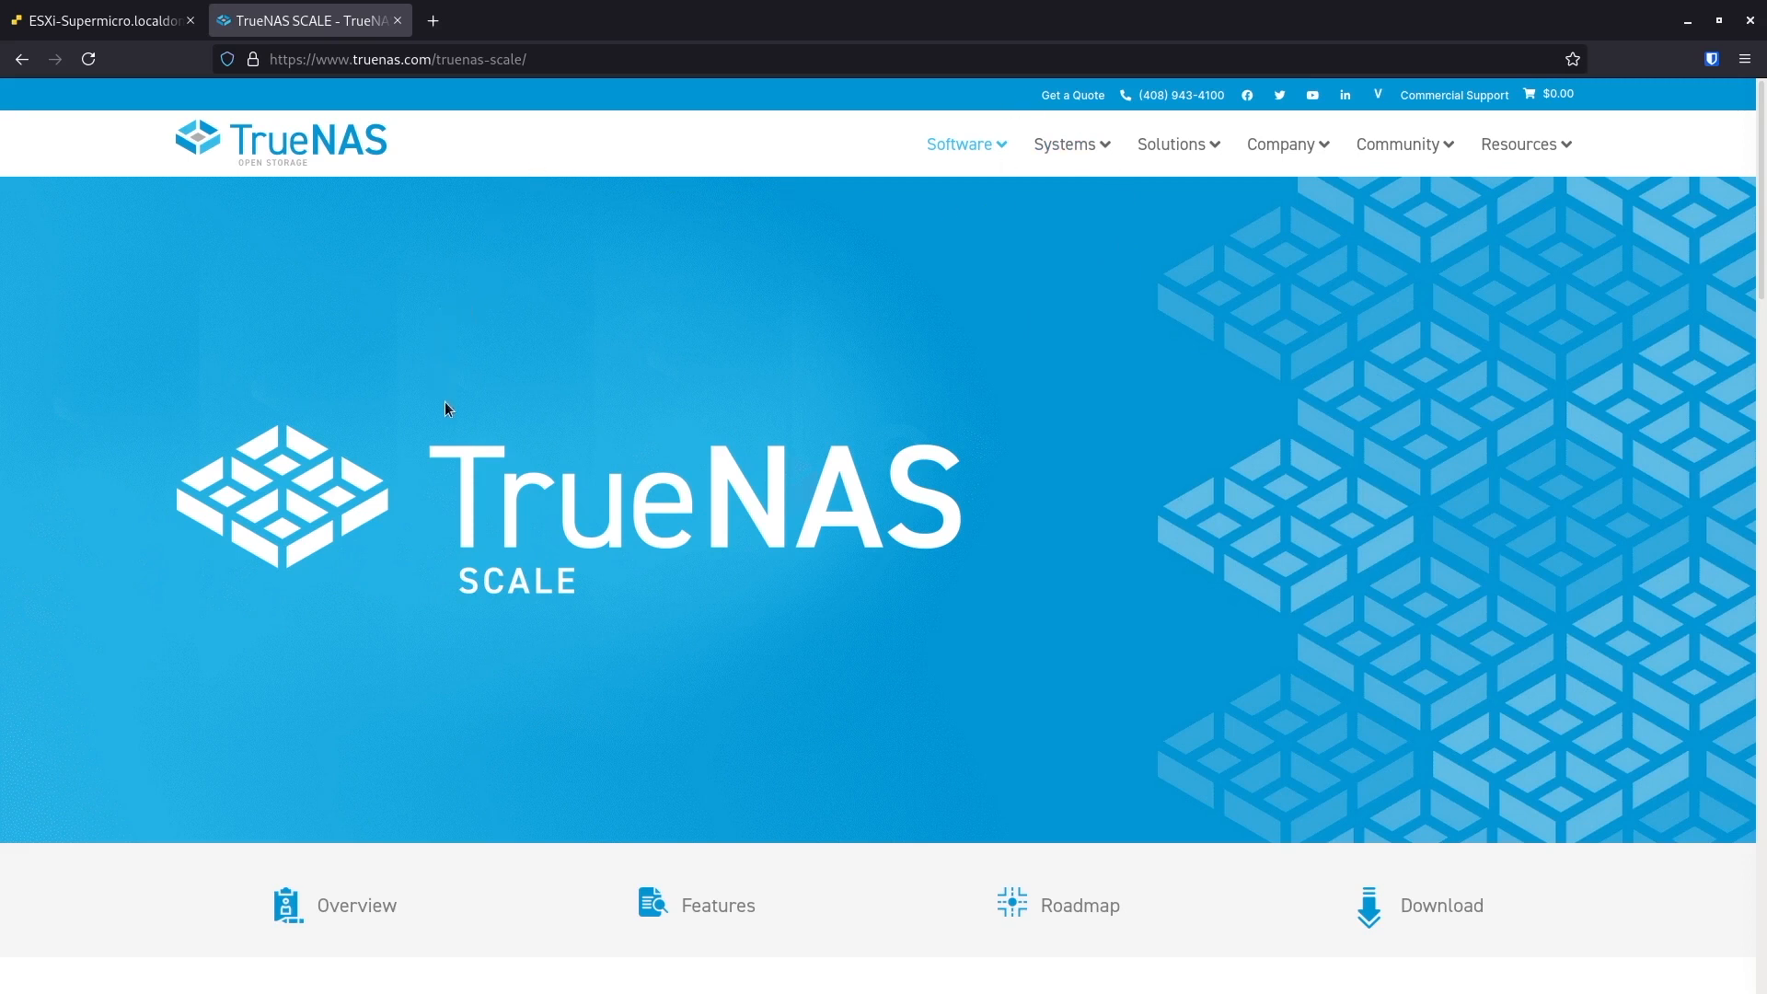
pyautogui.moveTo(427, 405)
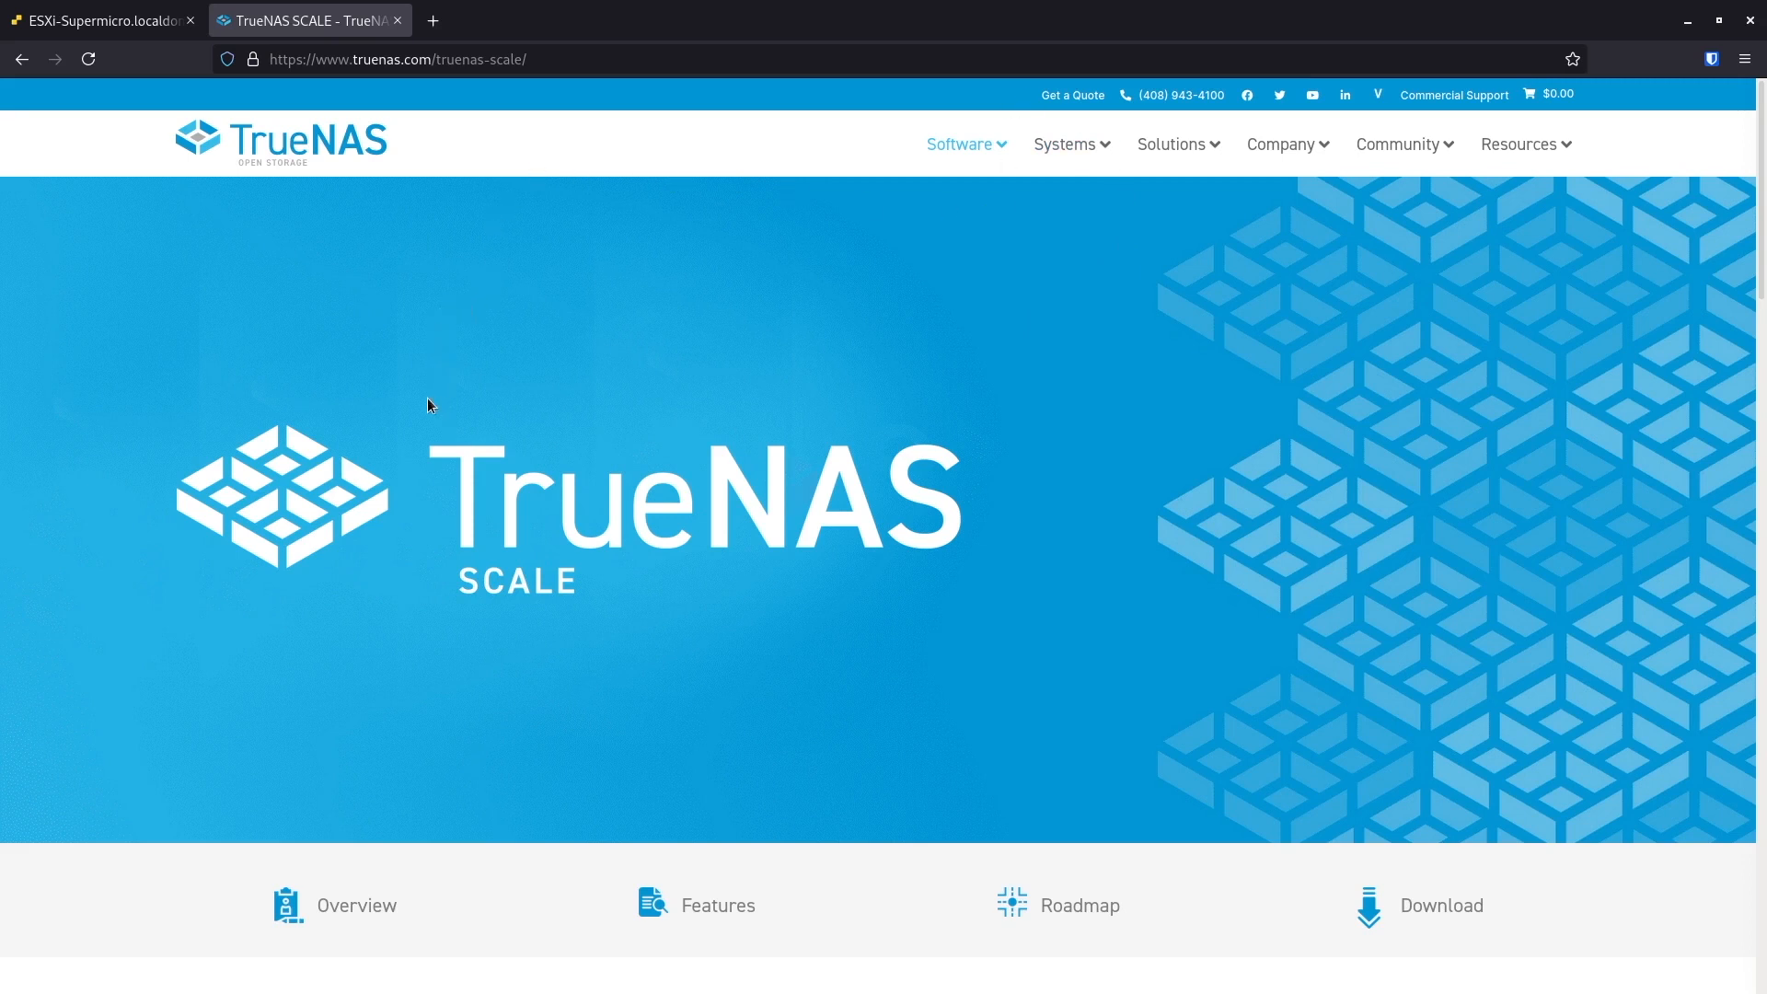
pyautogui.moveTo(419, 555)
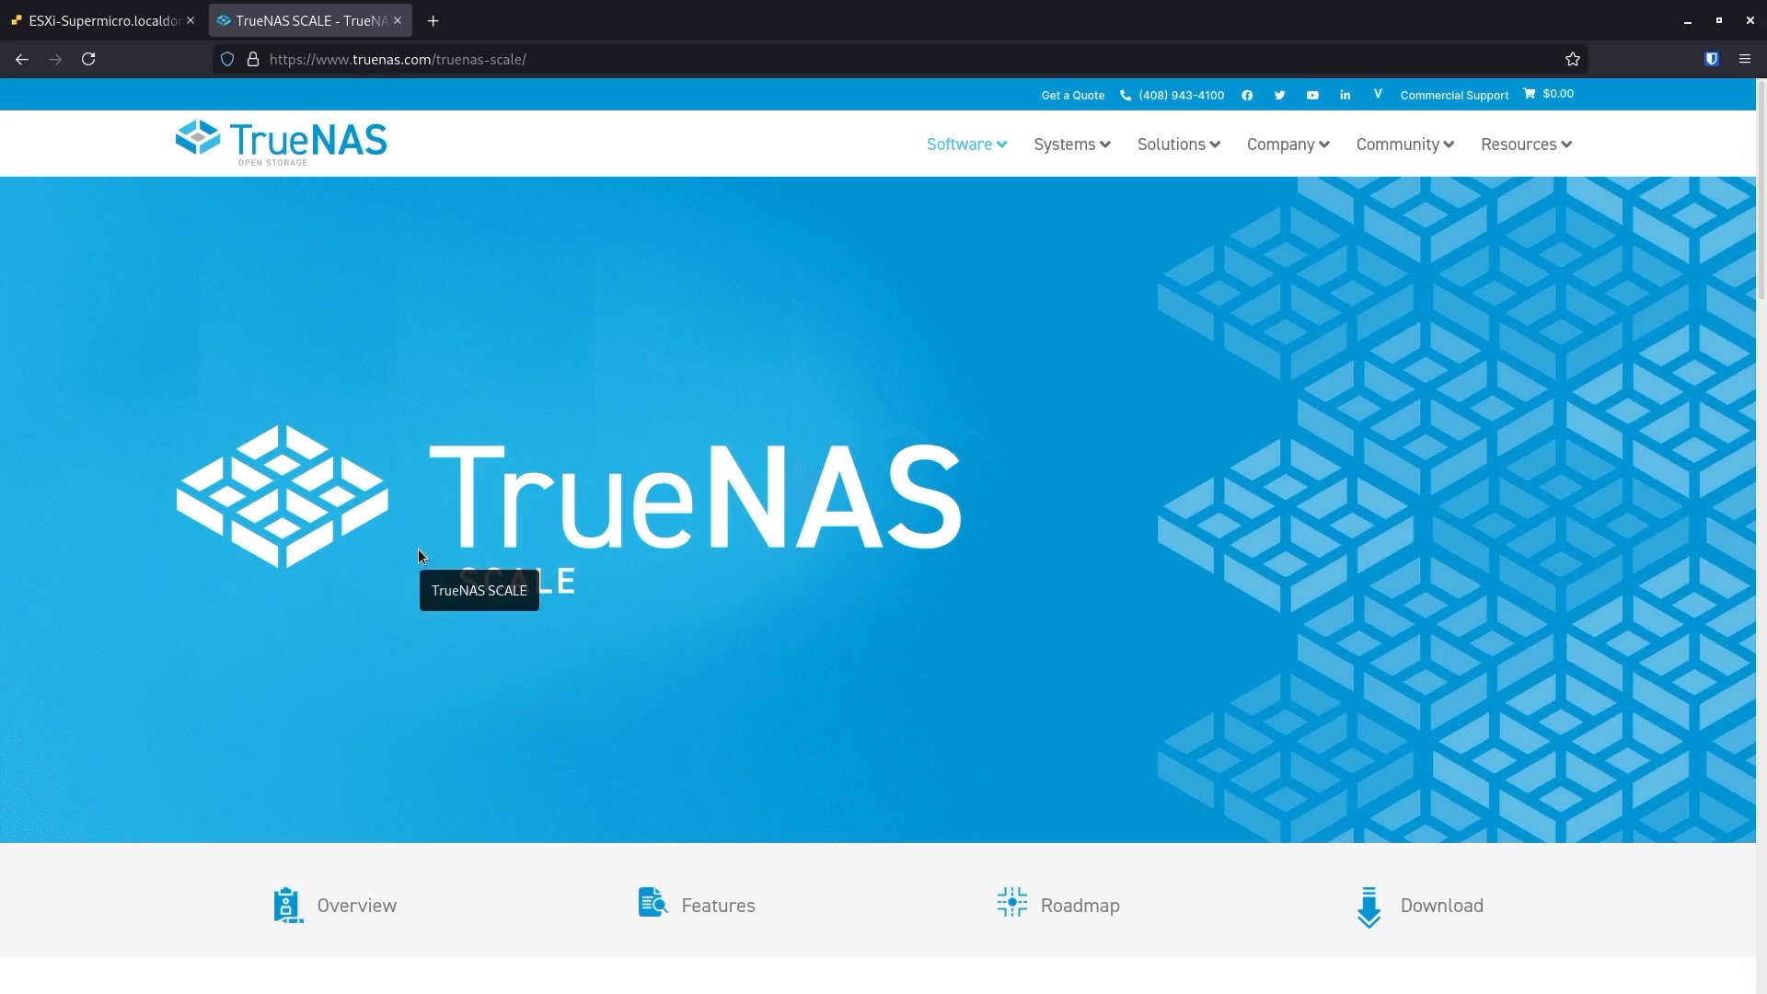
pyautogui.moveTo(400, 520)
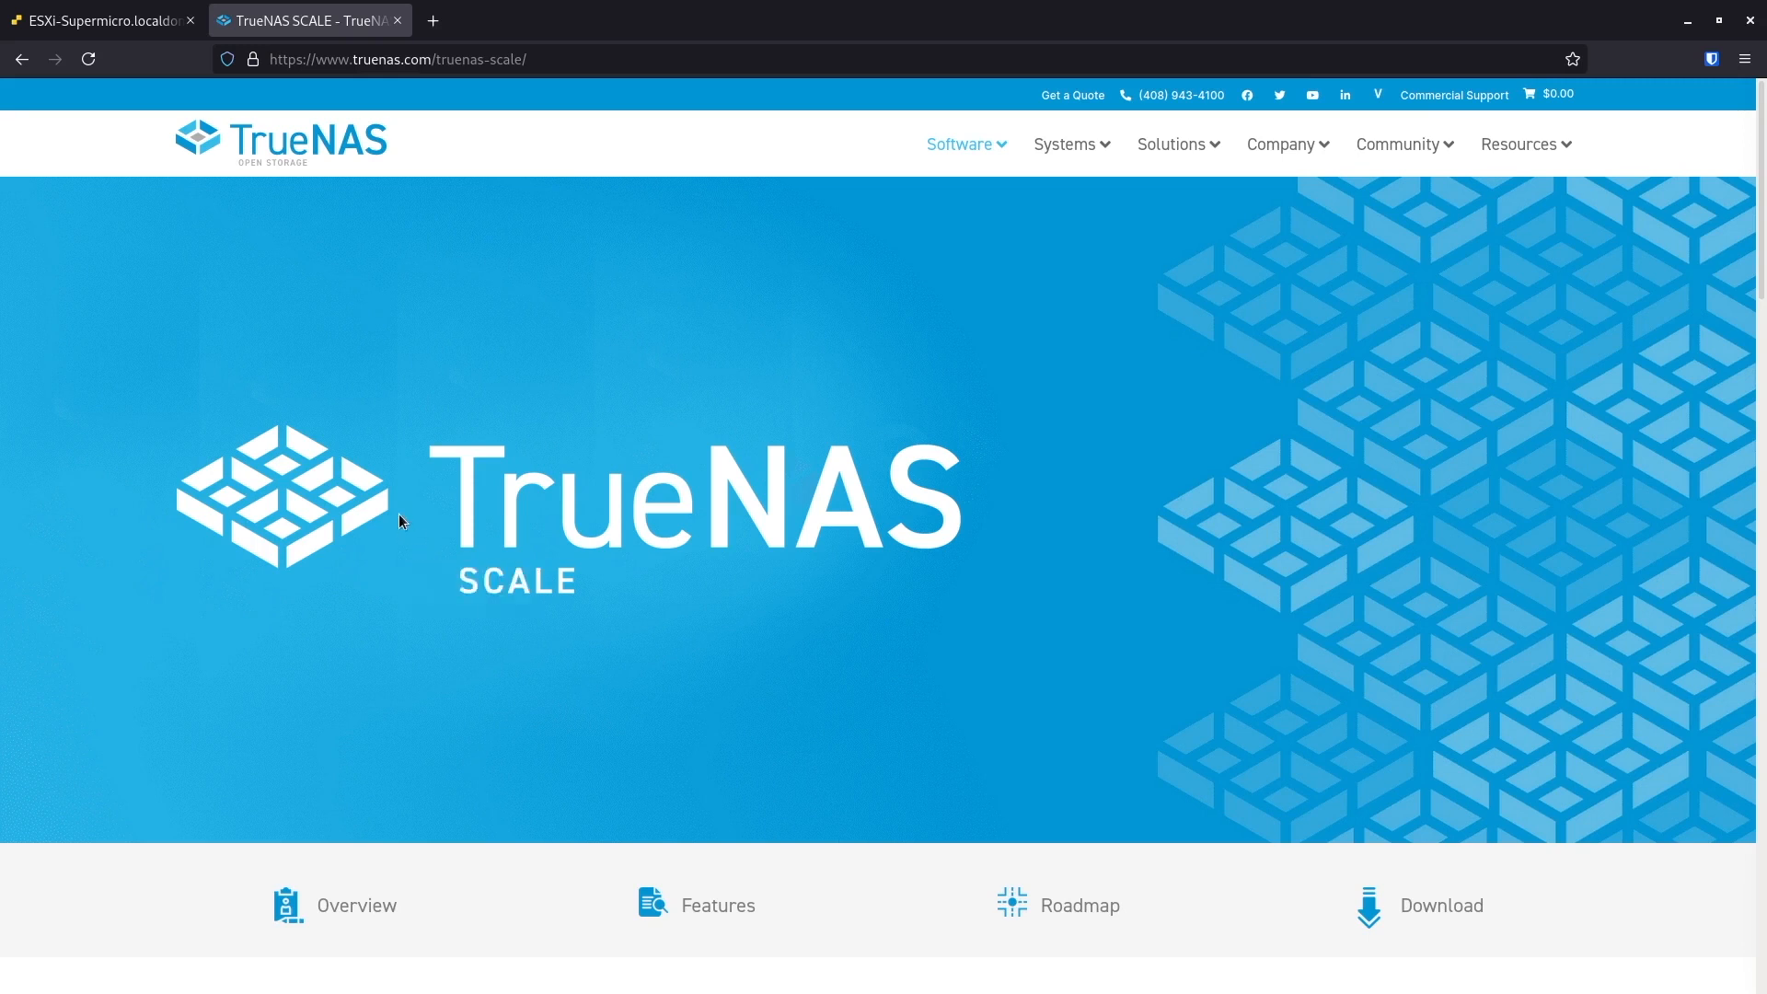
pyautogui.moveTo(438, 501)
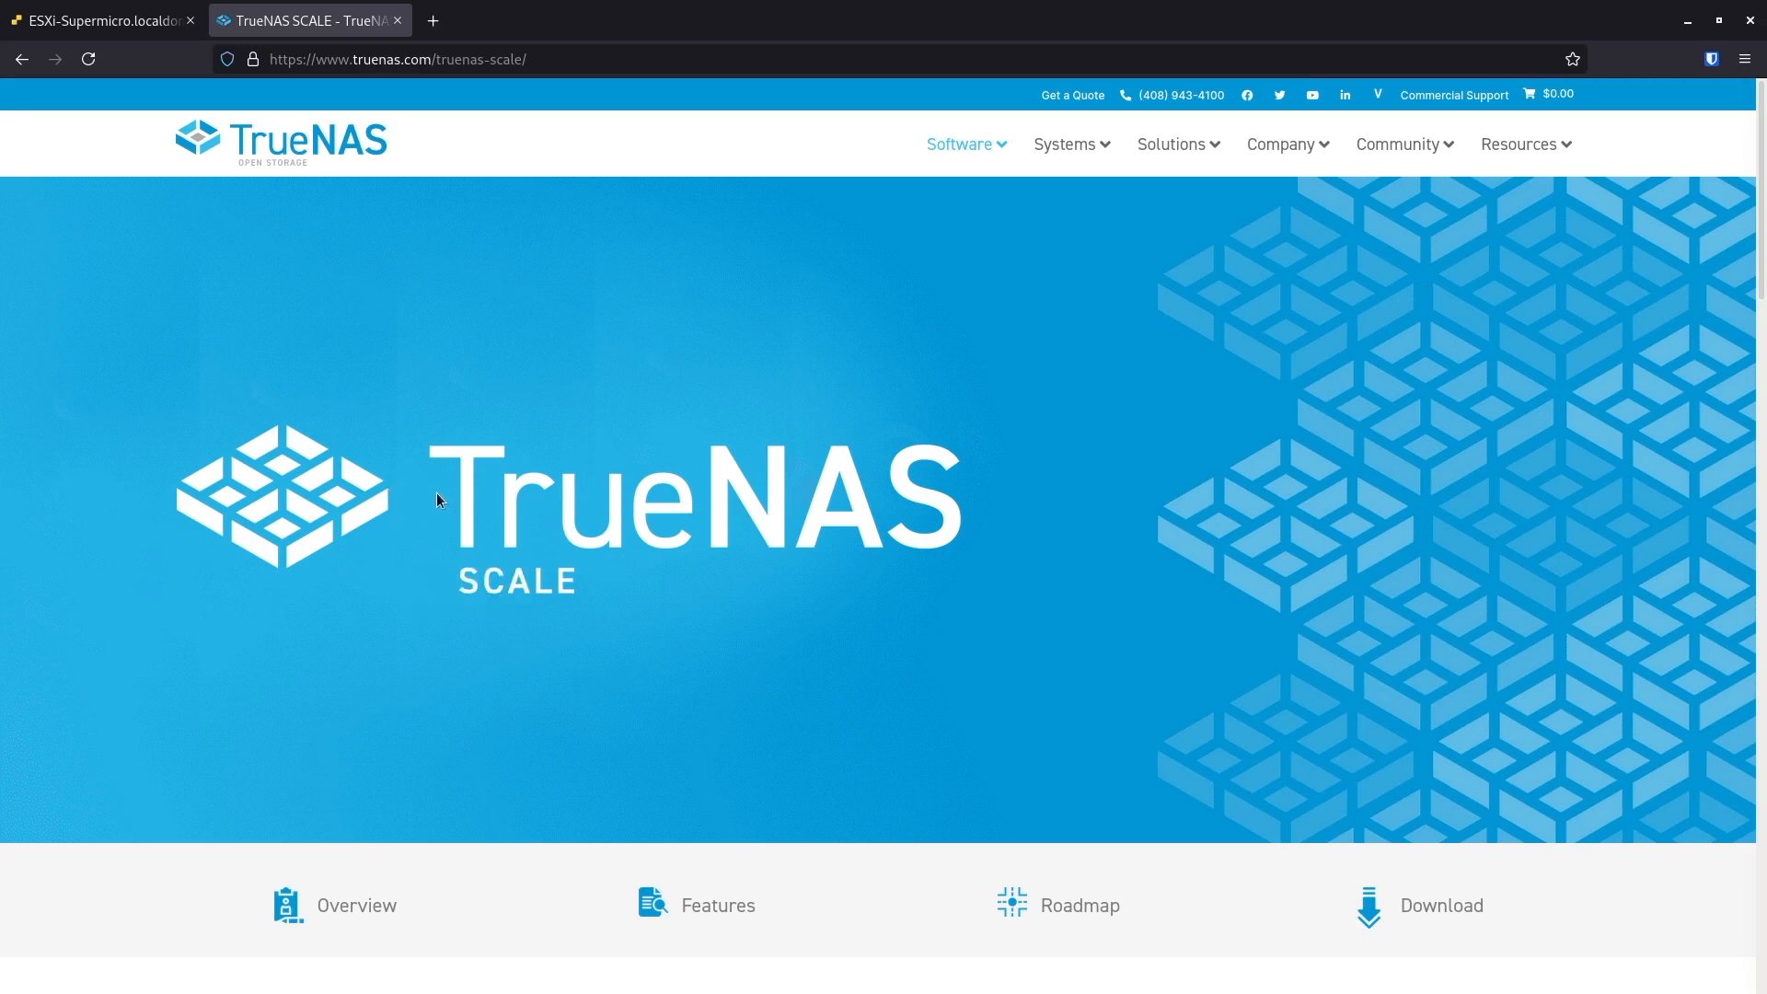
pyautogui.moveTo(607, 614)
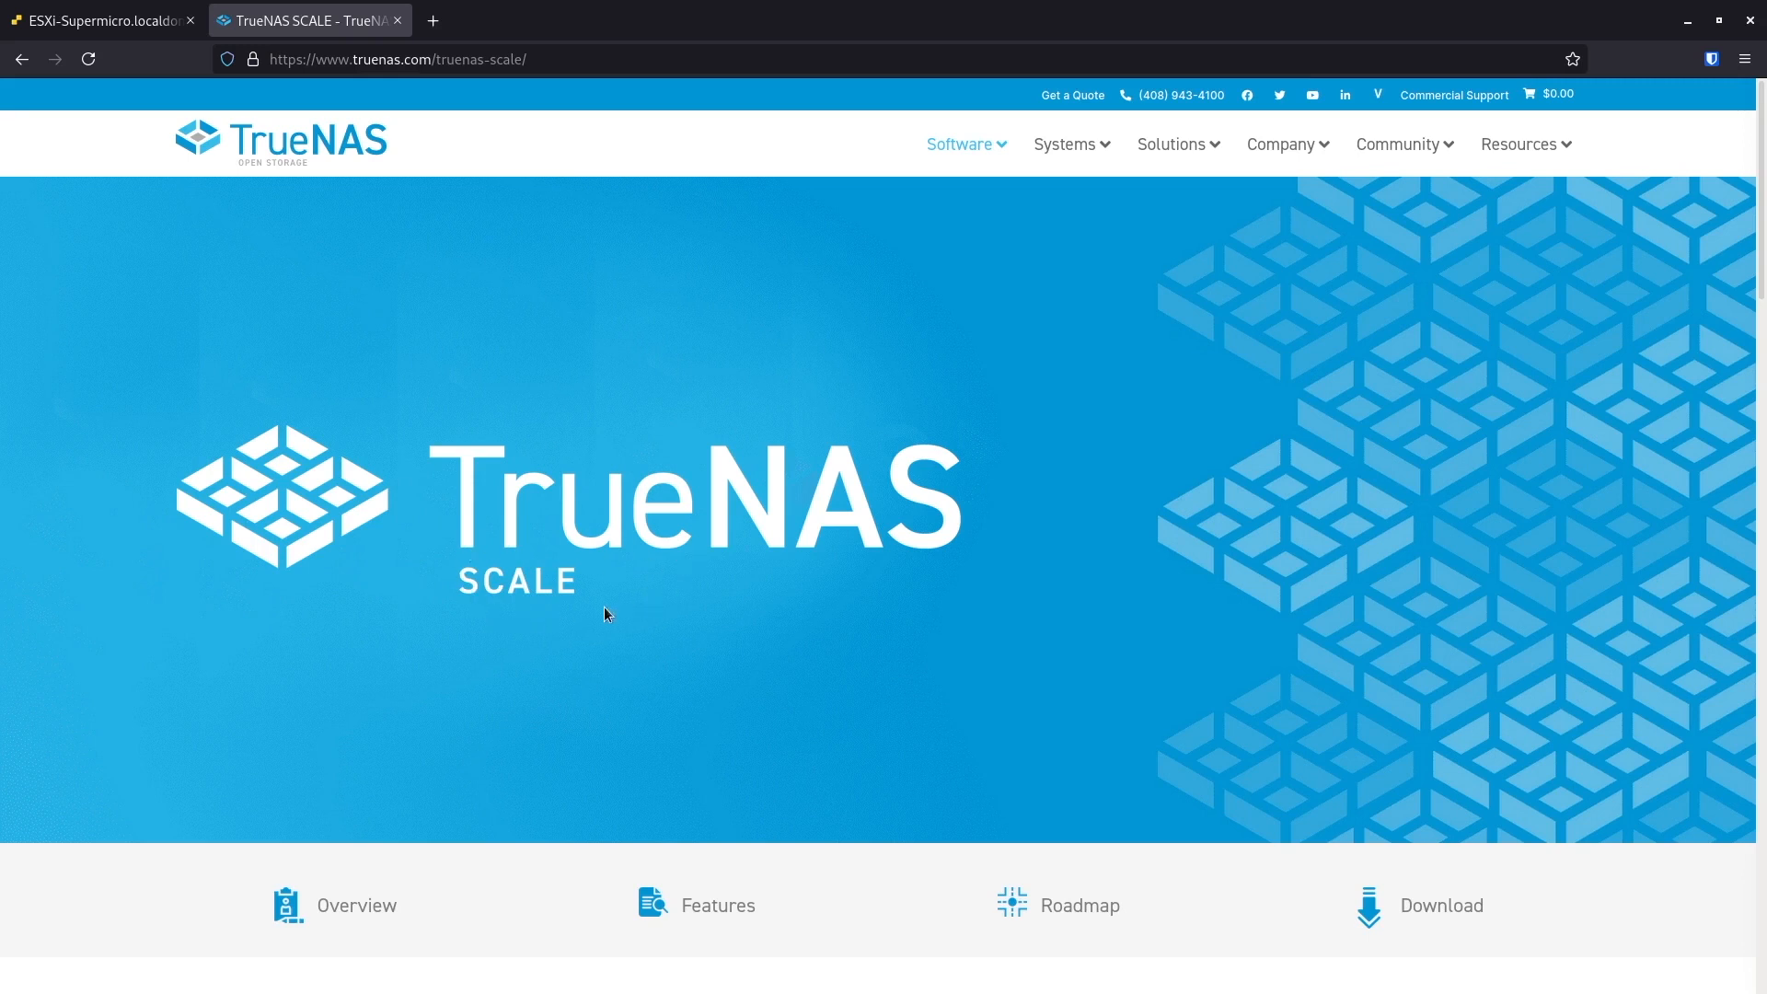
pyautogui.scroll(-3)
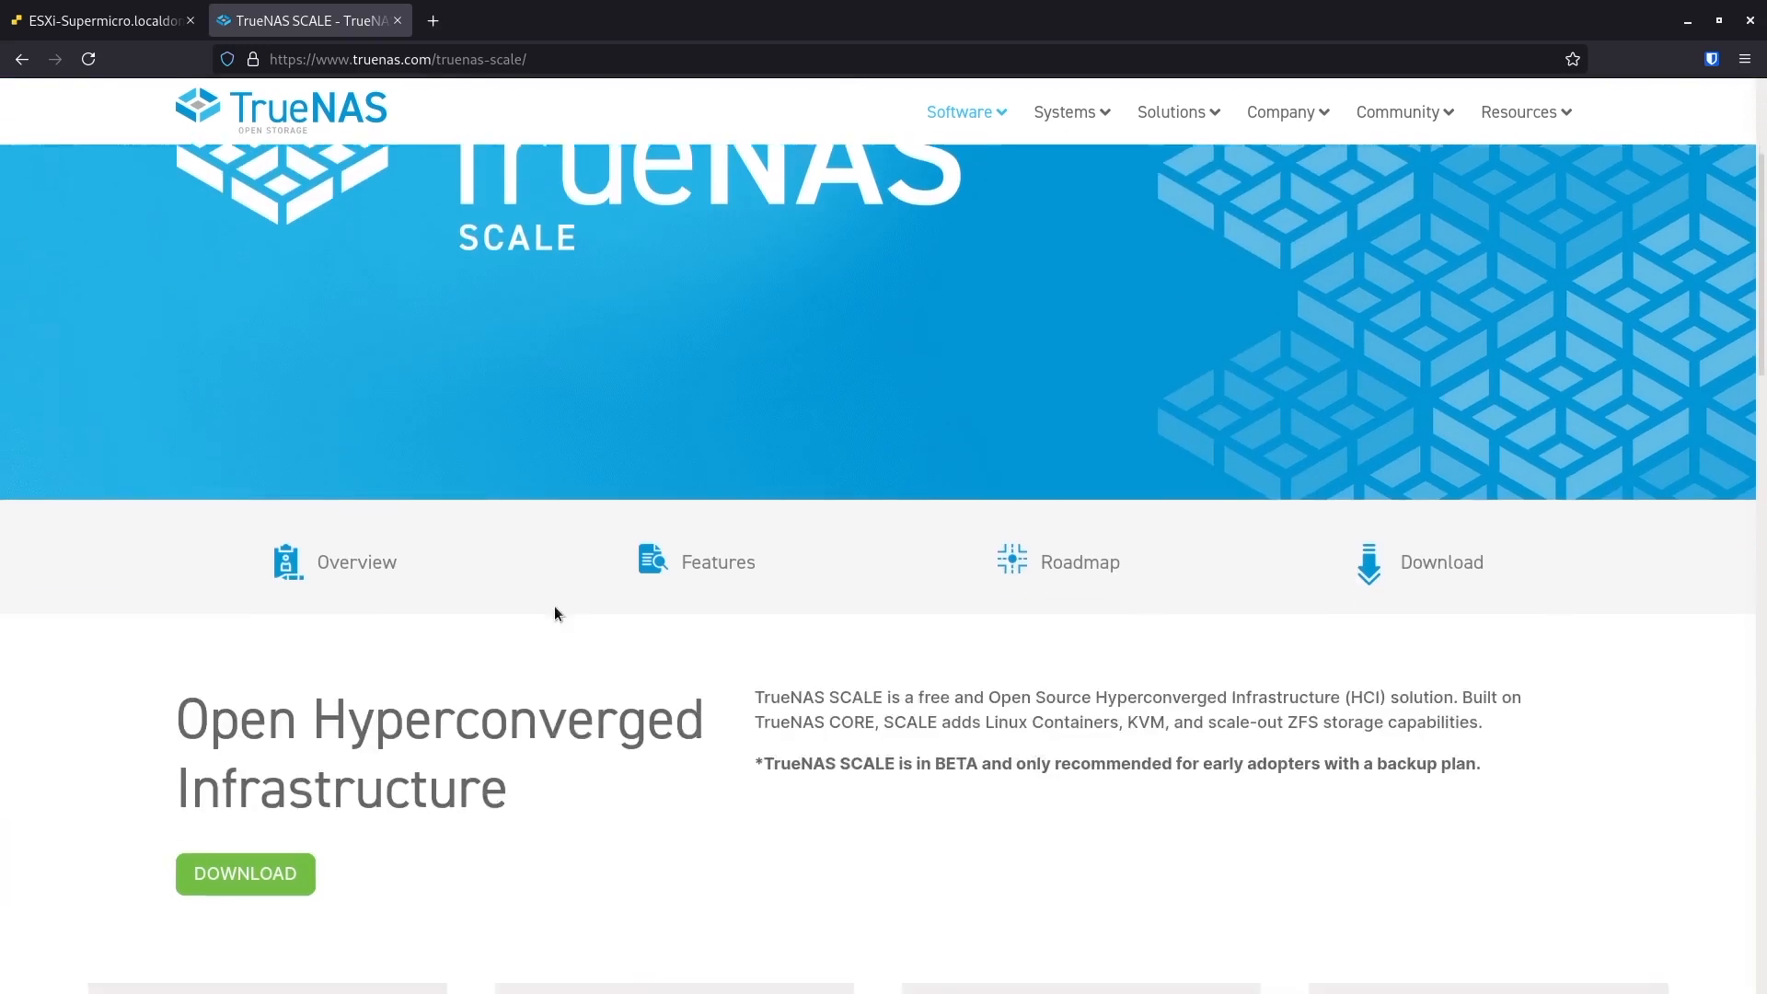
pyautogui.scroll(-3)
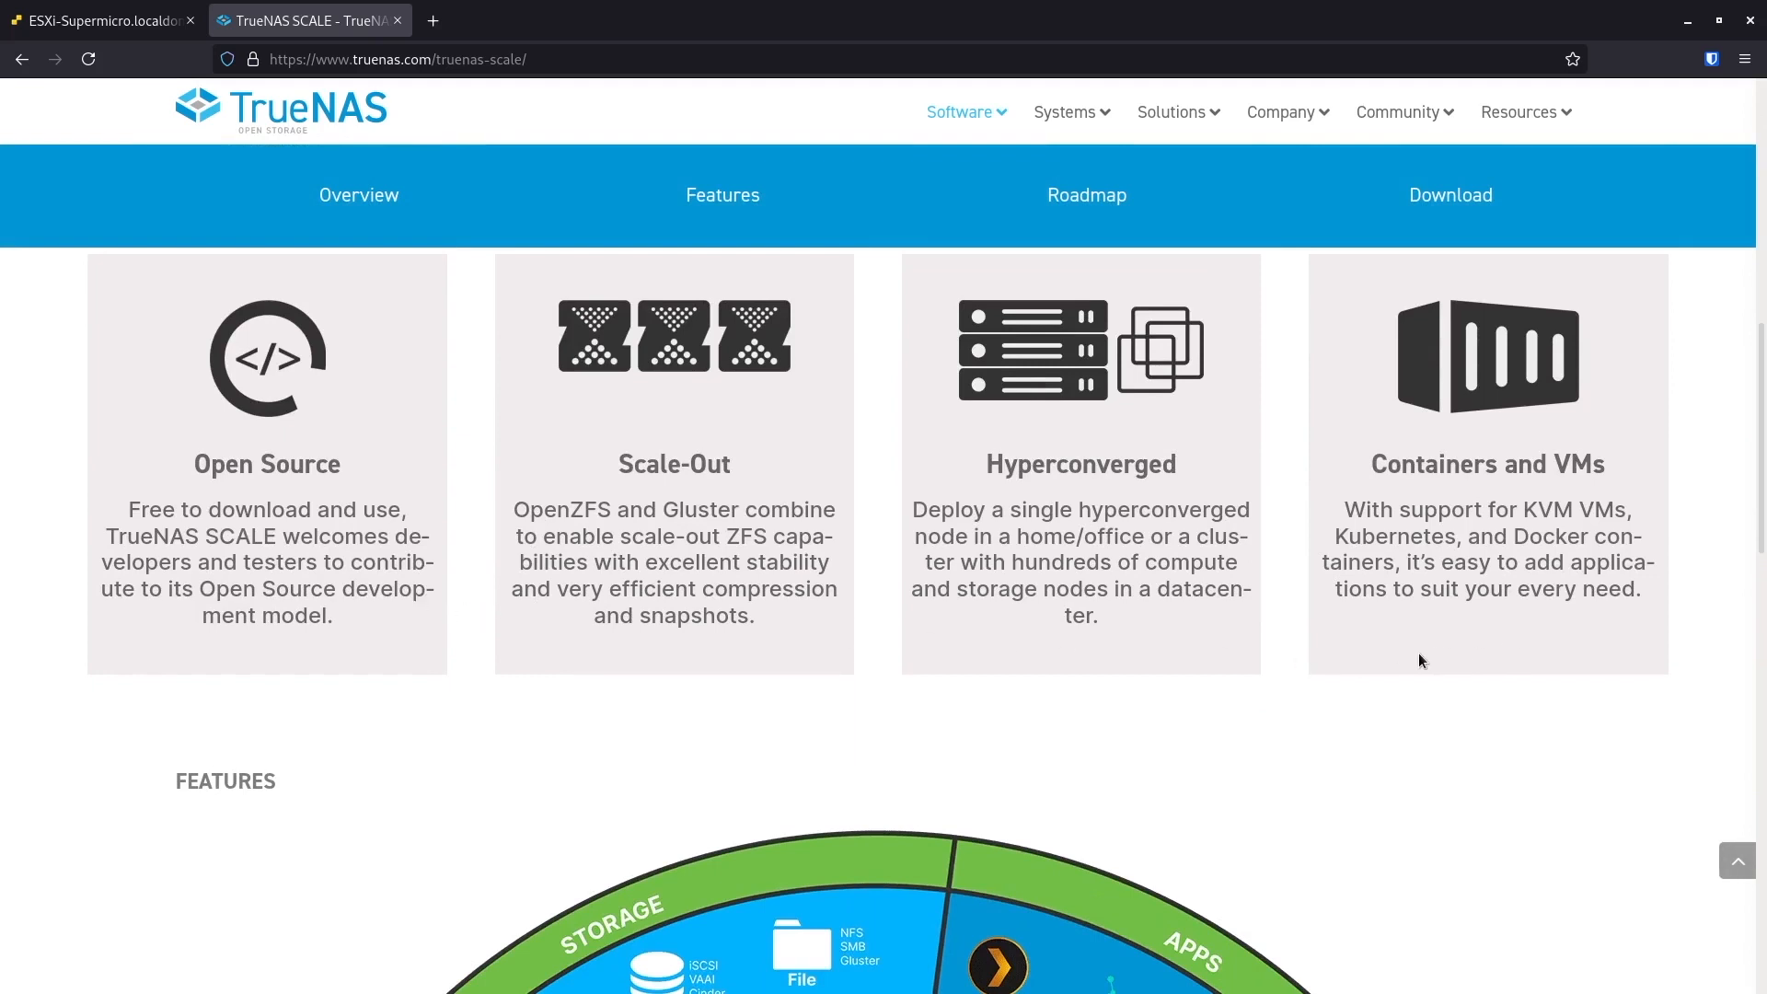
pyautogui.moveTo(1417, 659)
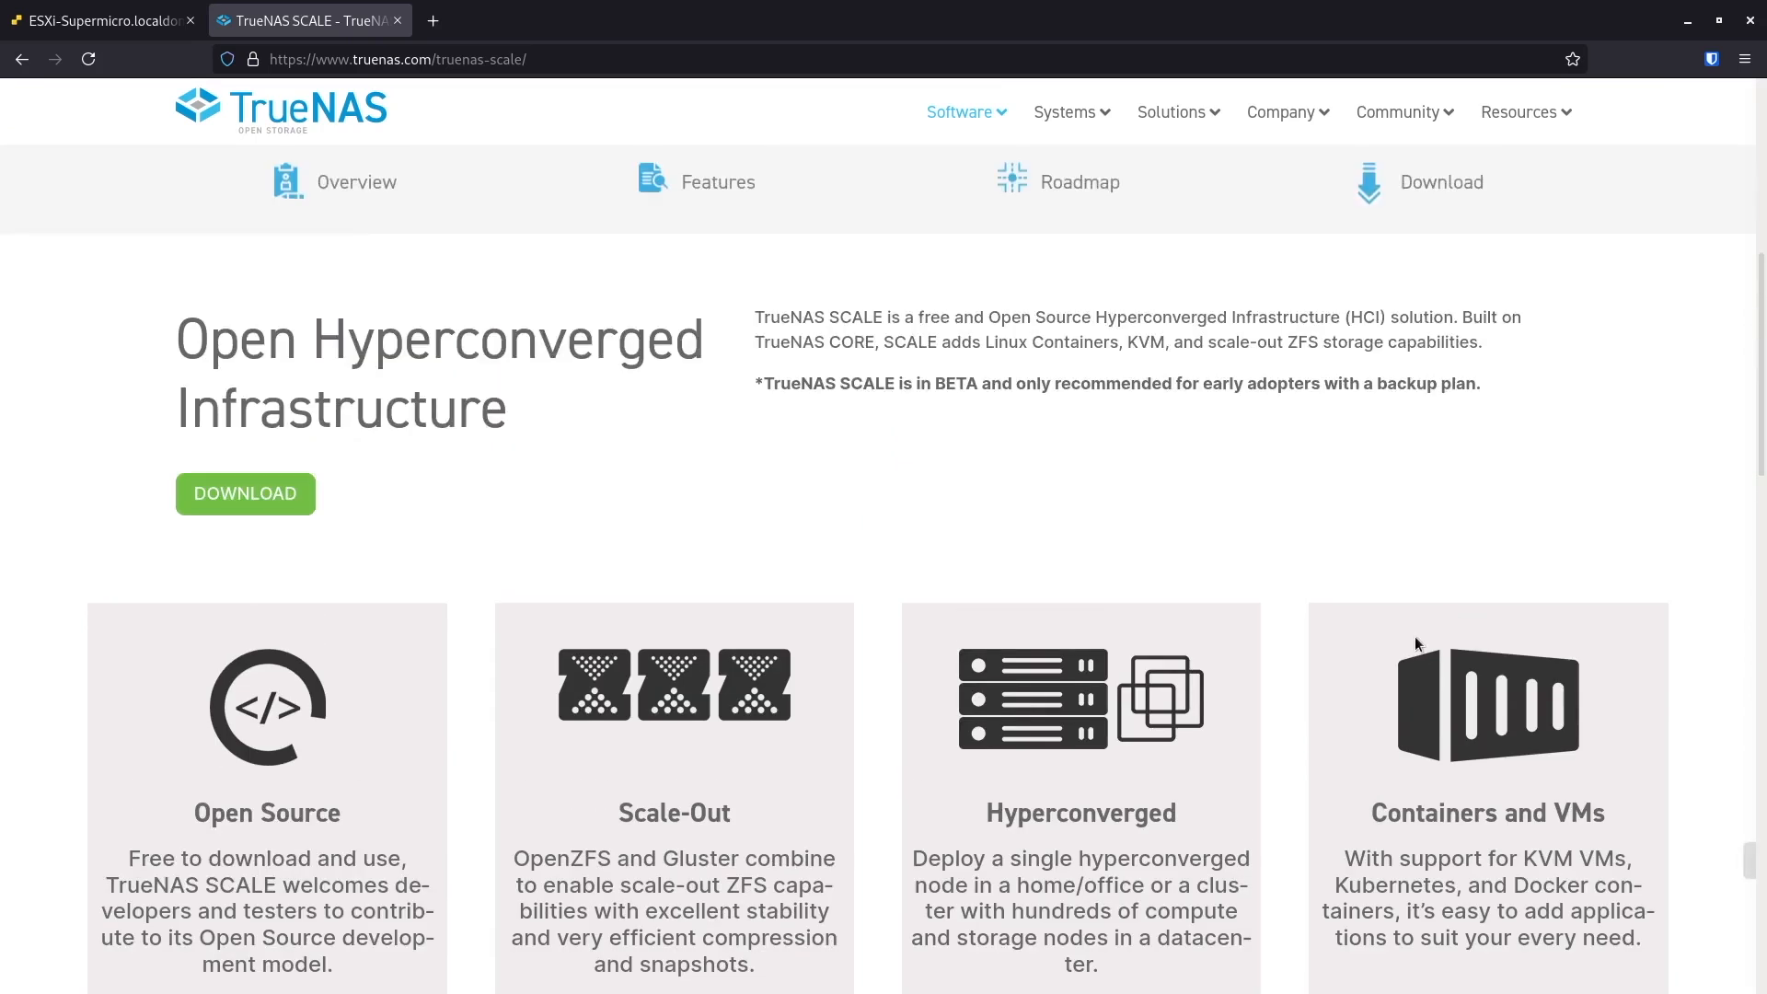
pyautogui.scroll(3)
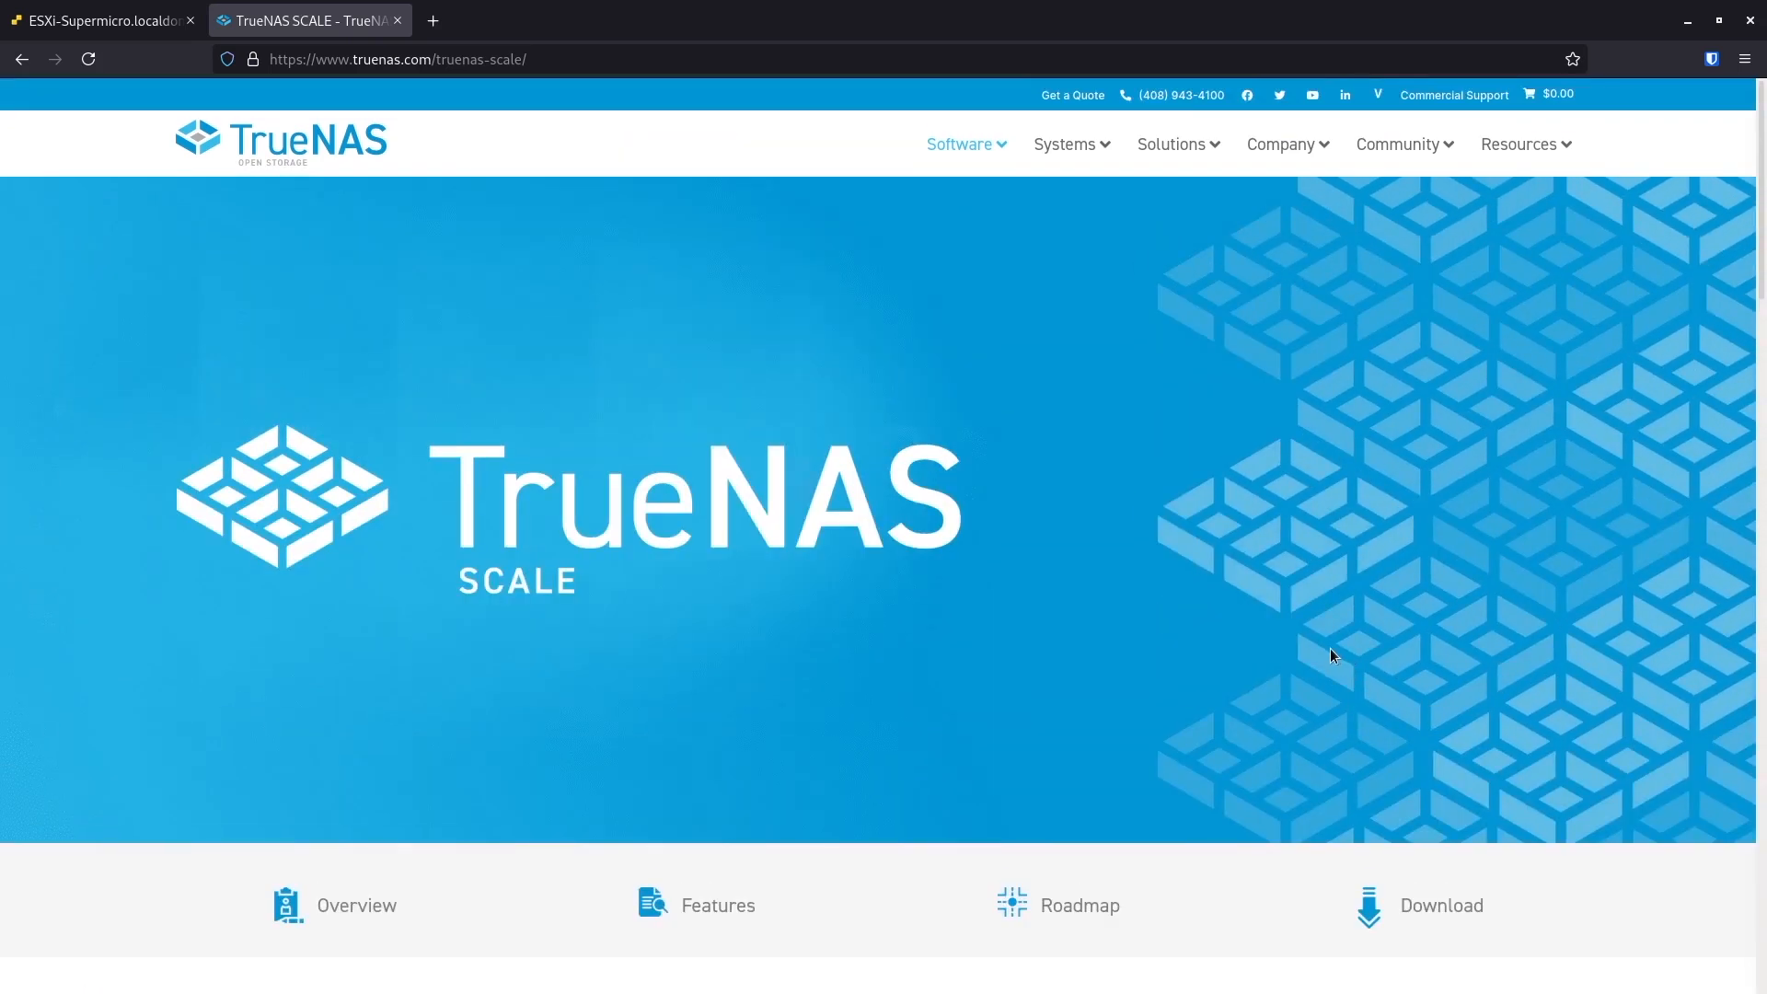
pyautogui.moveTo(1057, 642)
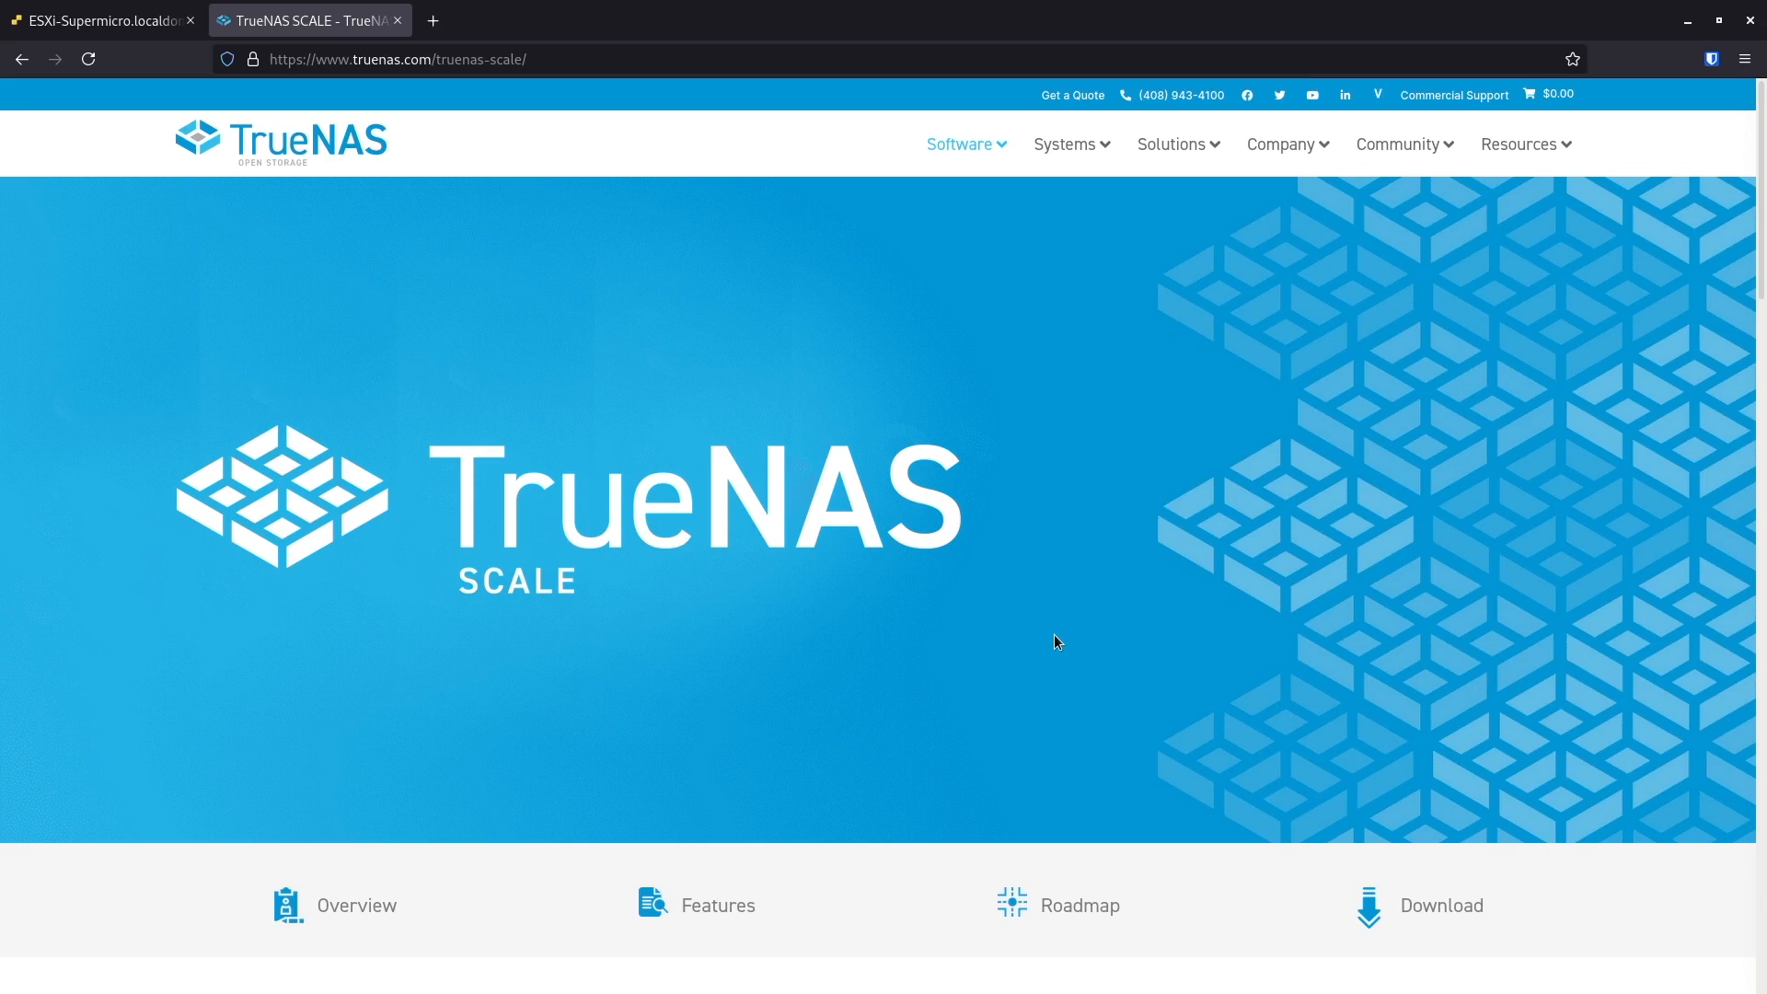
pyautogui.moveTo(947, 709)
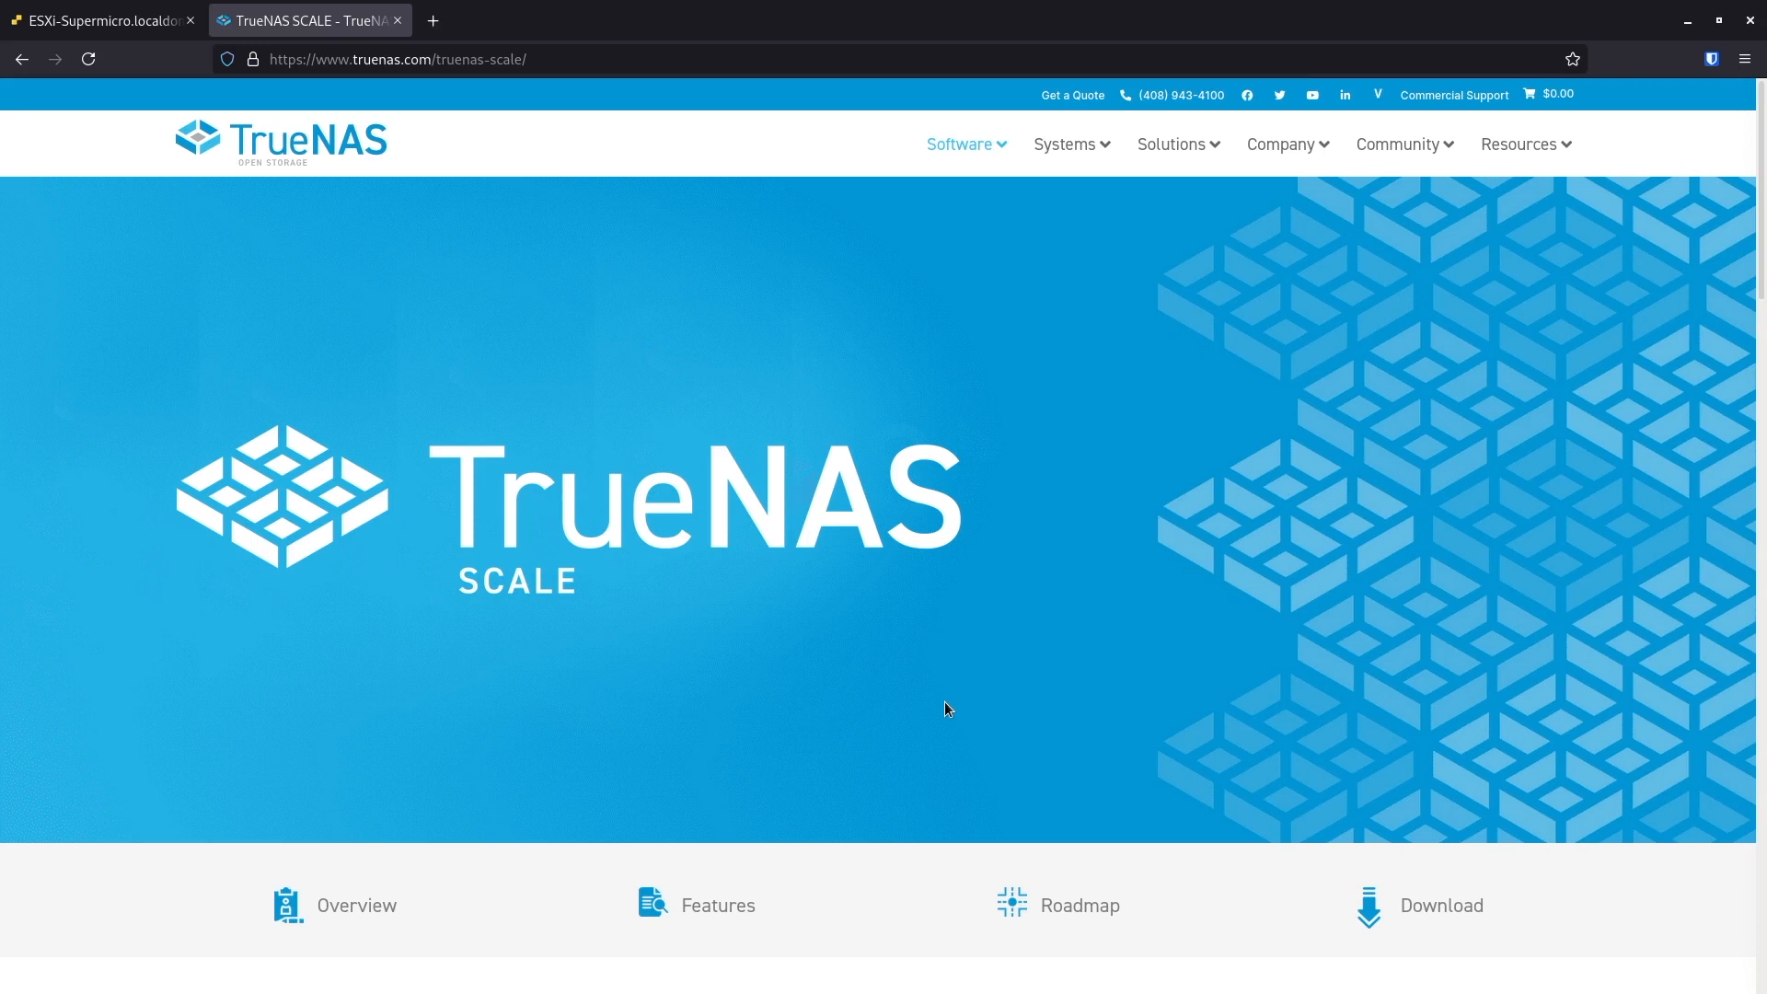
pyautogui.moveTo(425, 598)
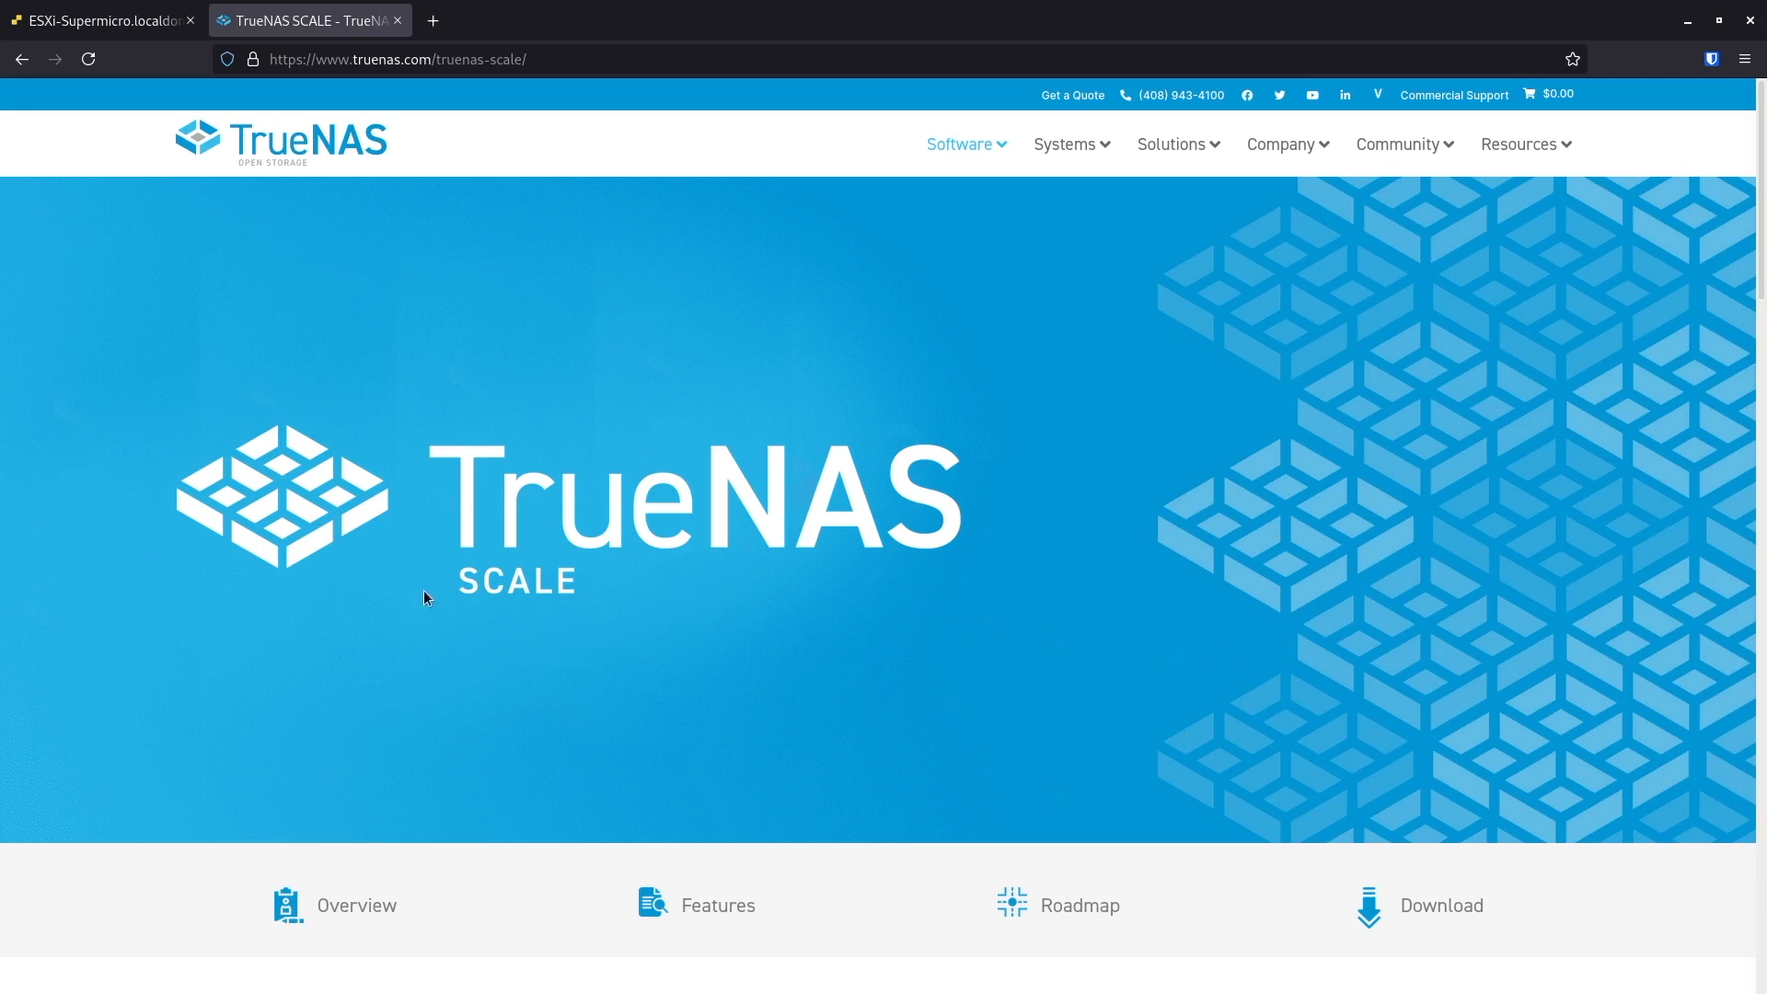
pyautogui.moveTo(600, 595)
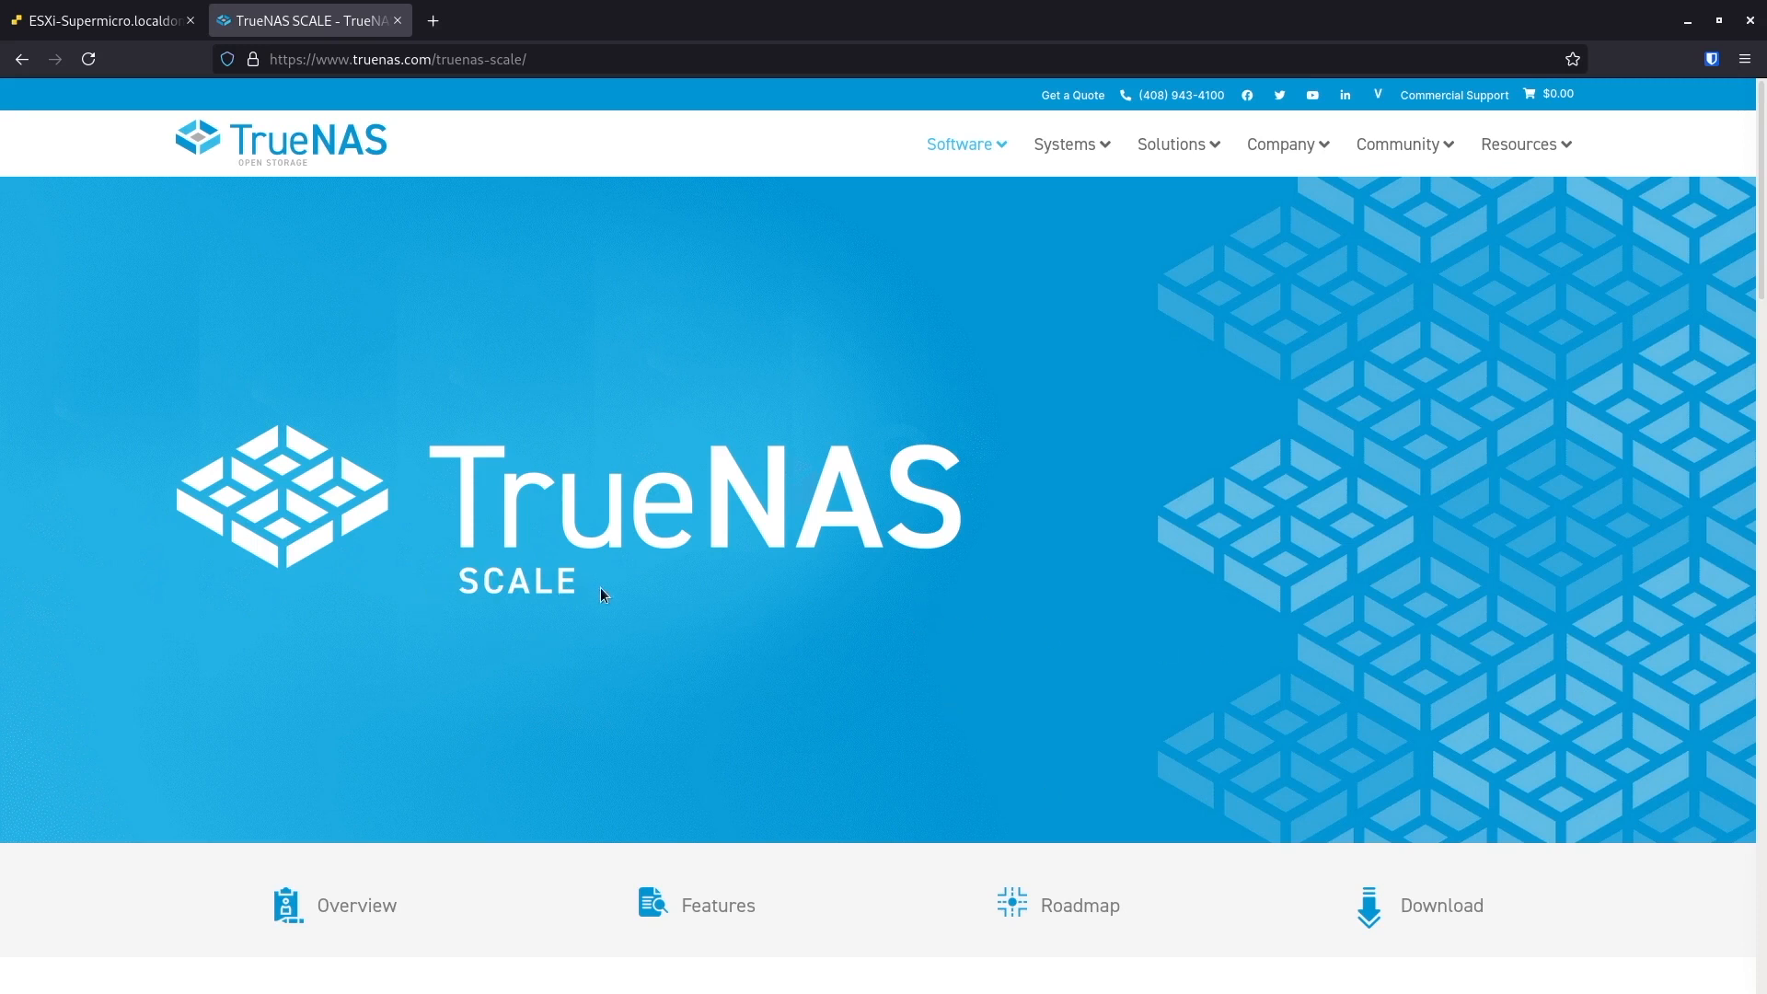
pyautogui.moveTo(668, 614)
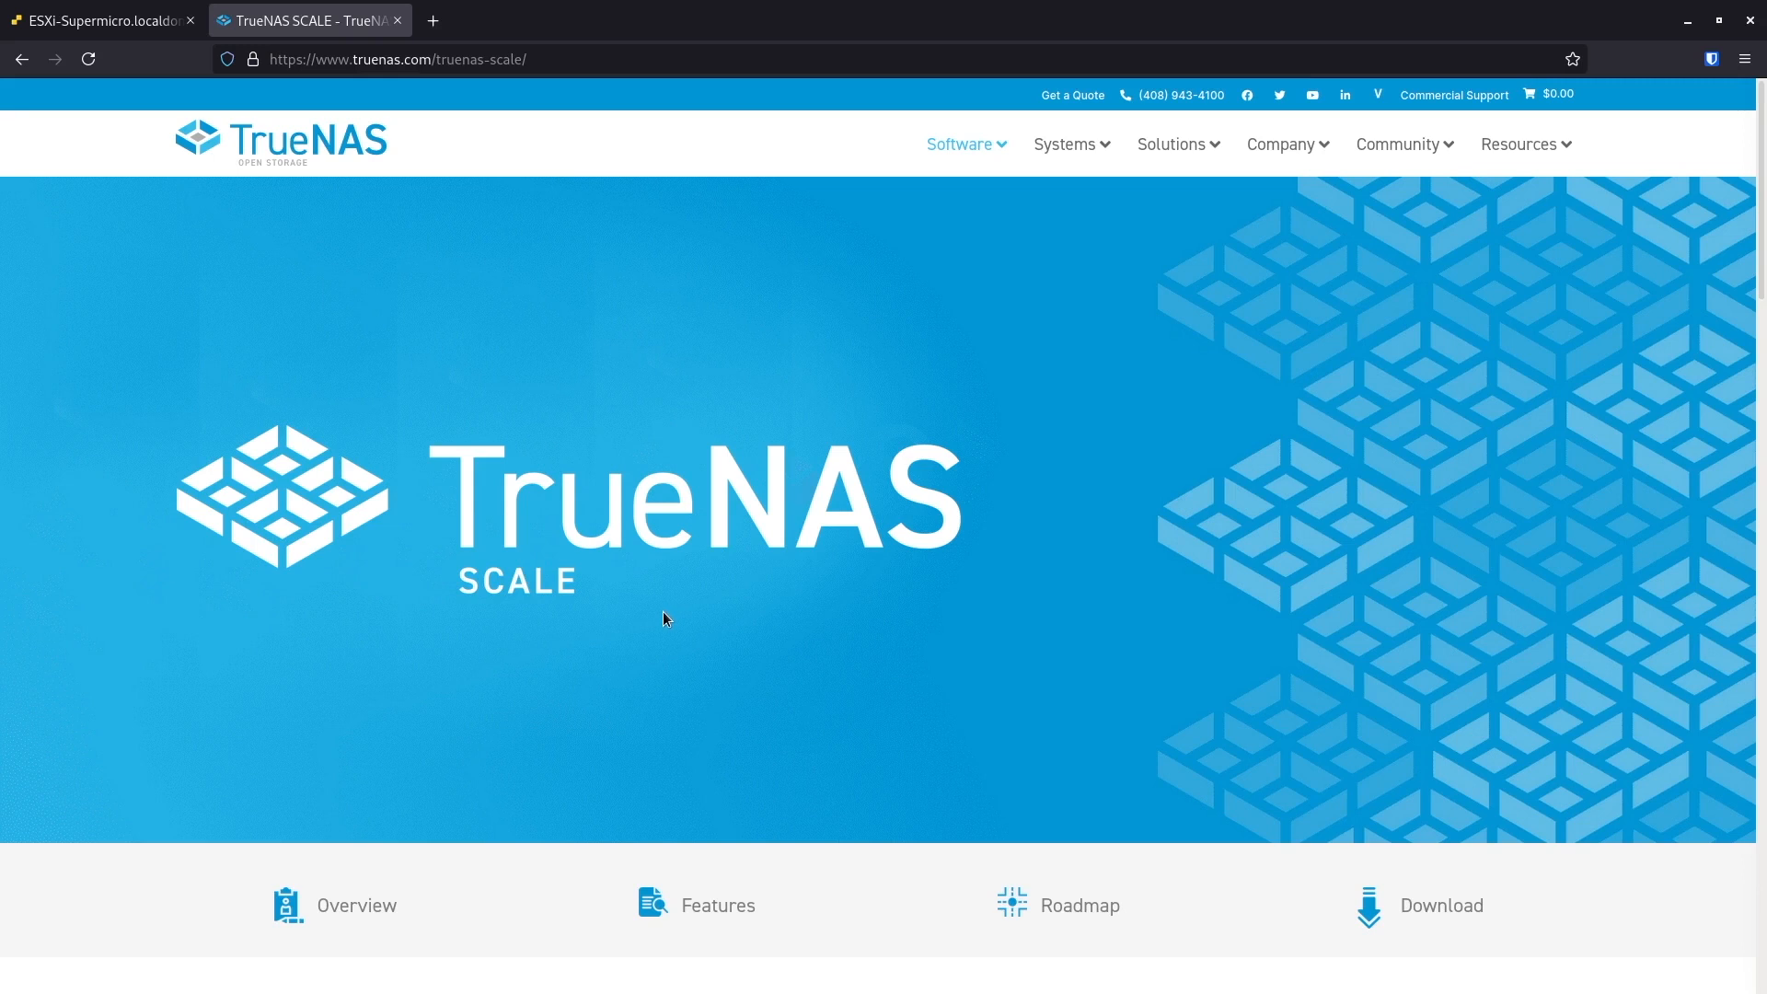
pyautogui.moveTo(659, 626)
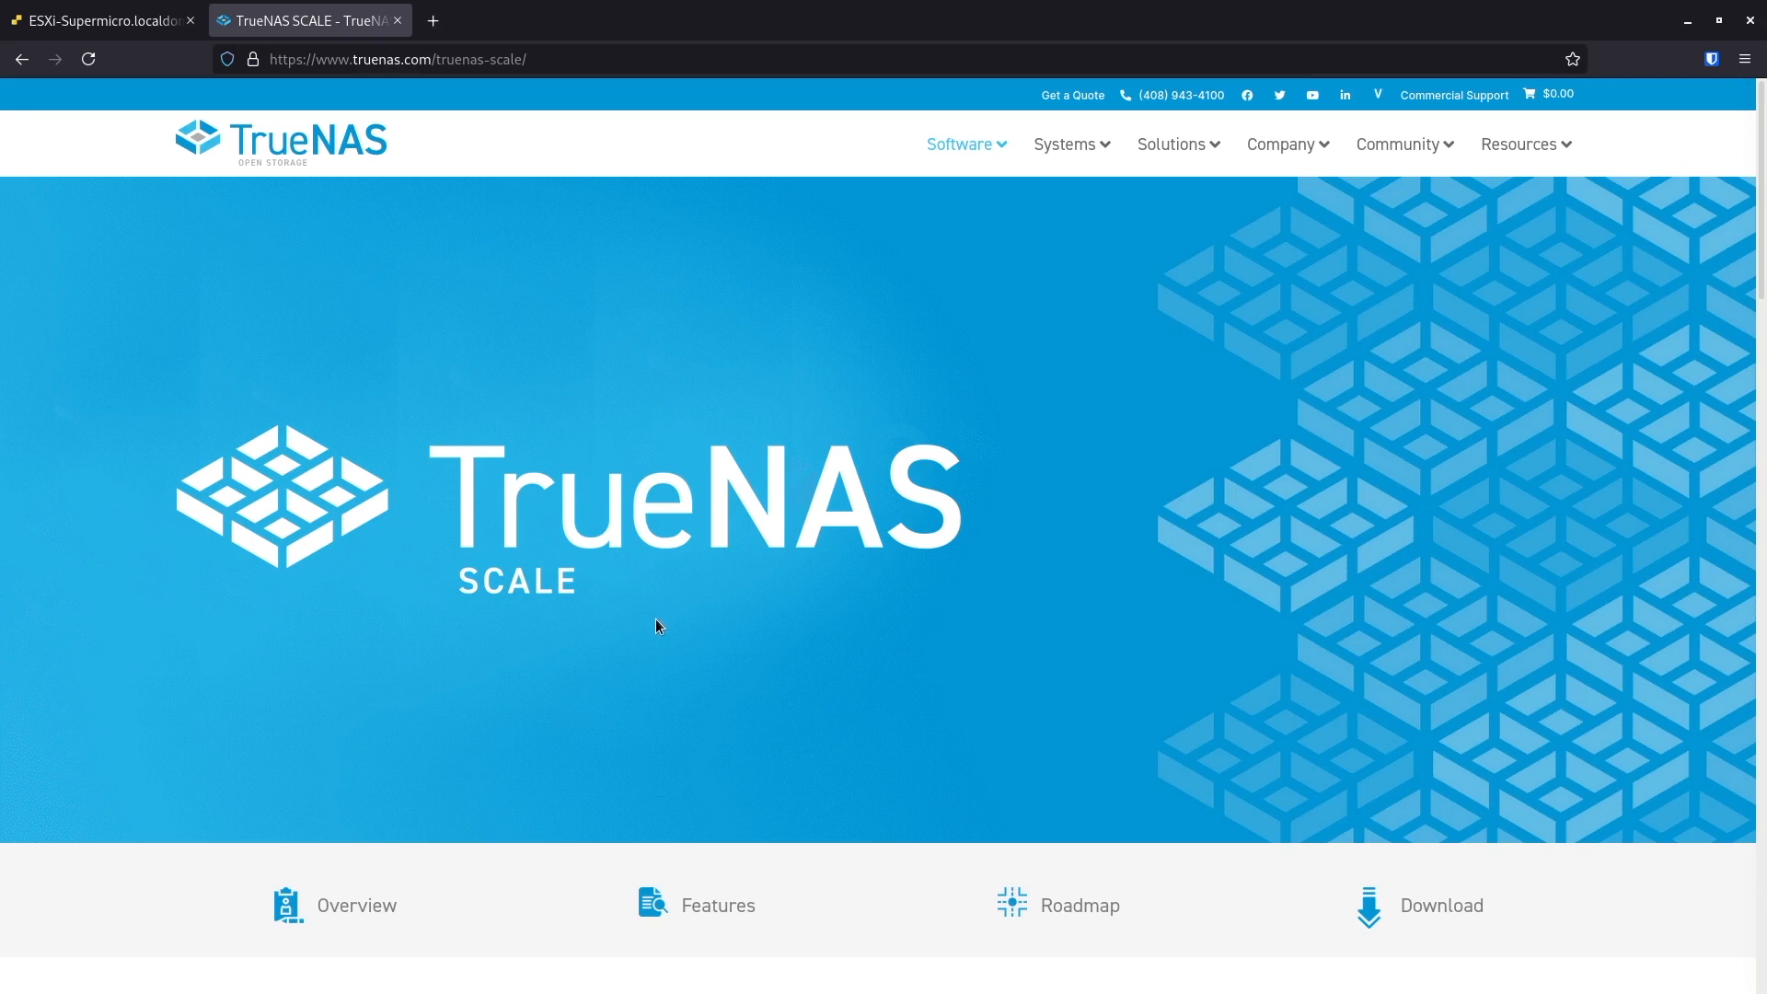
pyautogui.moveTo(649, 626)
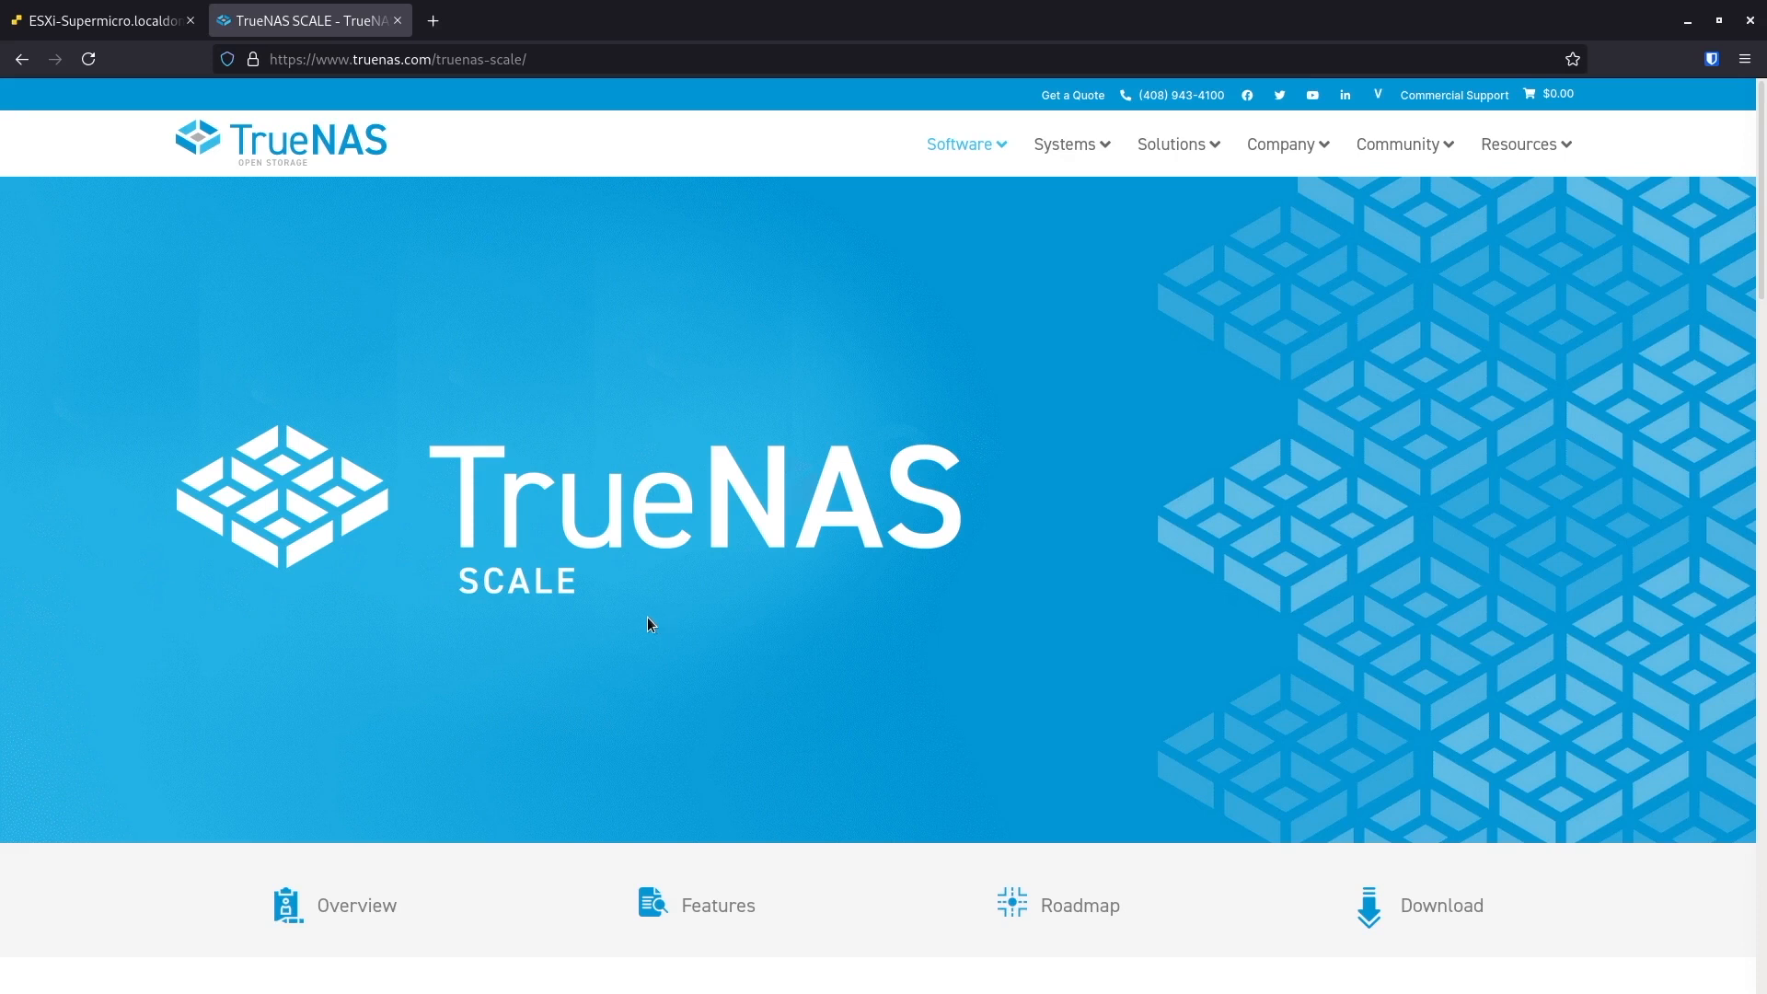
pyautogui.moveTo(633, 614)
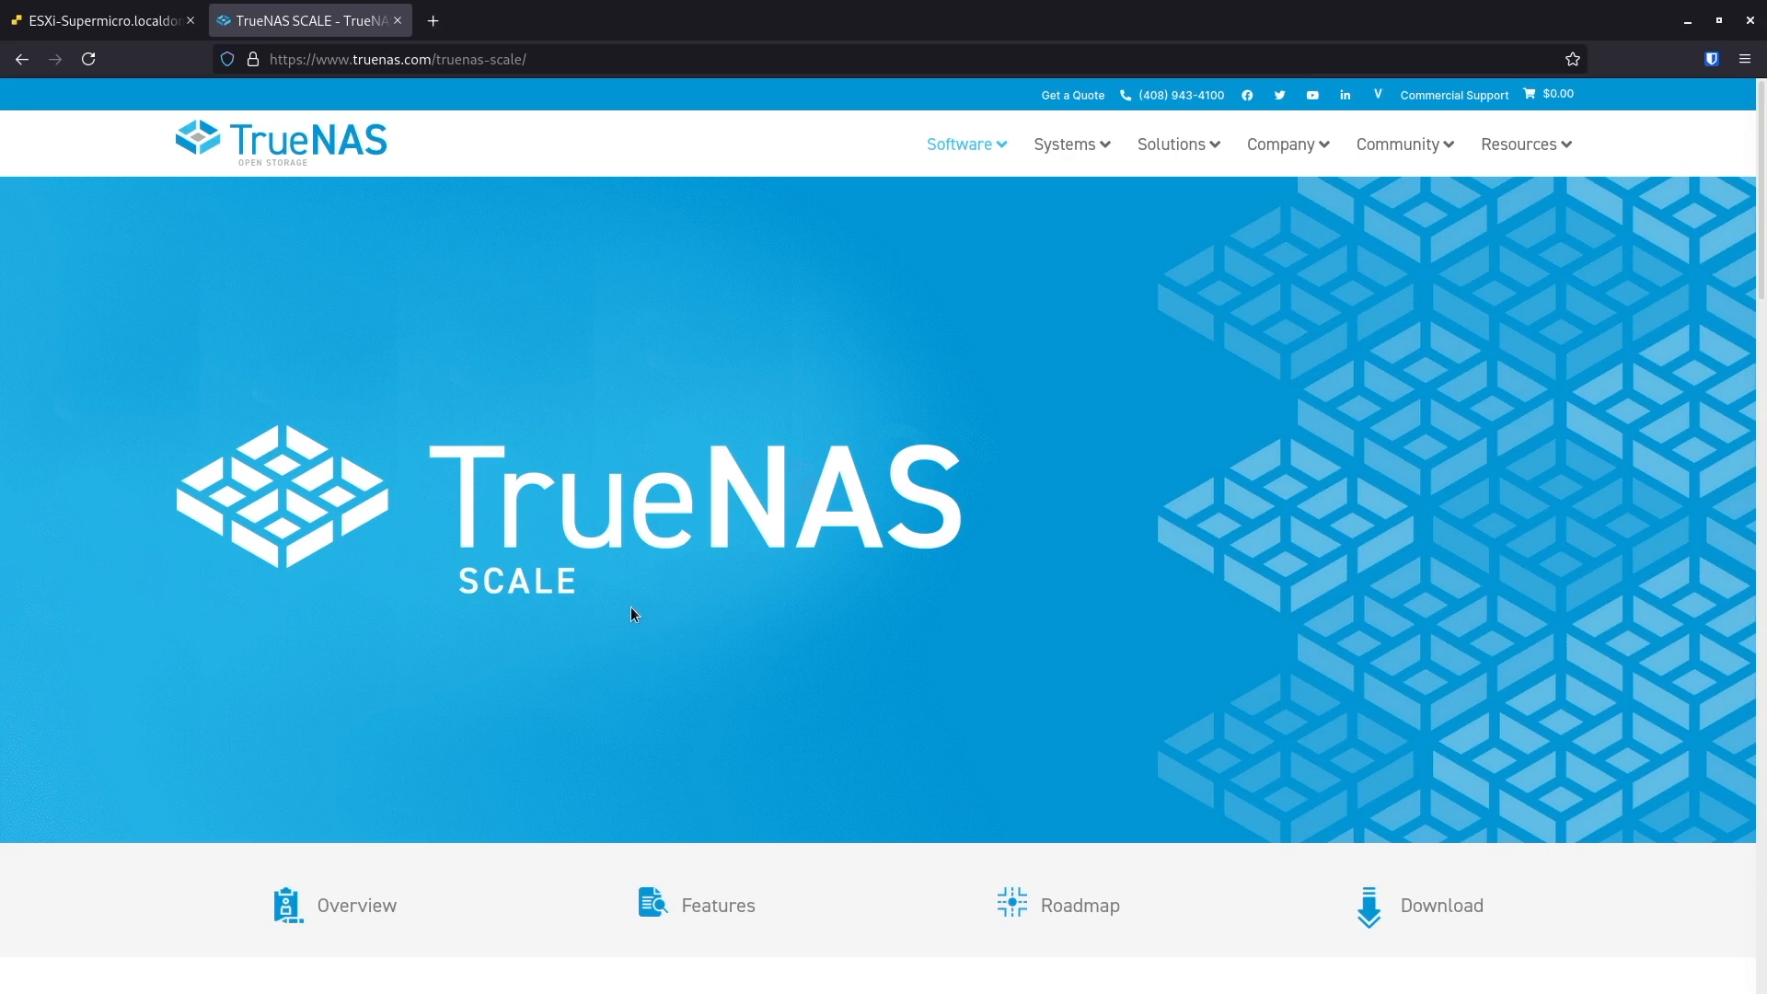
pyautogui.moveTo(456, 543)
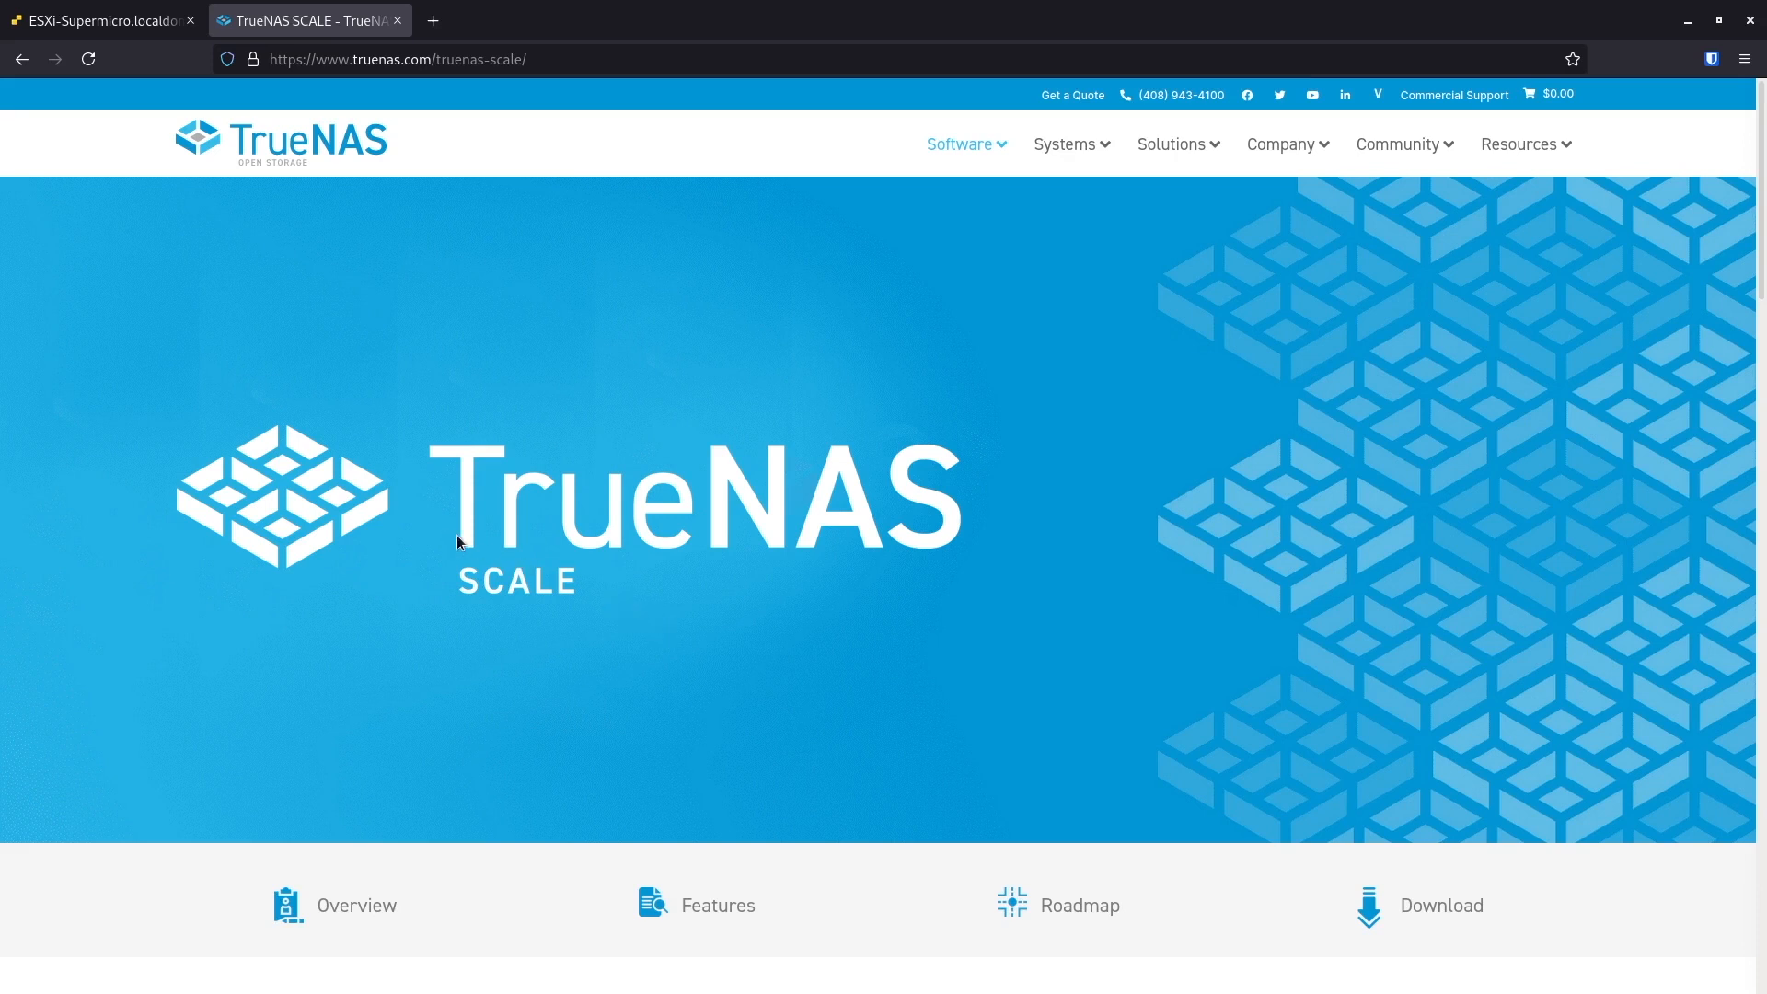
pyautogui.moveTo(622, 552)
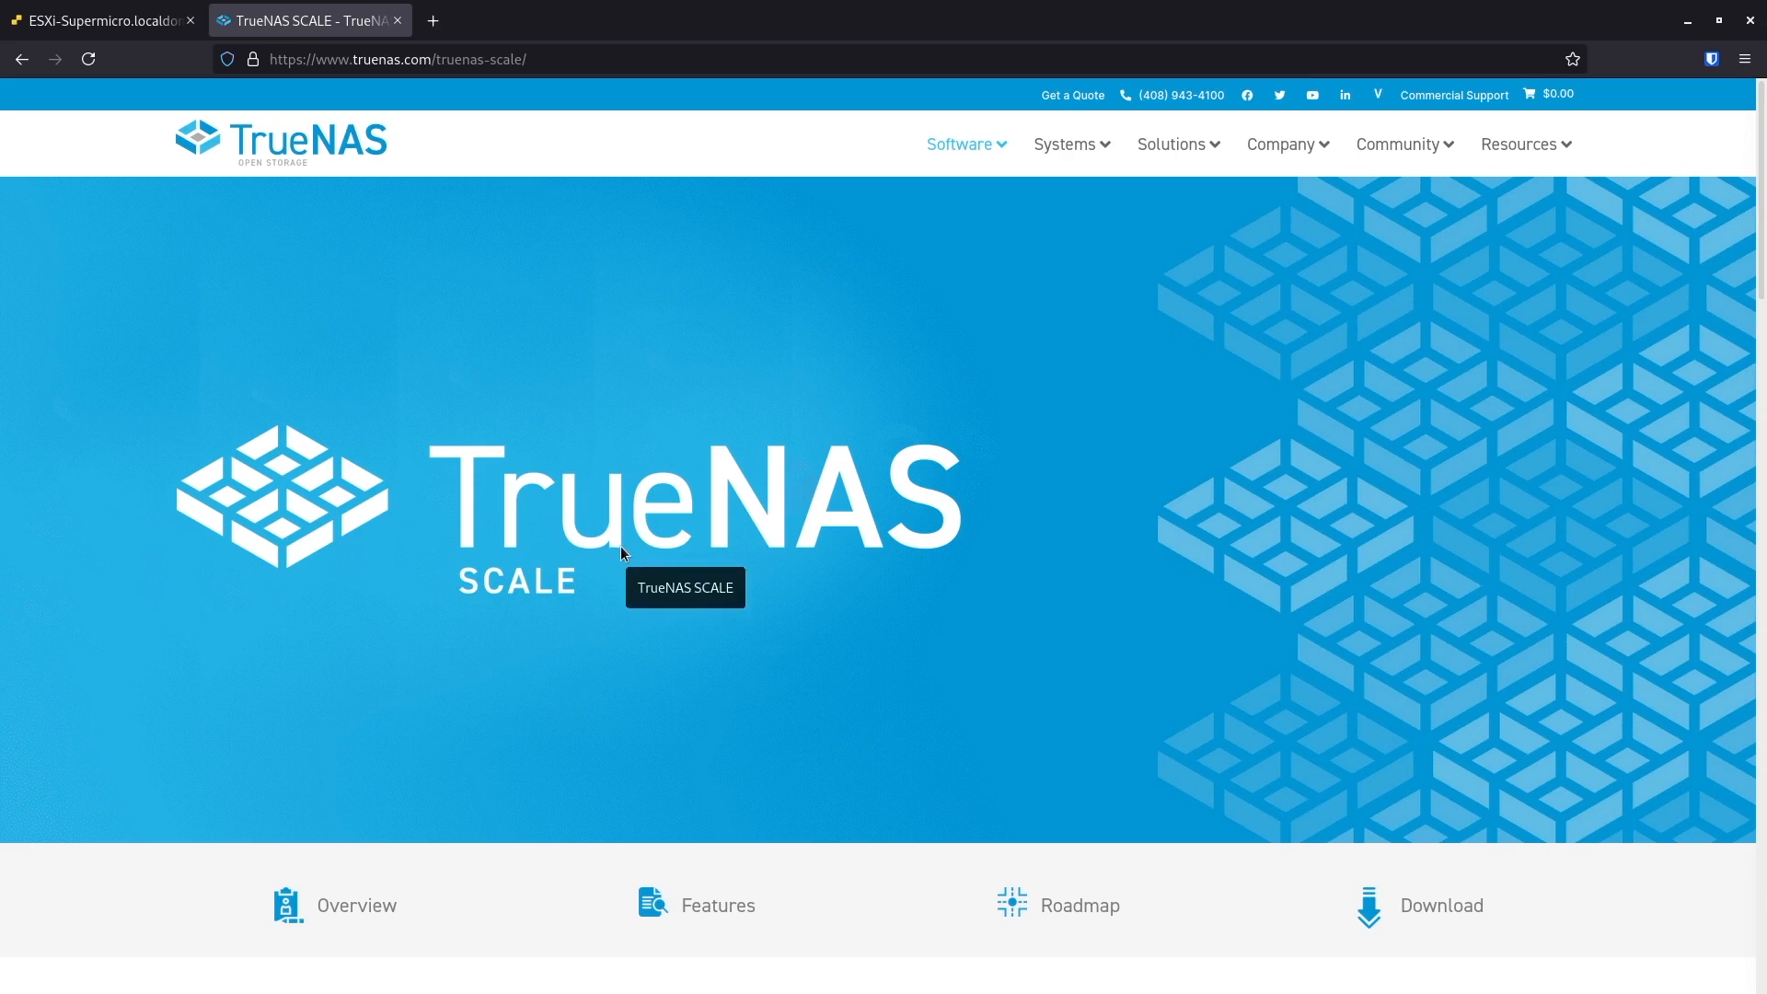
pyautogui.moveTo(615, 556)
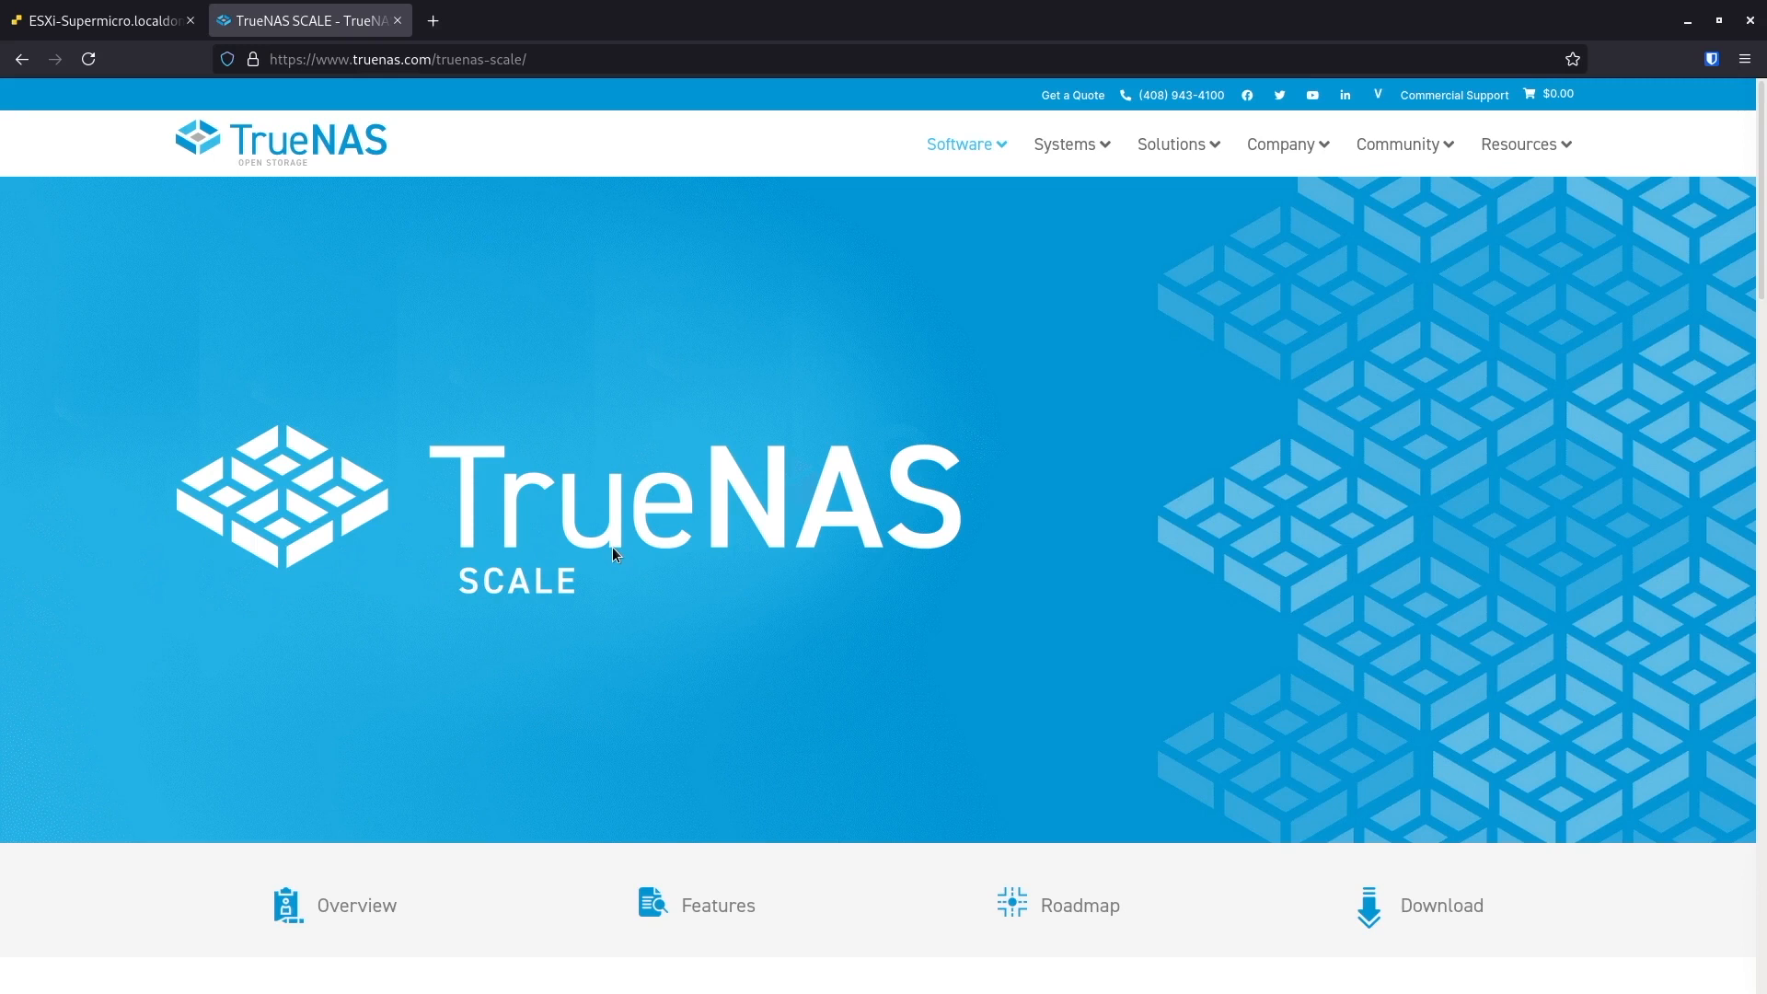
pyautogui.moveTo(615, 559)
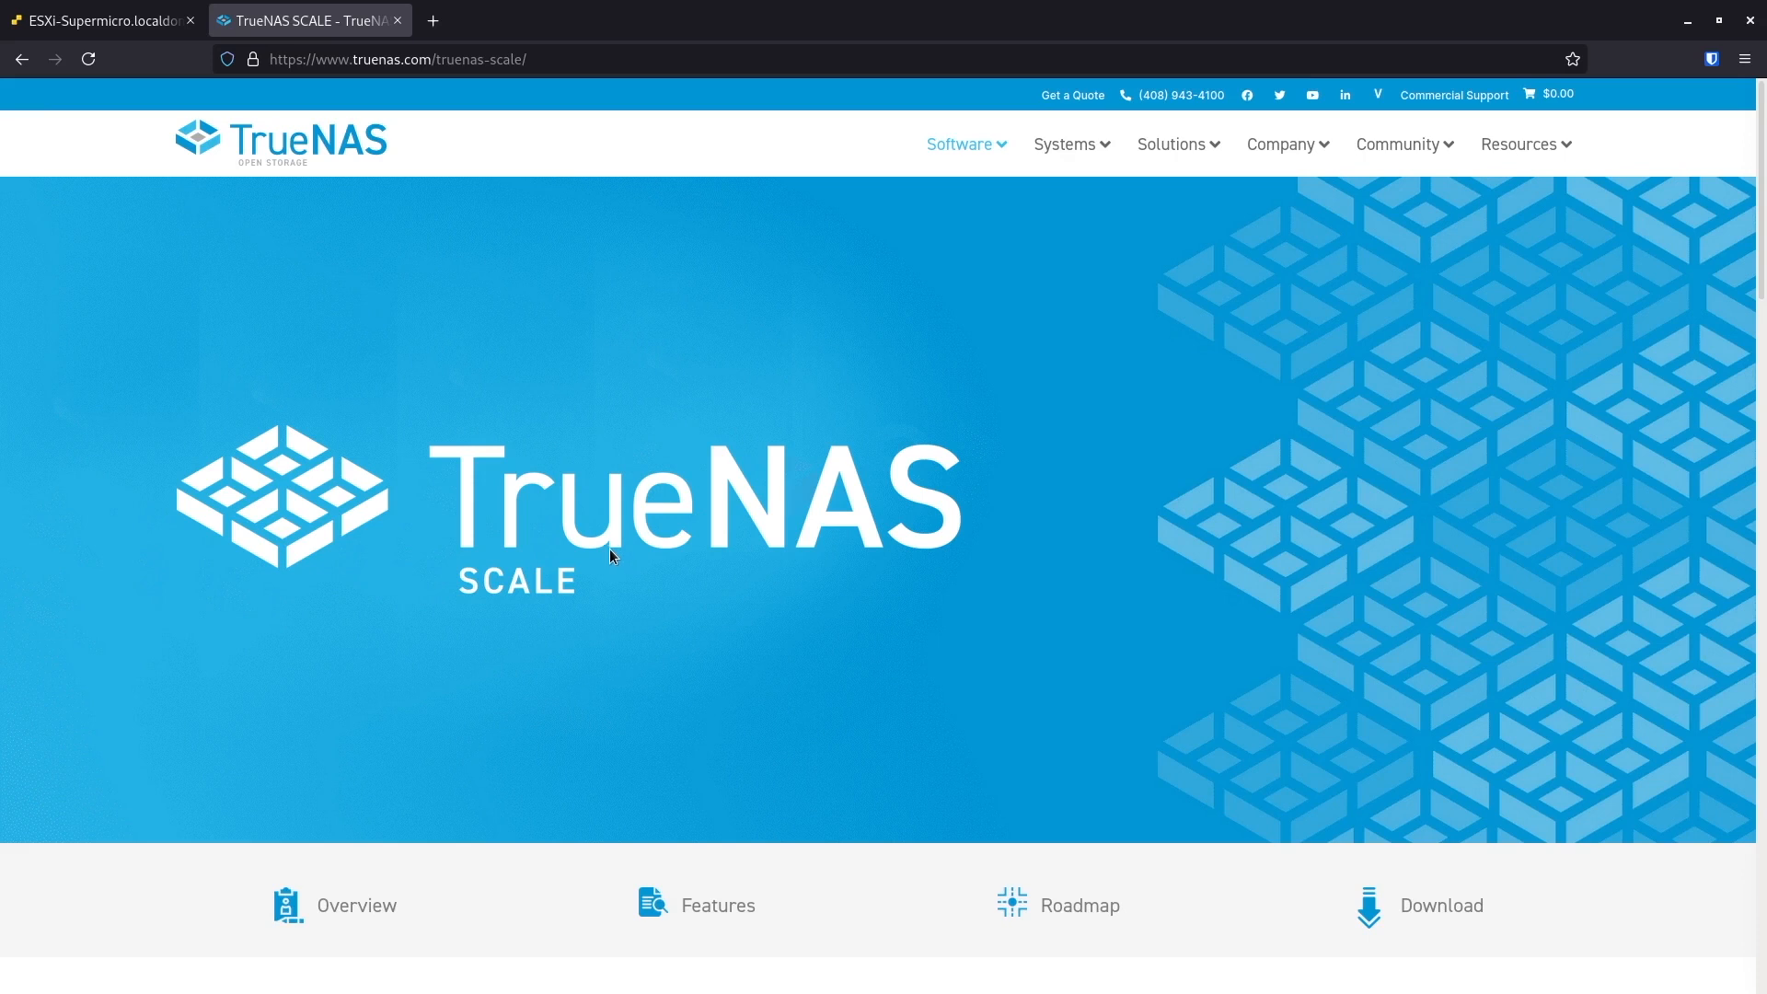
pyautogui.moveTo(590, 563)
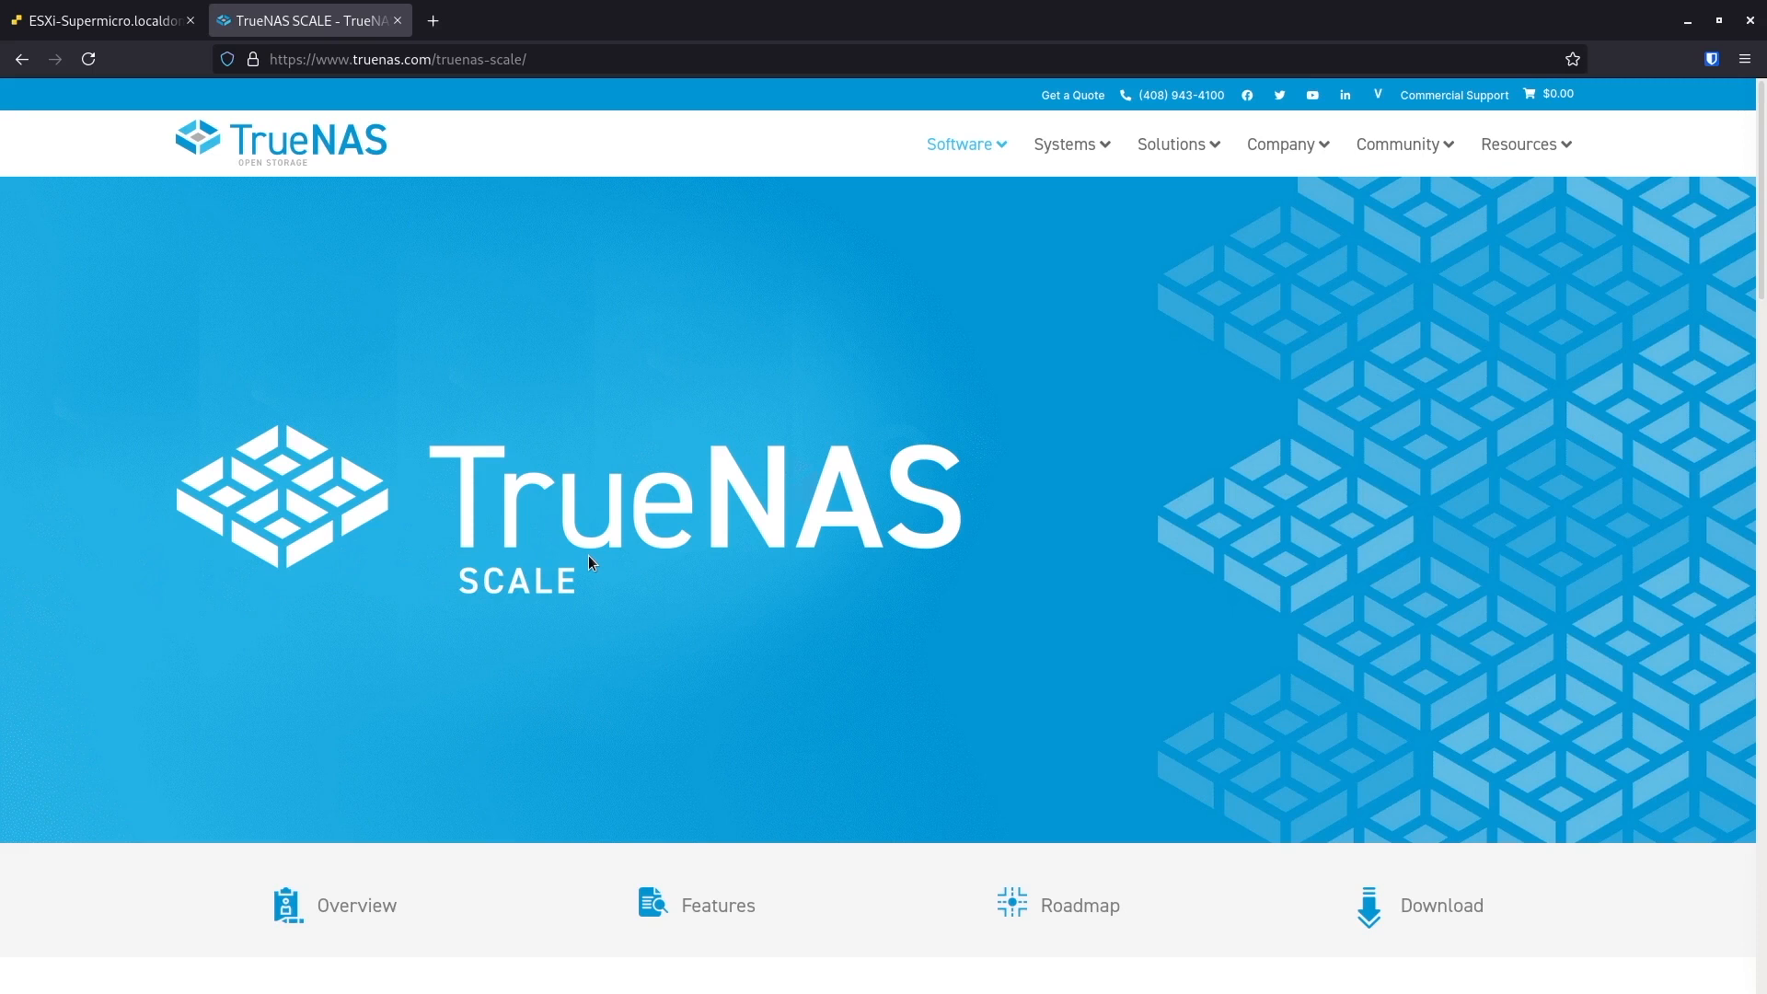
pyautogui.moveTo(585, 556)
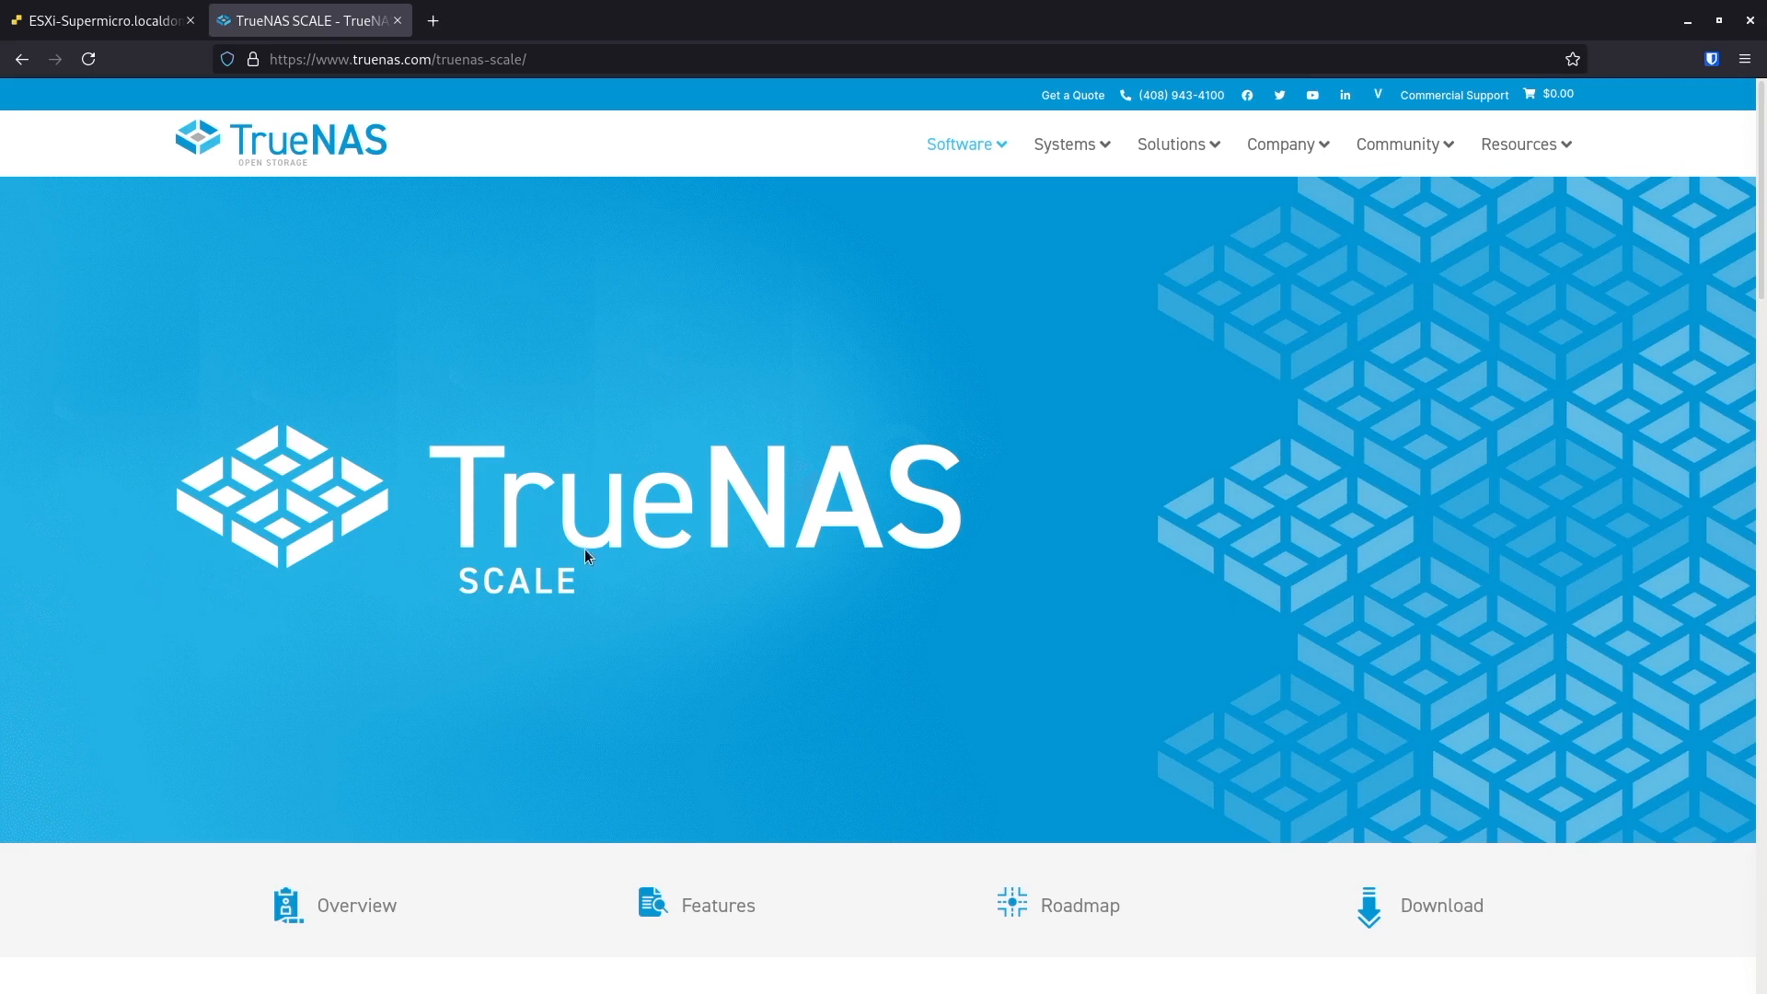
# Step: Return to the ESXi tab and bring up the TrueNAS Scale VM's summary from Virtual Machines
pyautogui.click(101, 20)
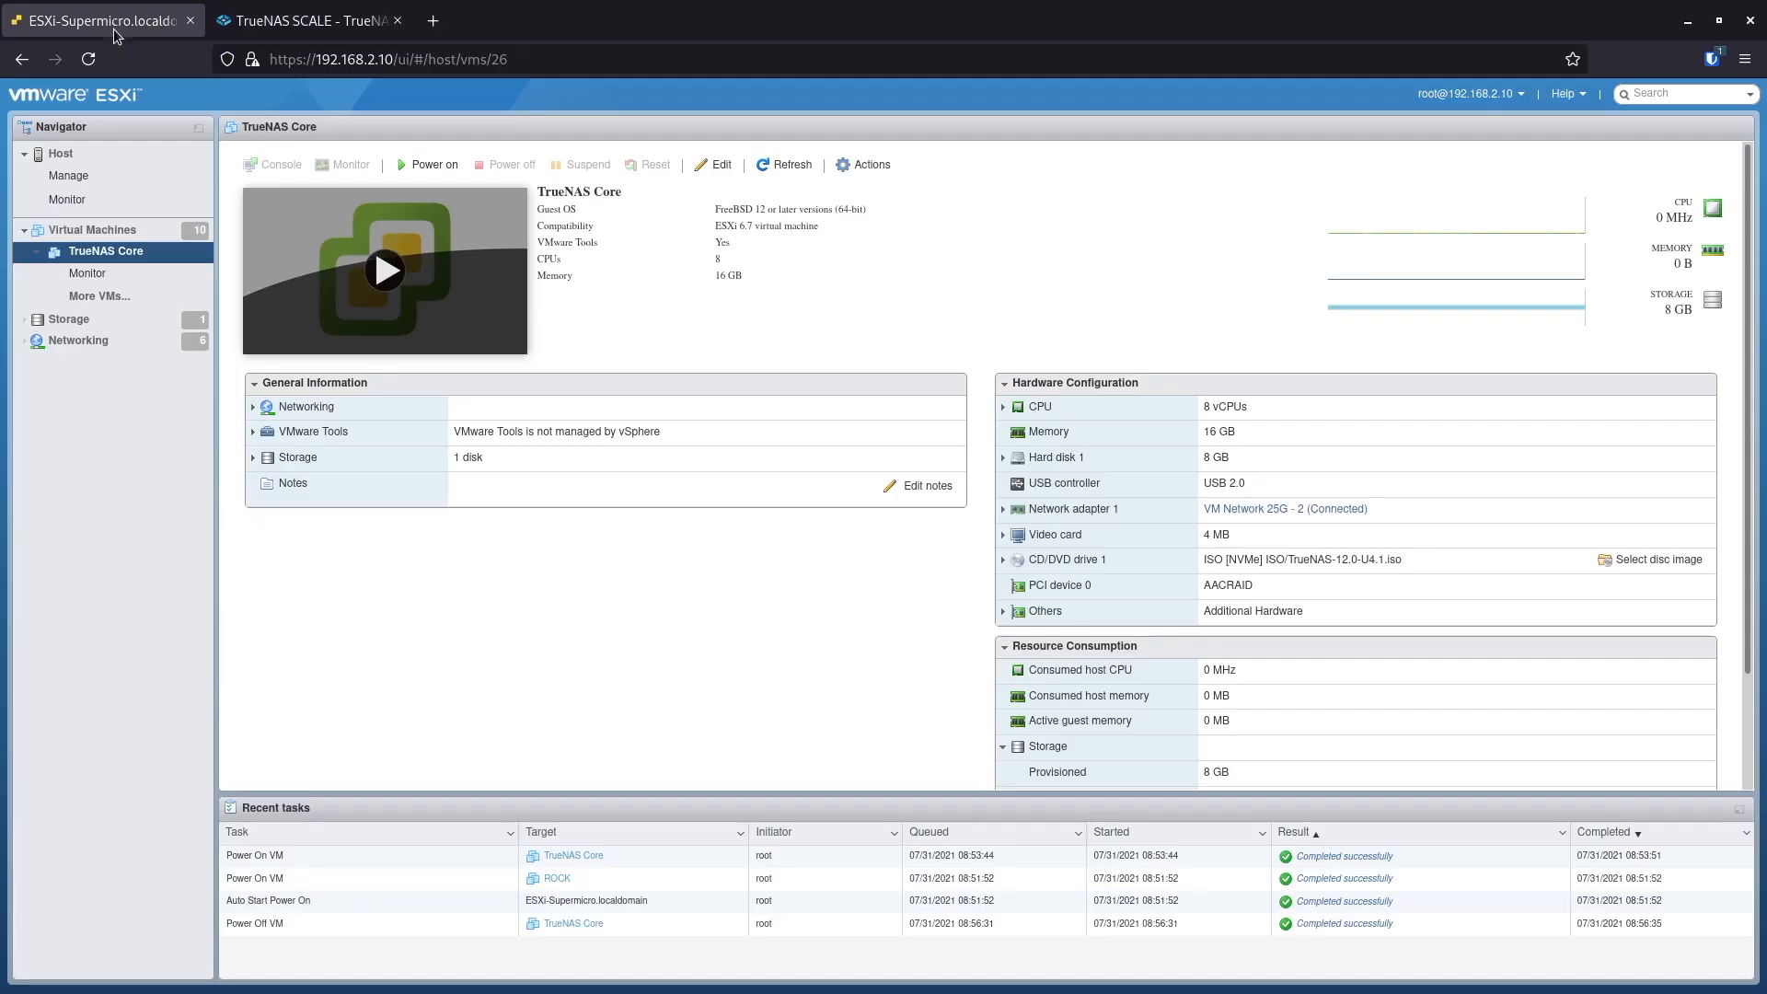
pyautogui.moveTo(118, 289)
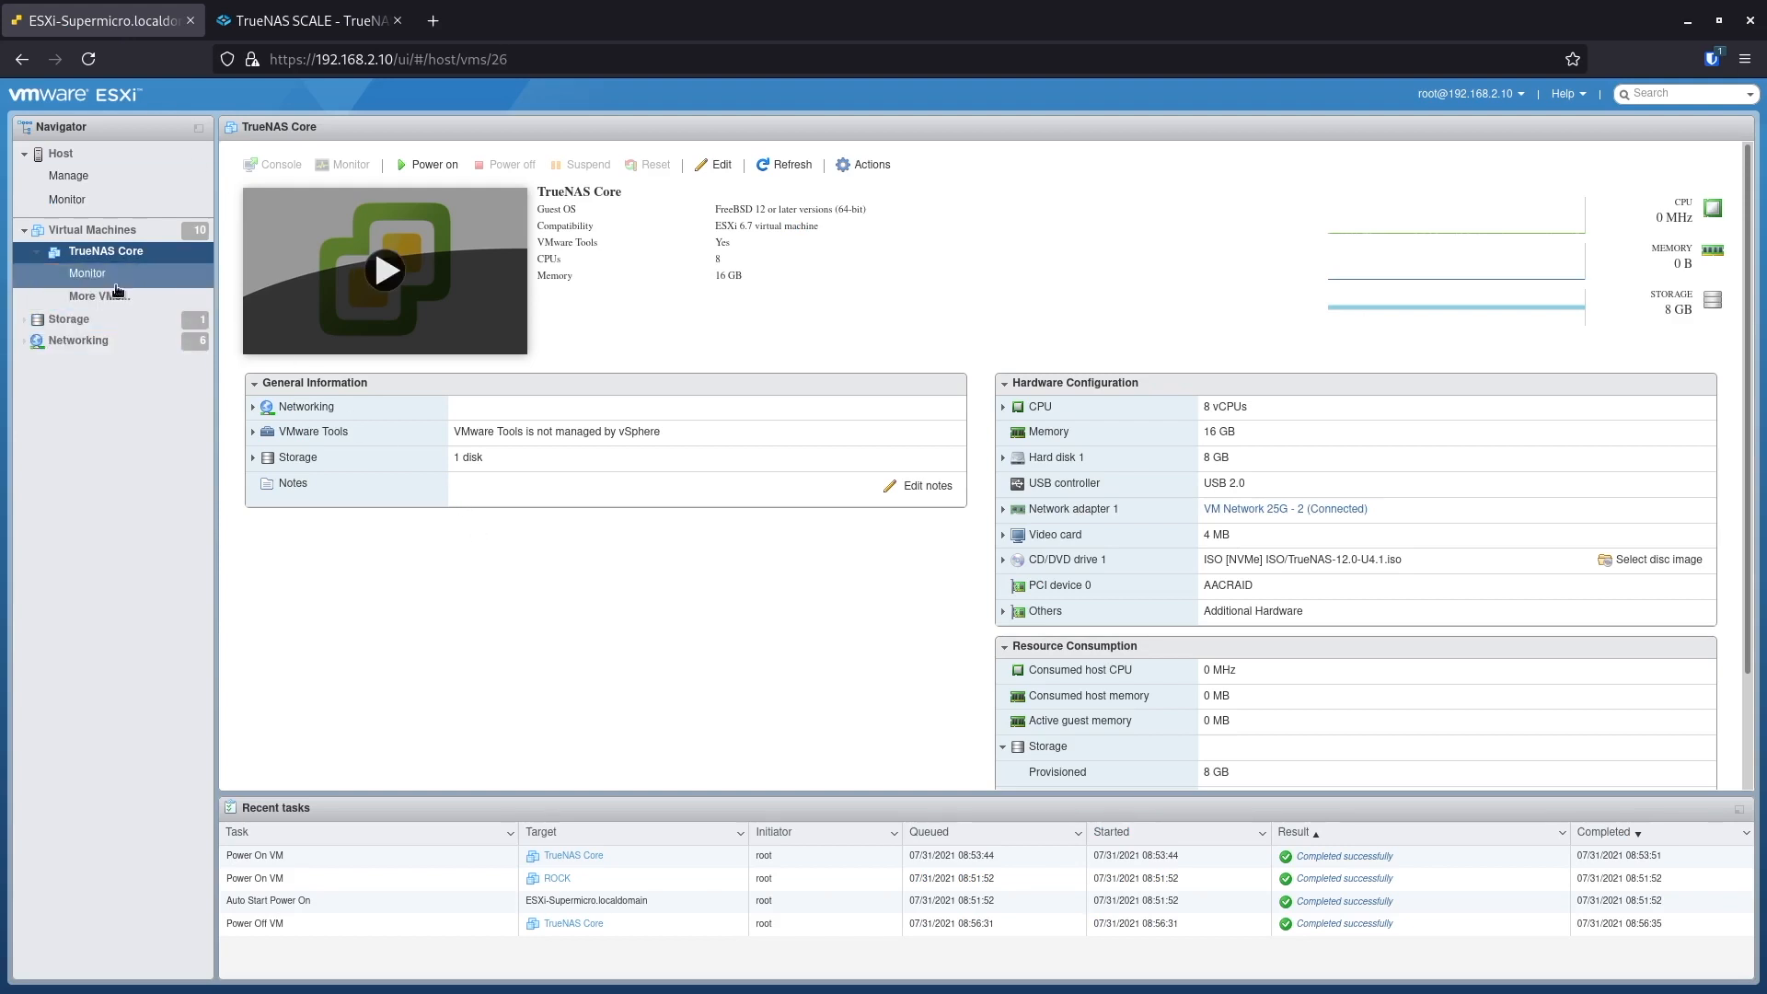
pyautogui.click(92, 228)
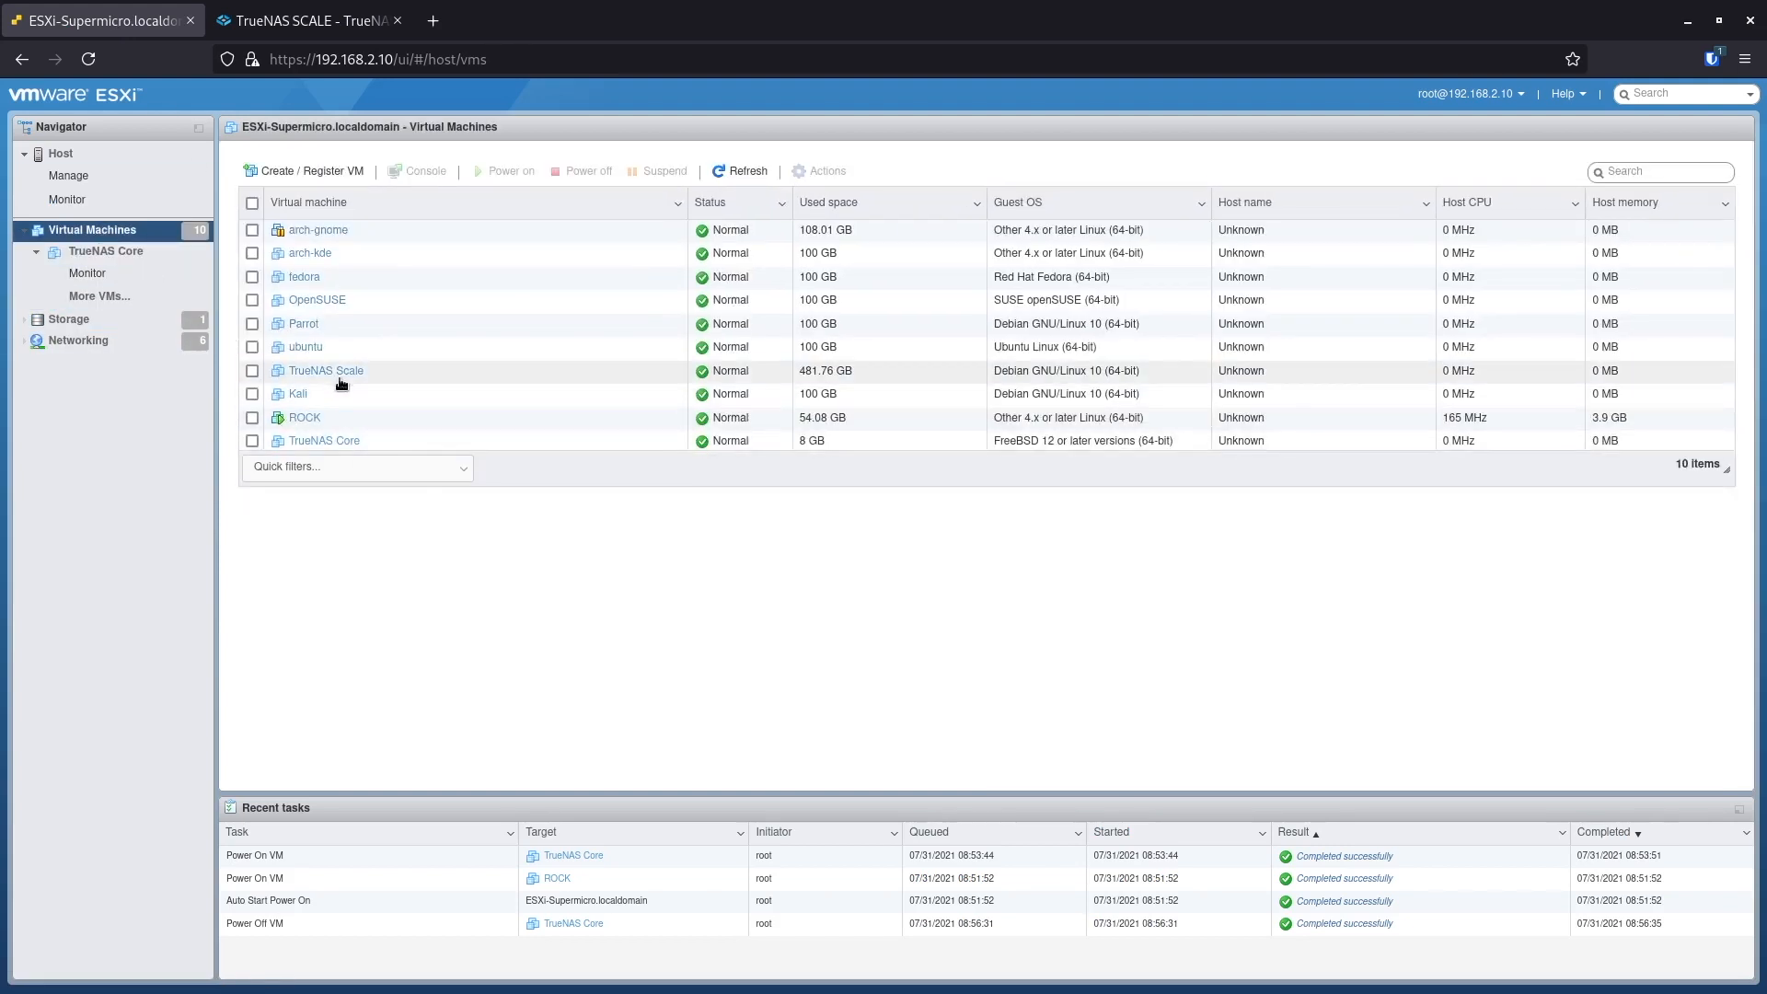
pyautogui.click(326, 370)
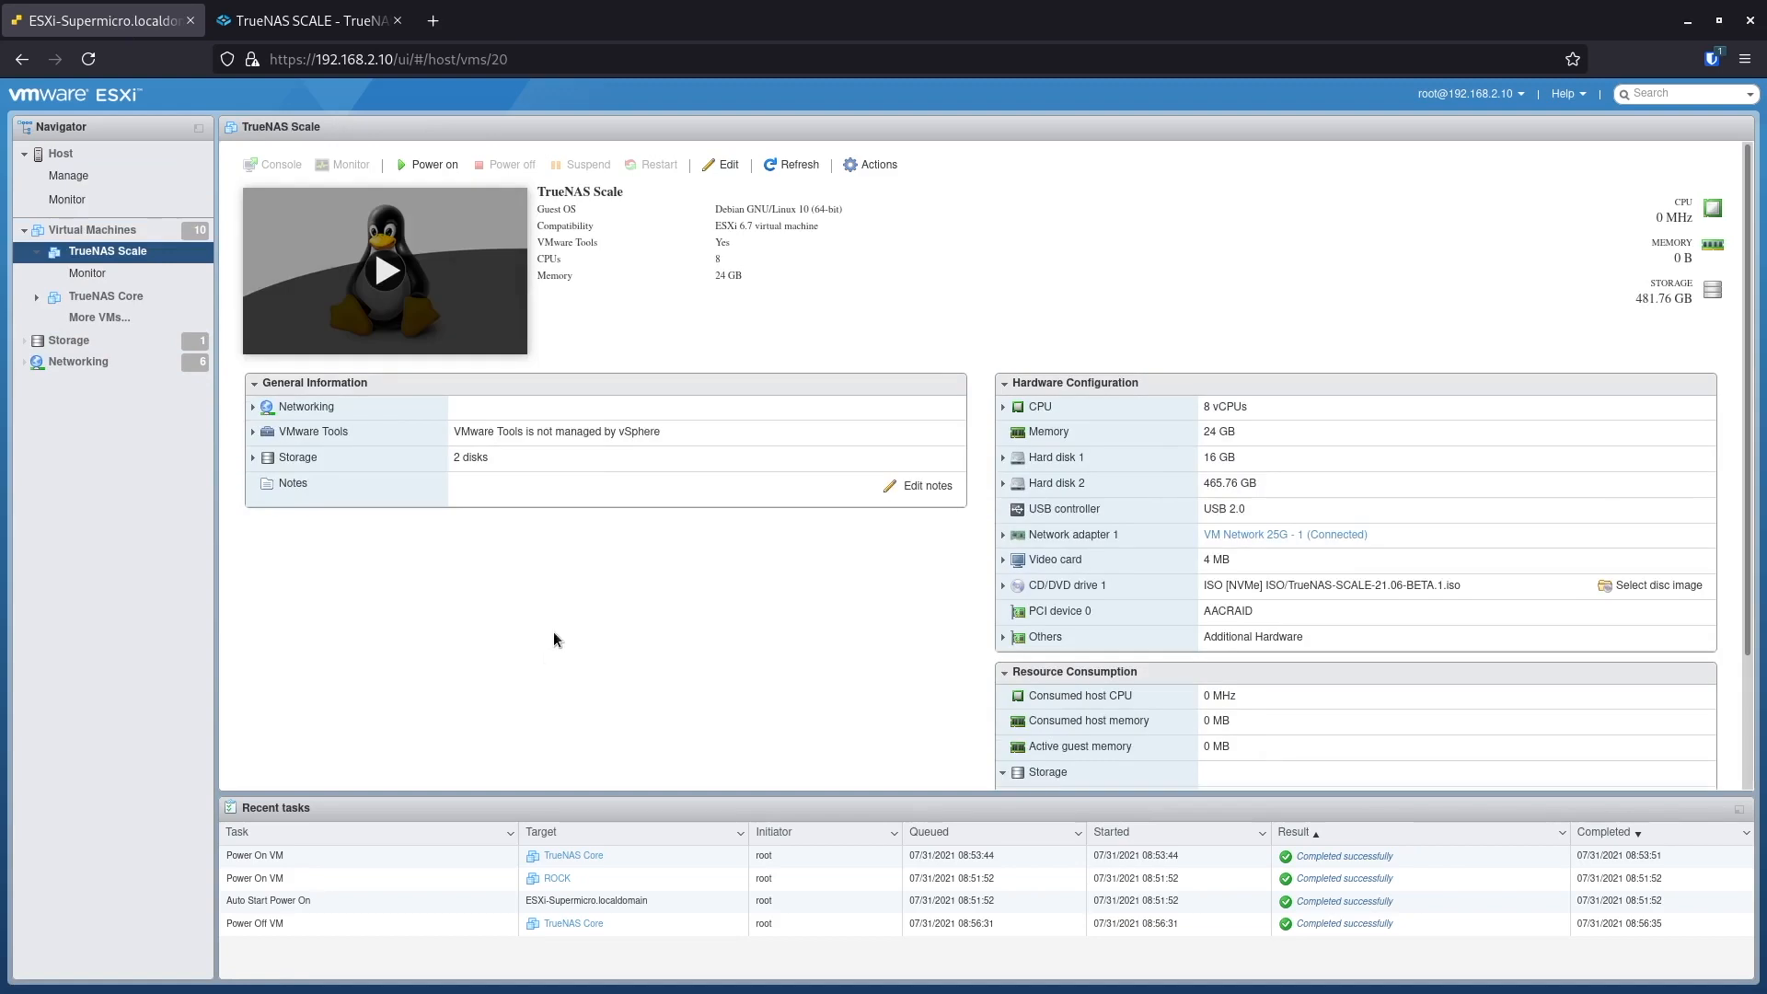
pyautogui.moveTo(788, 195)
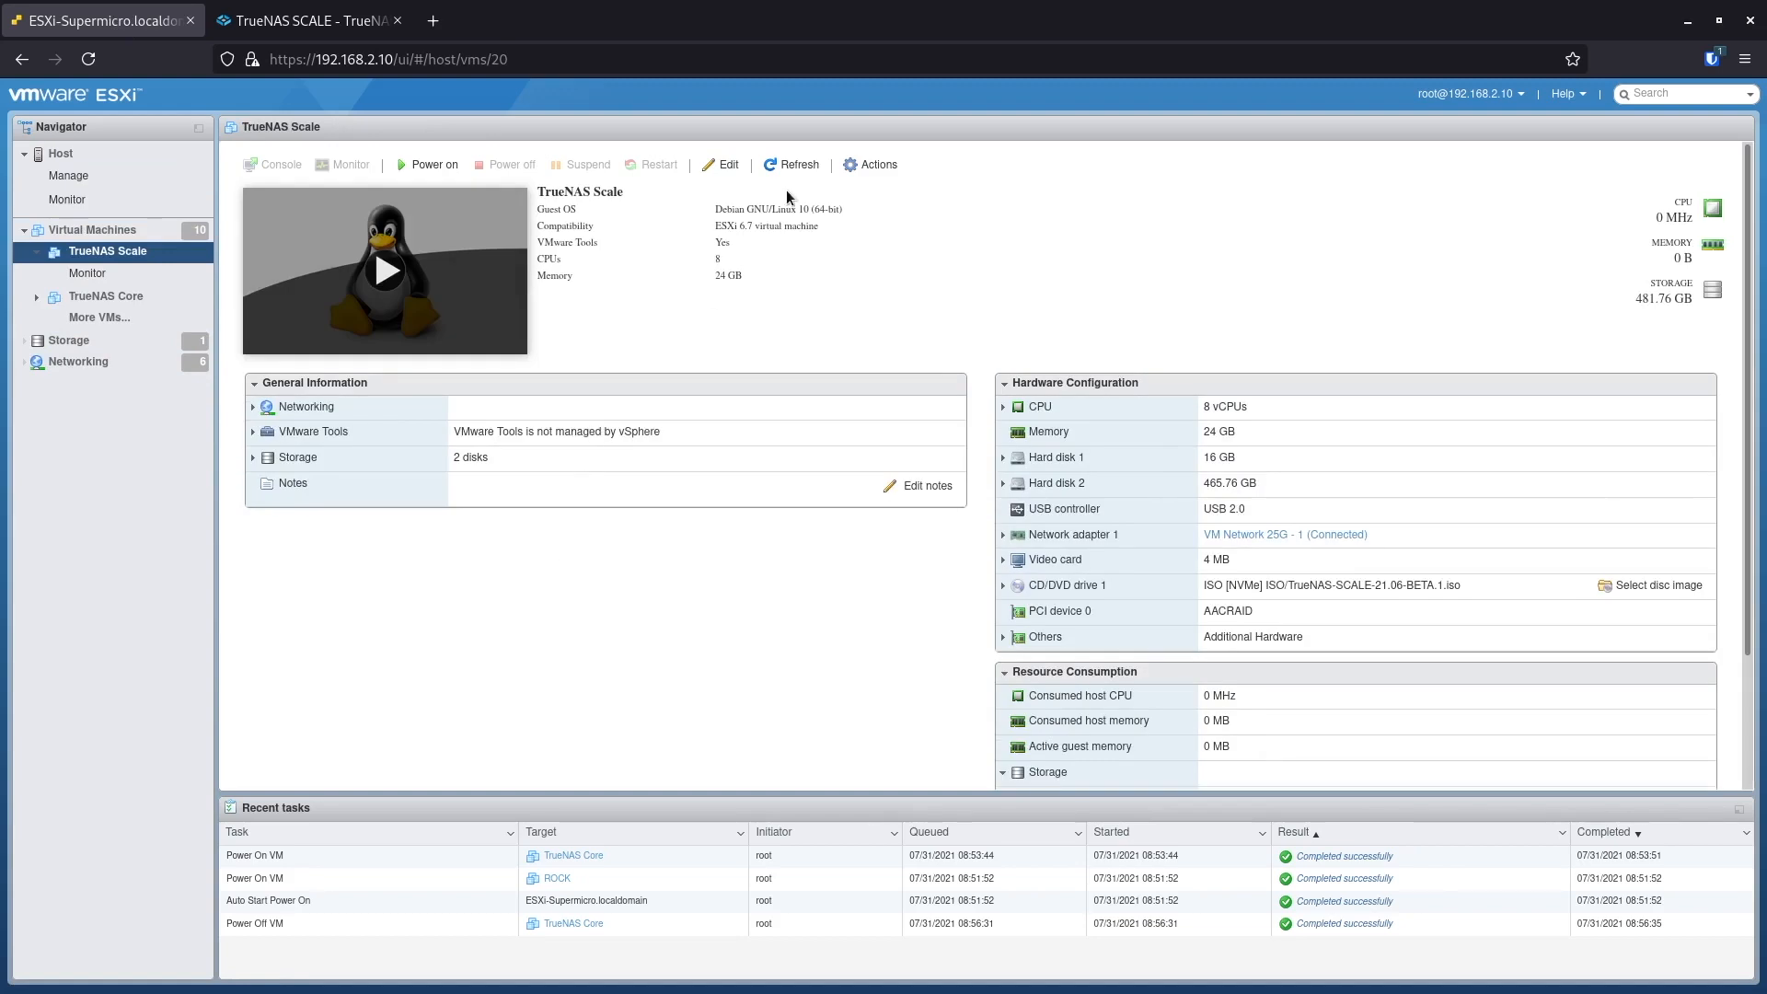
pyautogui.click(720, 166)
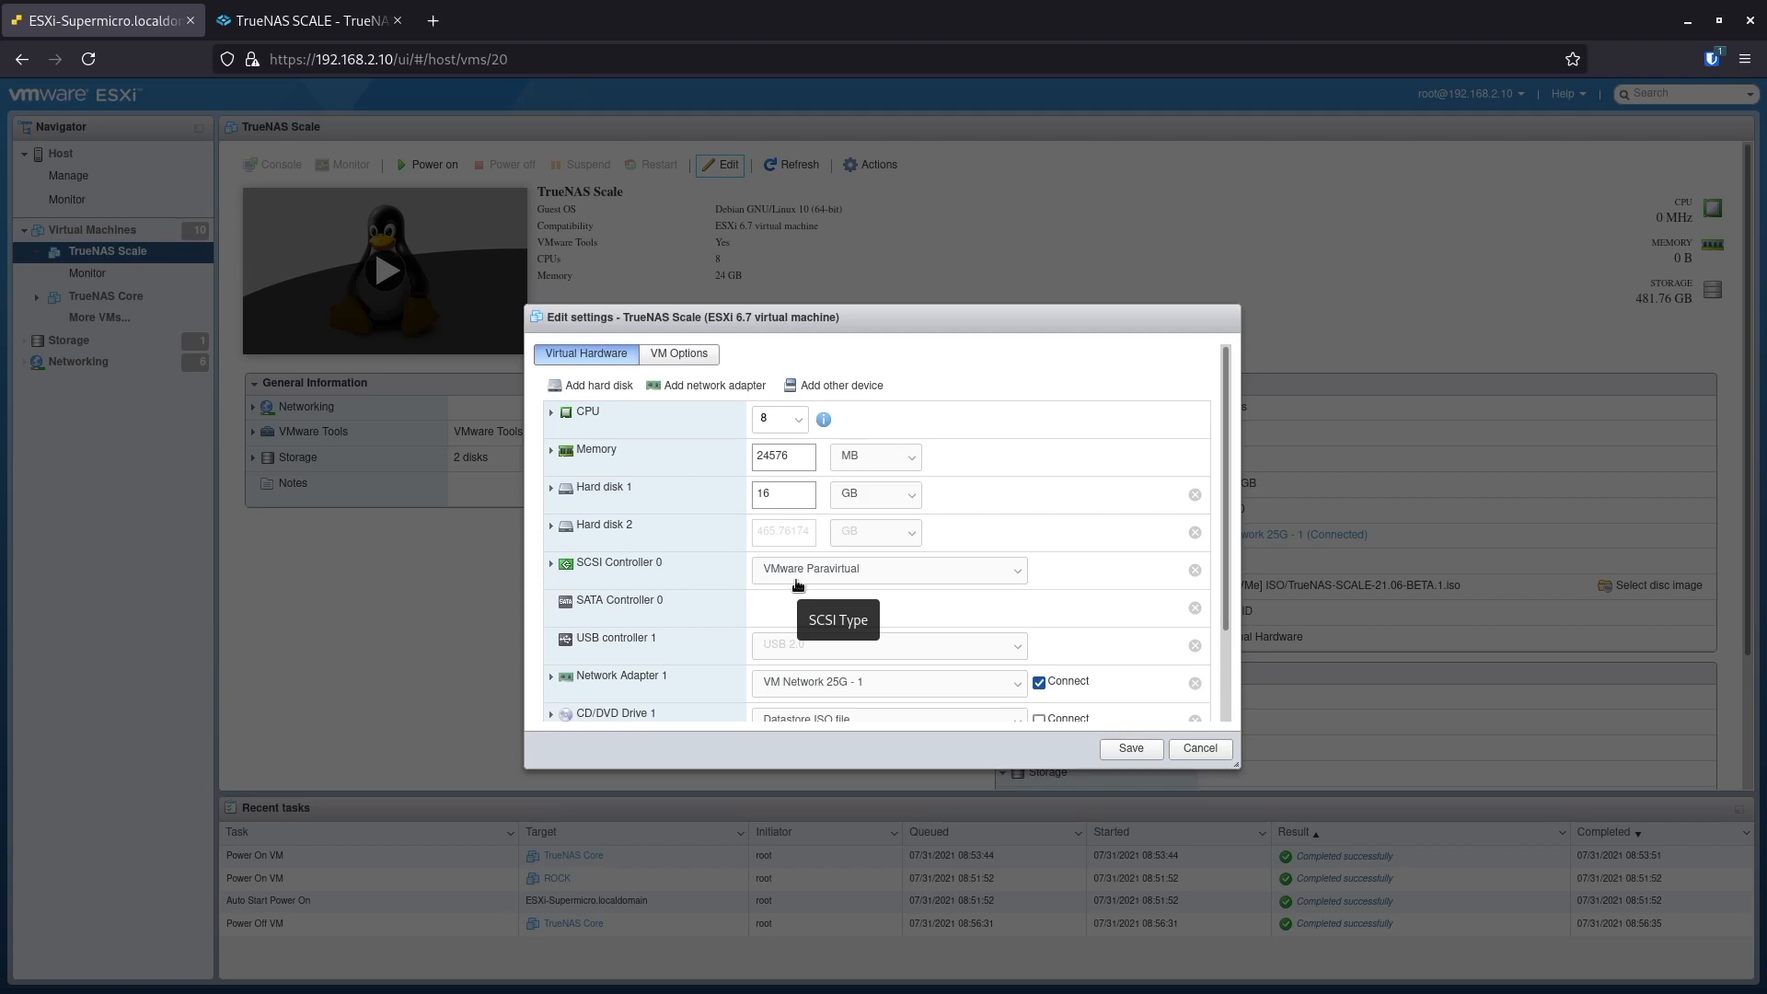
pyautogui.moveTo(1189, 602)
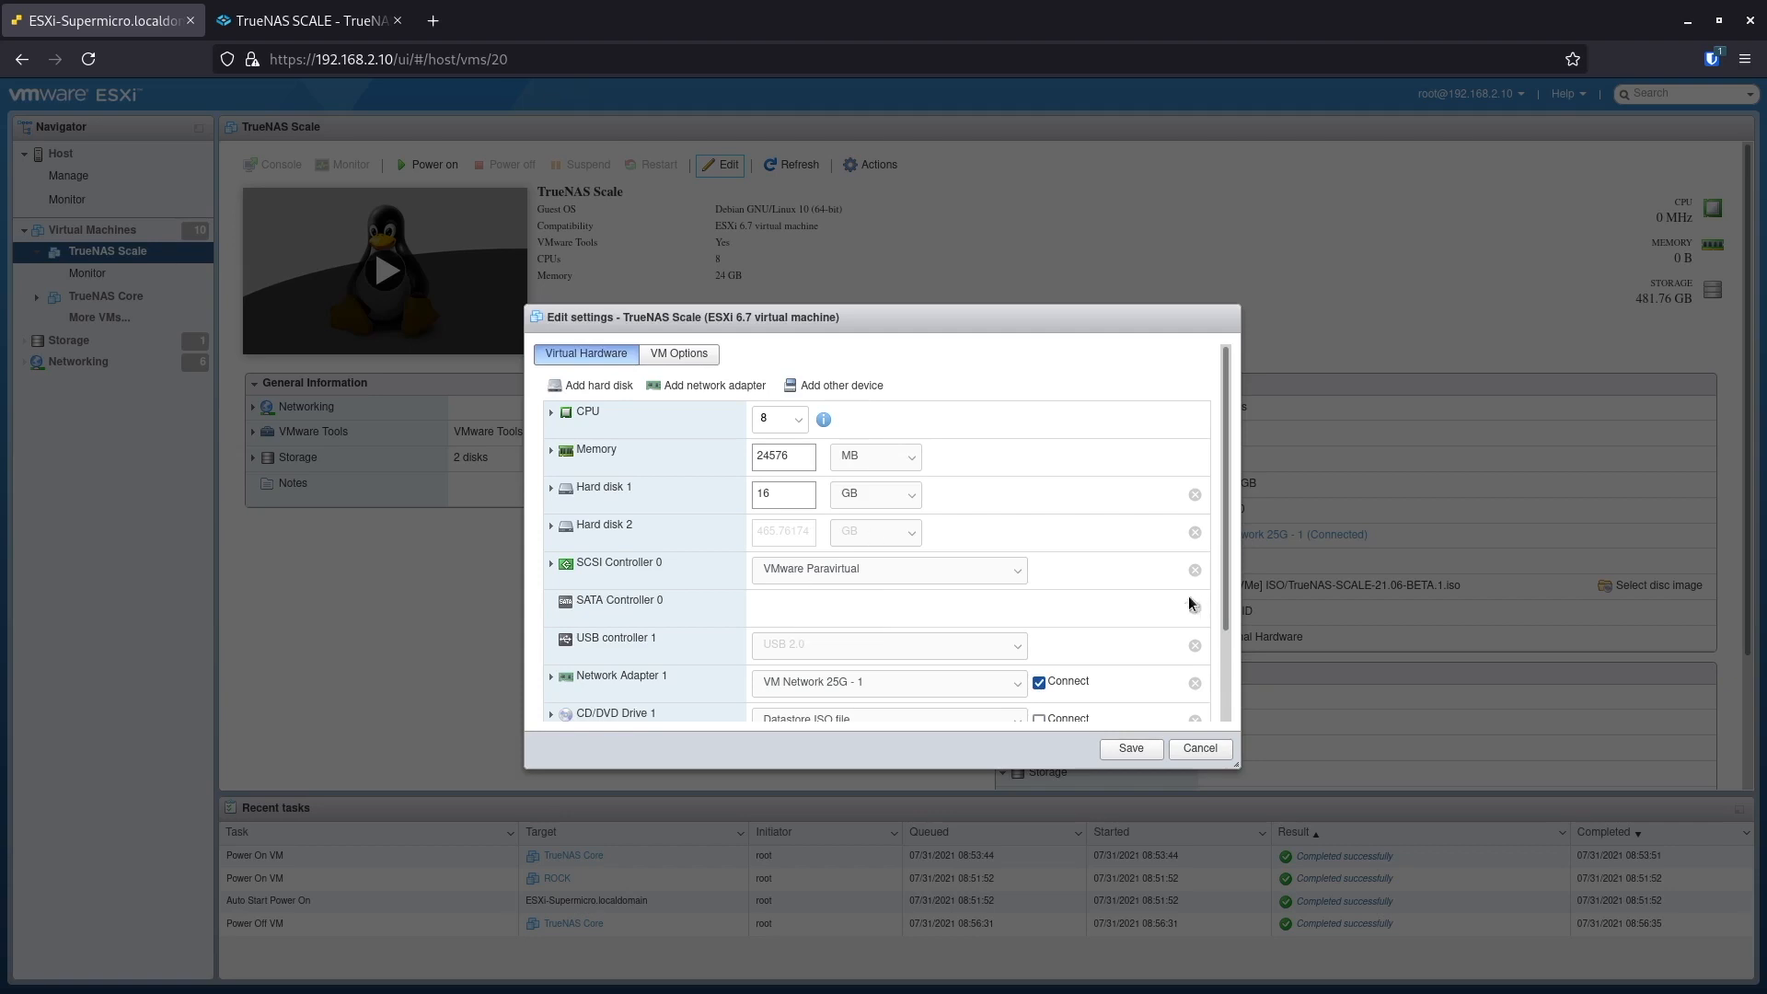
pyautogui.moveTo(788, 327)
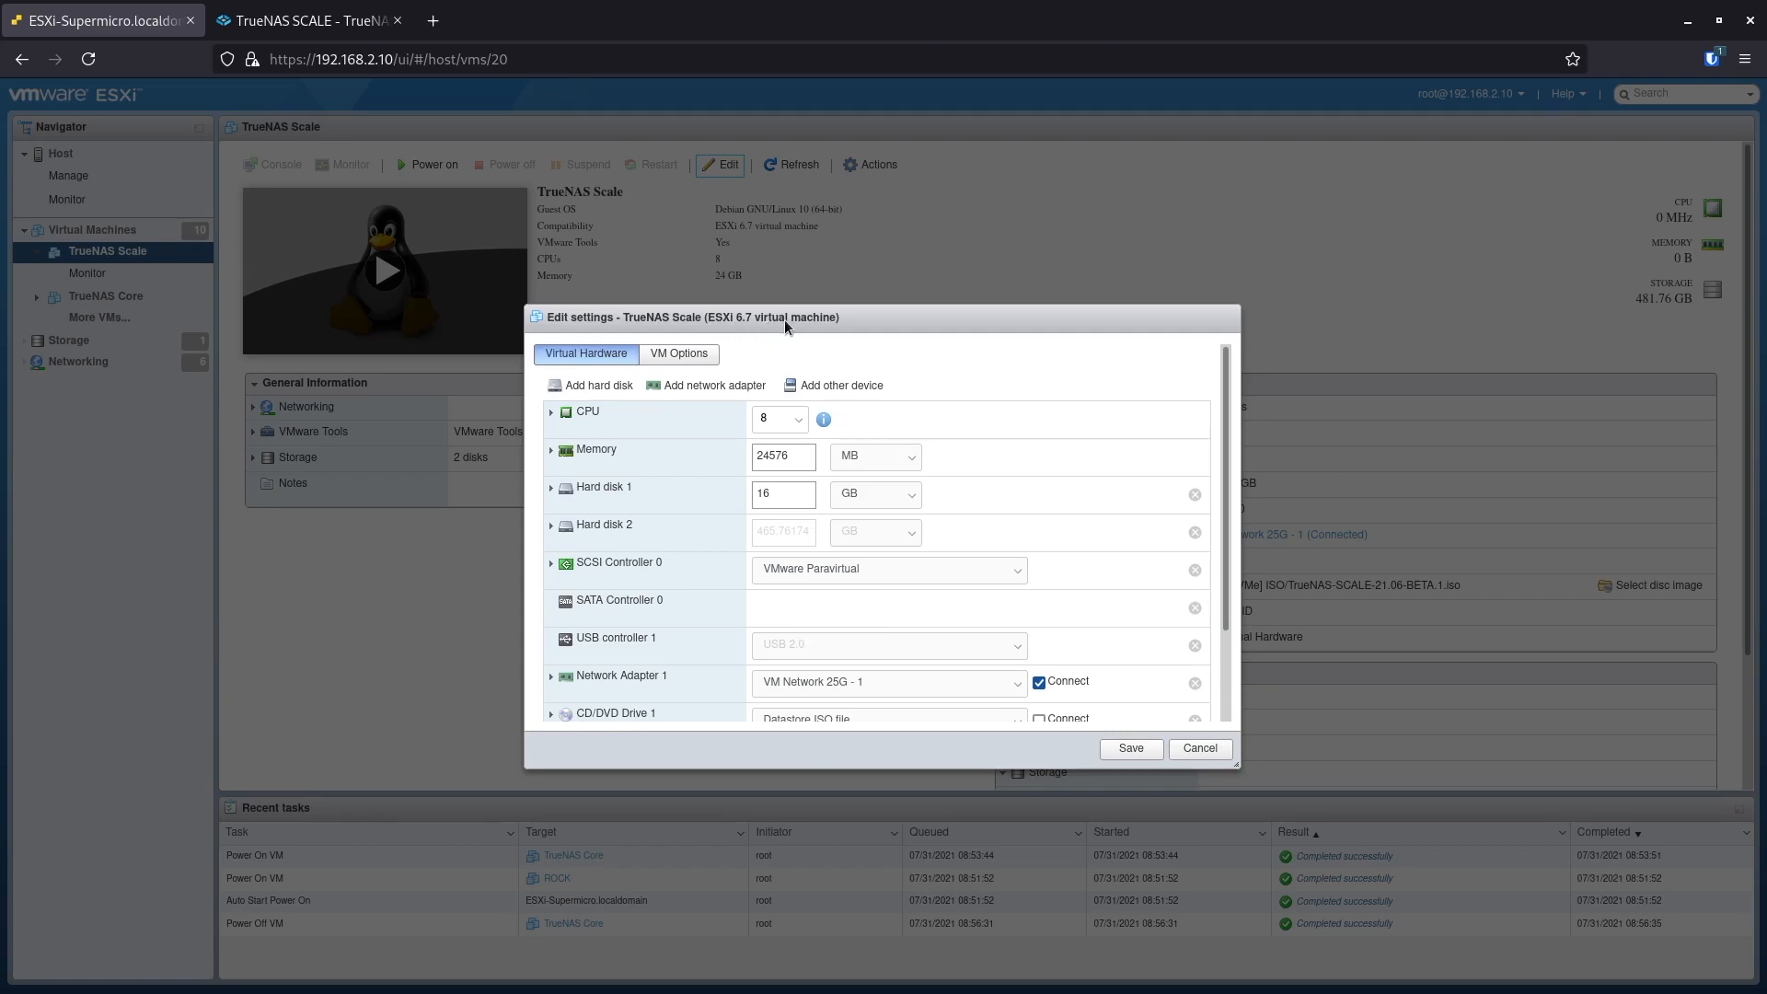
pyautogui.scroll(-3)
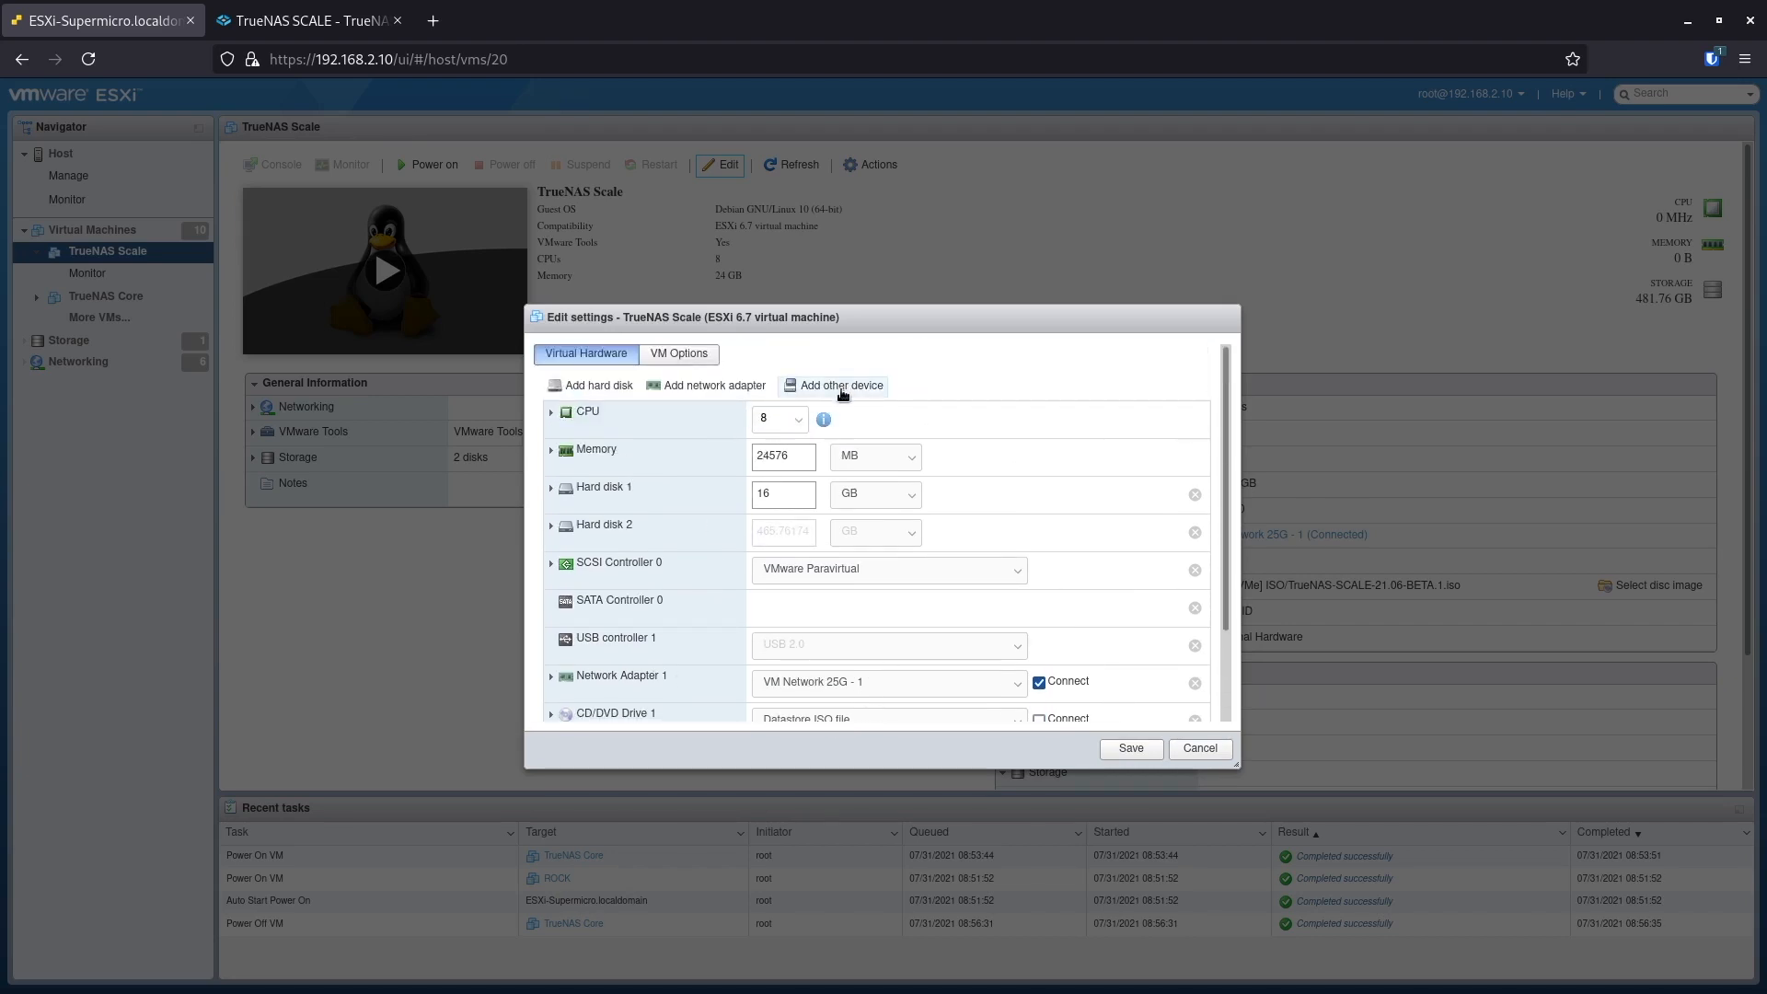
pyautogui.scroll(-3)
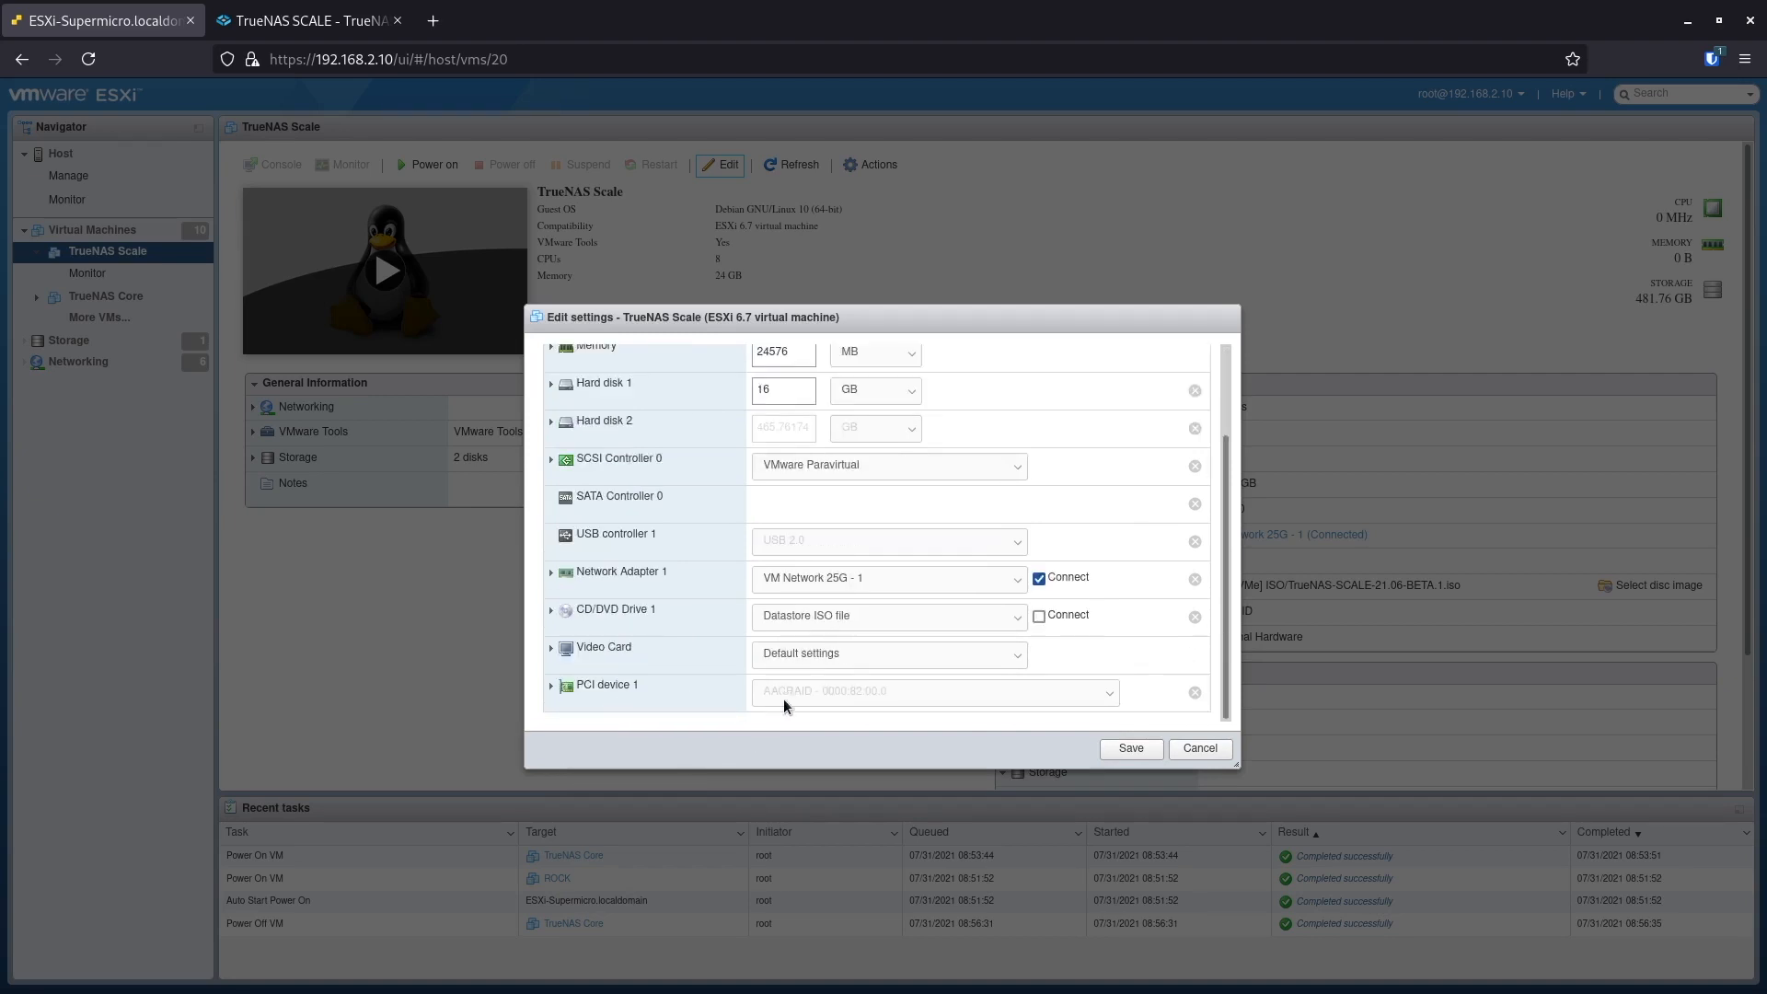
pyautogui.moveTo(802, 705)
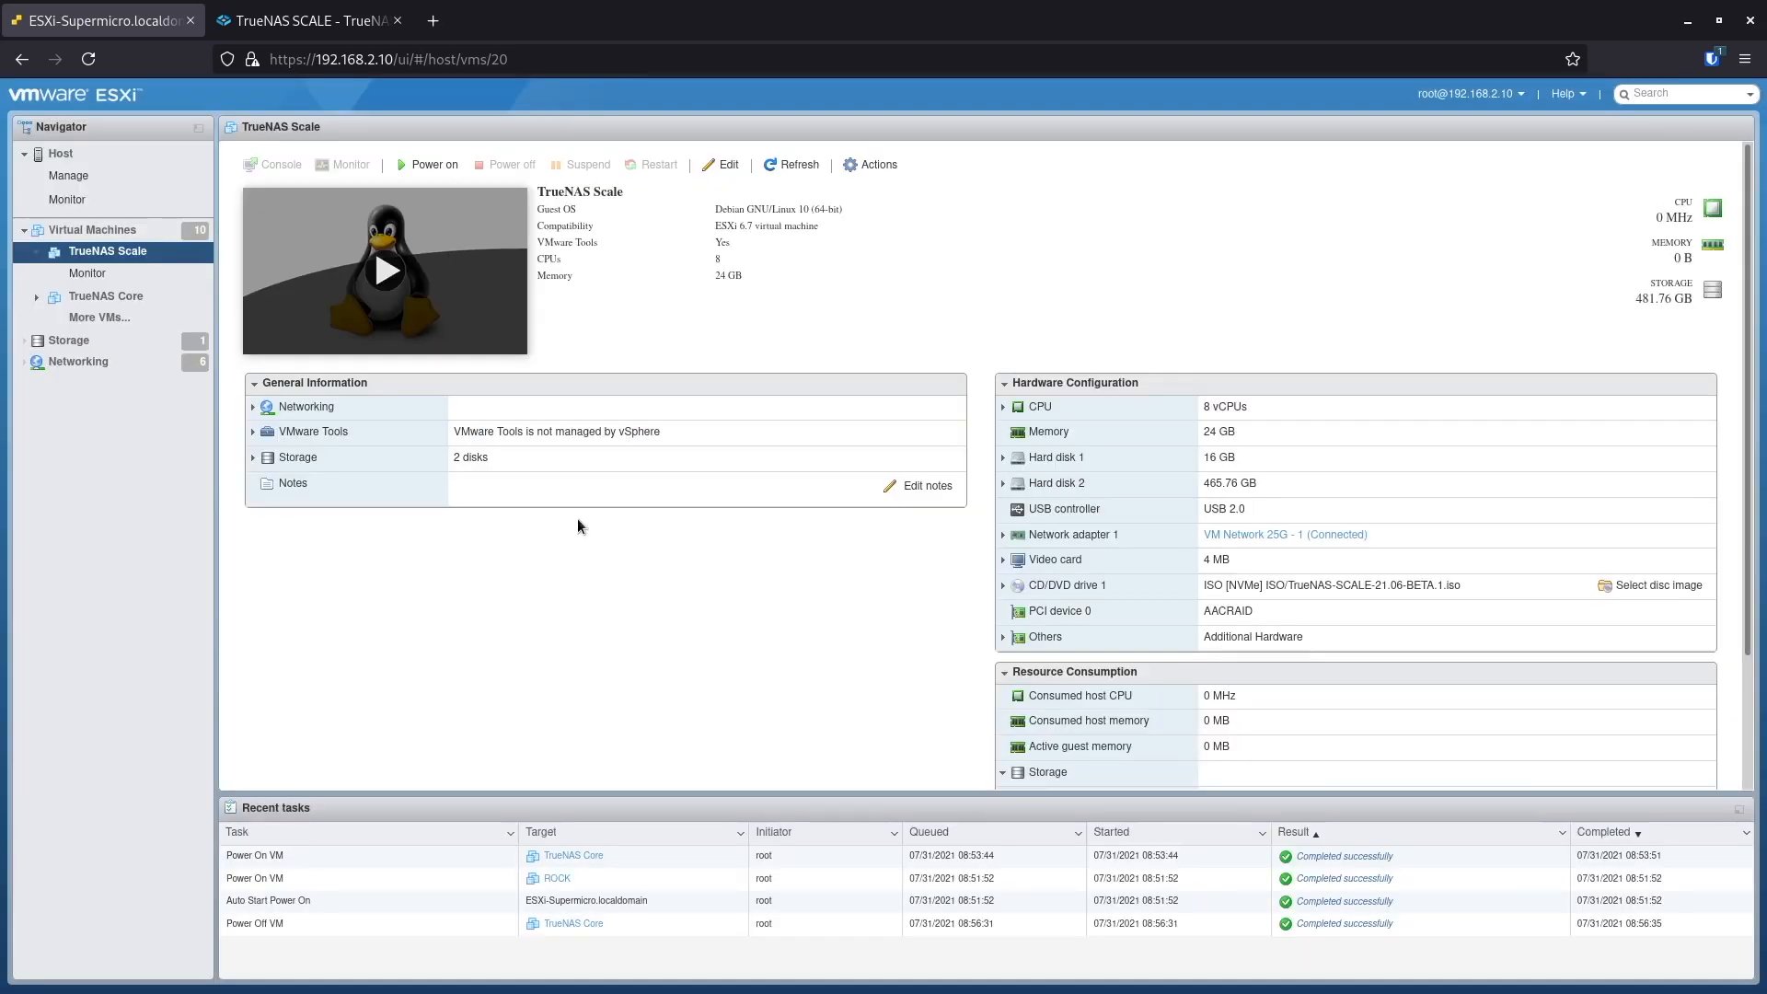
# Step: Power on the TrueNAS Scale virtual machine with the AACRAID controller attached
pyautogui.click(433, 165)
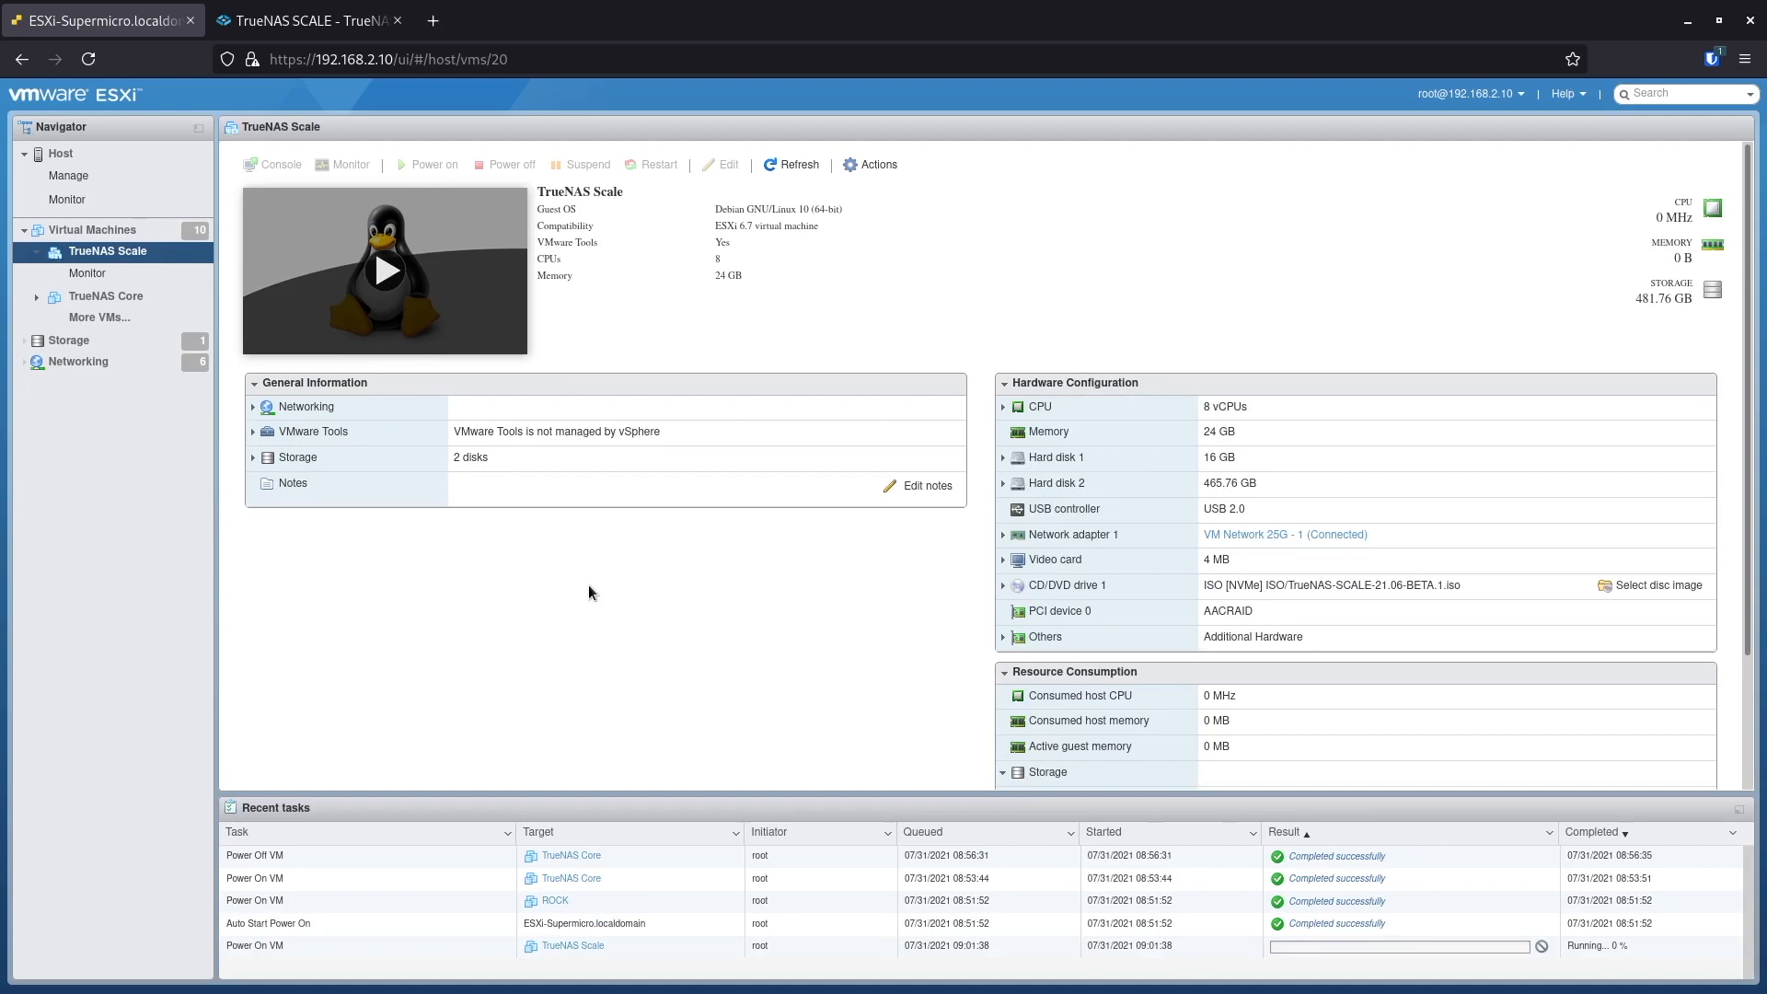
pyautogui.moveTo(342, 423)
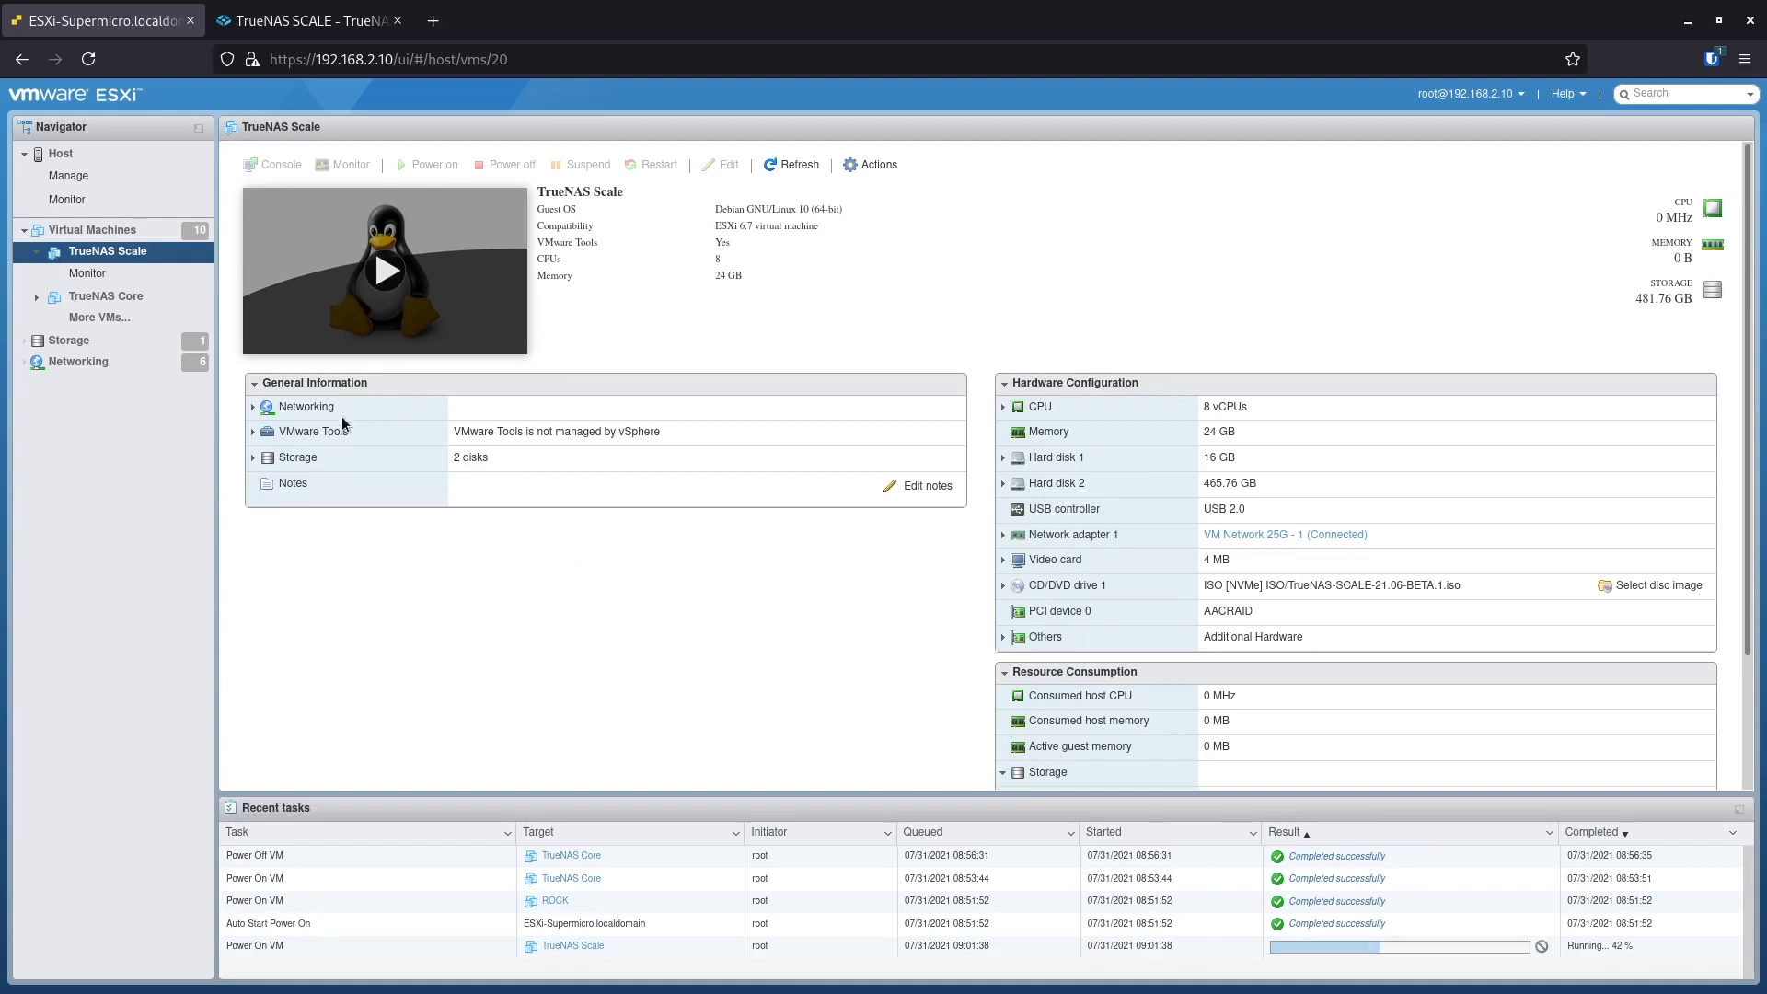
pyautogui.moveTo(379, 420)
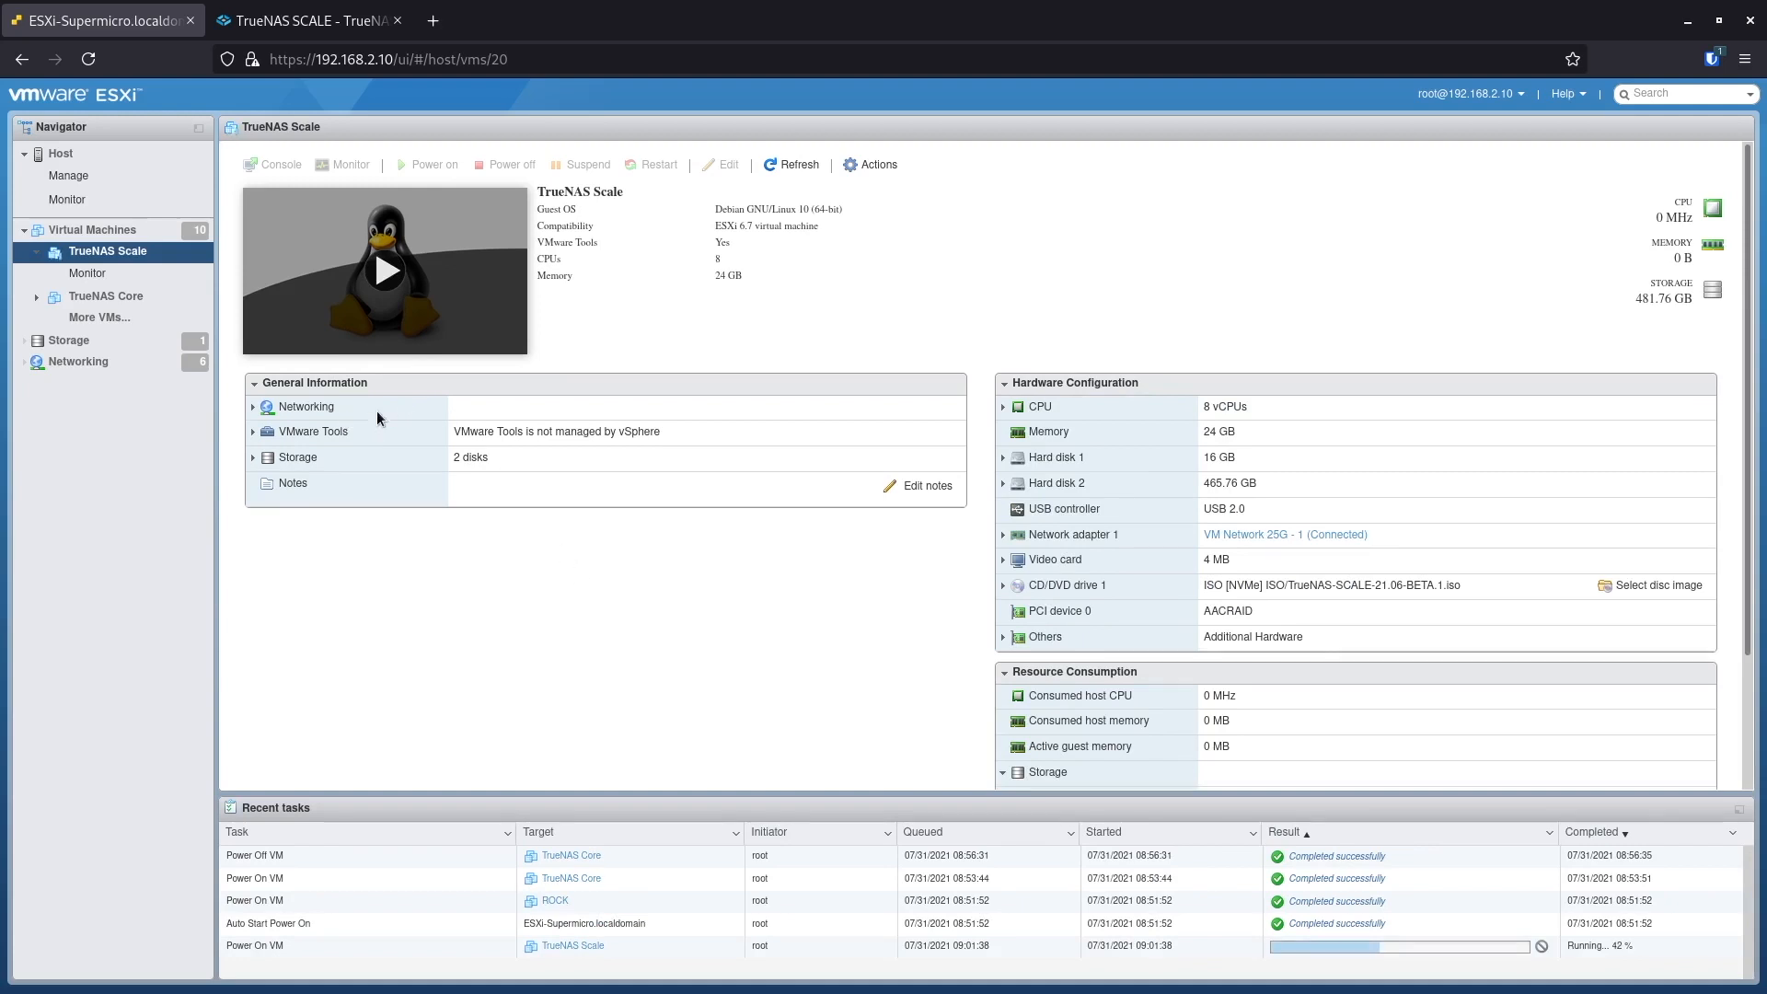
pyautogui.click(385, 271)
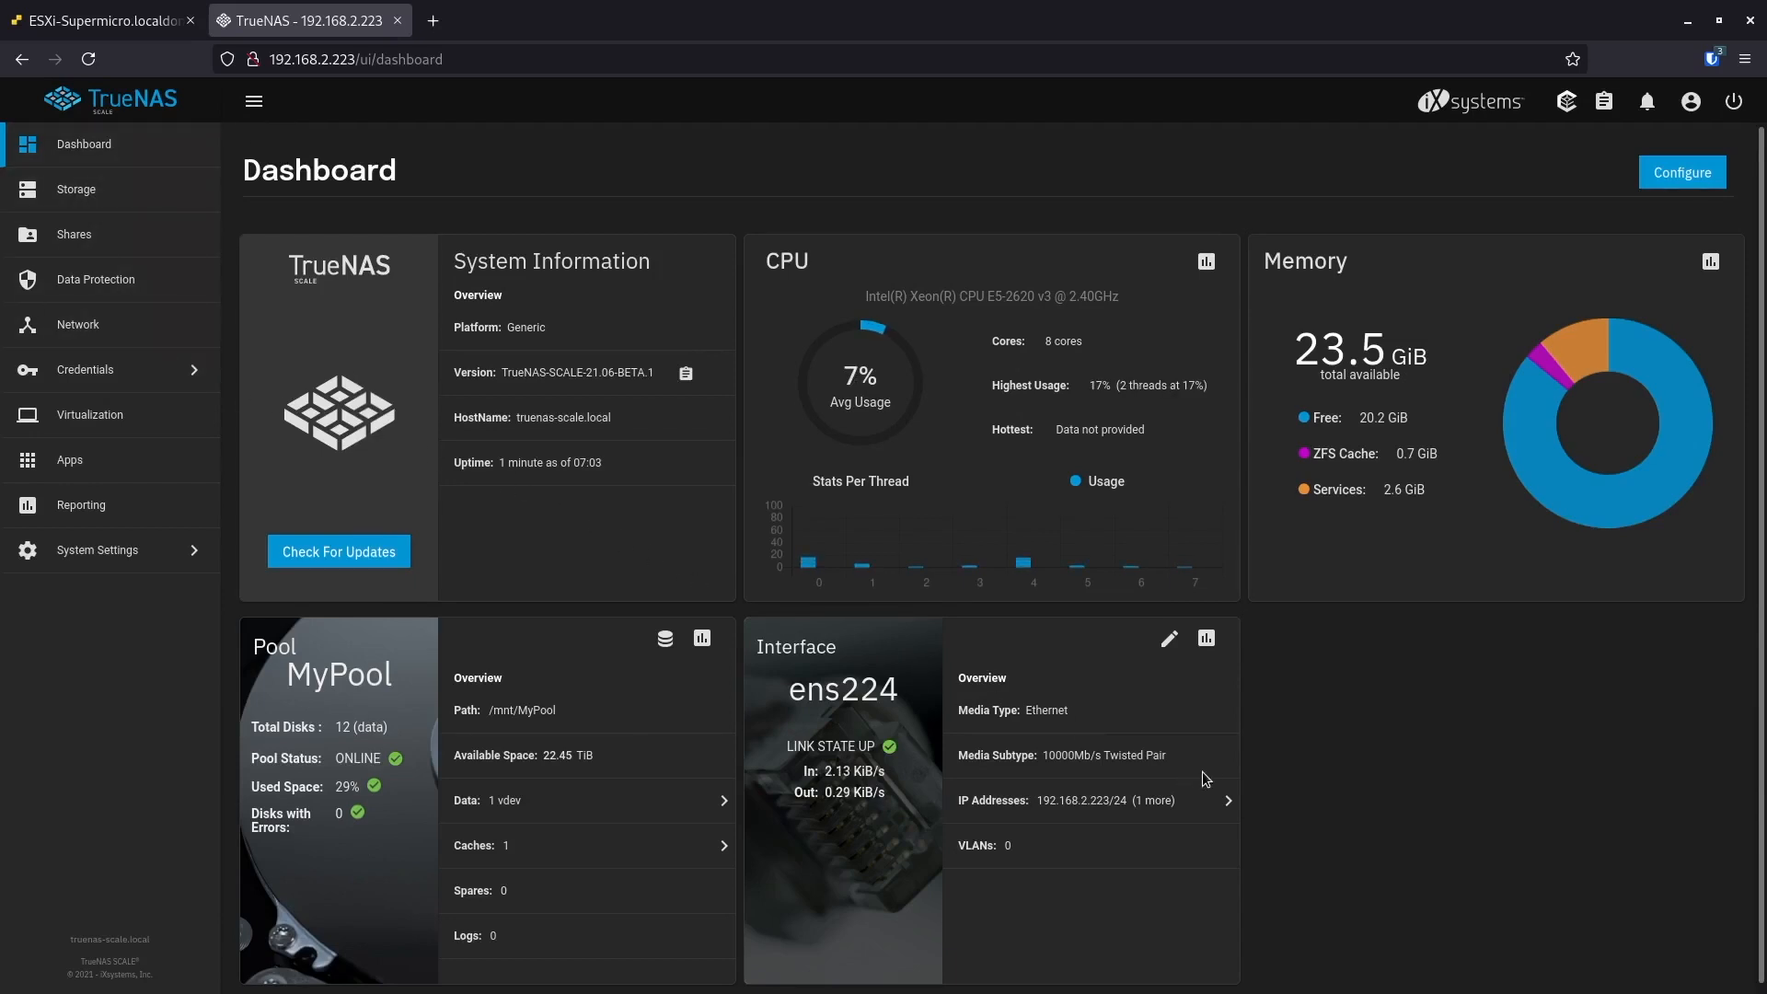
pyautogui.moveTo(678, 191)
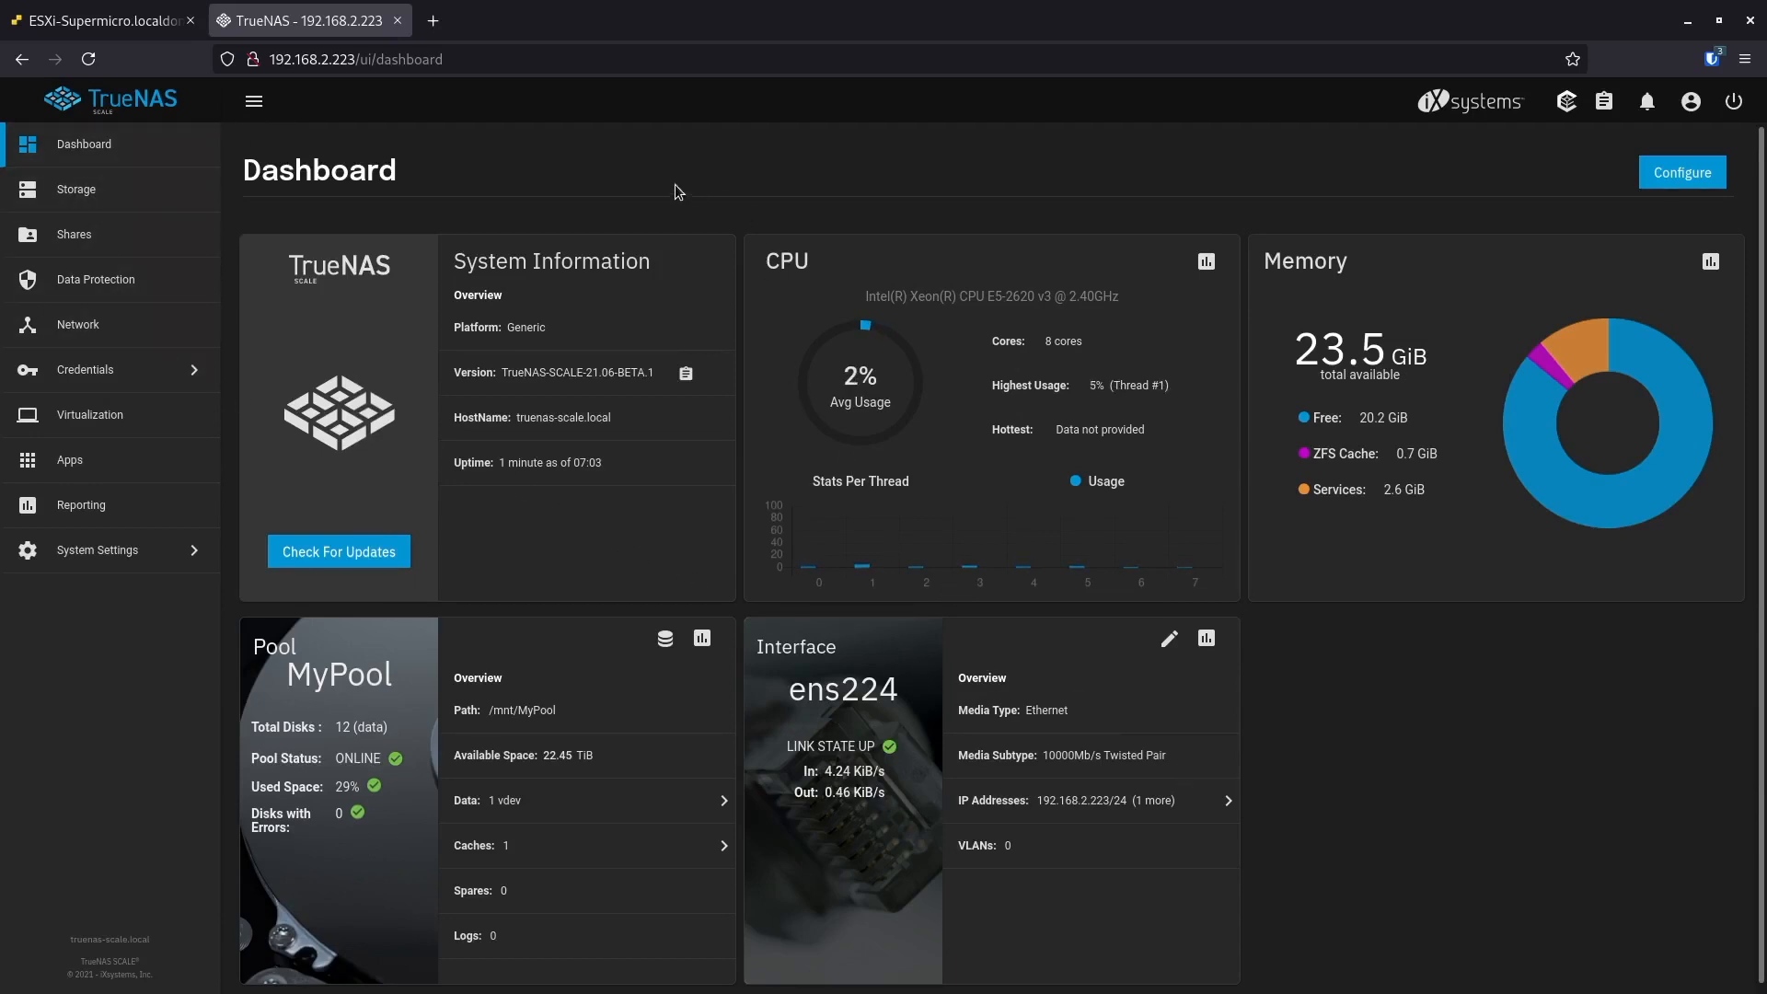
pyautogui.moveTo(596, 154)
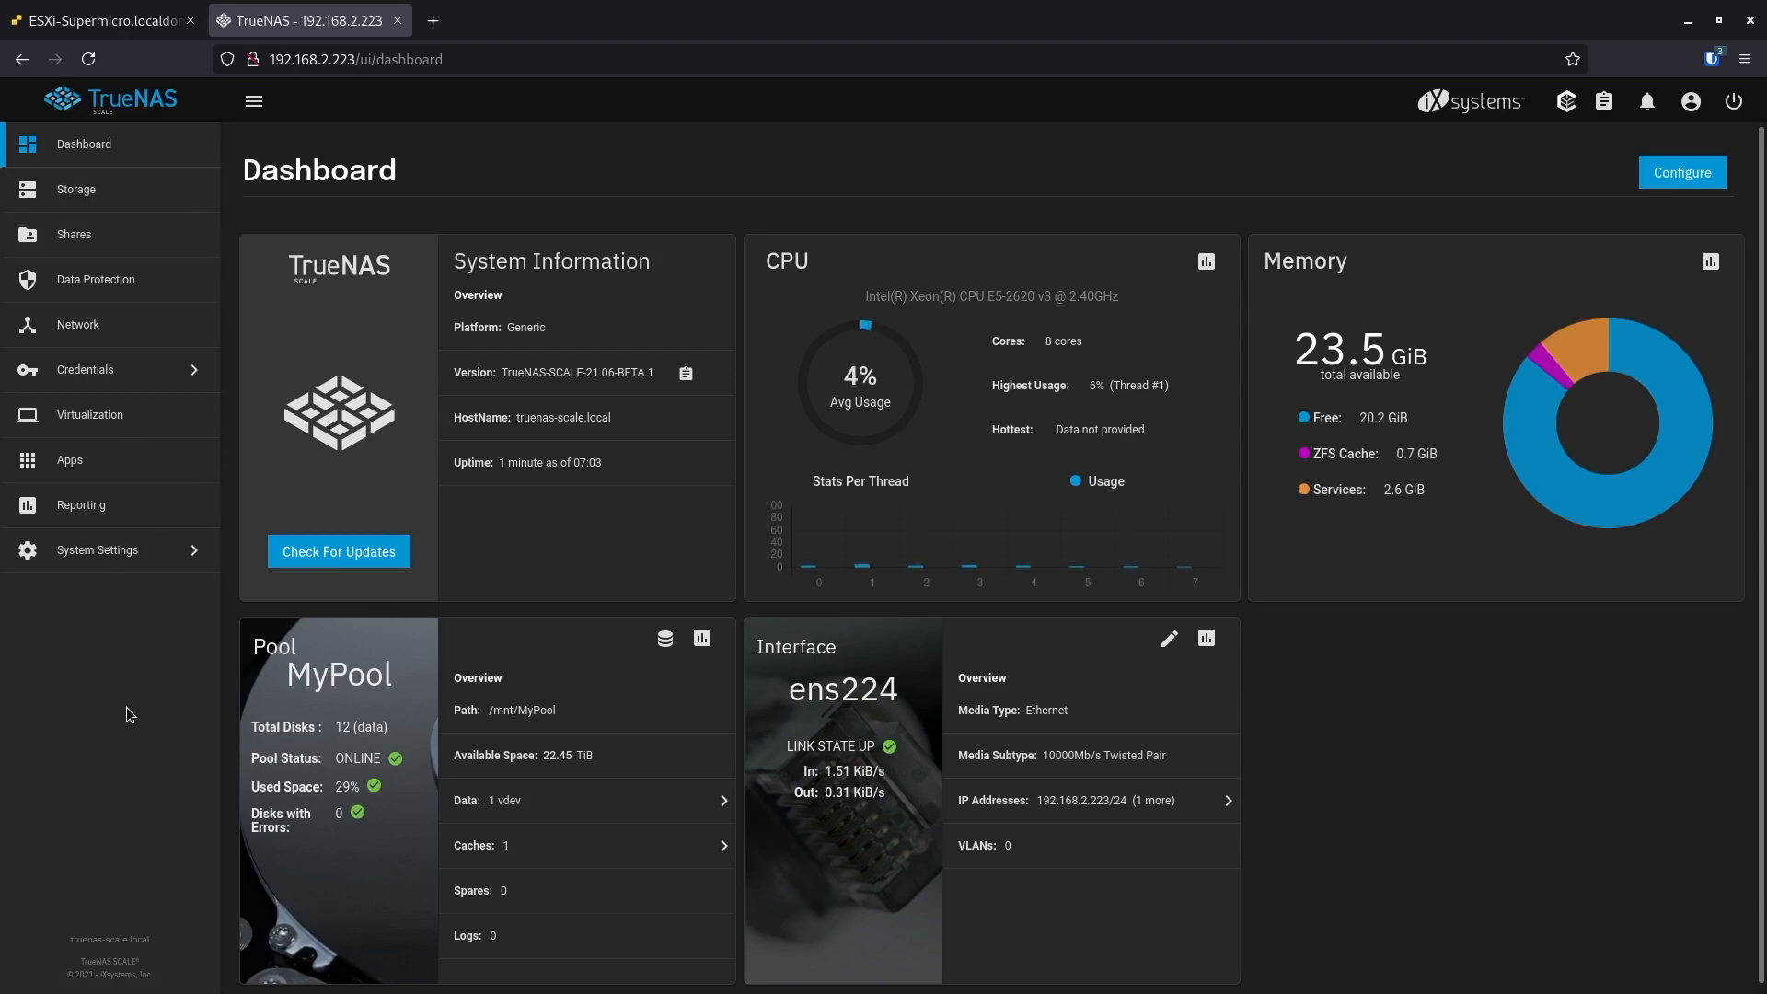
pyautogui.moveTo(144, 622)
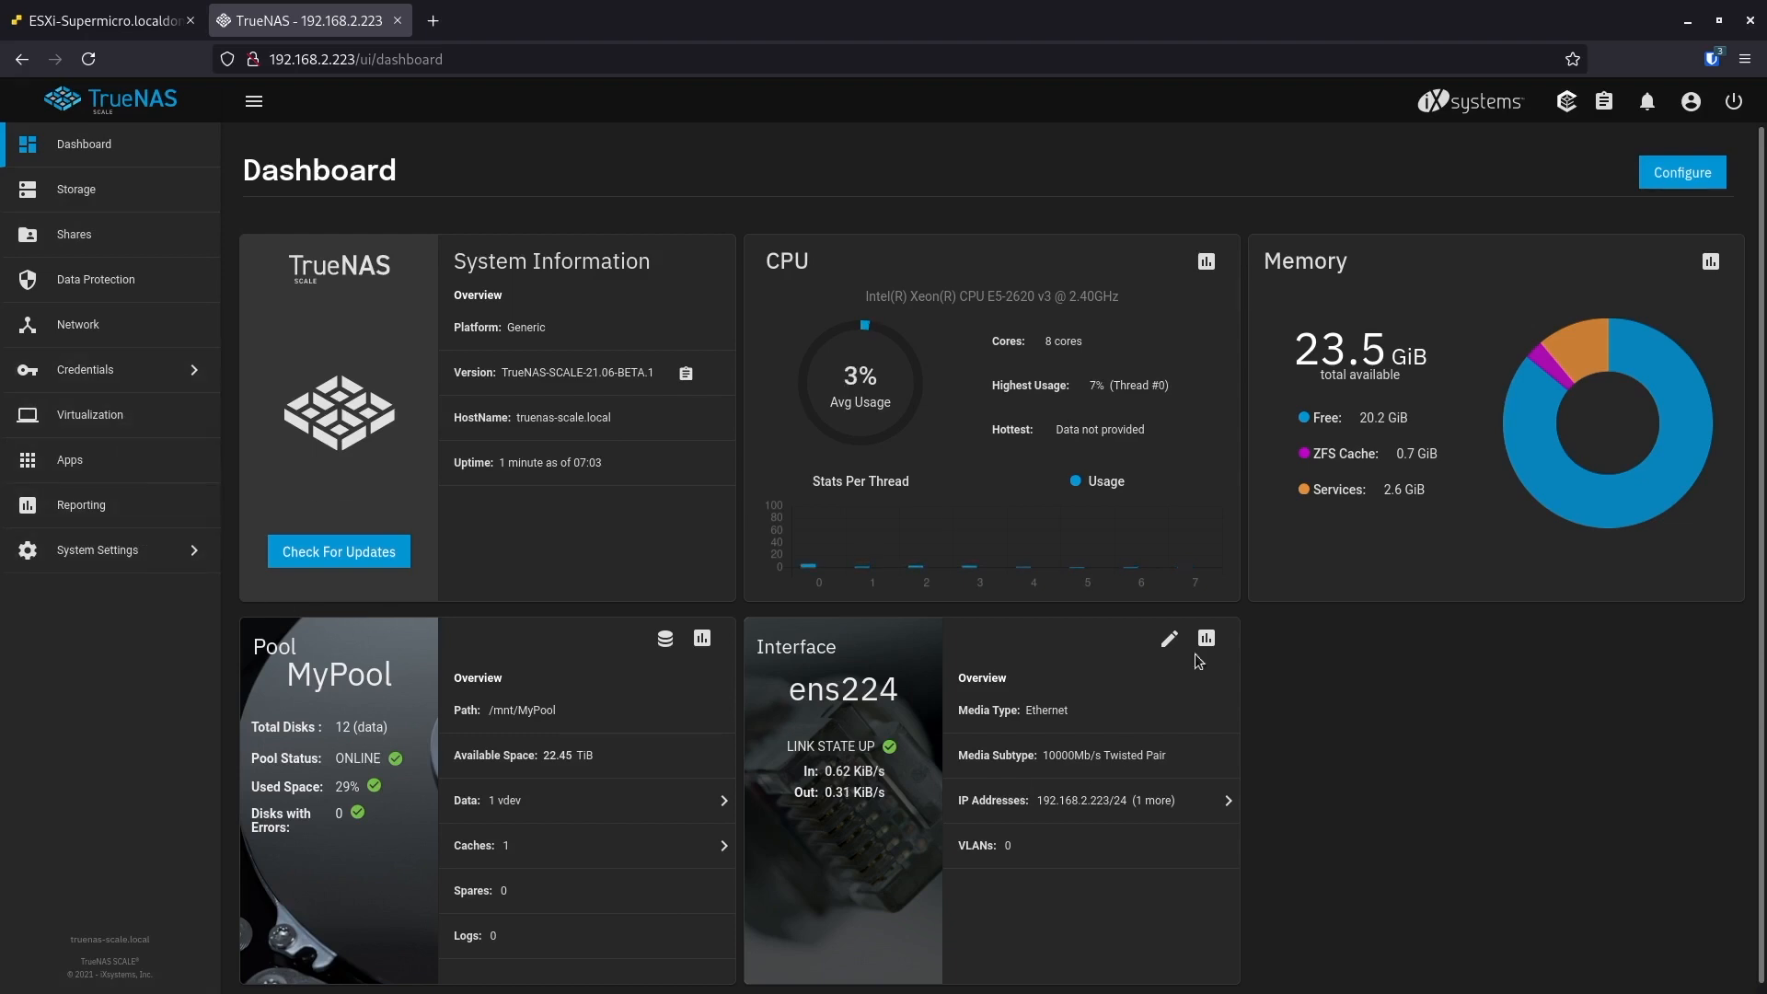
pyautogui.moveTo(700, 636)
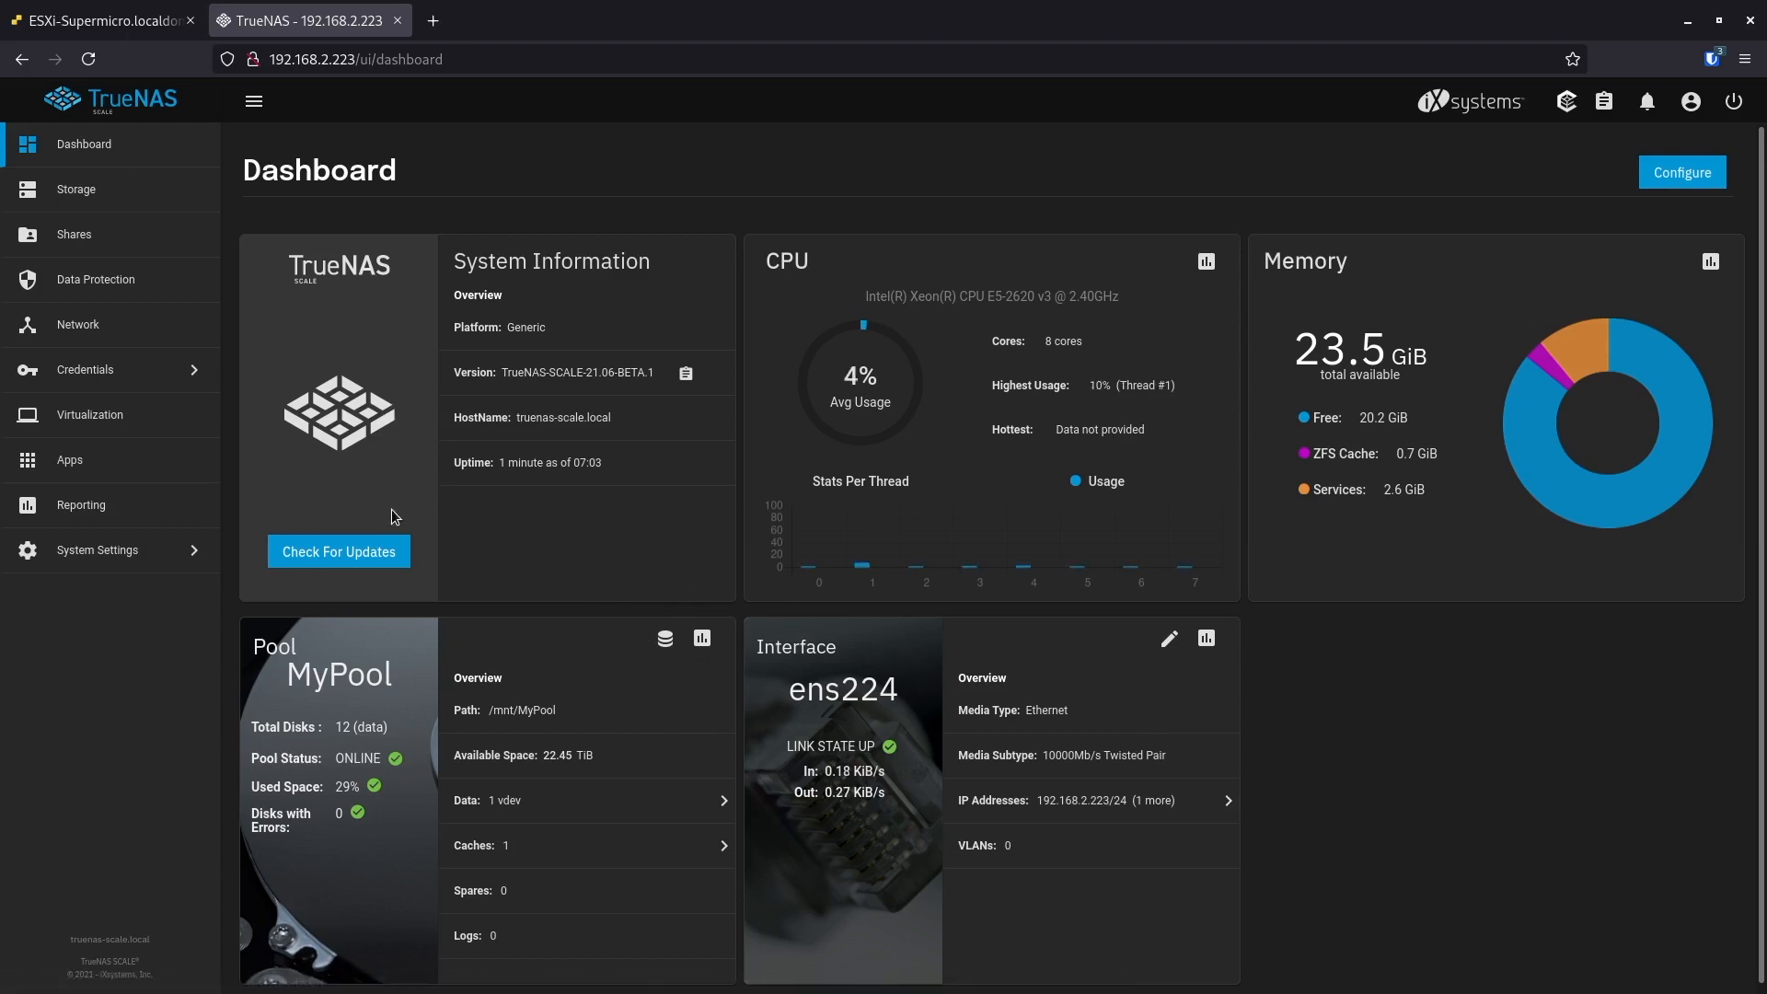
pyautogui.moveTo(85, 431)
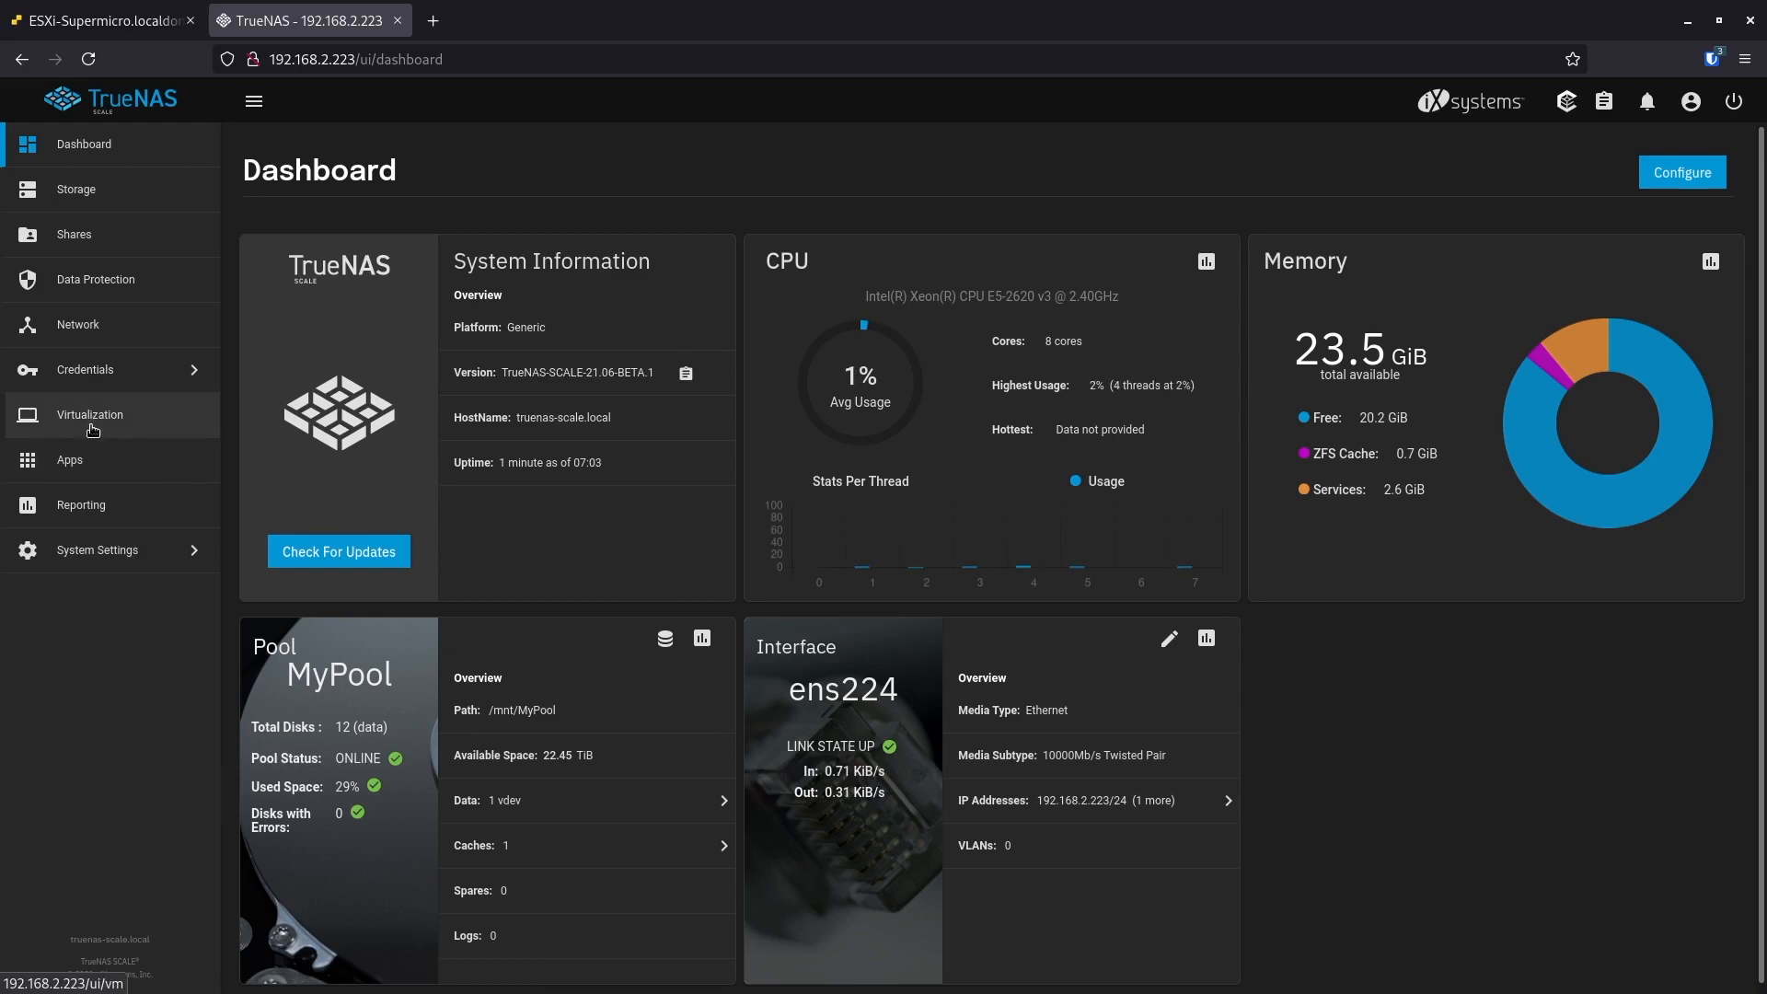
pyautogui.moveTo(92, 464)
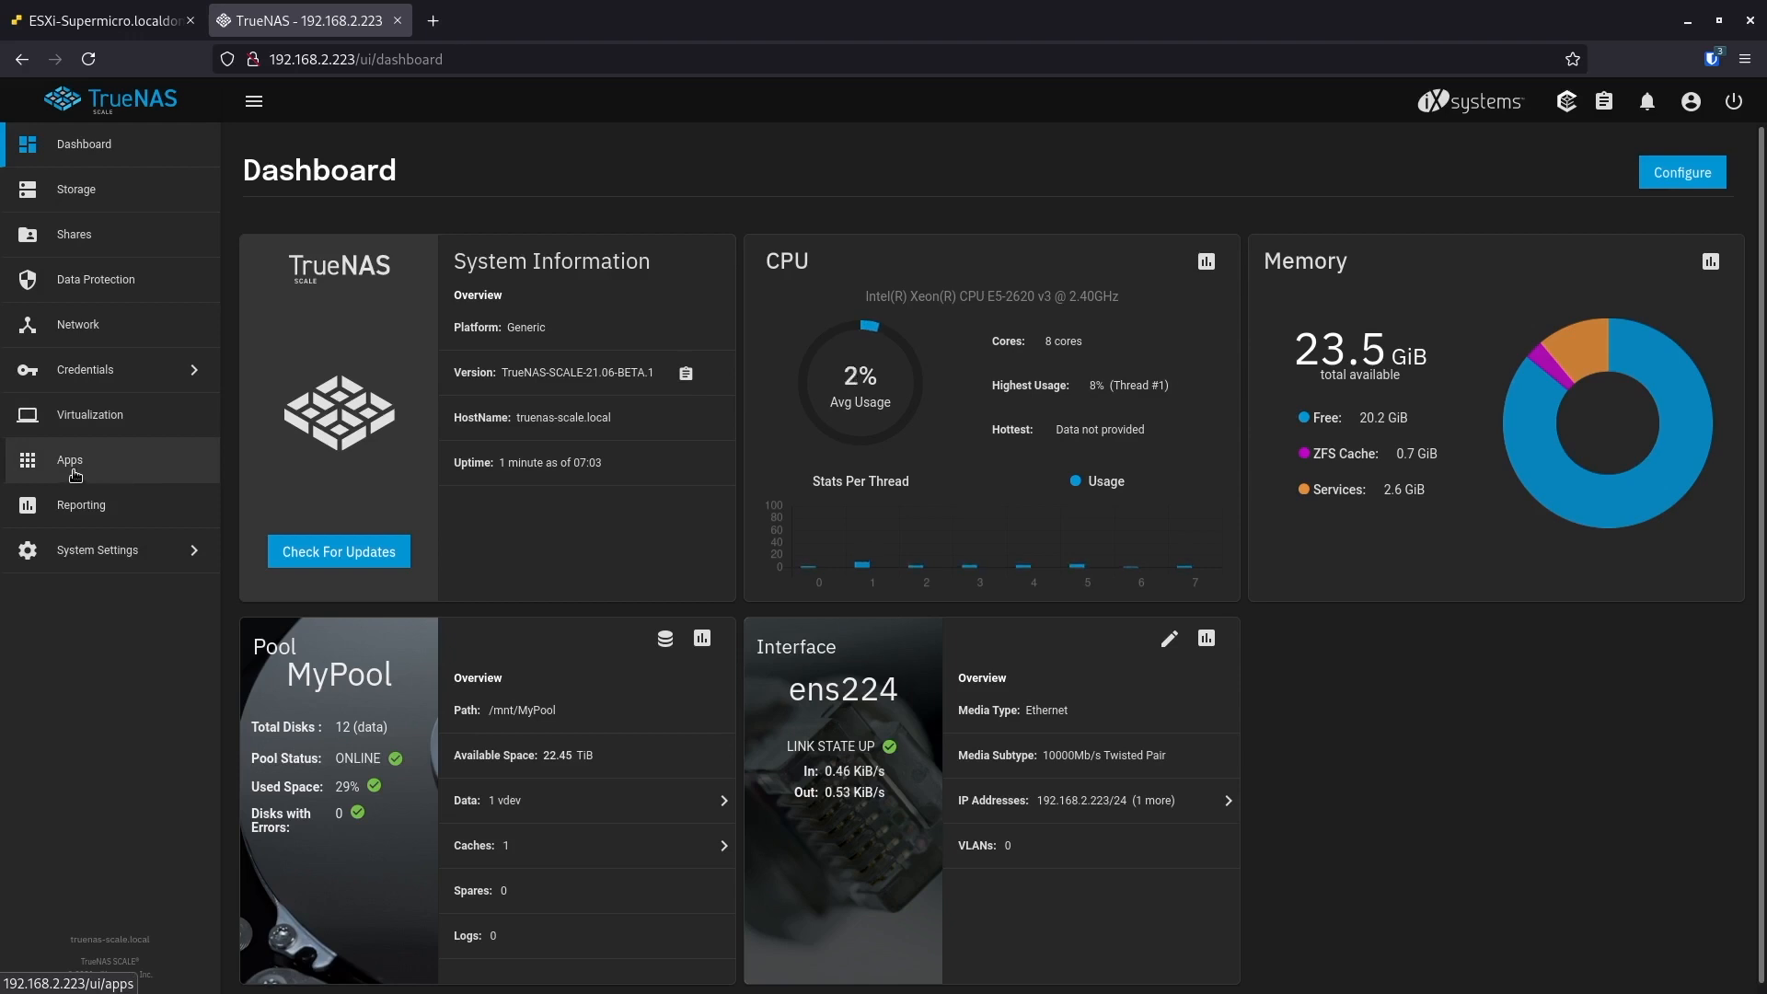
pyautogui.moveTo(147, 427)
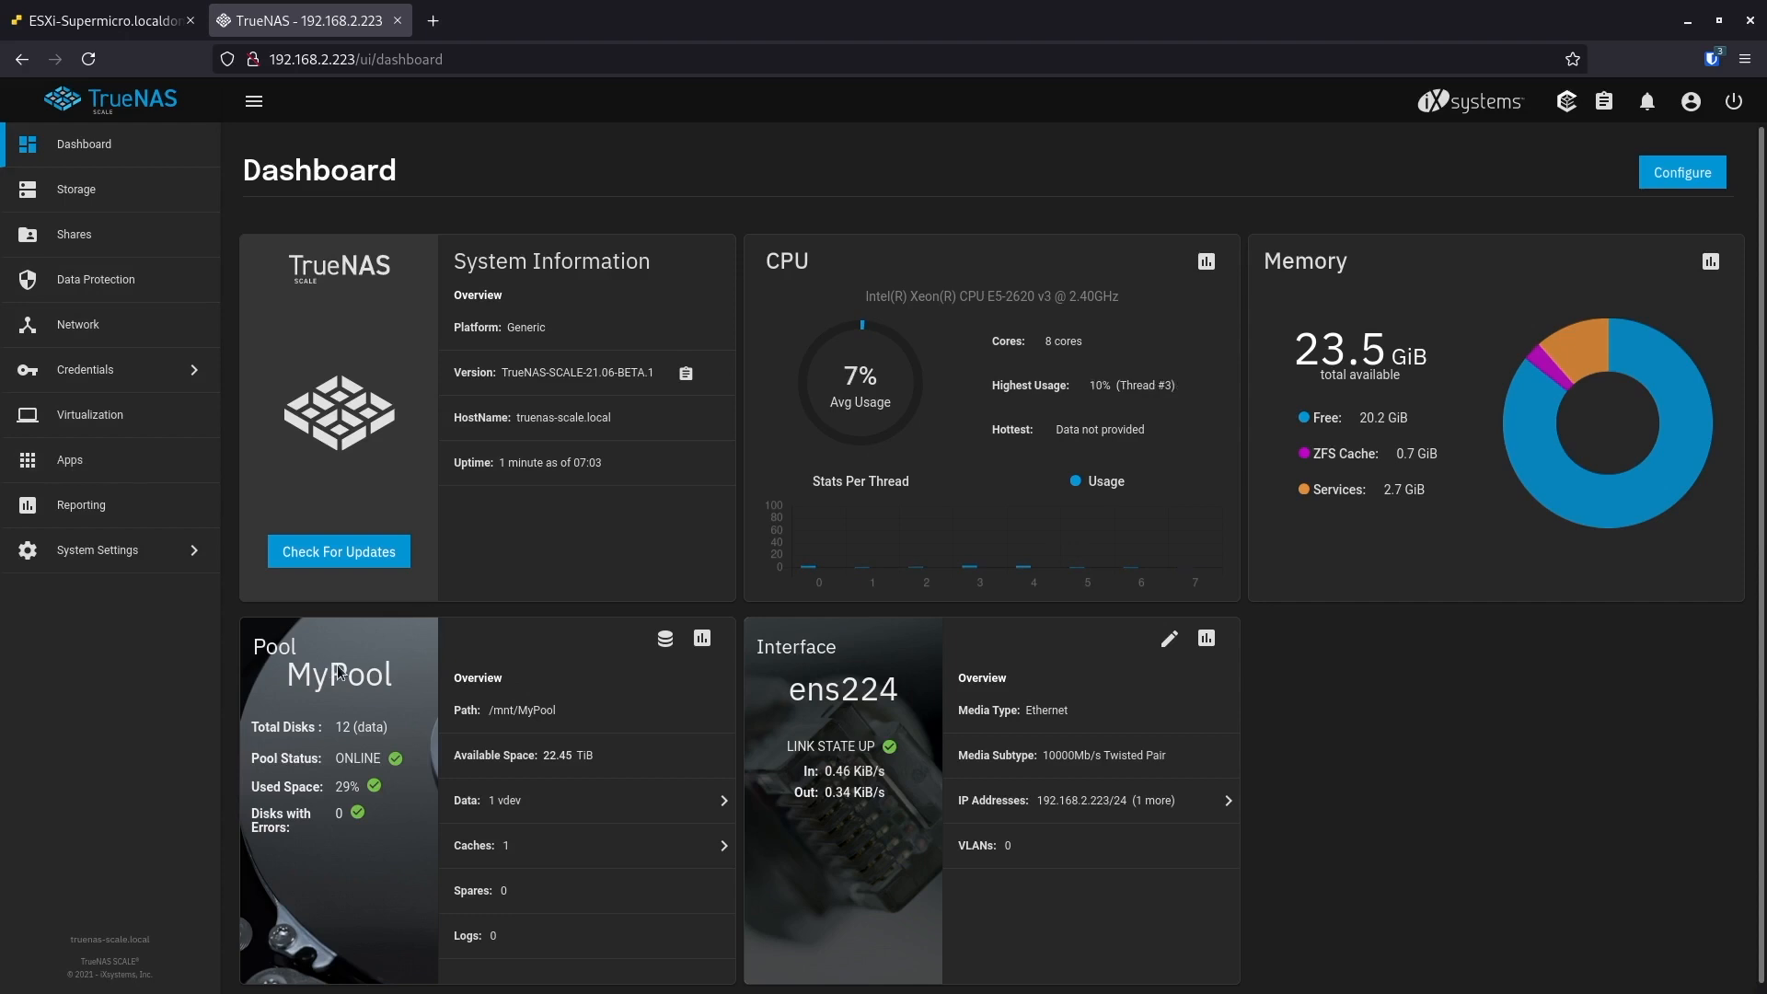
# Step: Go to Storage > Disks and set Items per page to 25 so all 14 disks show
pyautogui.click(78, 187)
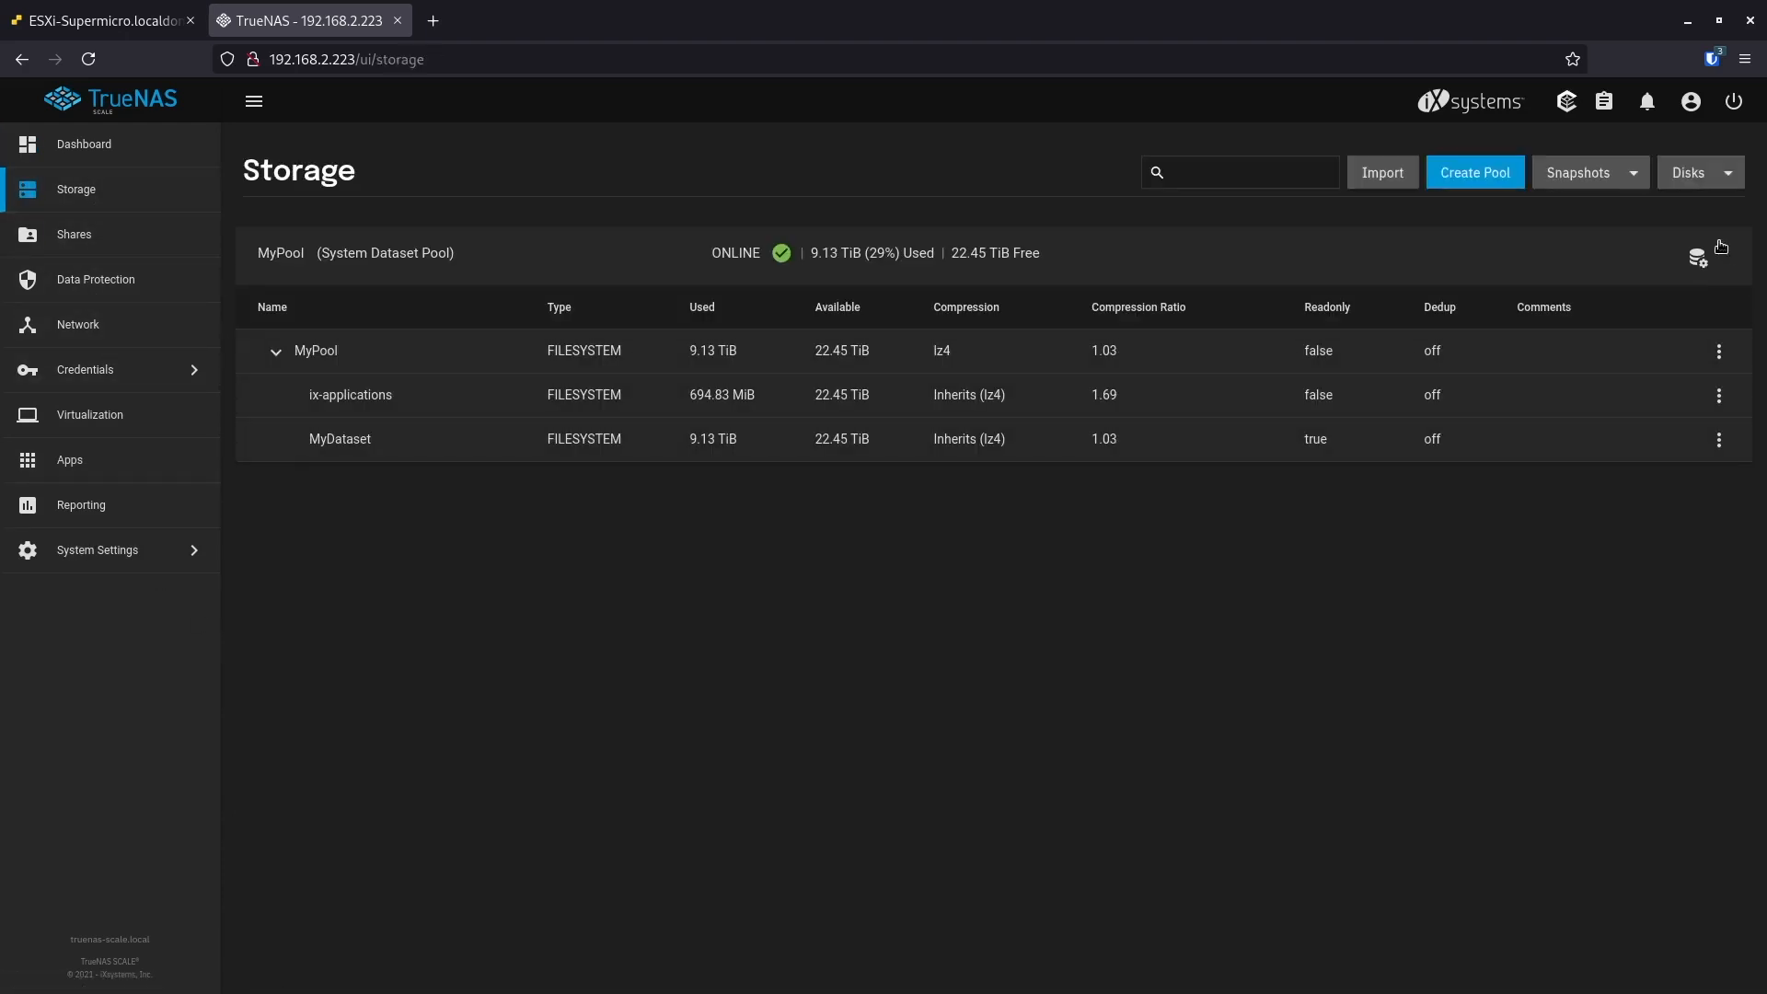
pyautogui.click(1726, 173)
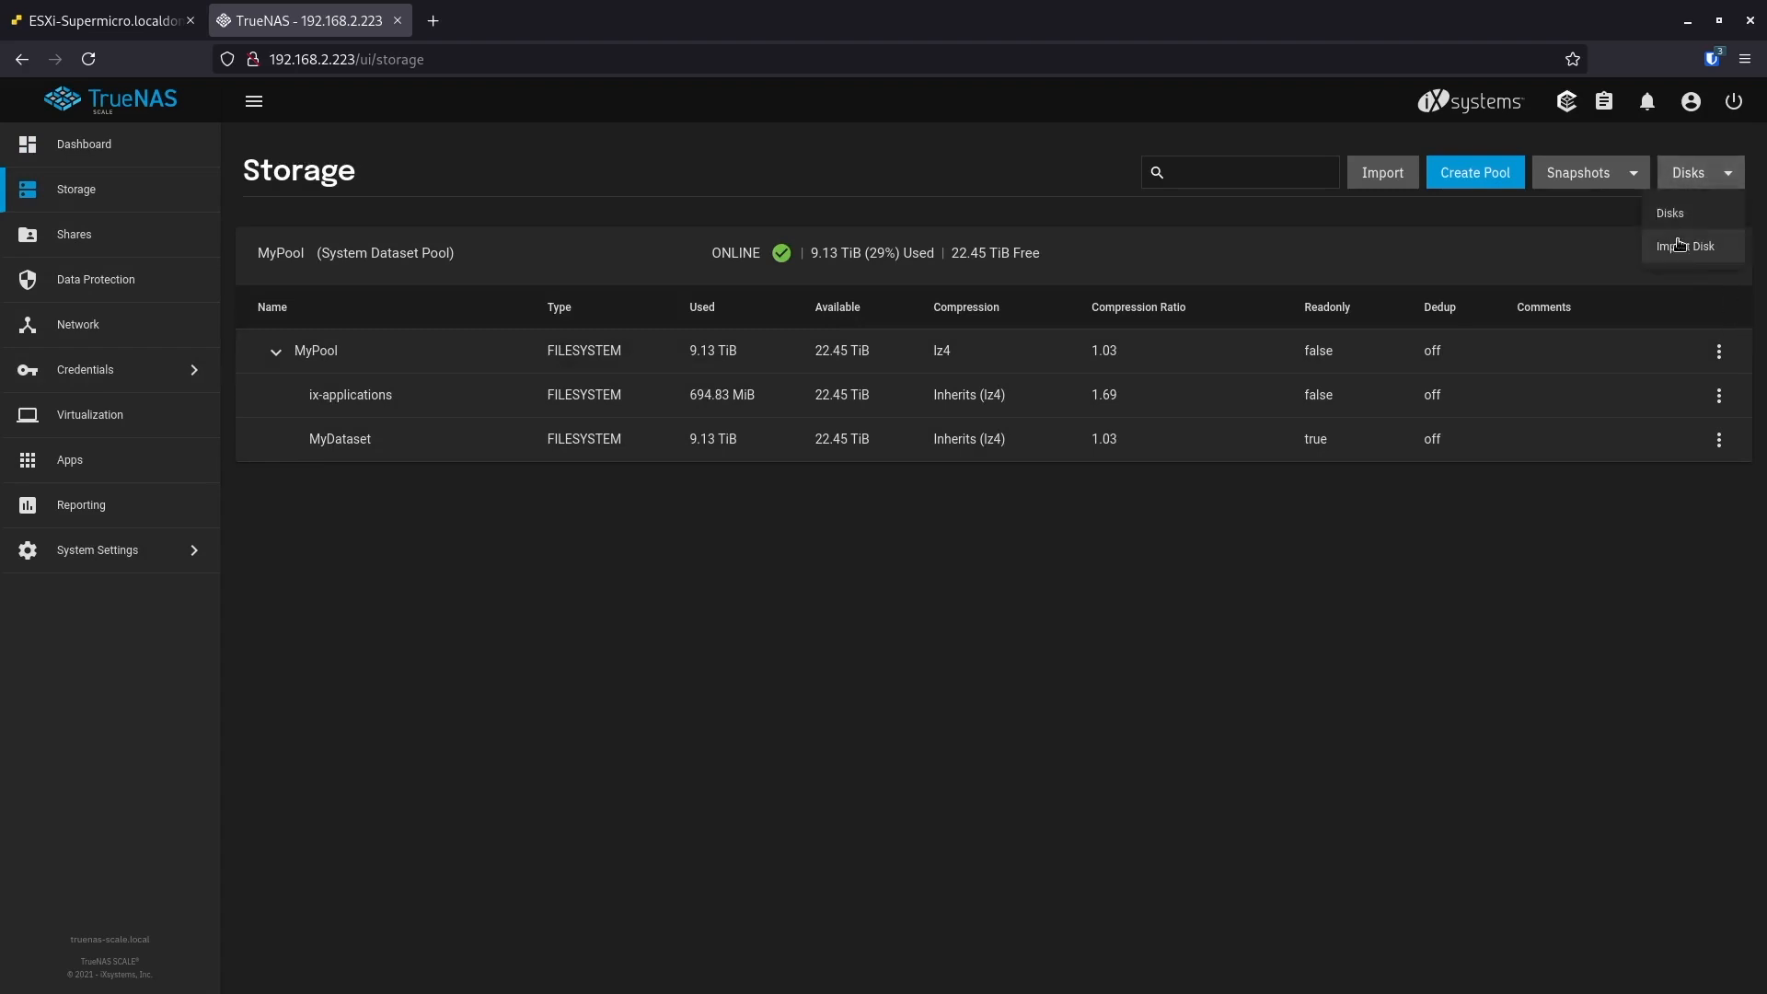
pyautogui.click(1669, 214)
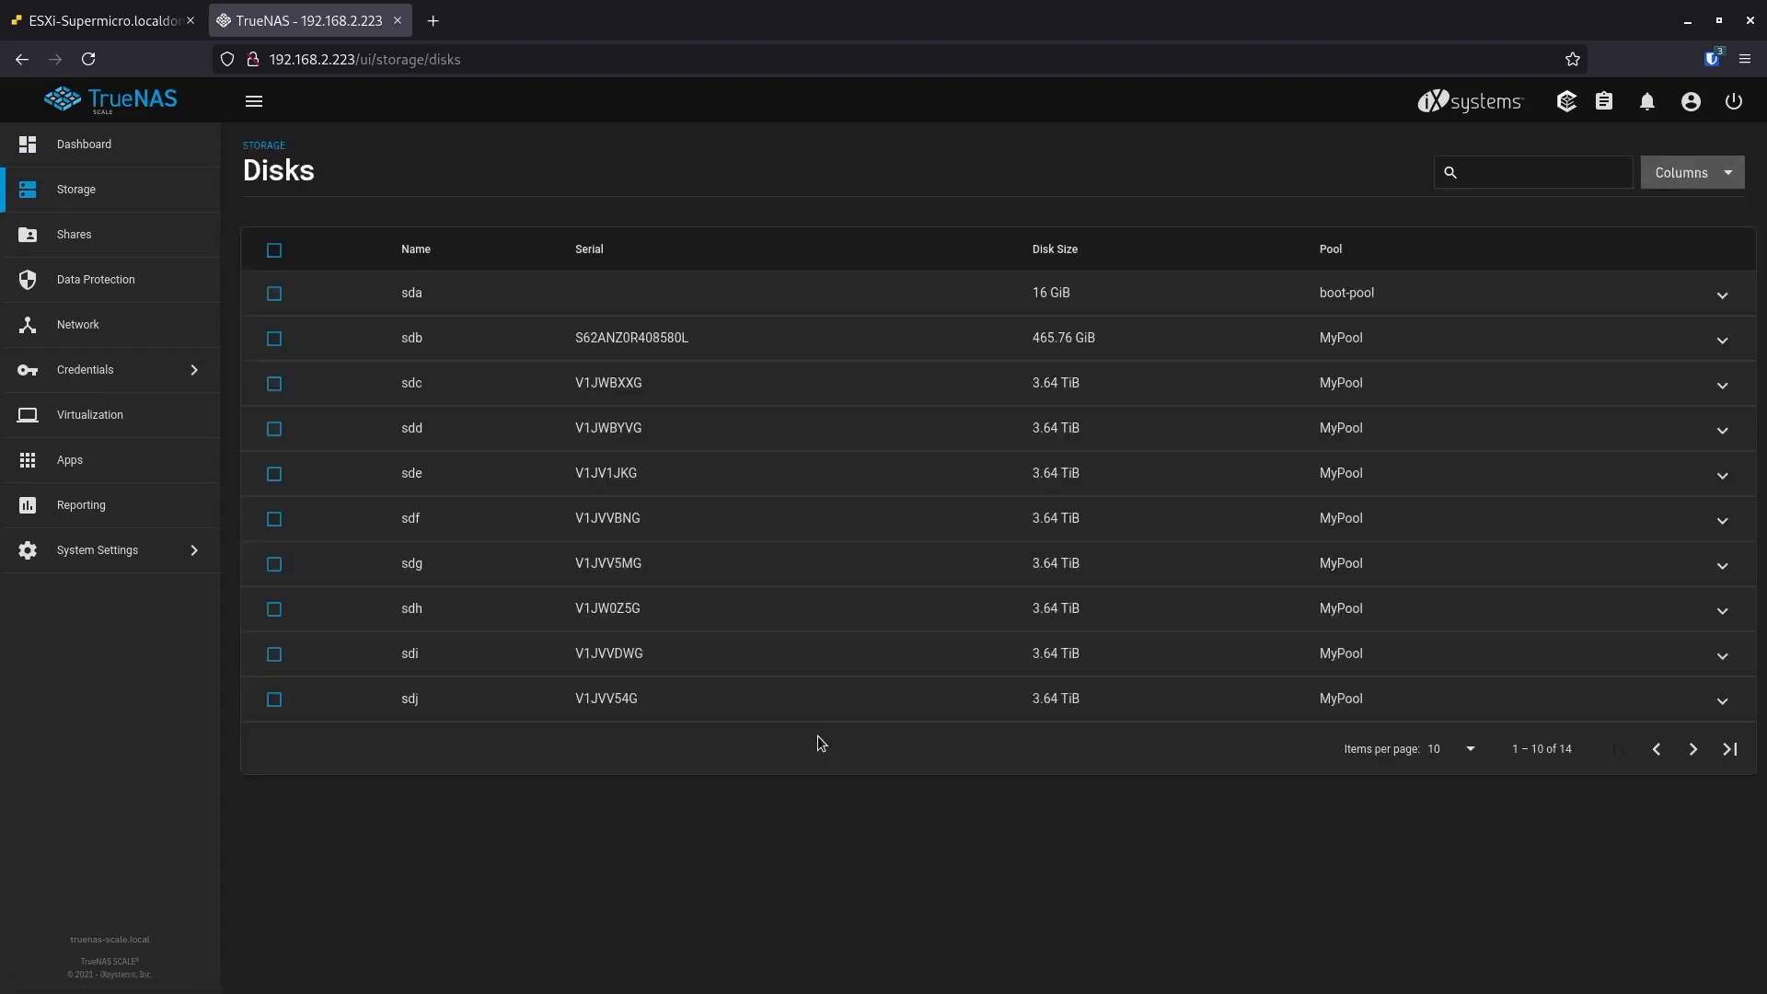
pyautogui.moveTo(1761, 869)
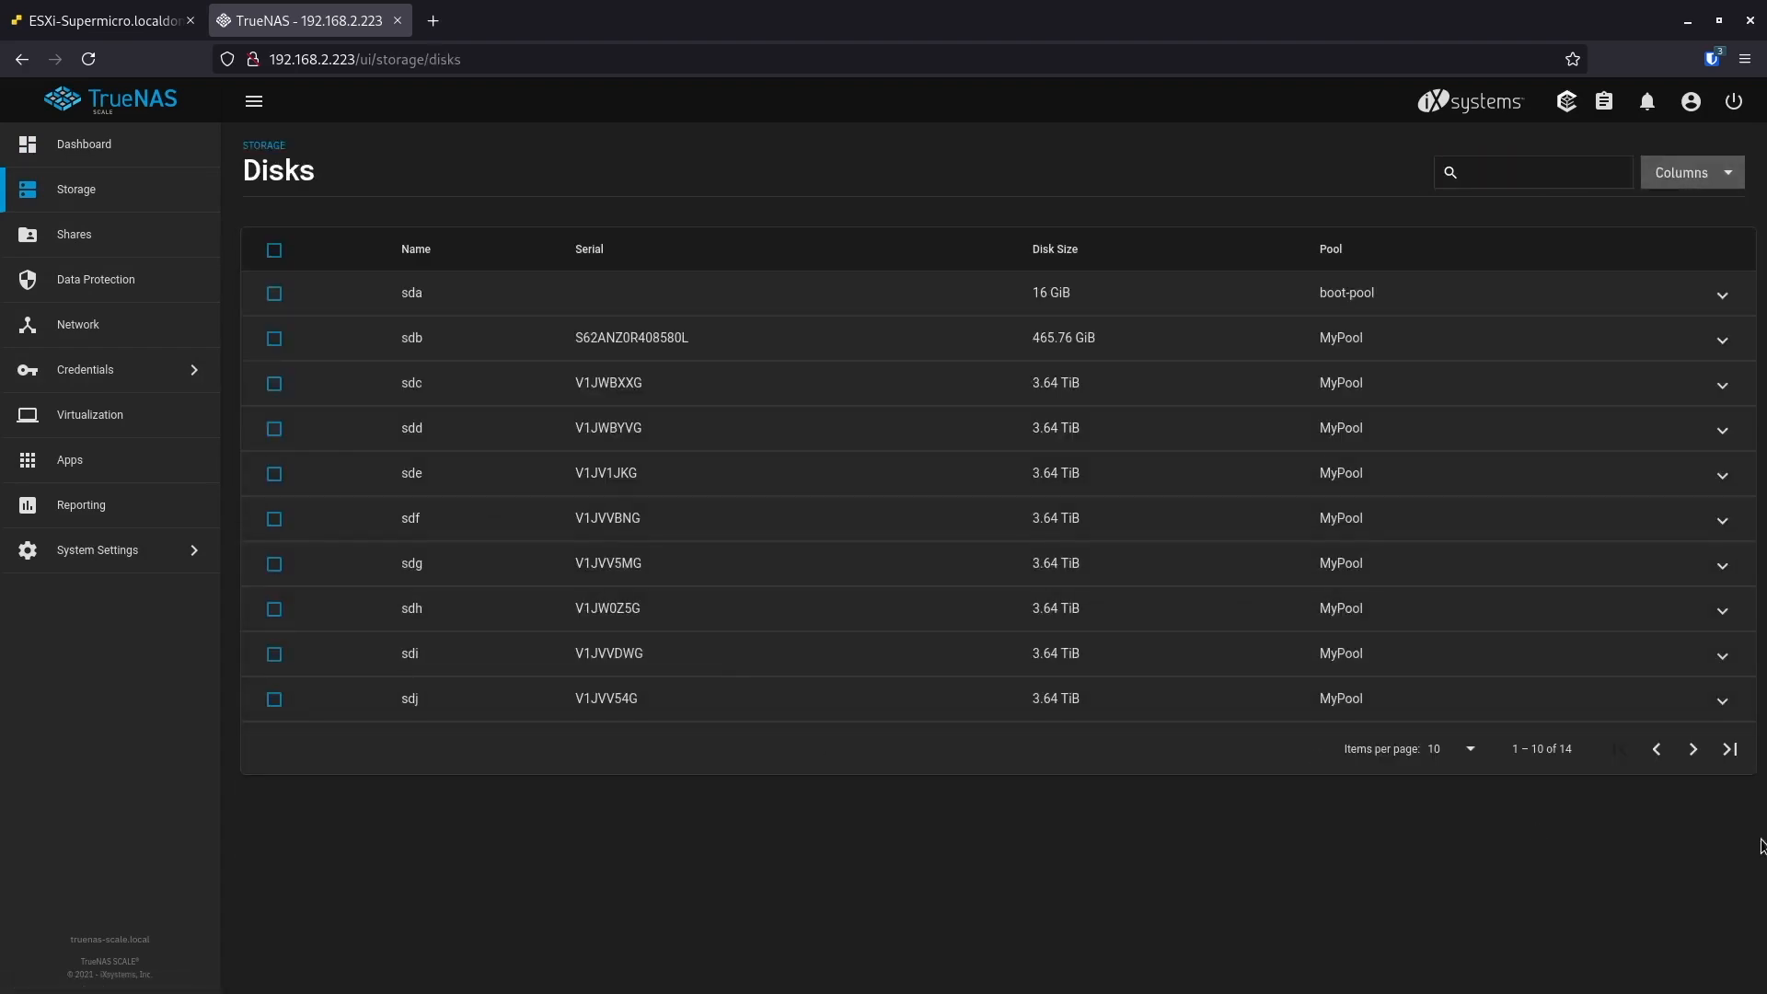
pyautogui.click(1443, 749)
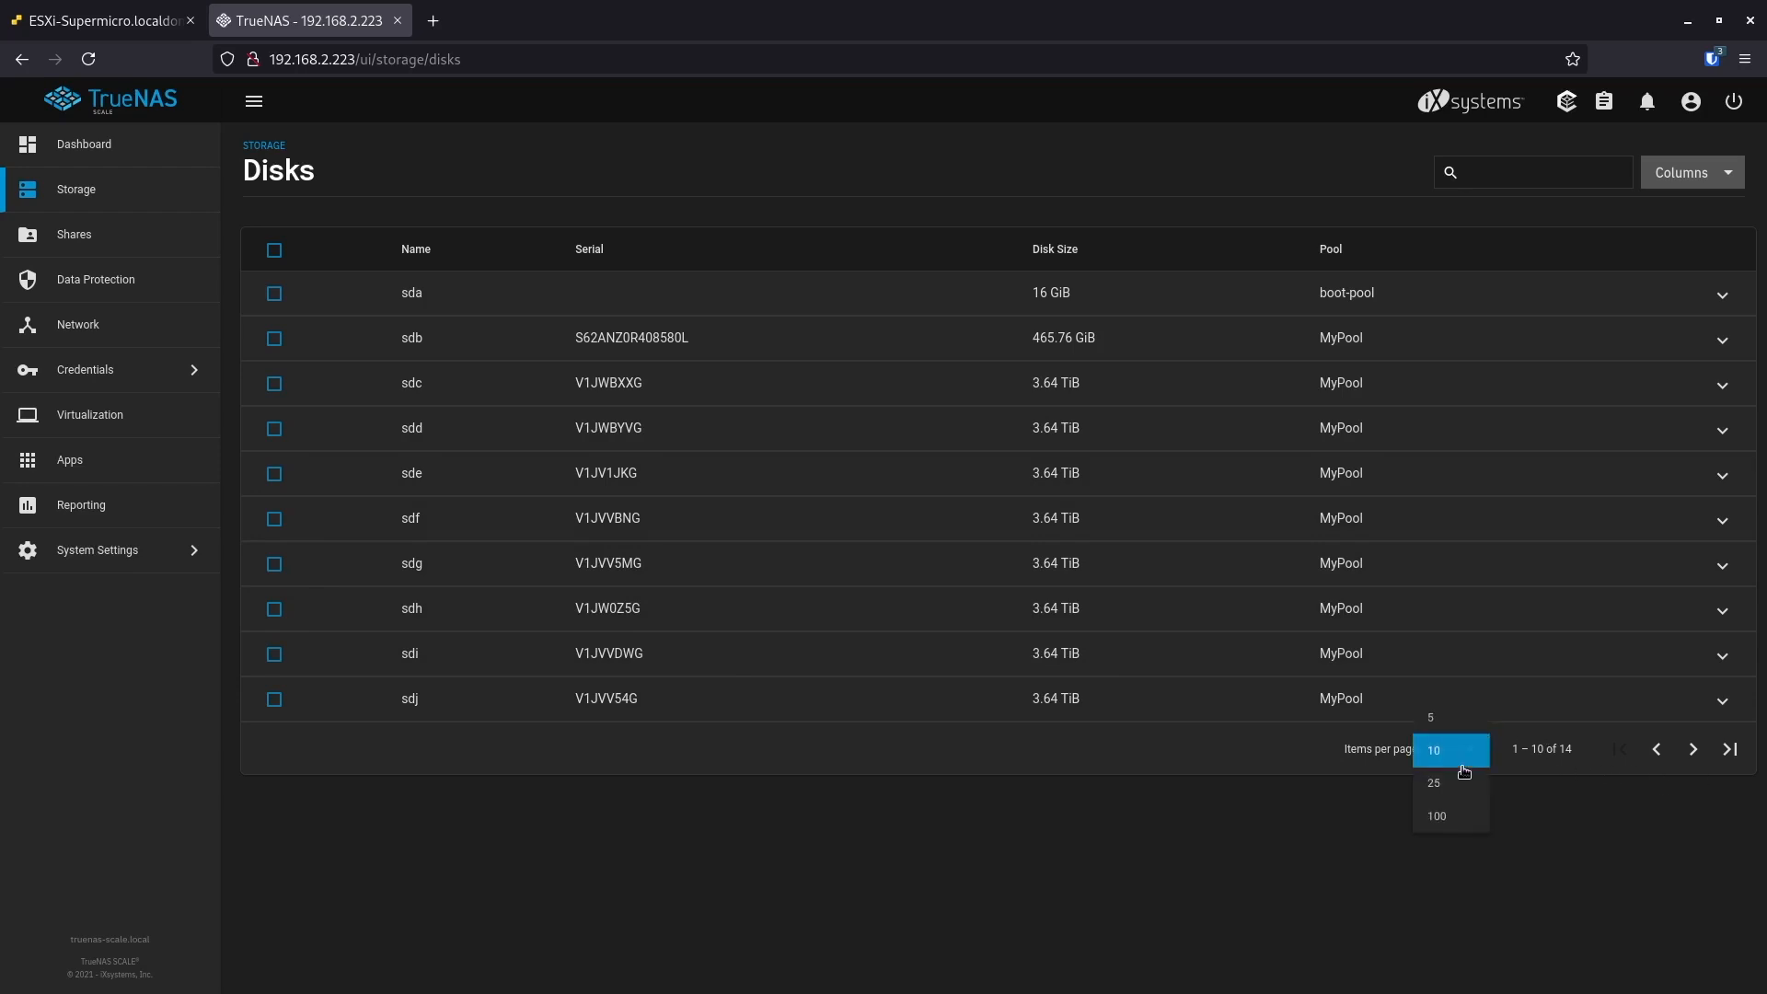
pyautogui.click(1432, 782)
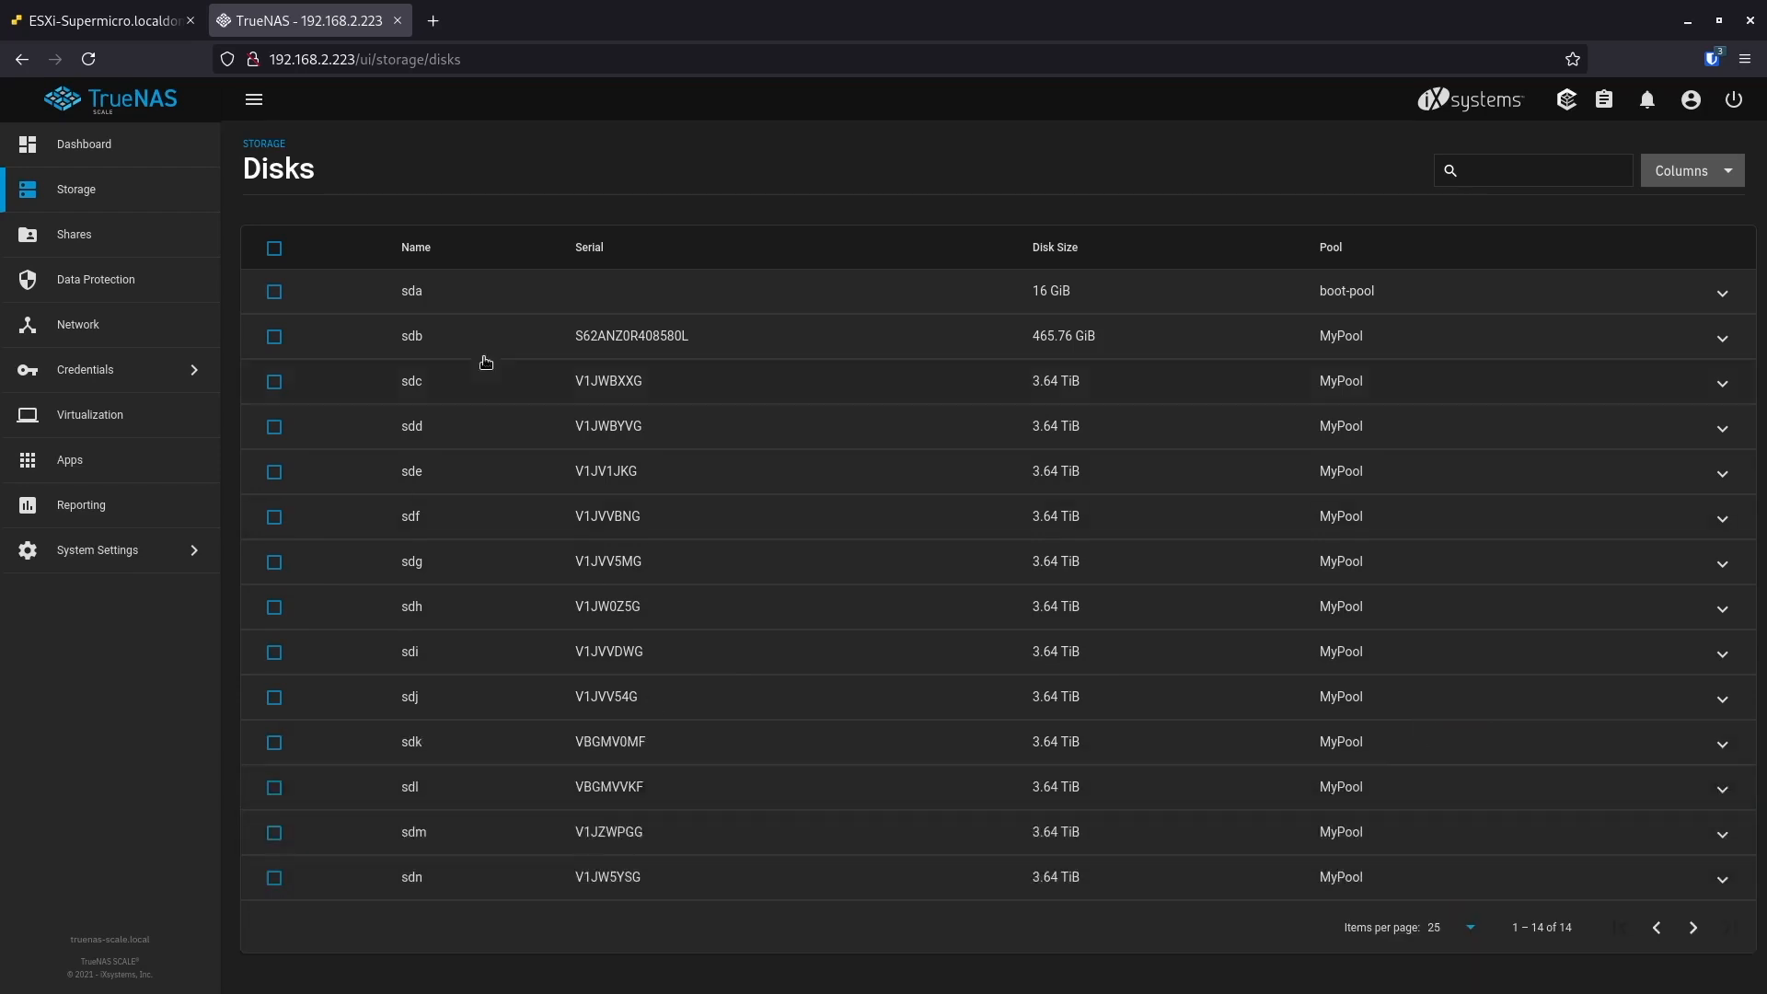
pyautogui.moveTo(613, 845)
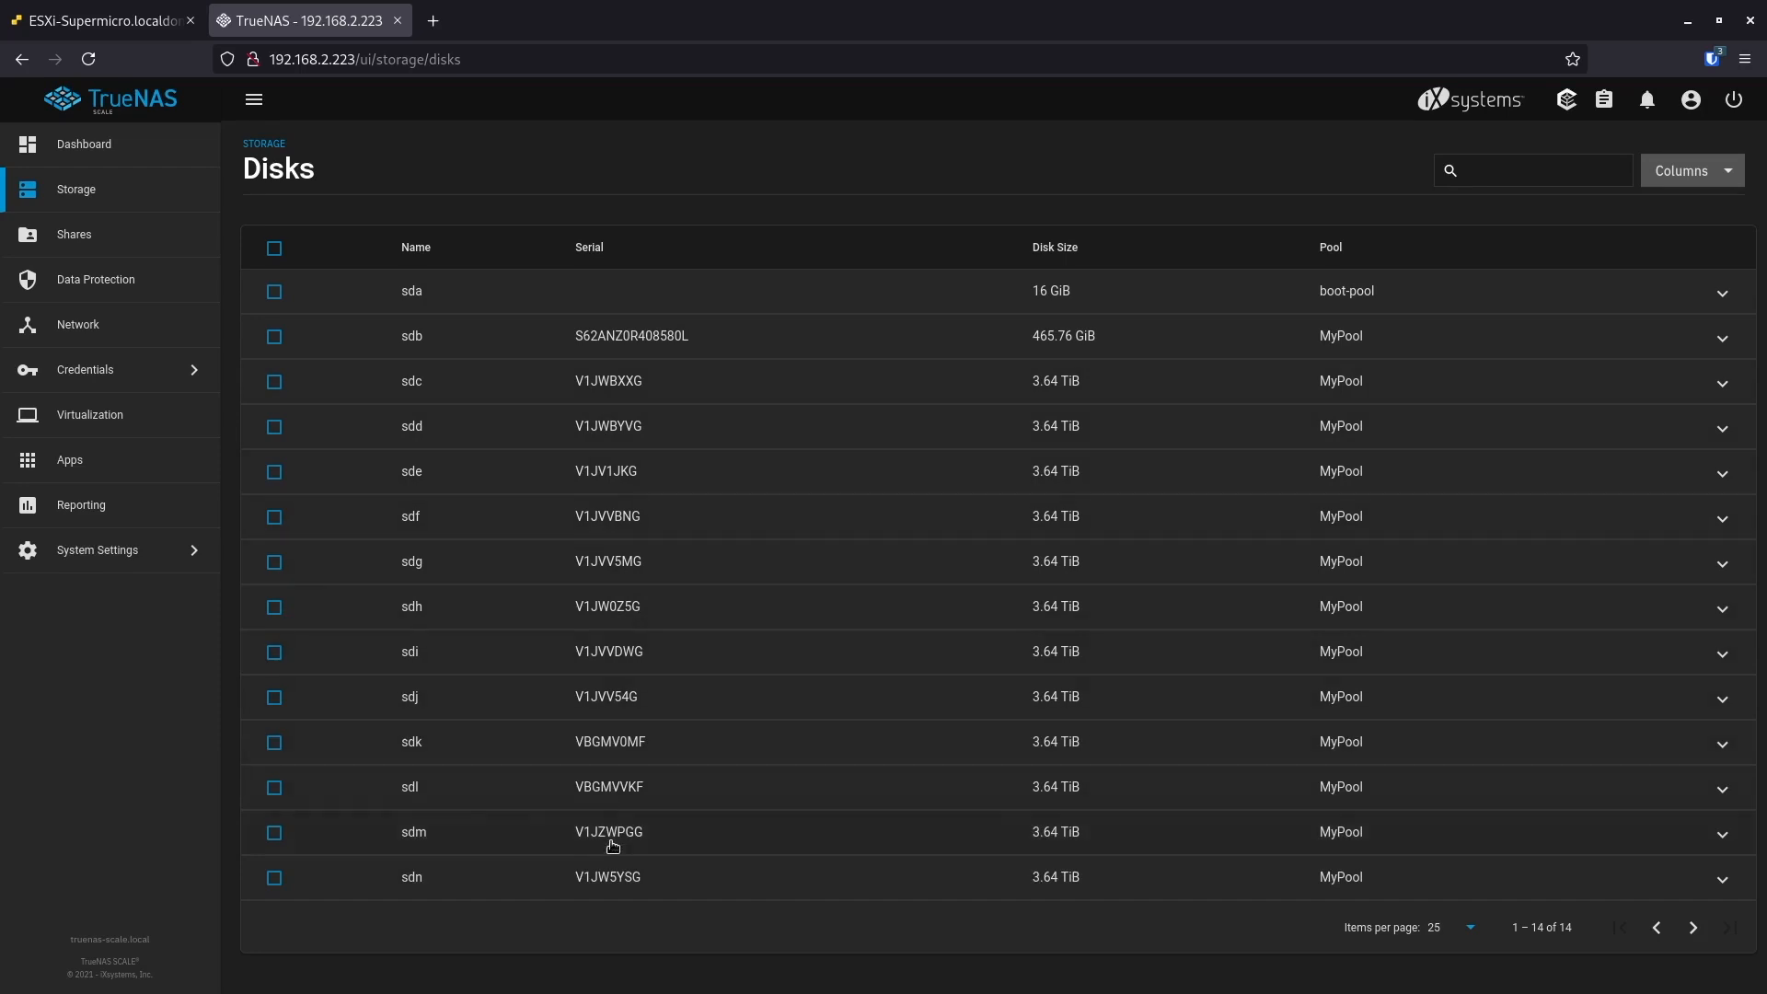
pyautogui.moveTo(1273, 391)
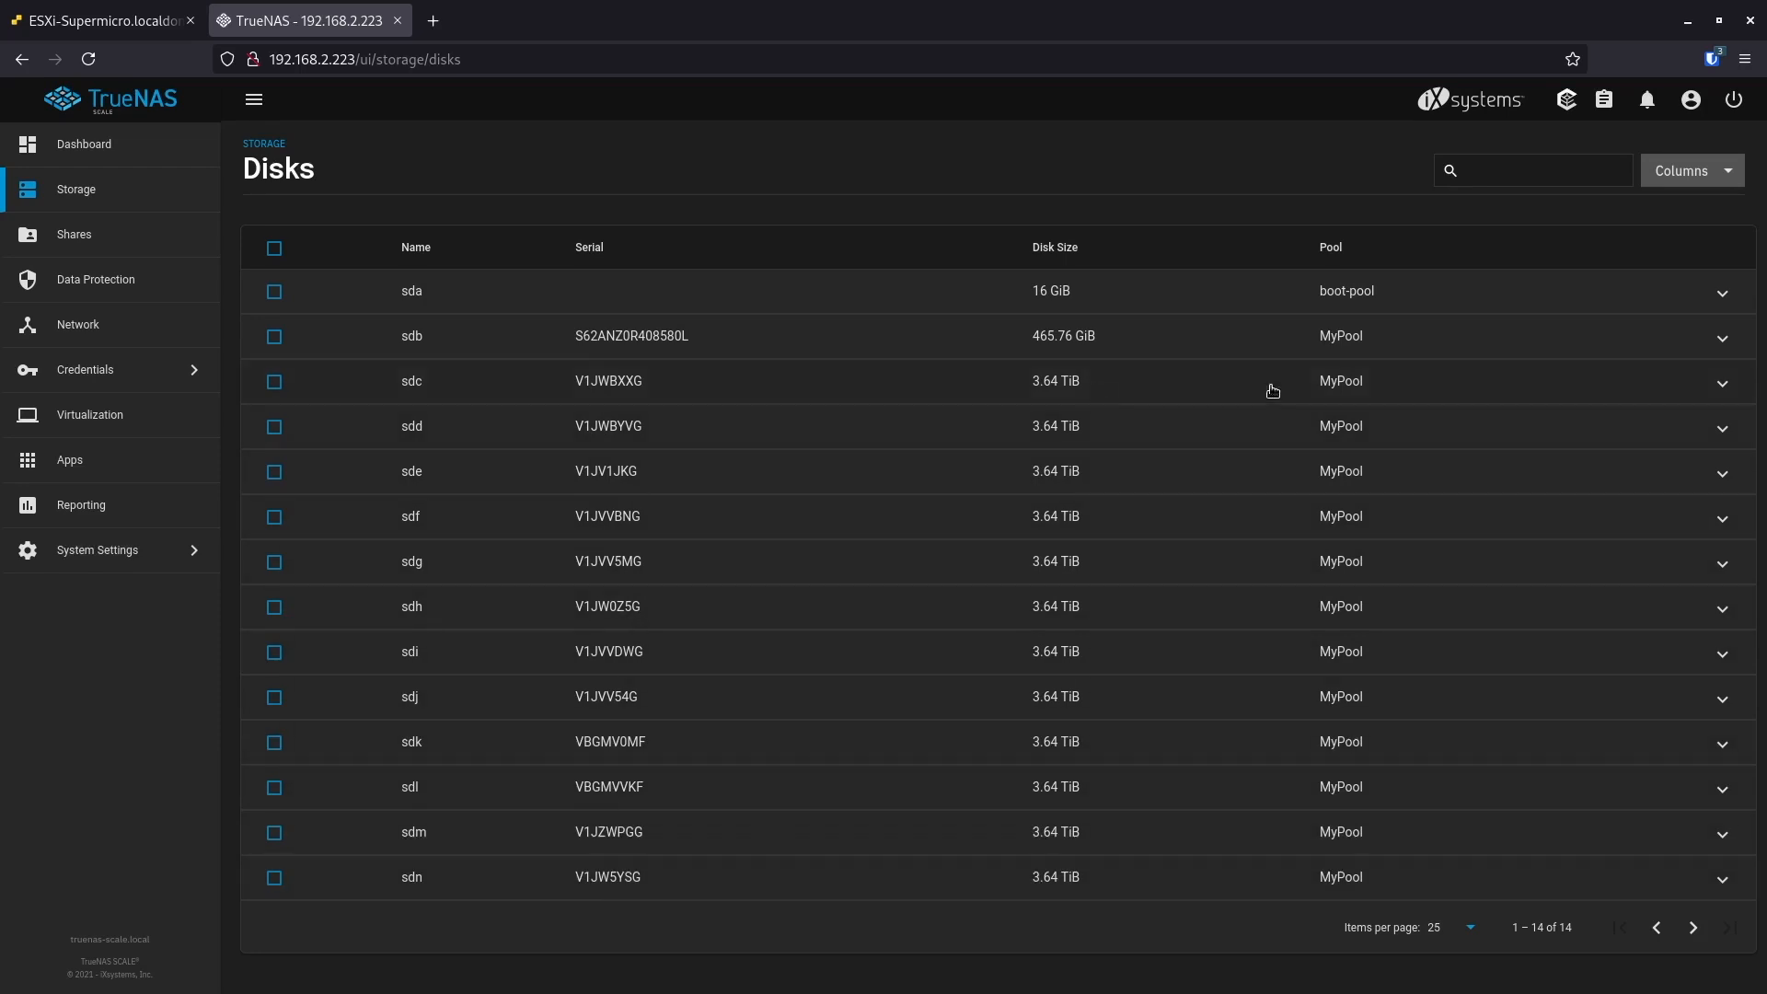
pyautogui.moveTo(1119, 414)
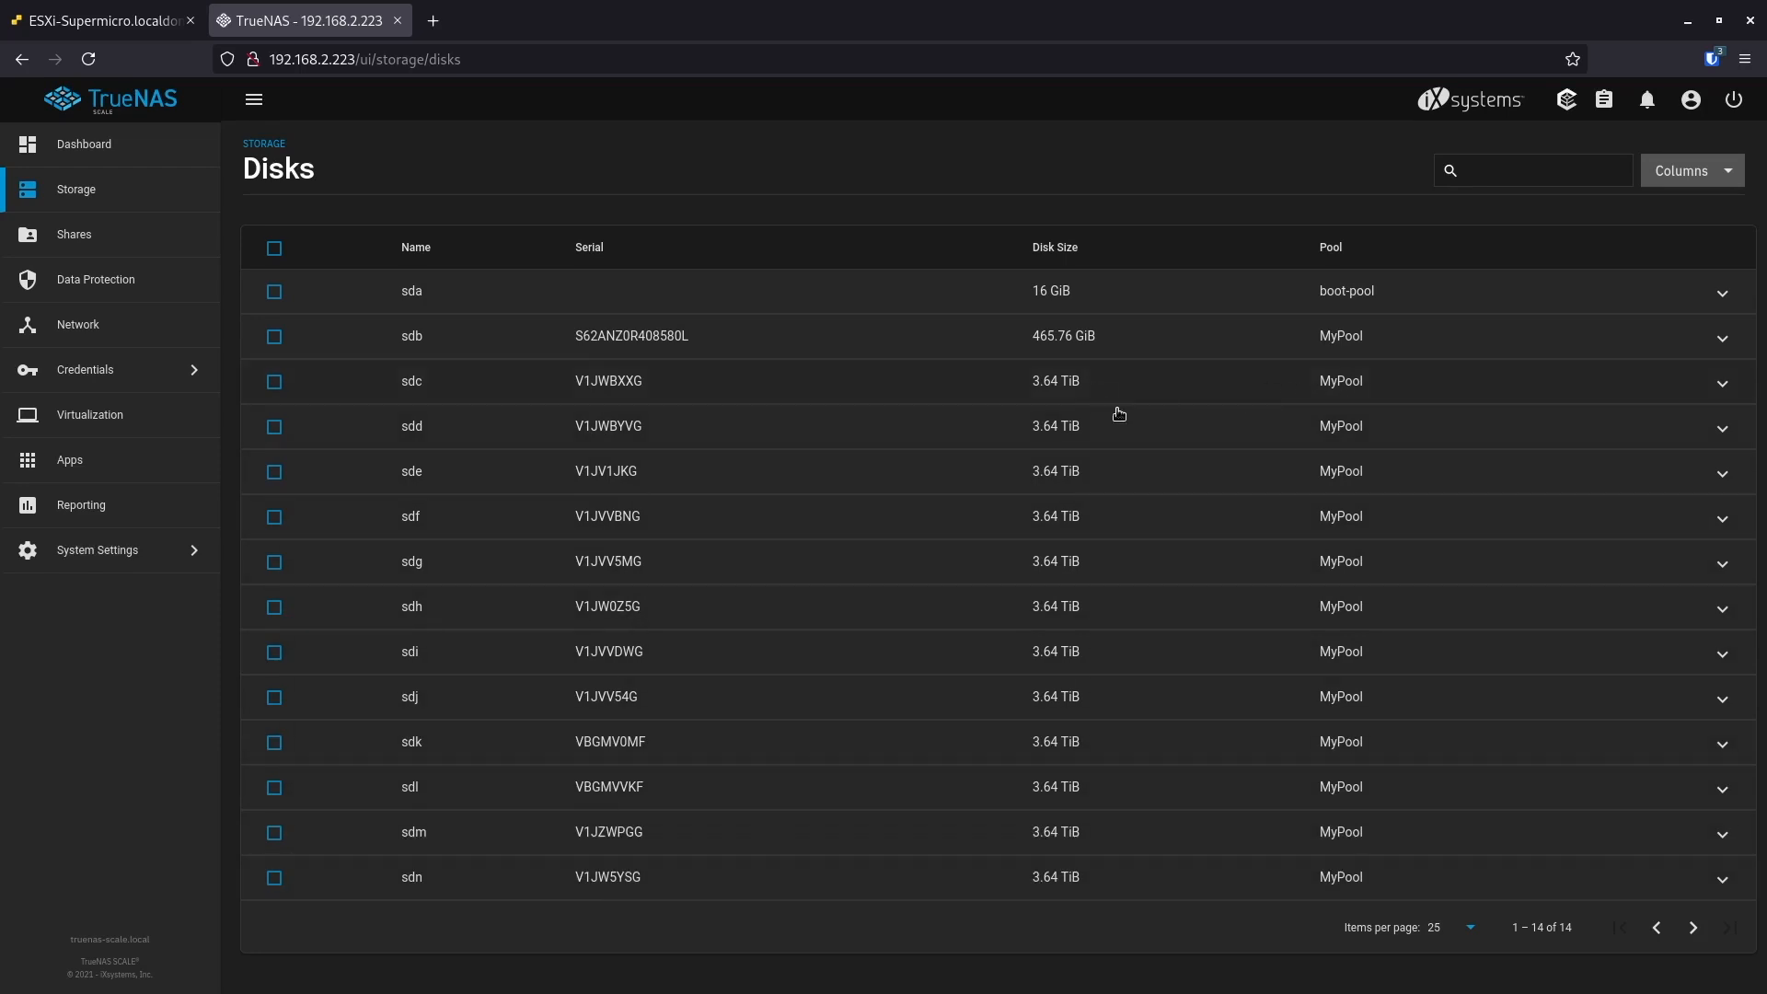
pyautogui.moveTo(427, 400)
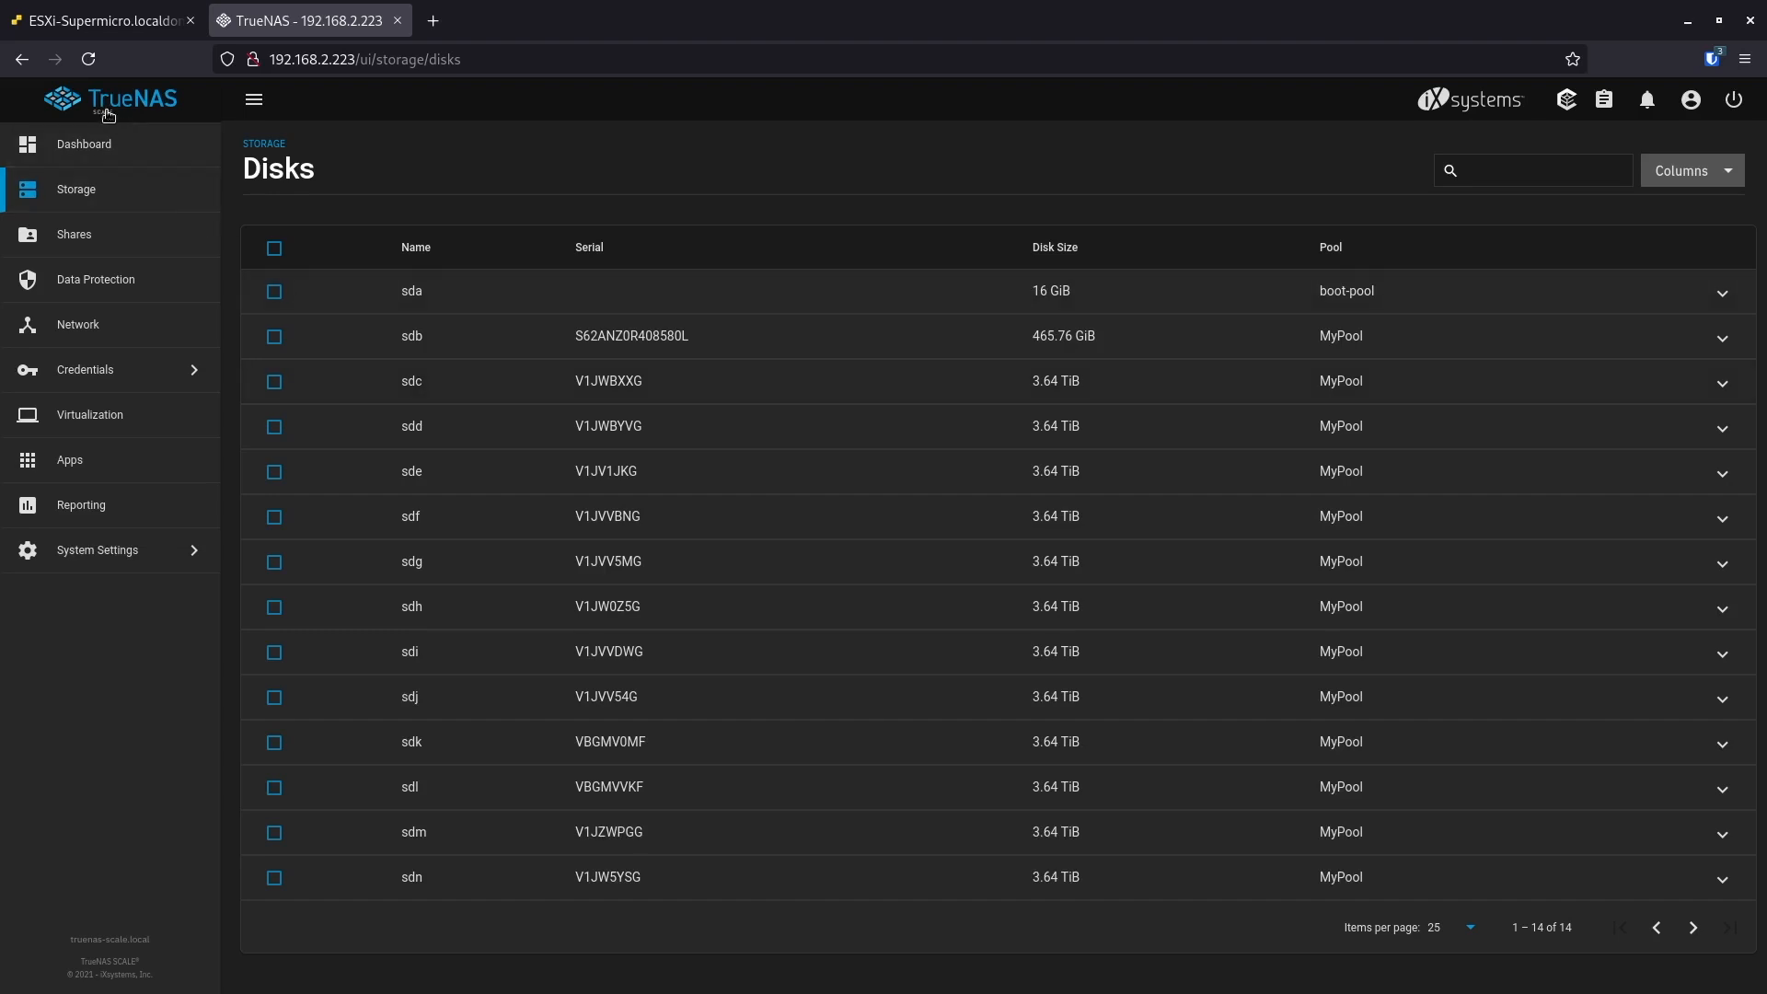
pyautogui.moveTo(108, 129)
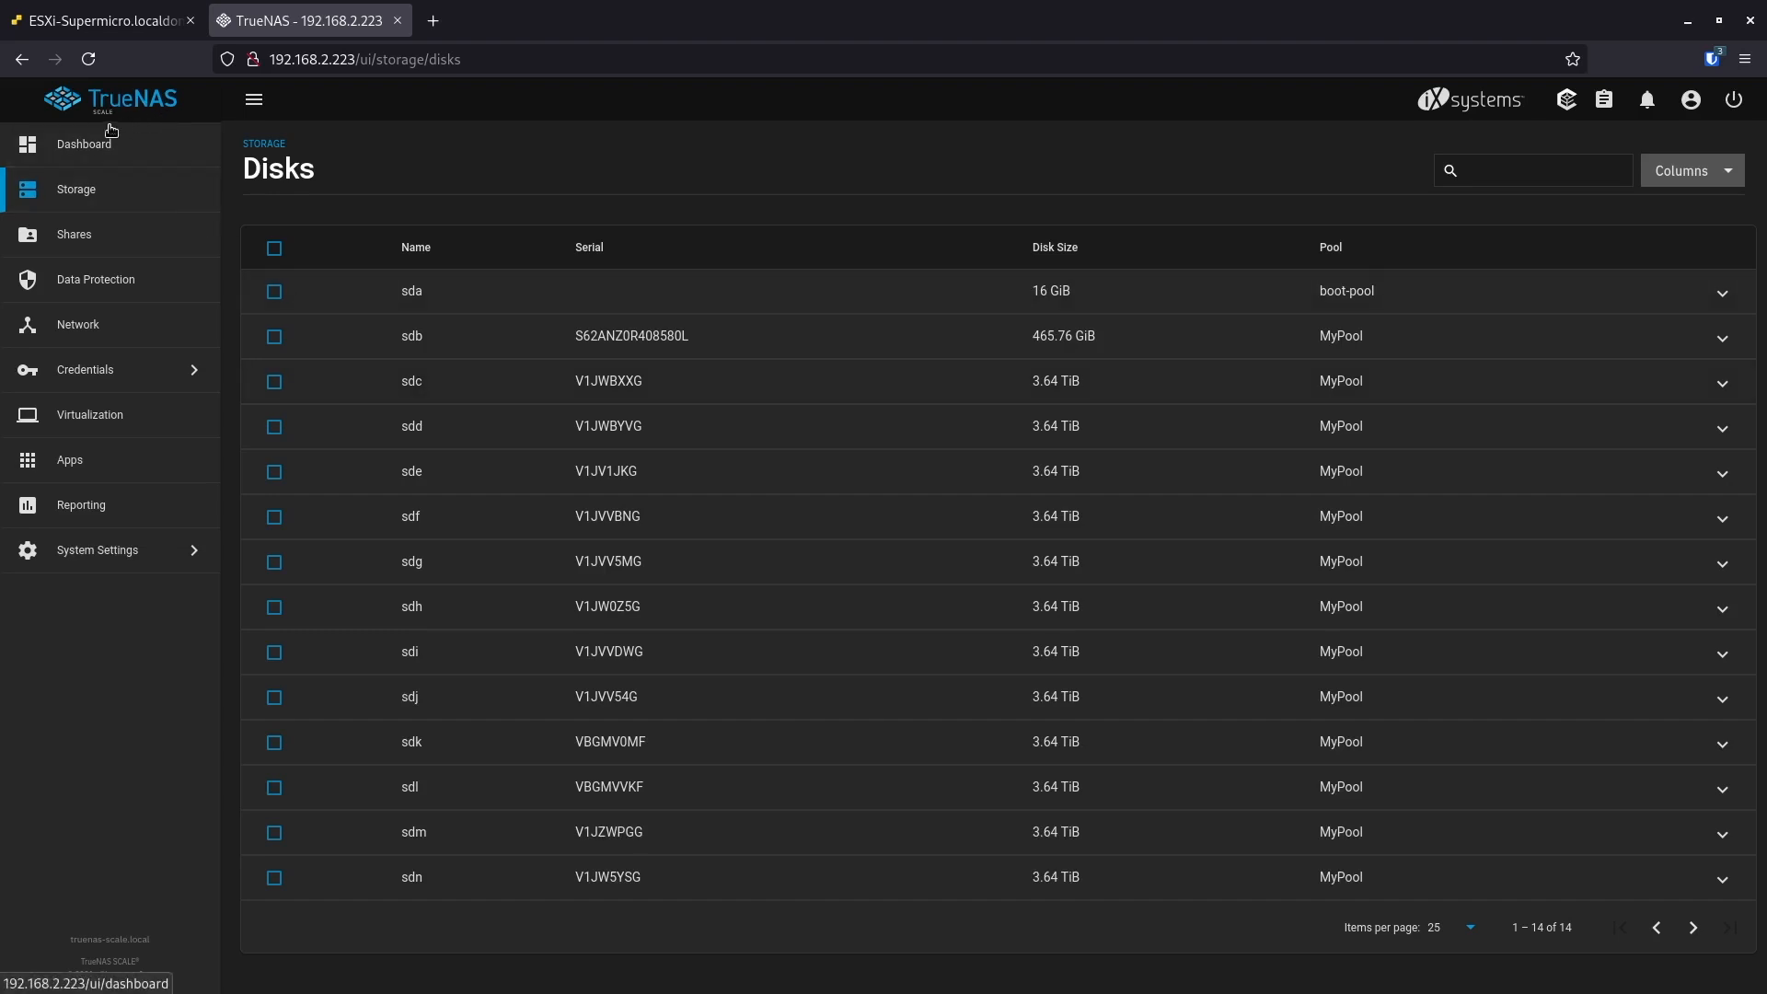
pyautogui.moveTo(316, 365)
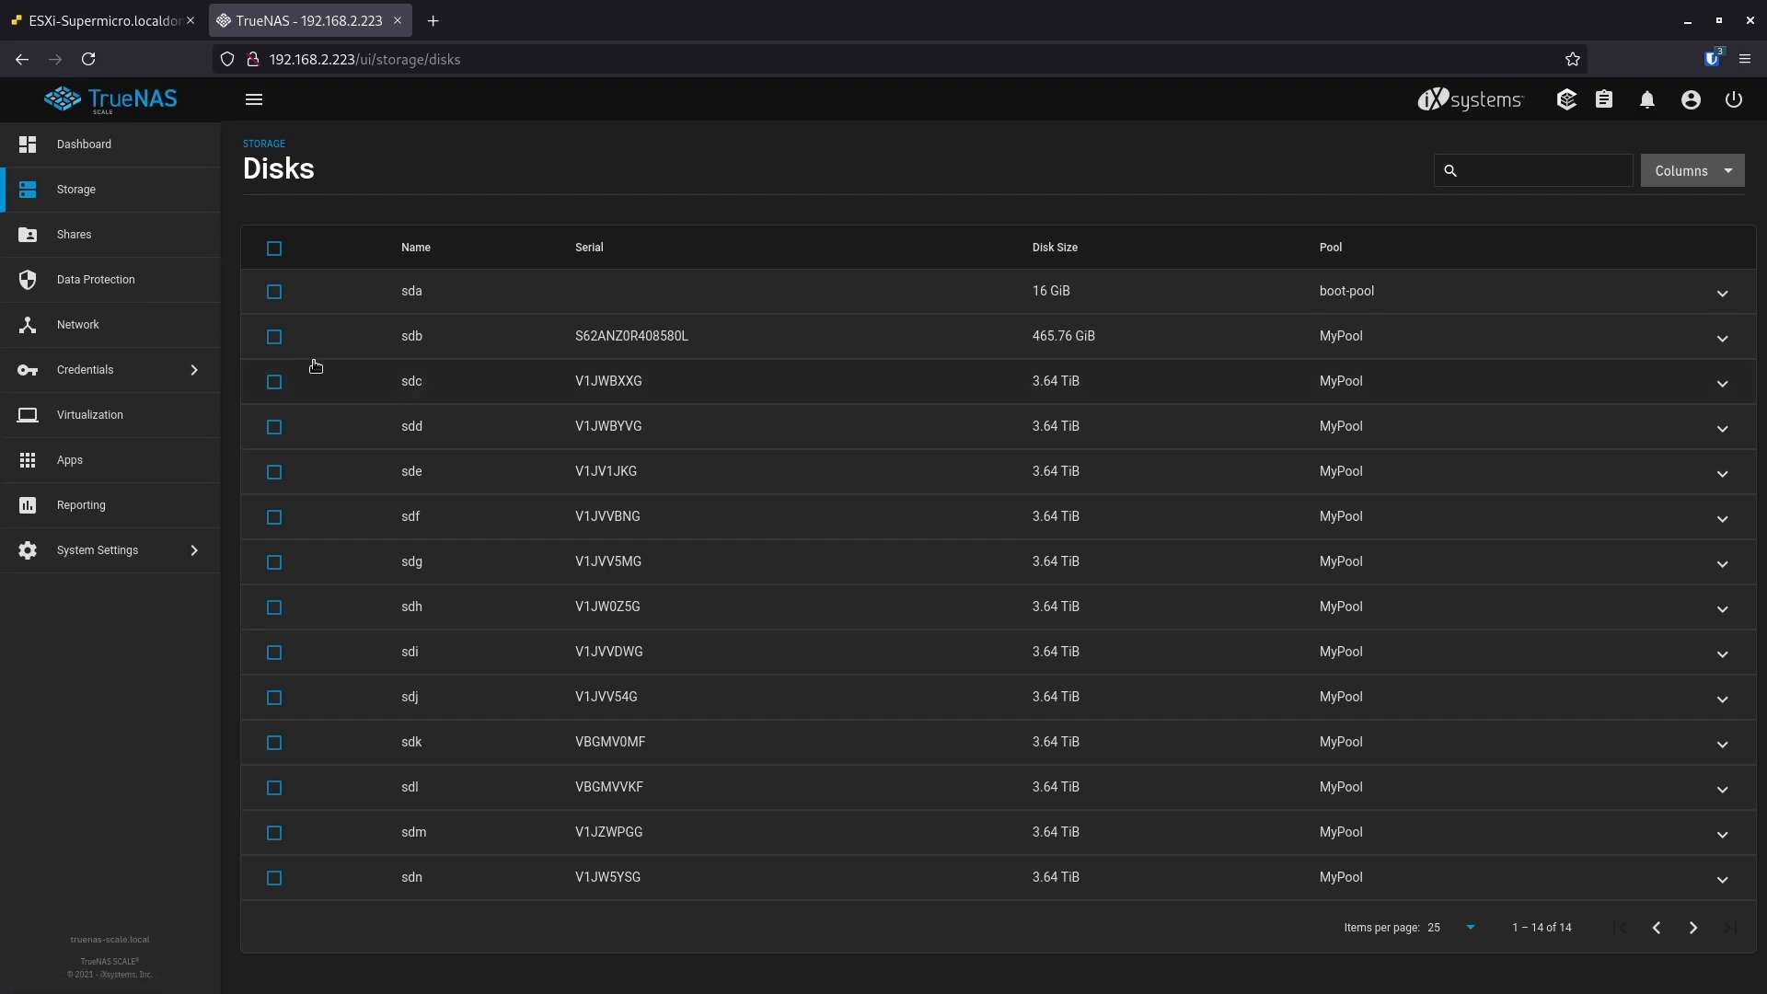
pyautogui.moveTo(296, 372)
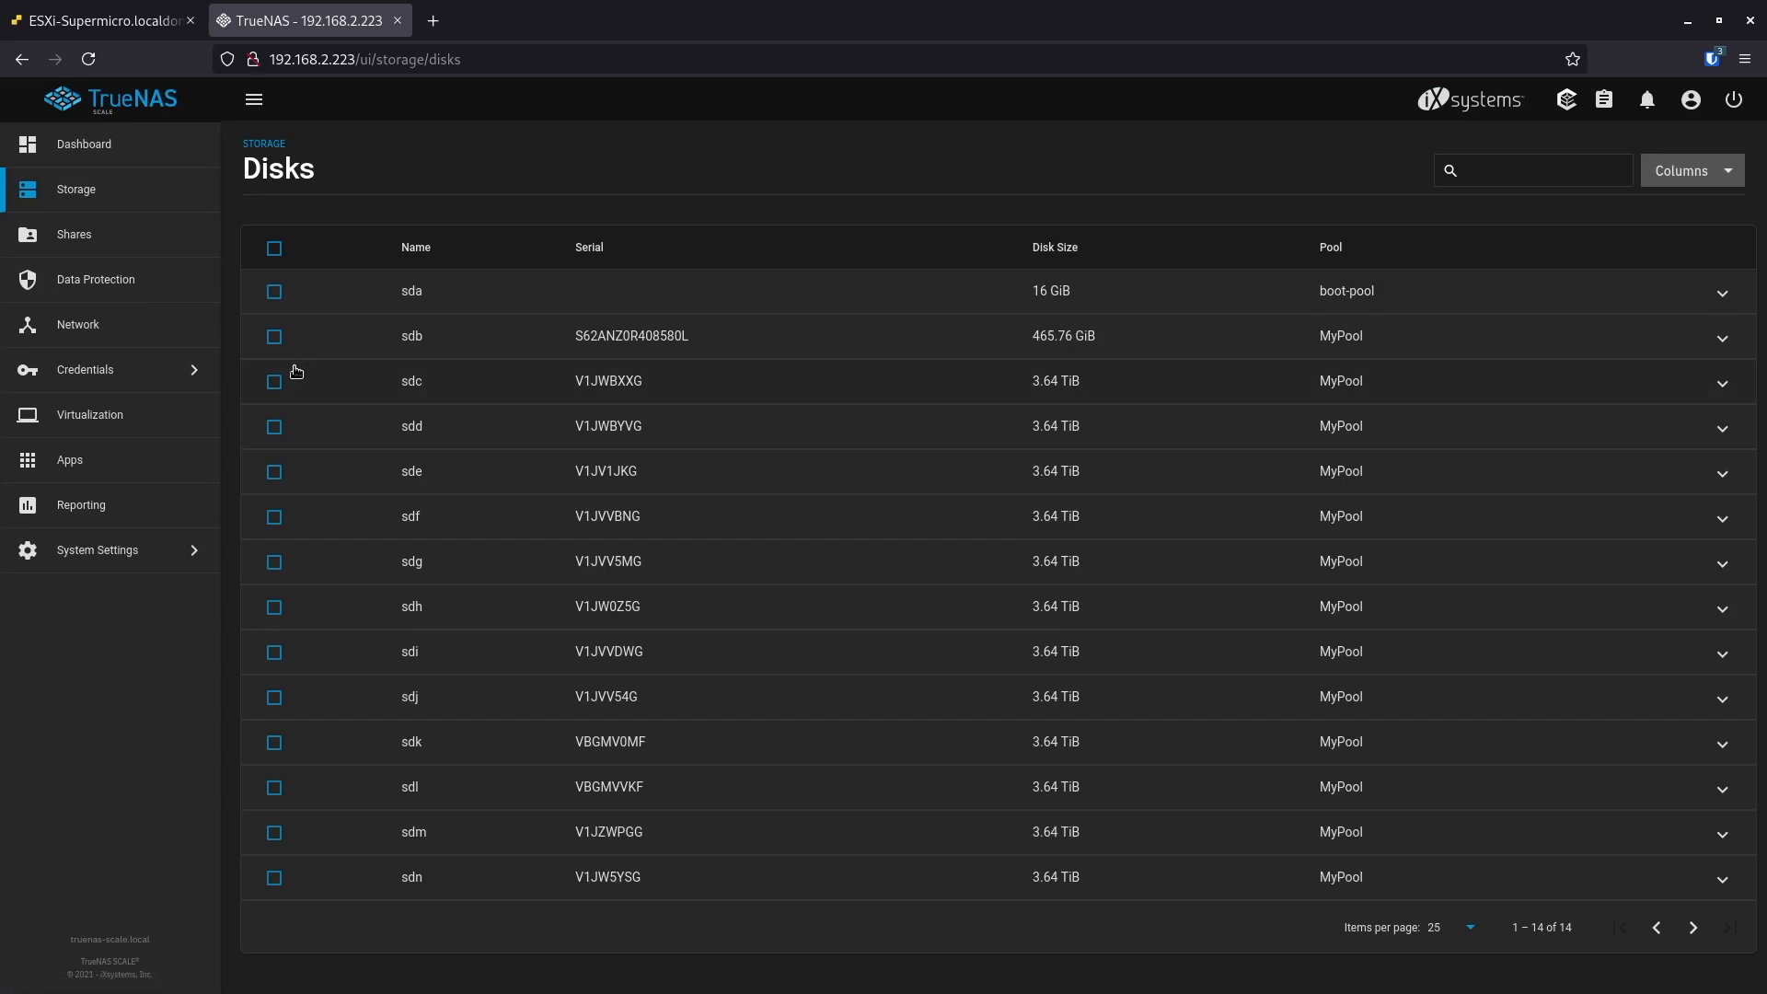
pyautogui.moveTo(283, 366)
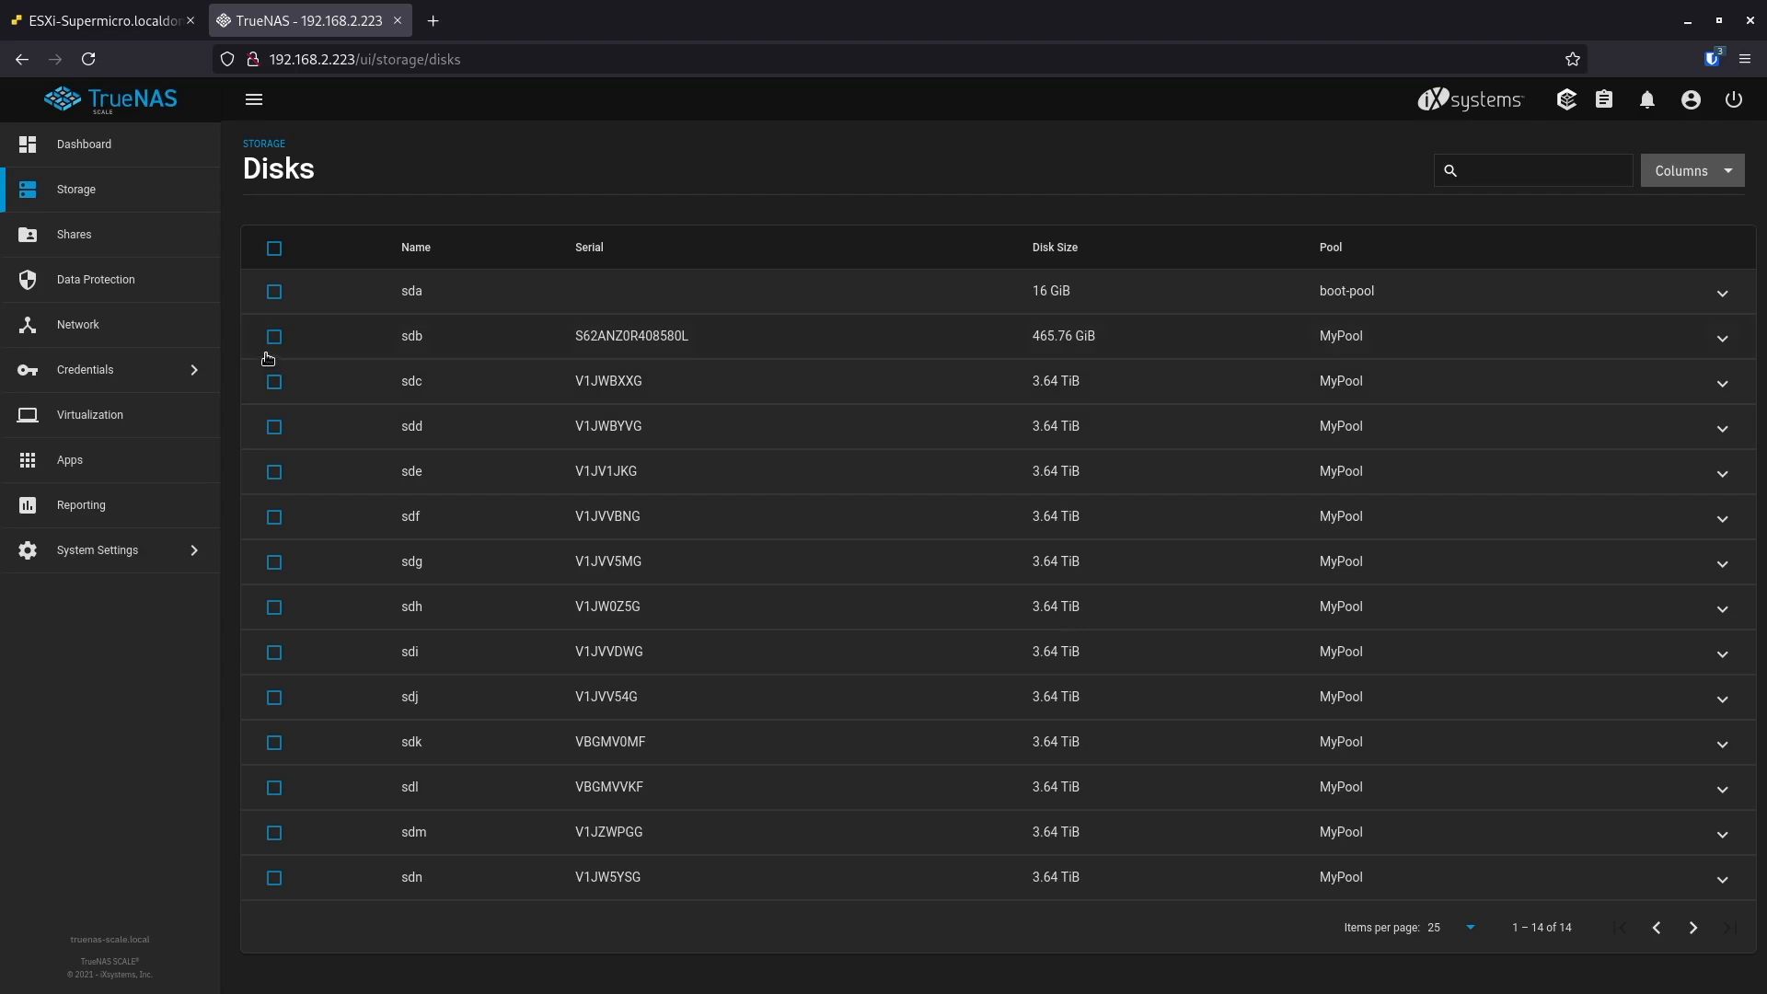
pyautogui.moveTo(298, 317)
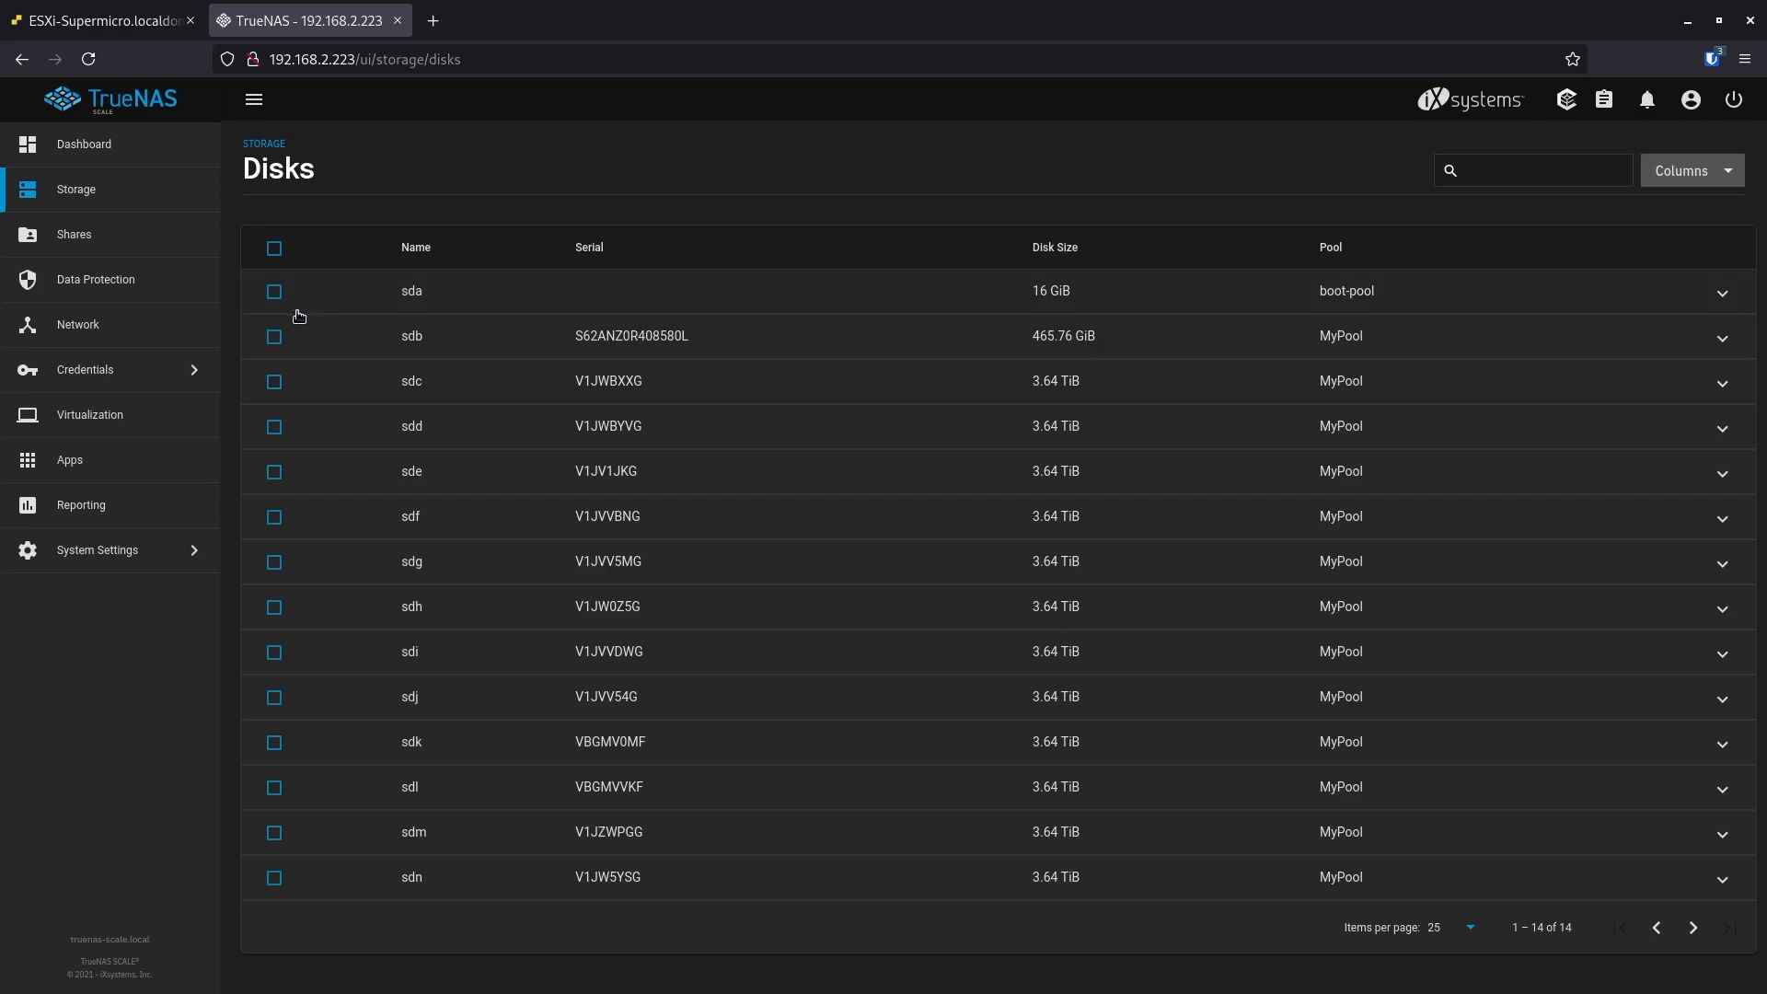
pyautogui.moveTo(279, 314)
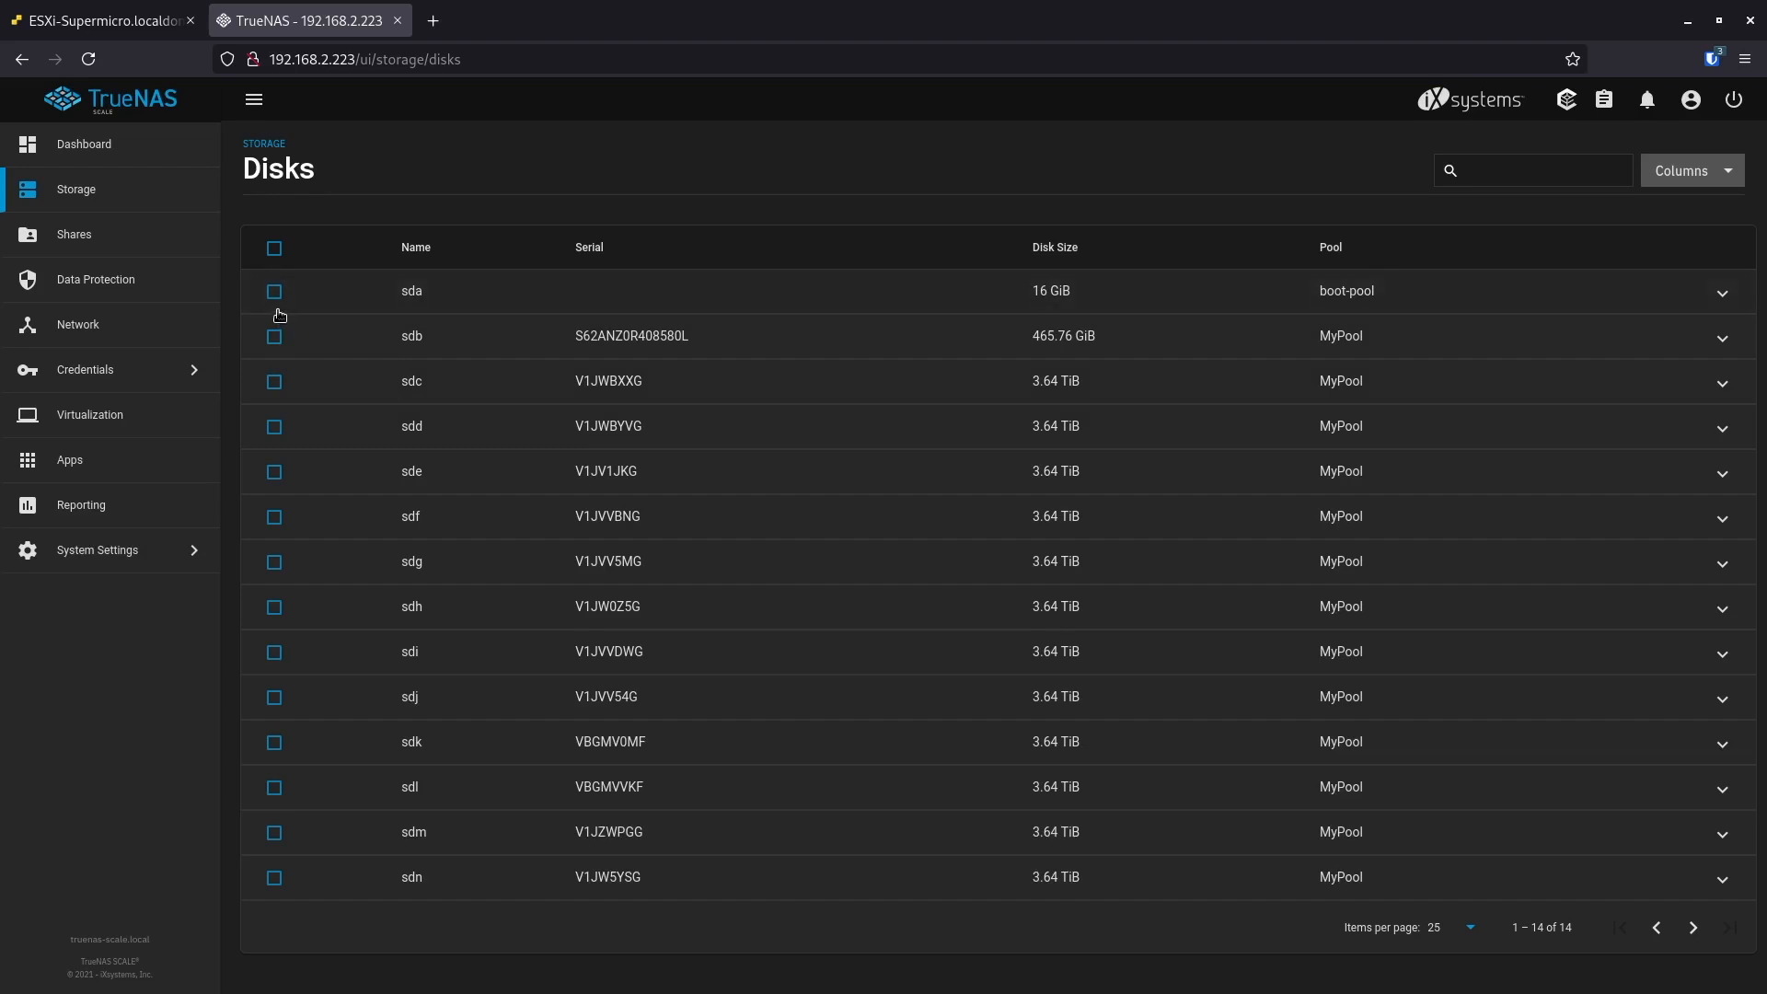
pyautogui.moveTo(254, 243)
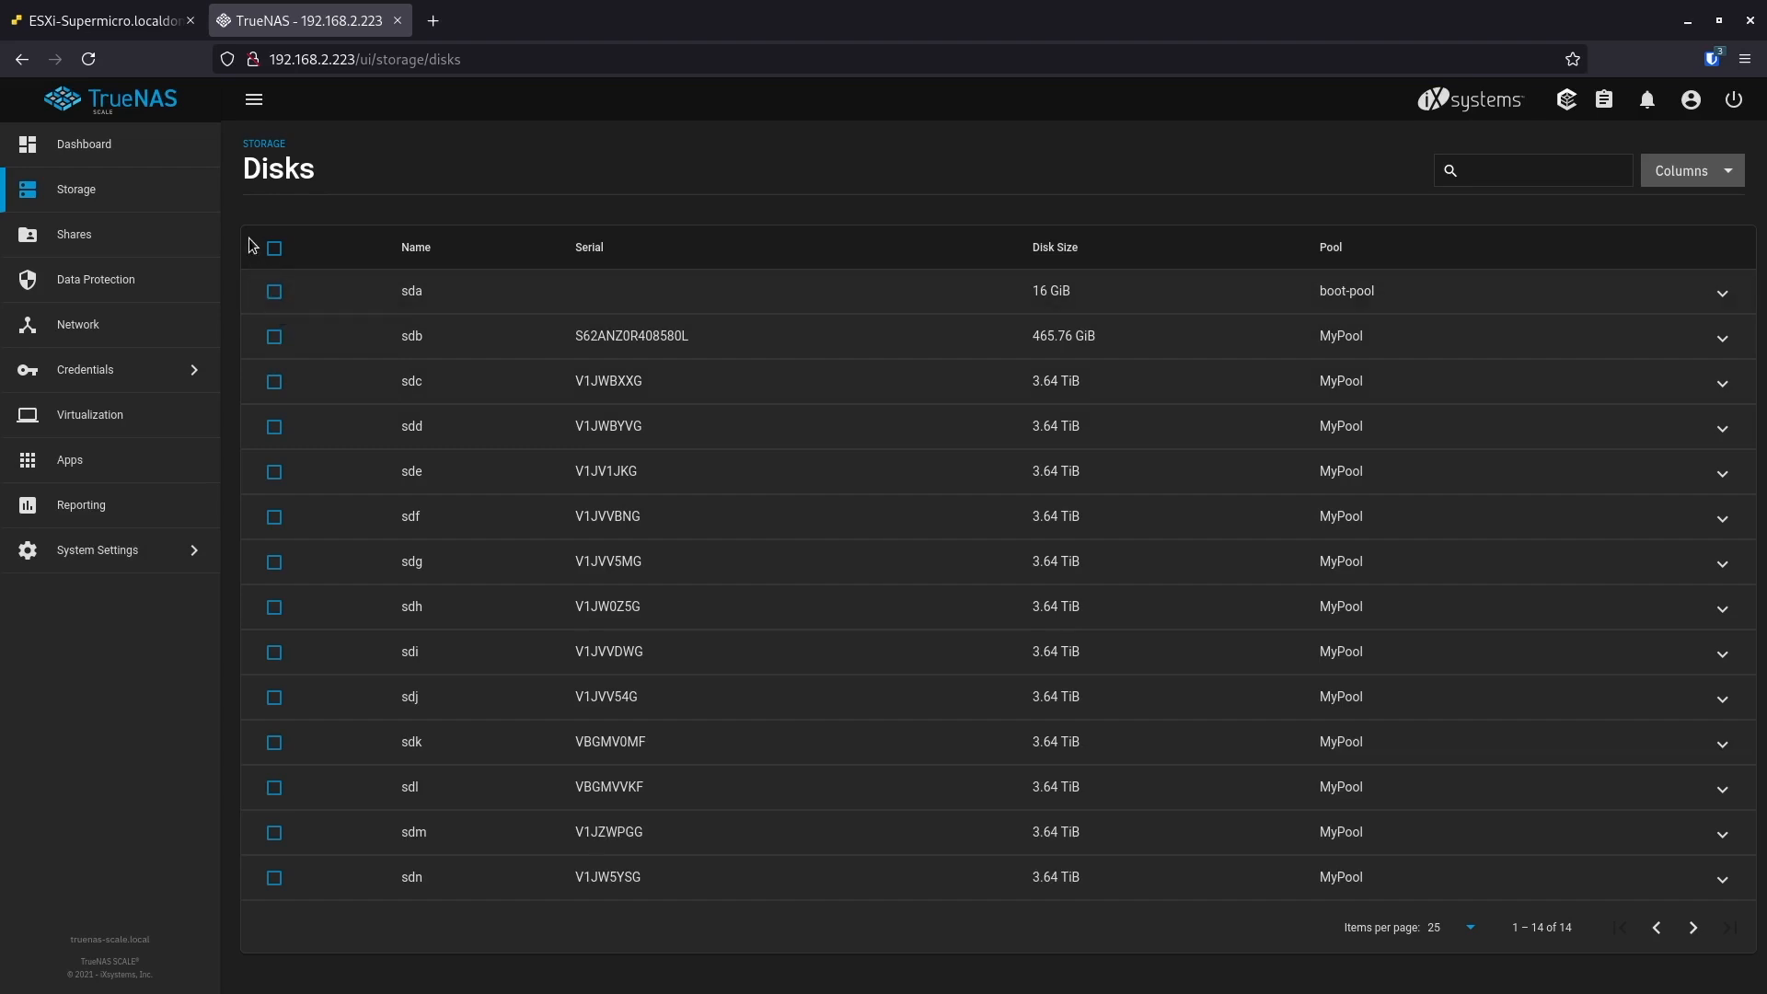